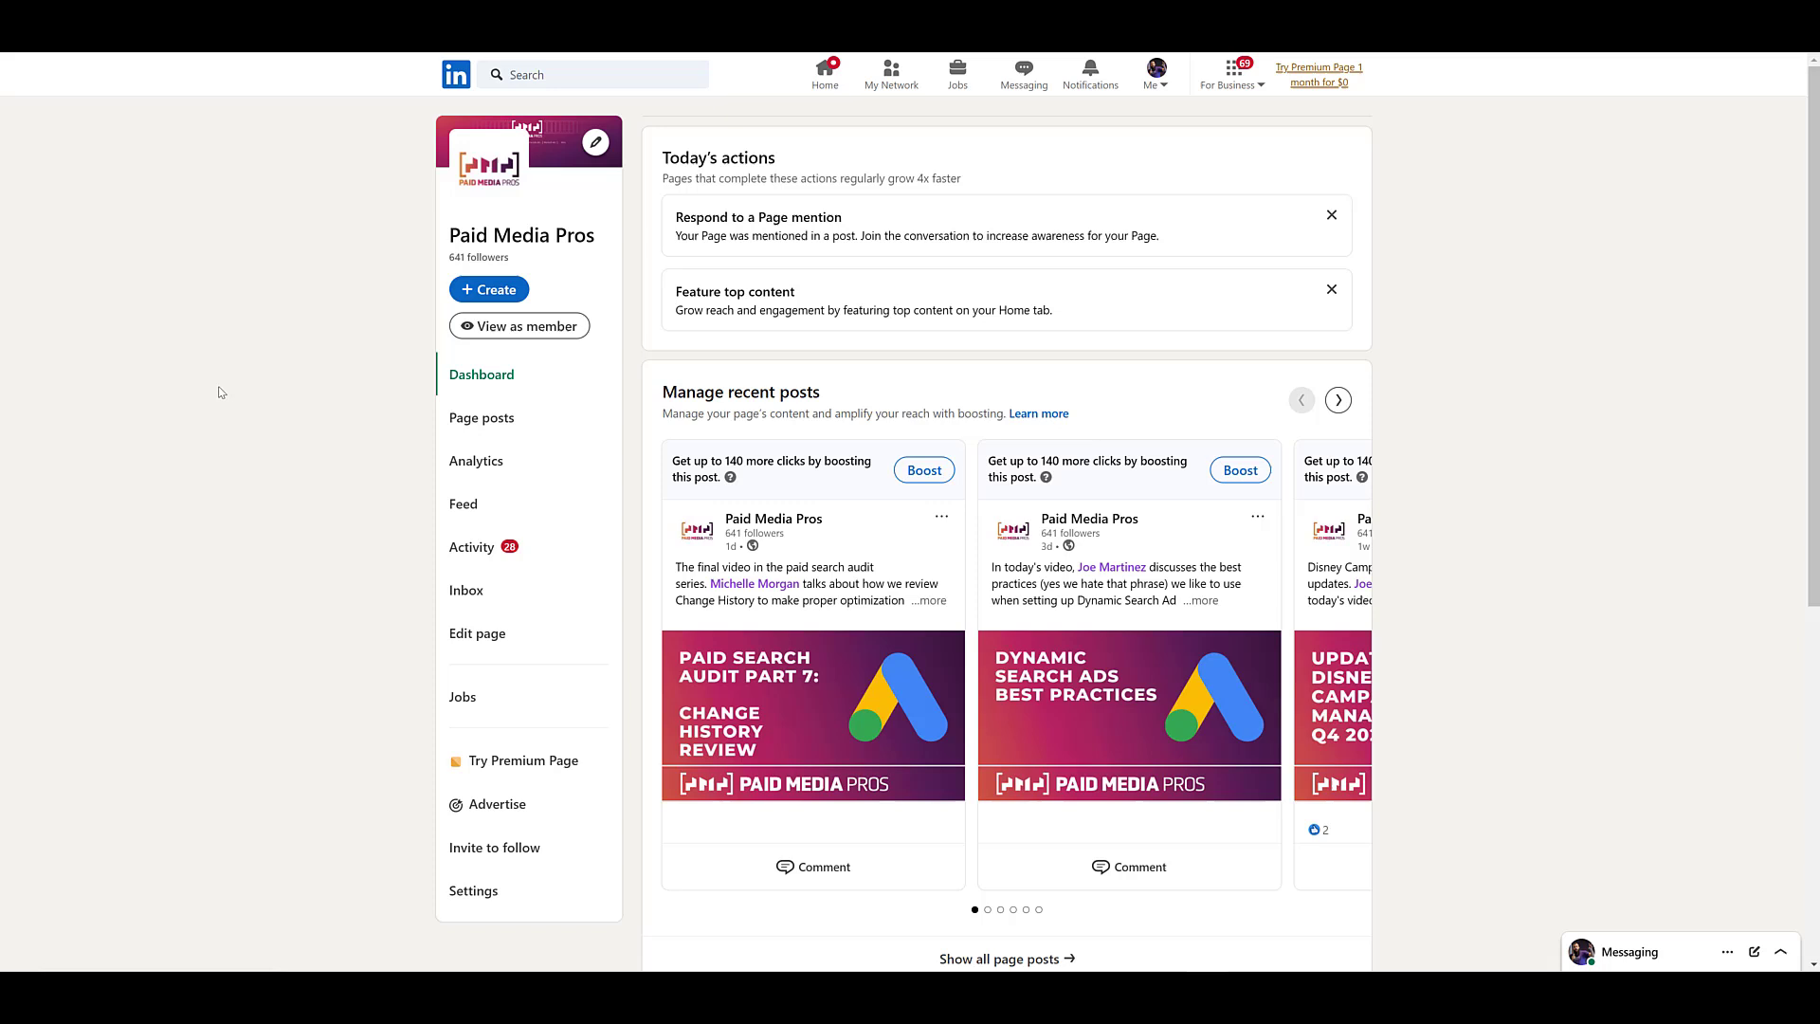
mouse_move(351, 195)
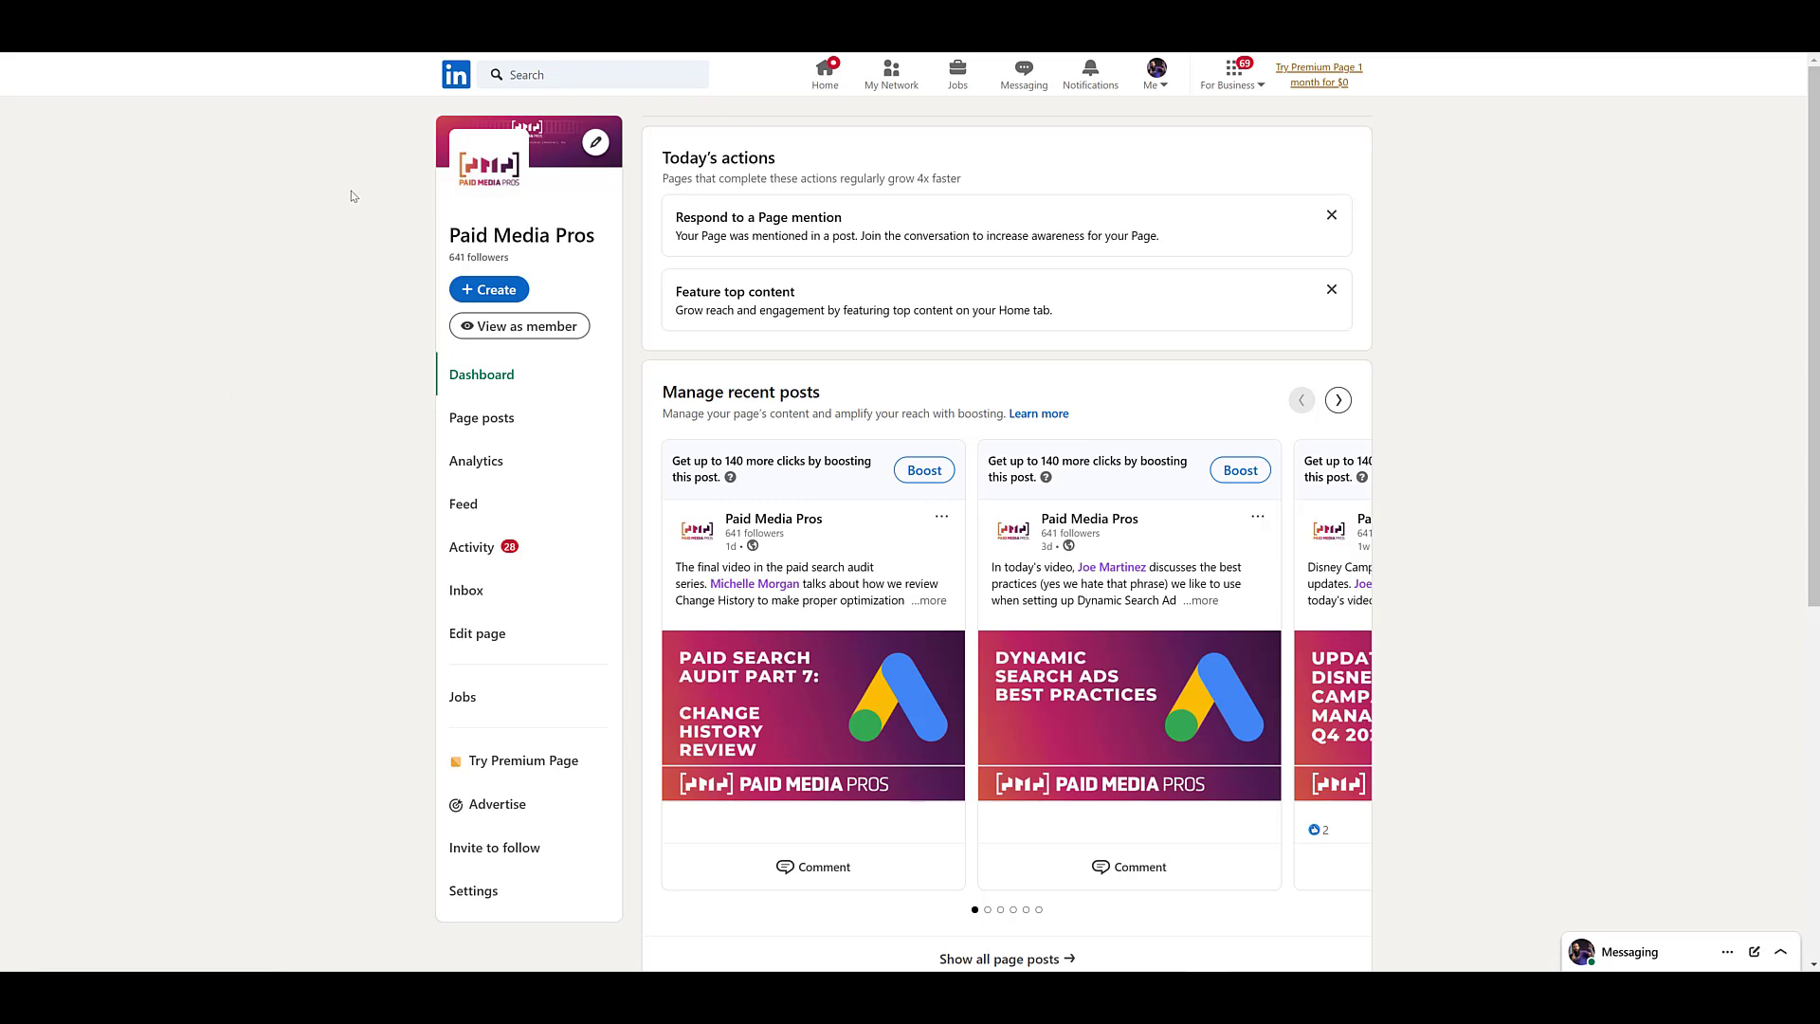
mouse_move(193, 410)
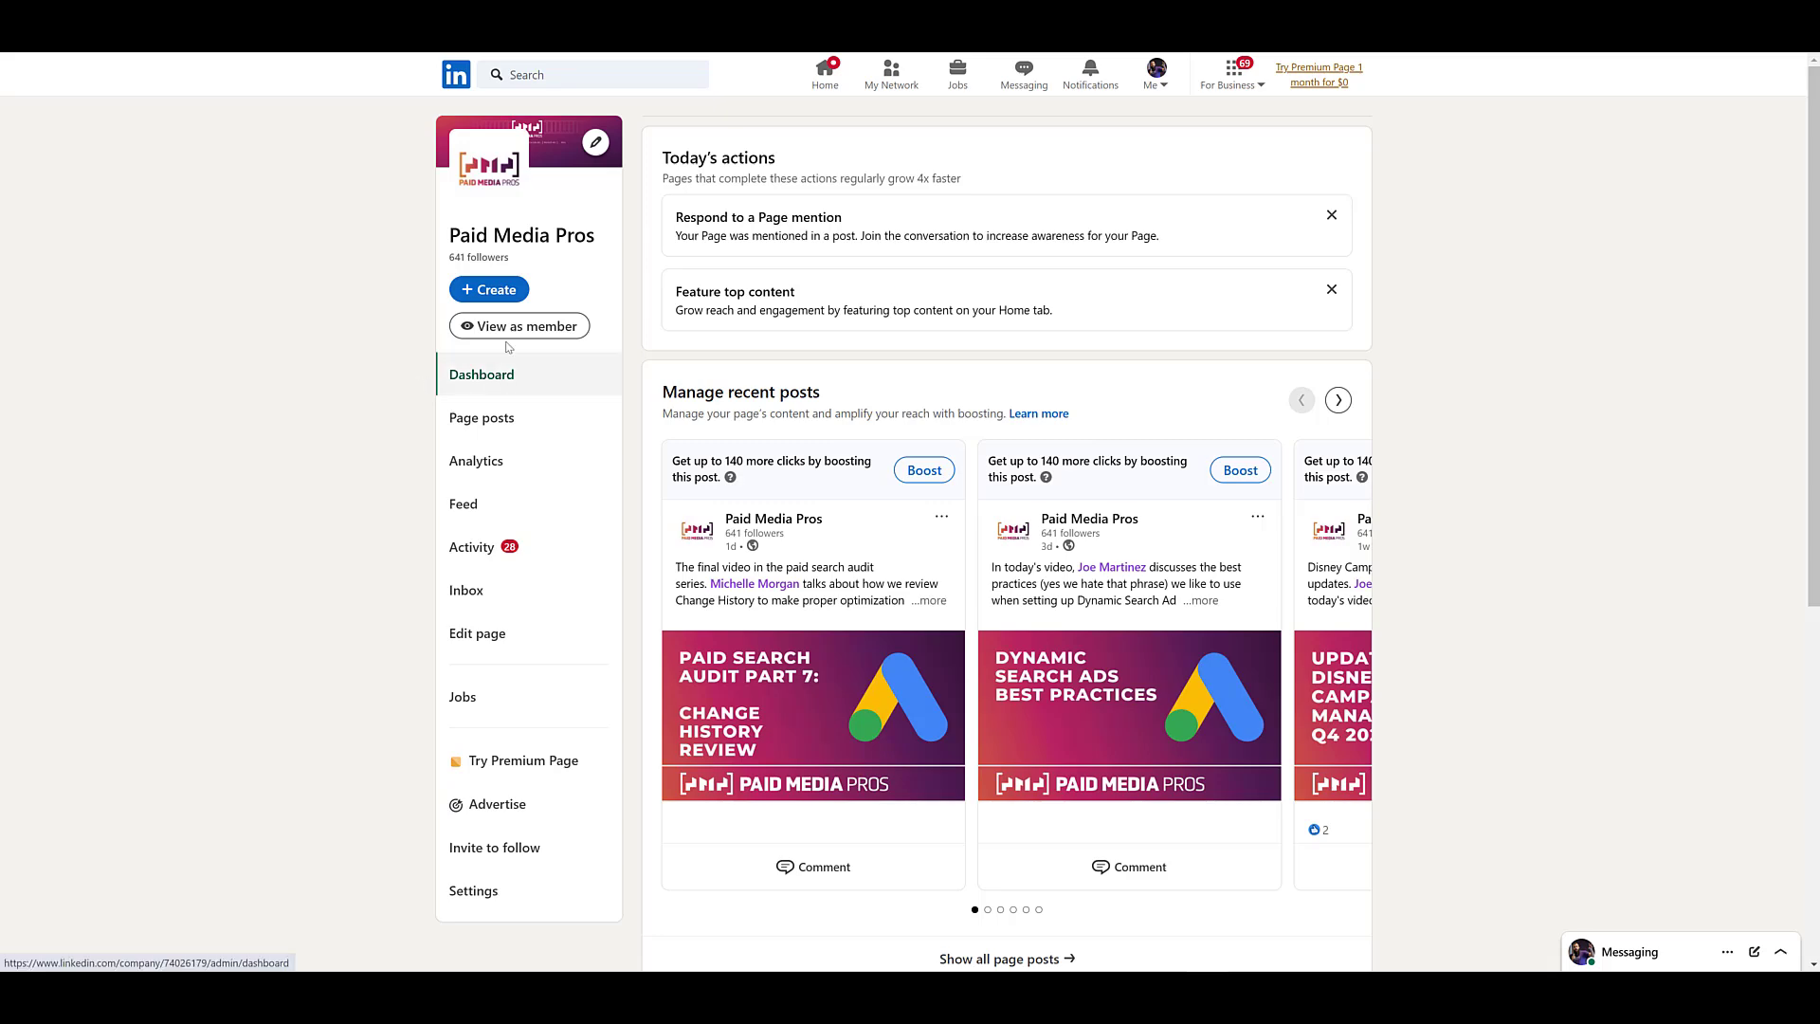
Start a new event from the page's Create menu
click(489, 288)
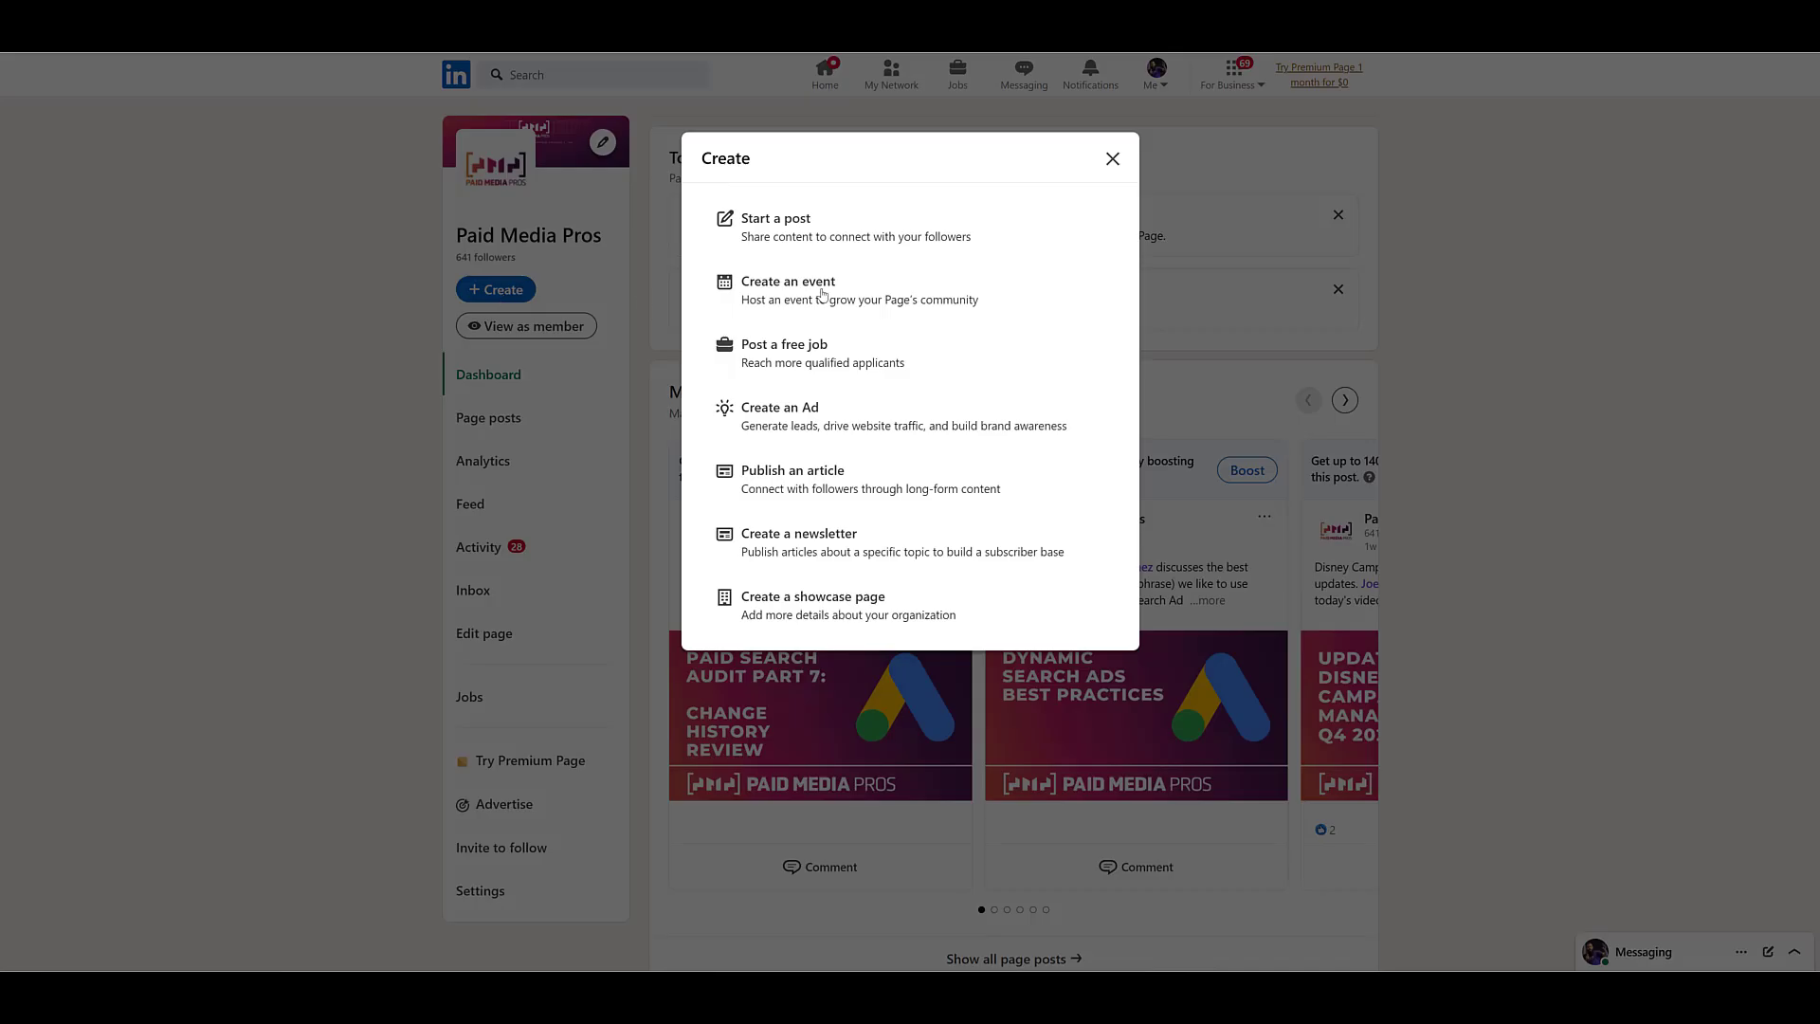
click(787, 281)
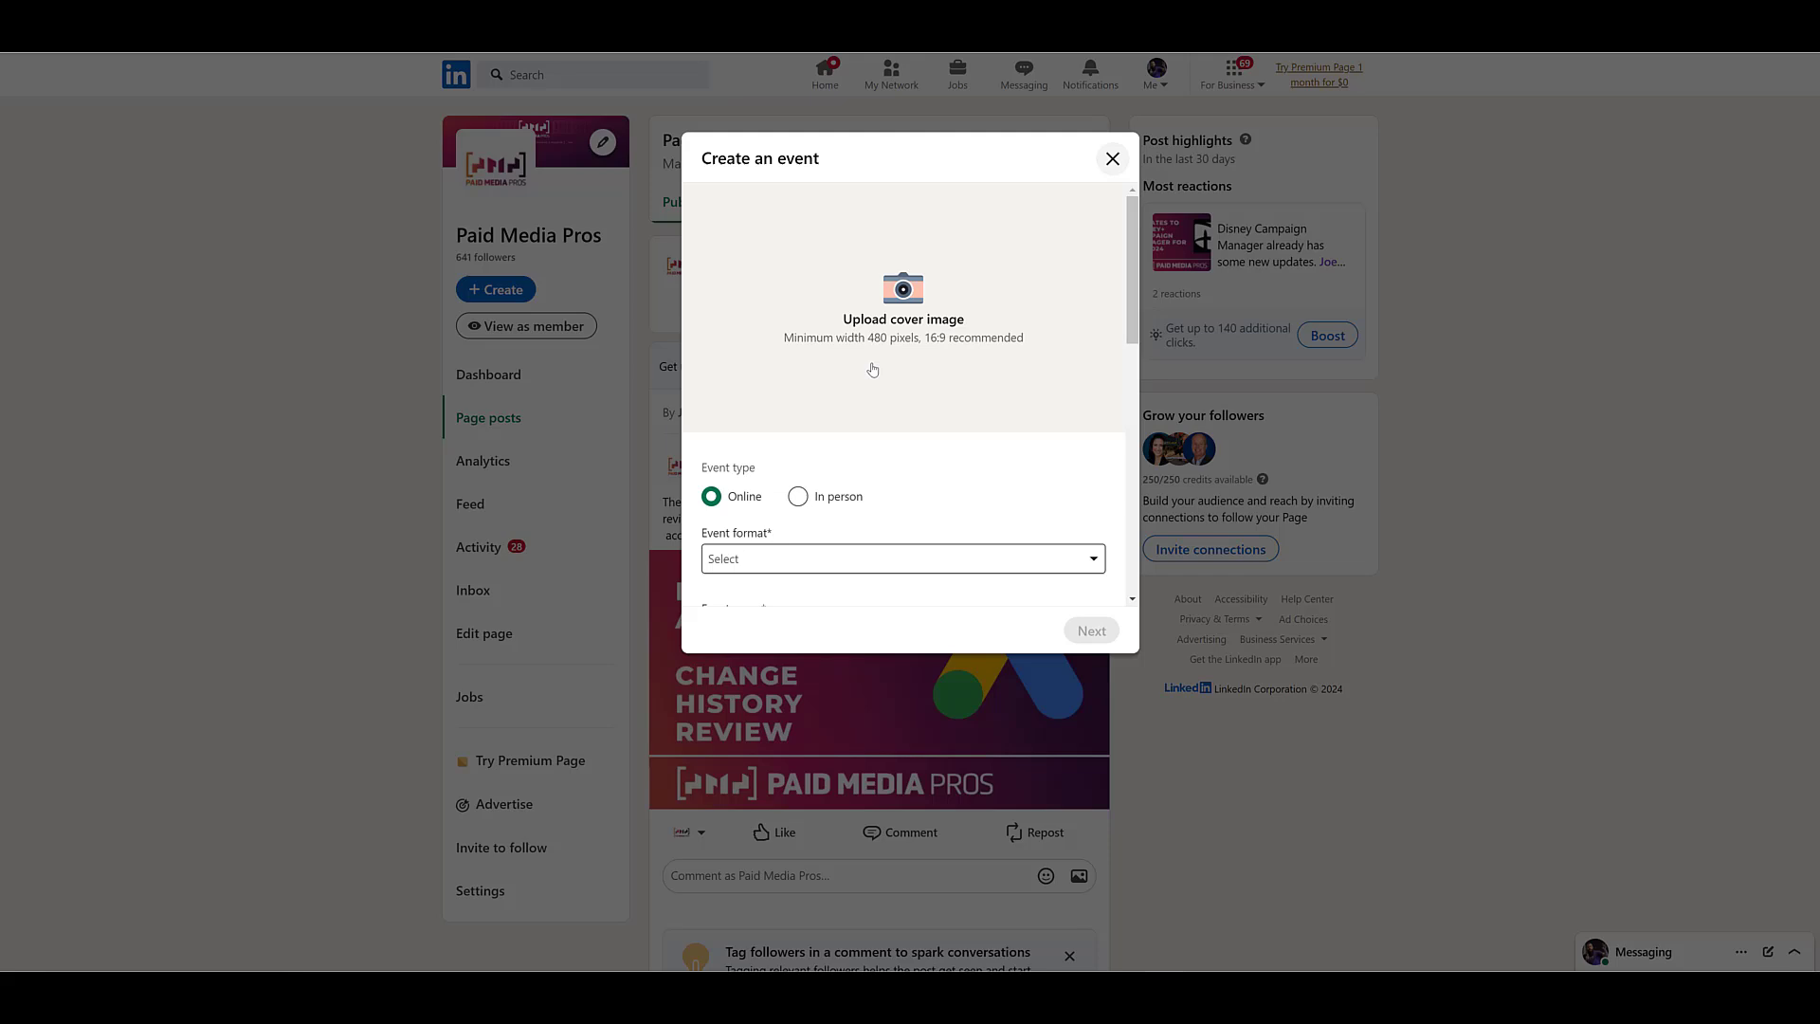
mouse_move(915, 326)
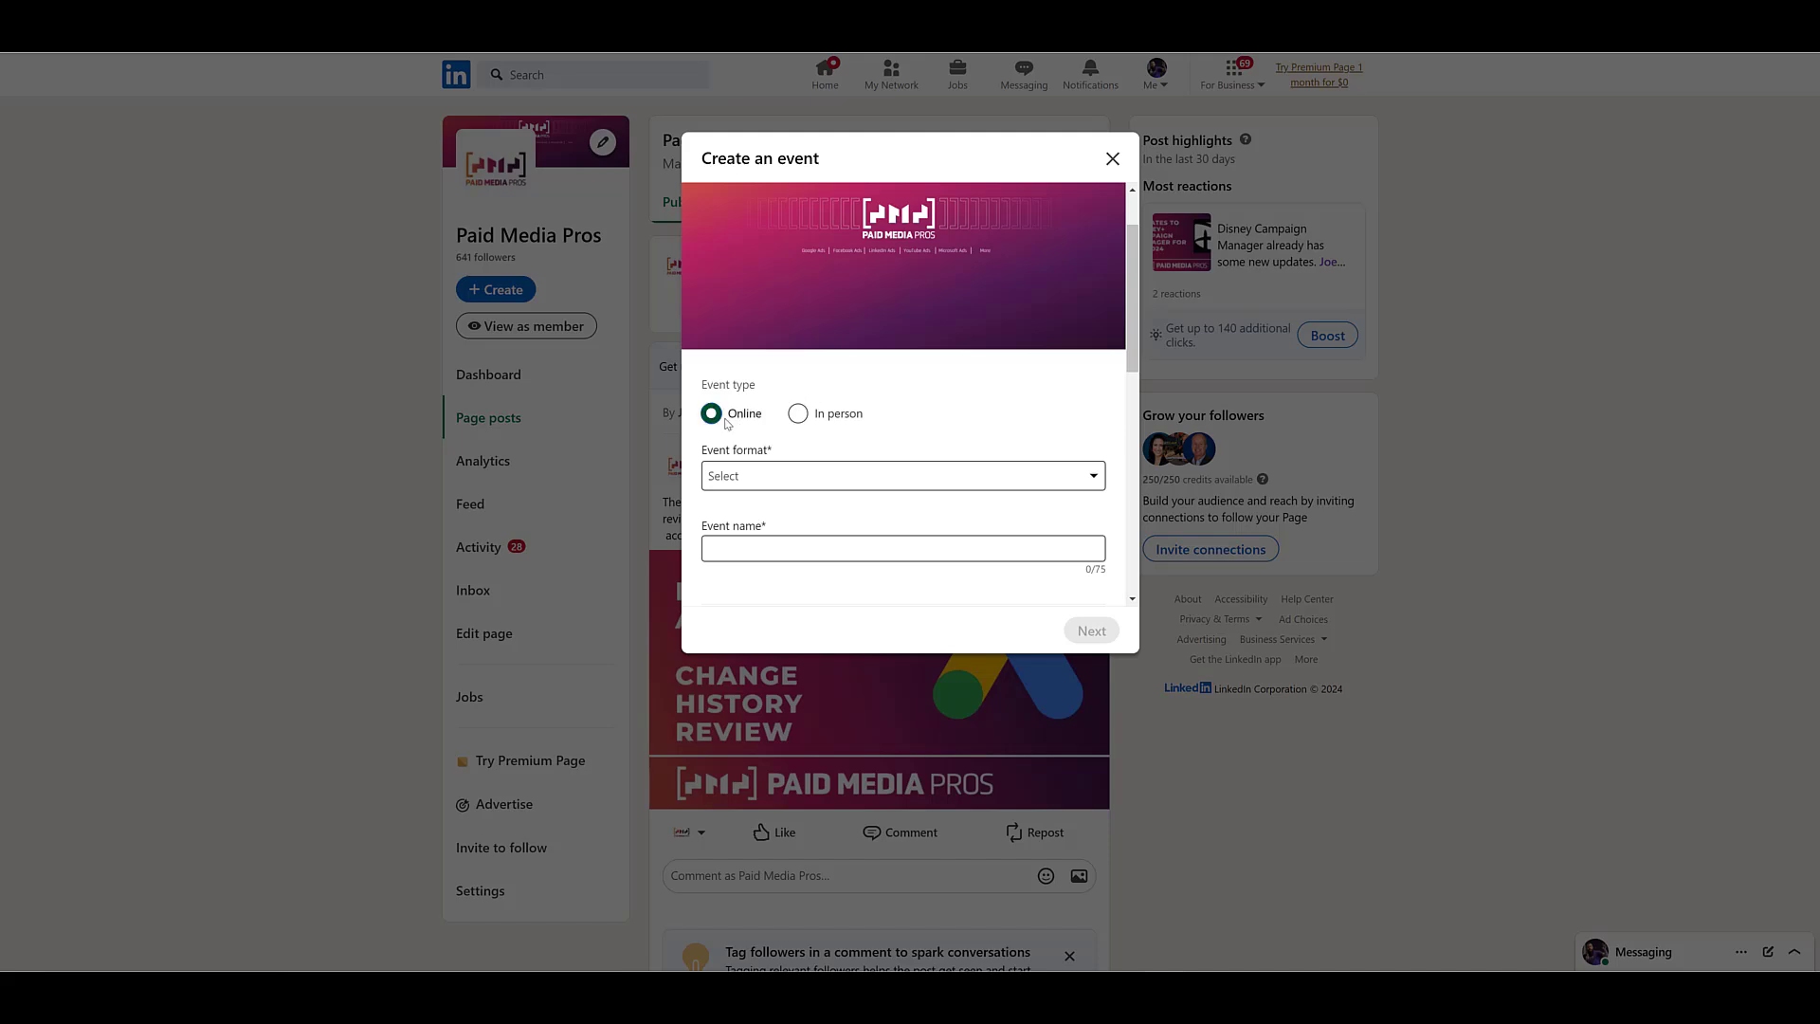
scroll(down, 3)
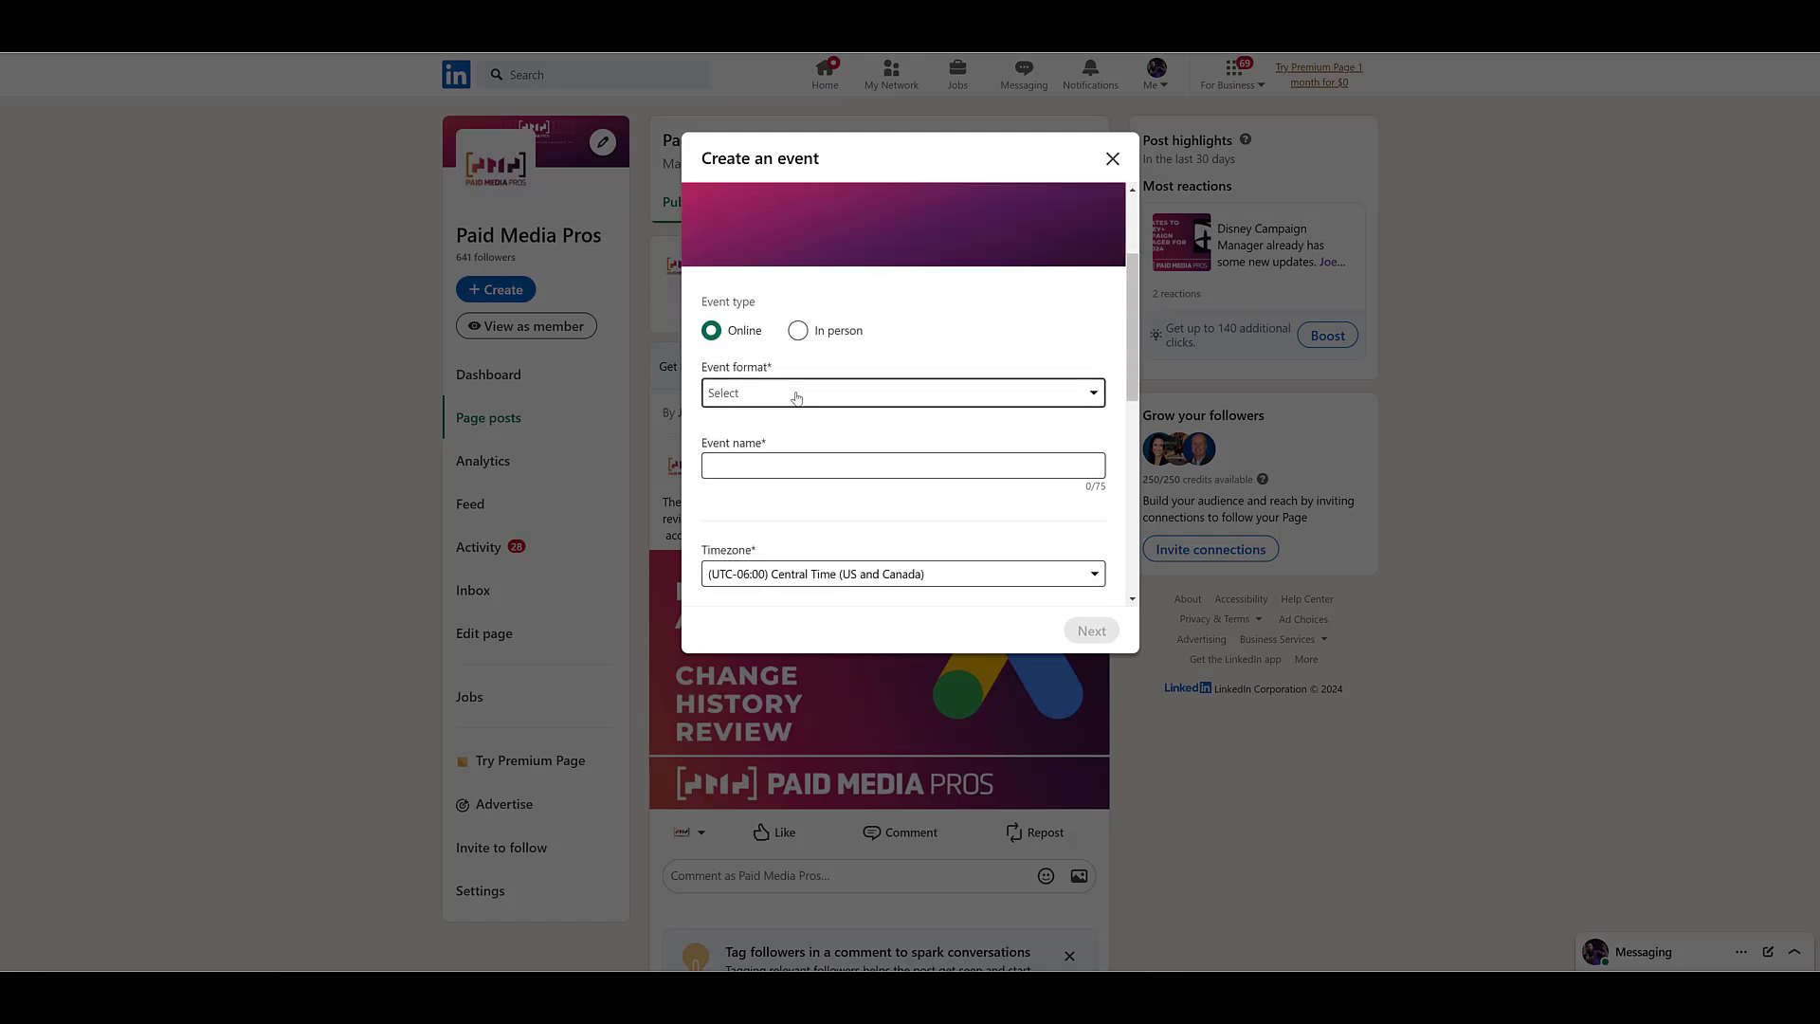
Set the event format to LinkedIn Live and name it 'Paid Media Pros at Carnegie Conference 2025'
click(901, 393)
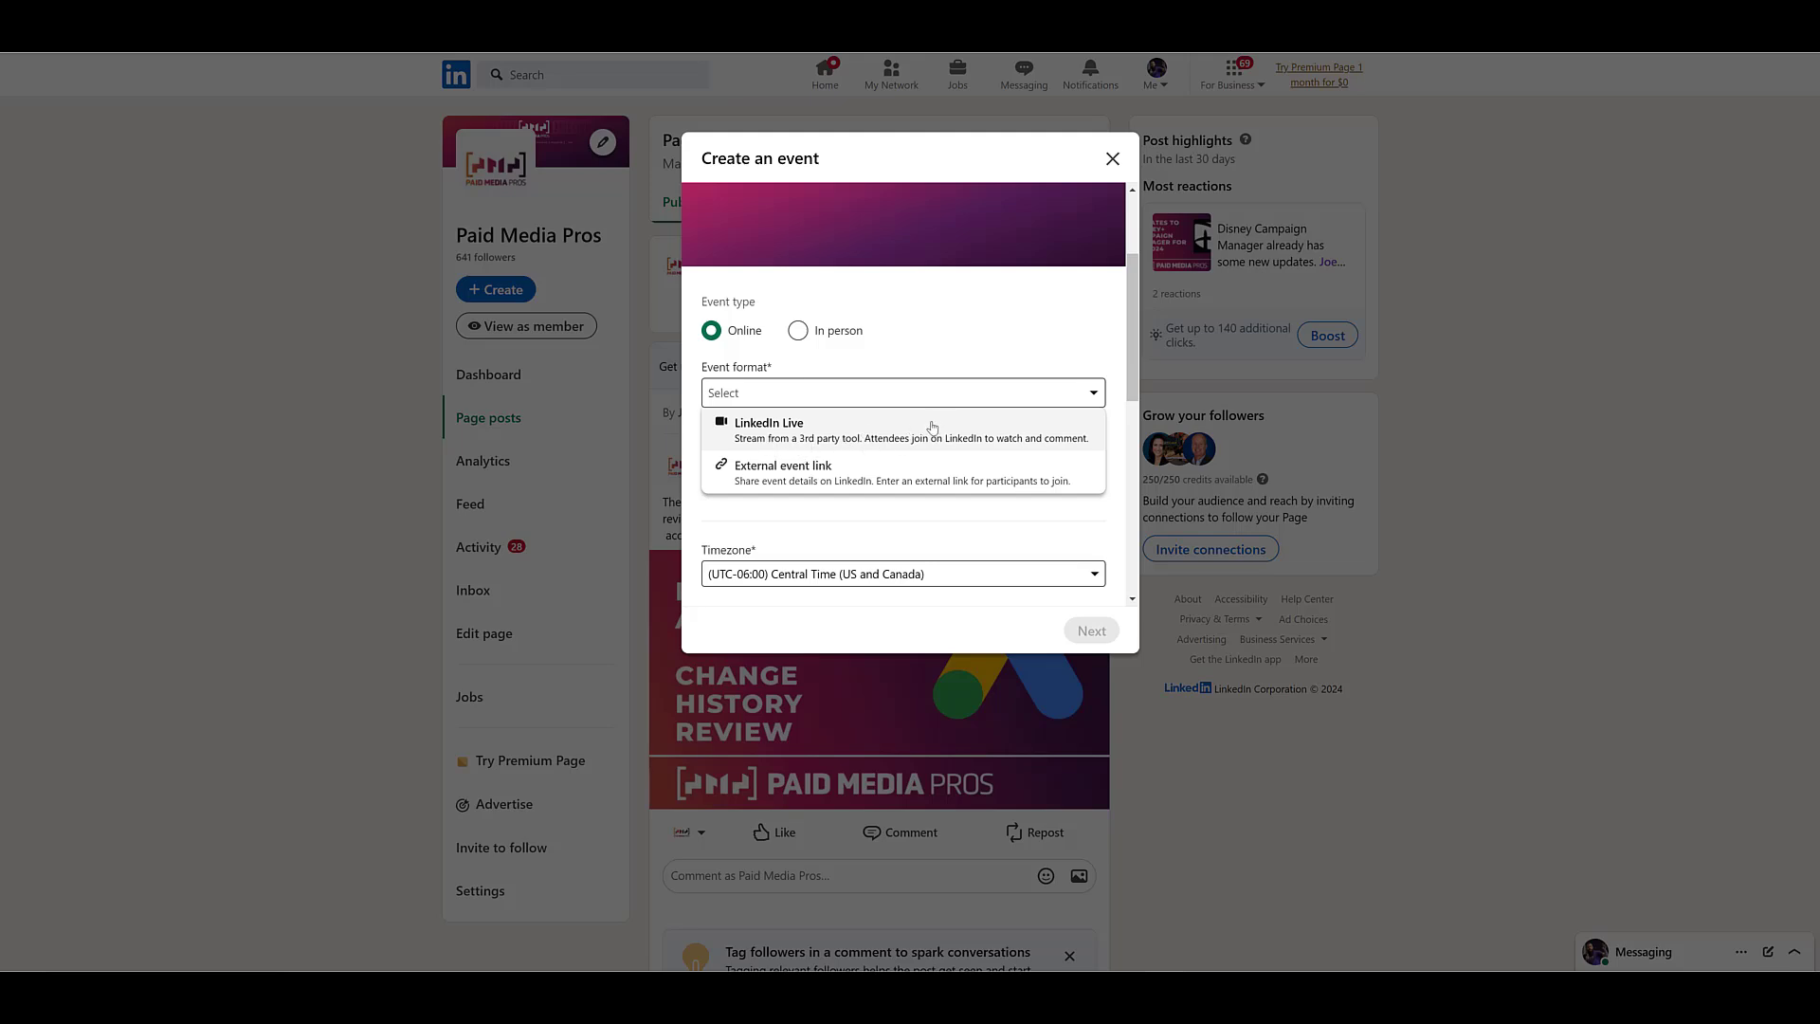
click(782, 472)
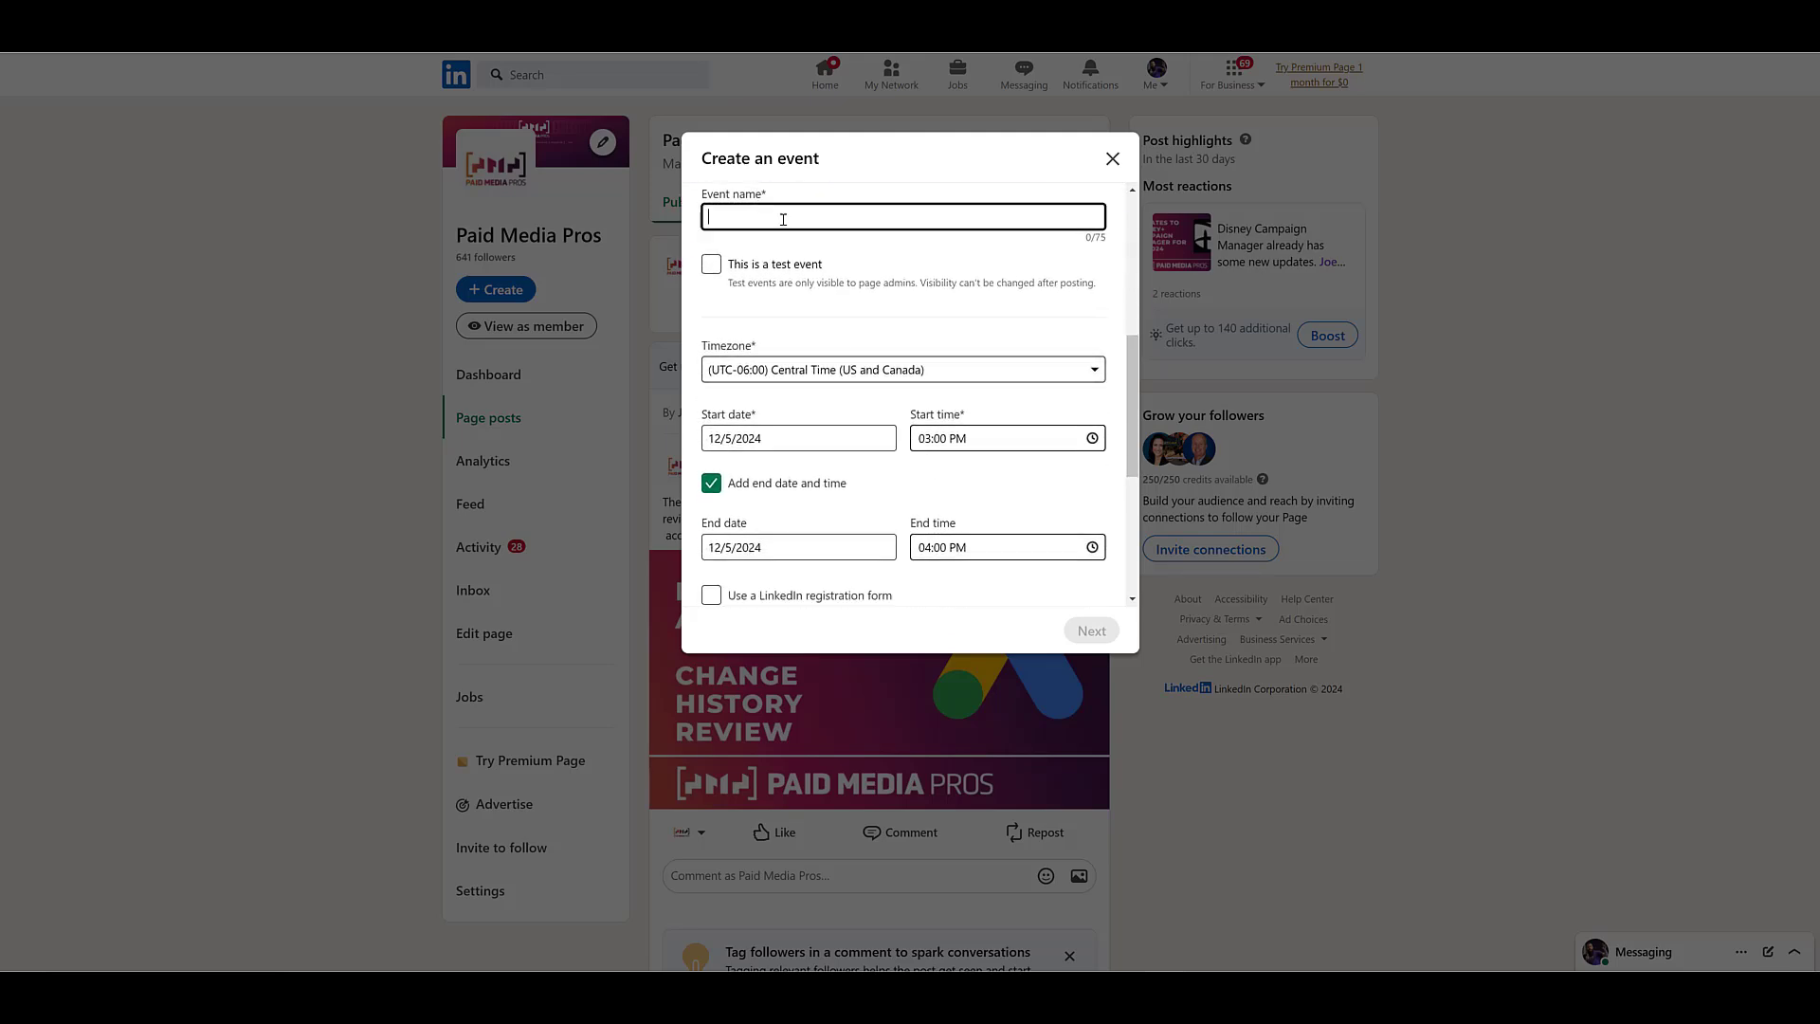
text(Paid Media Pros at Carnegie Conference 2025)
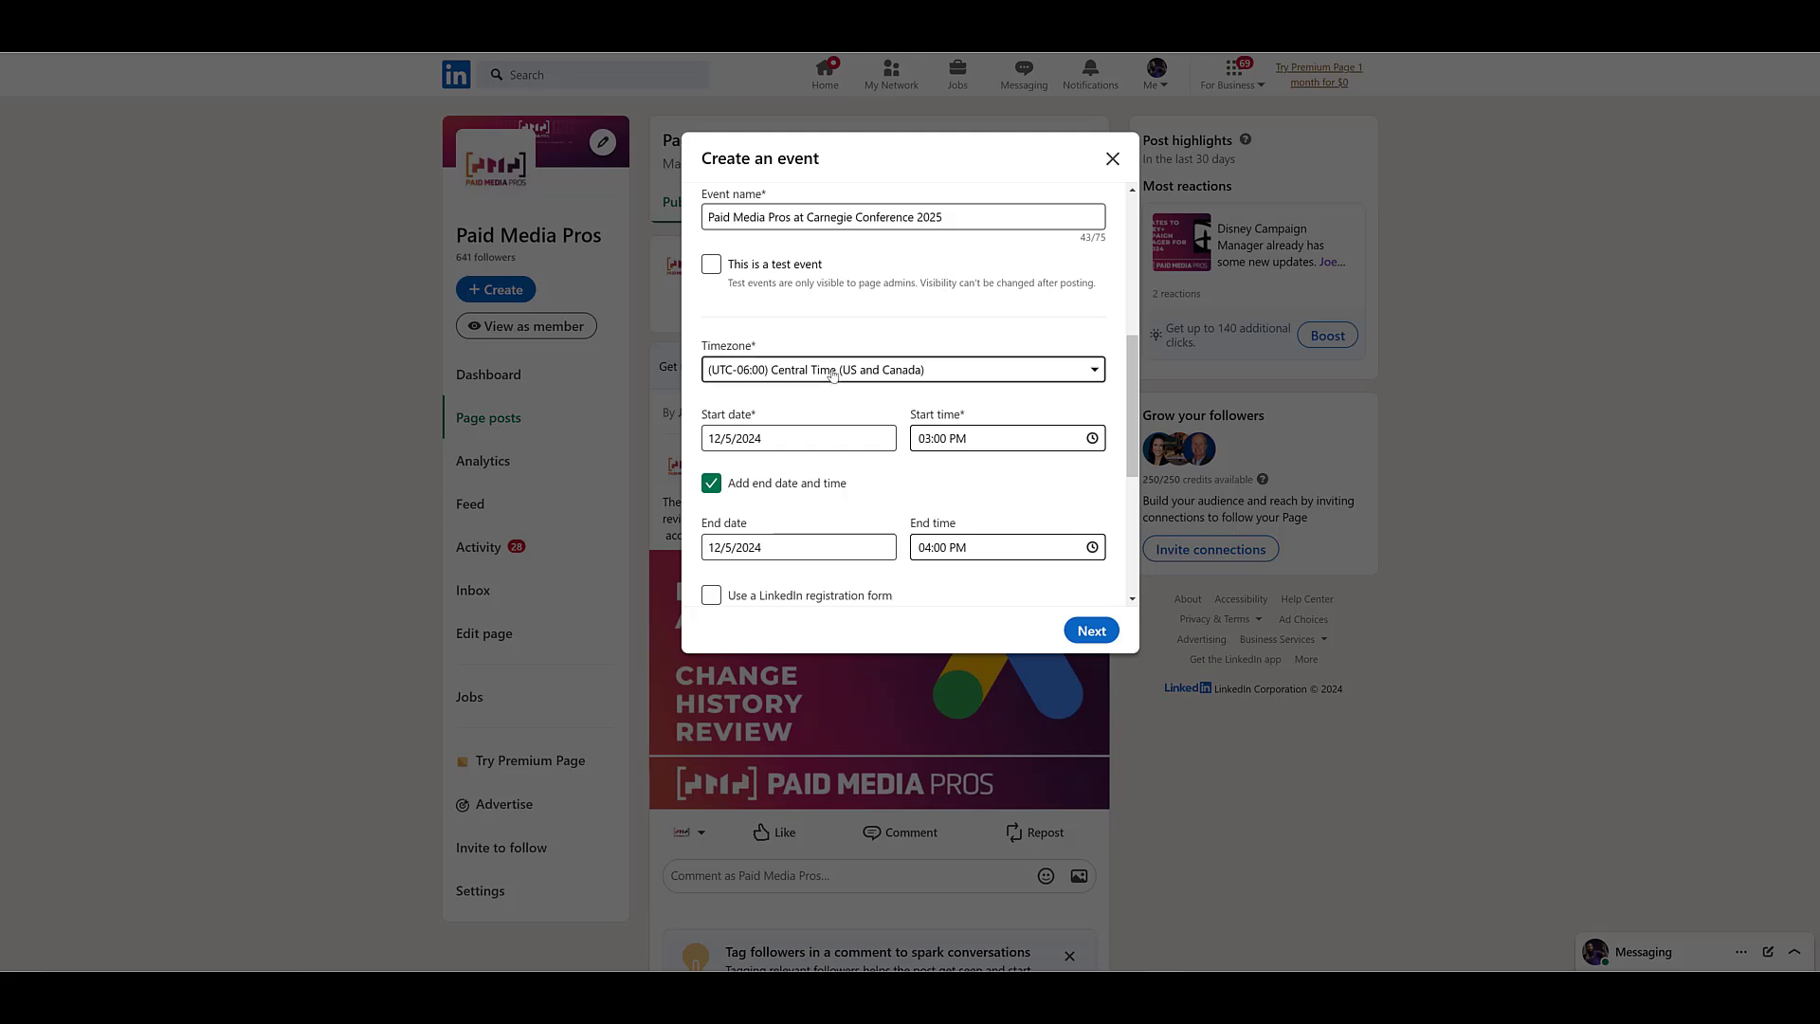
Set the event start date to 1/14/2025 using the calendar
click(798, 437)
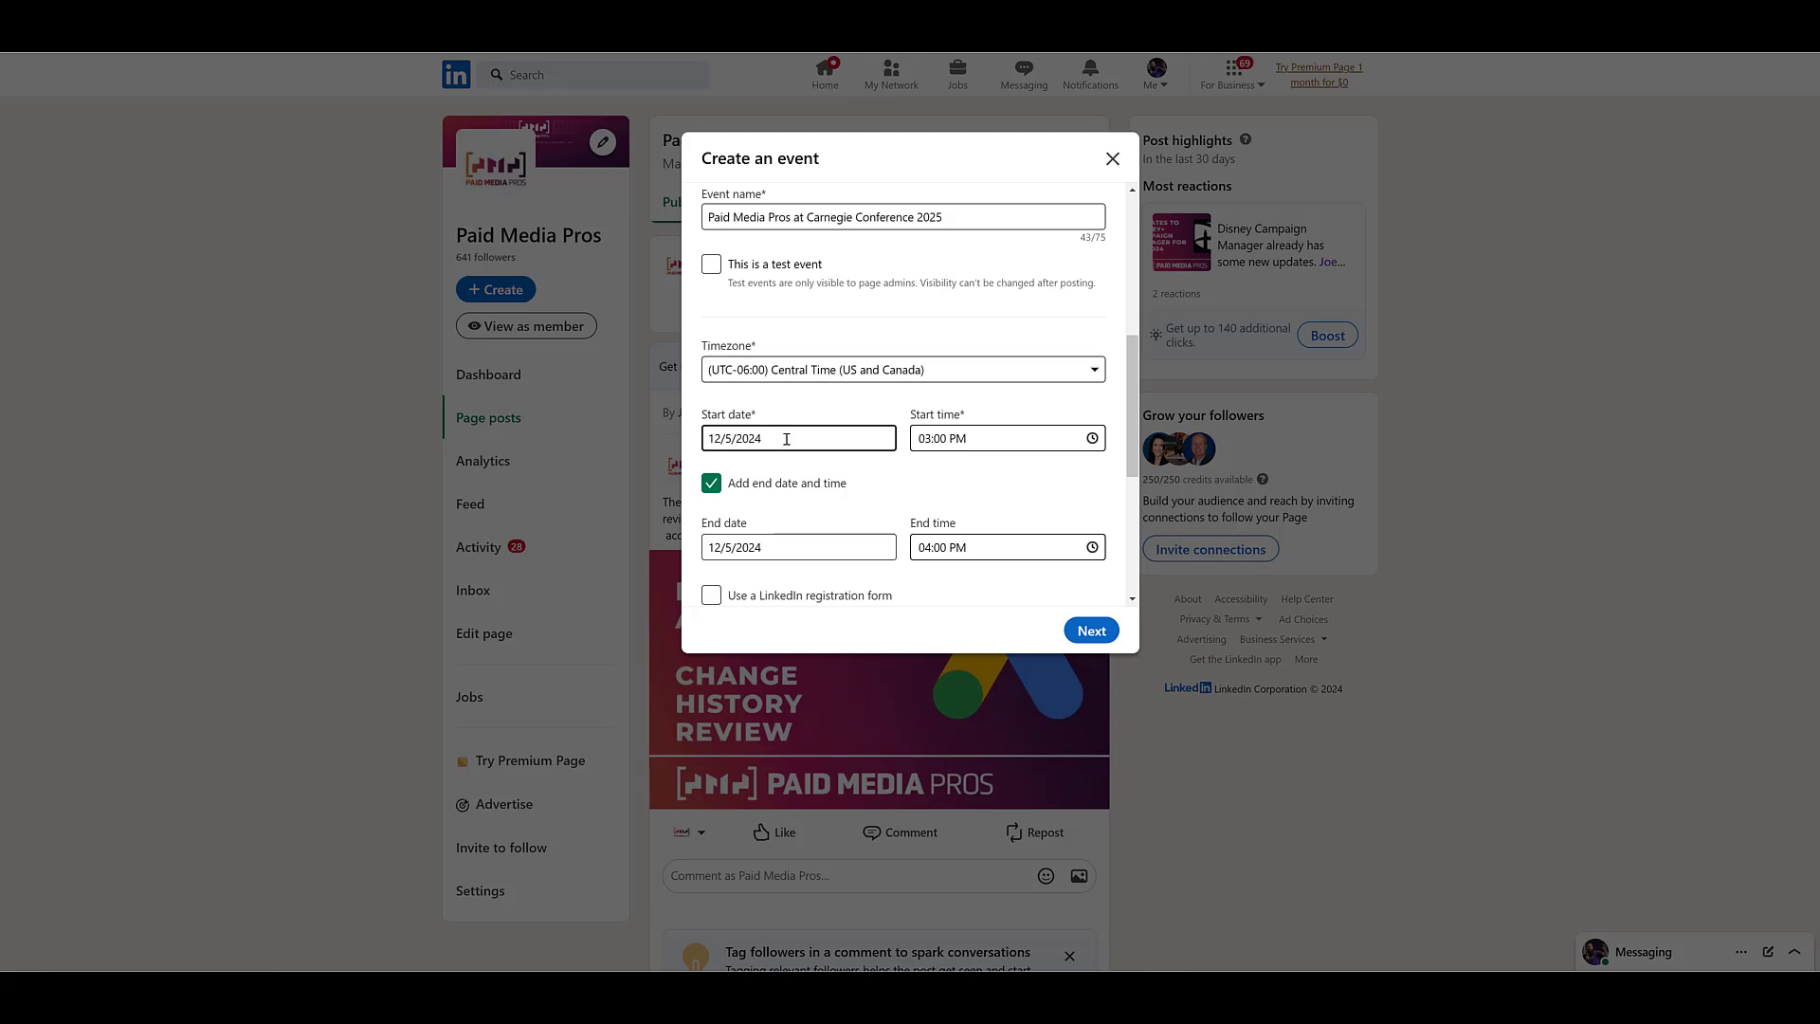
click(798, 438)
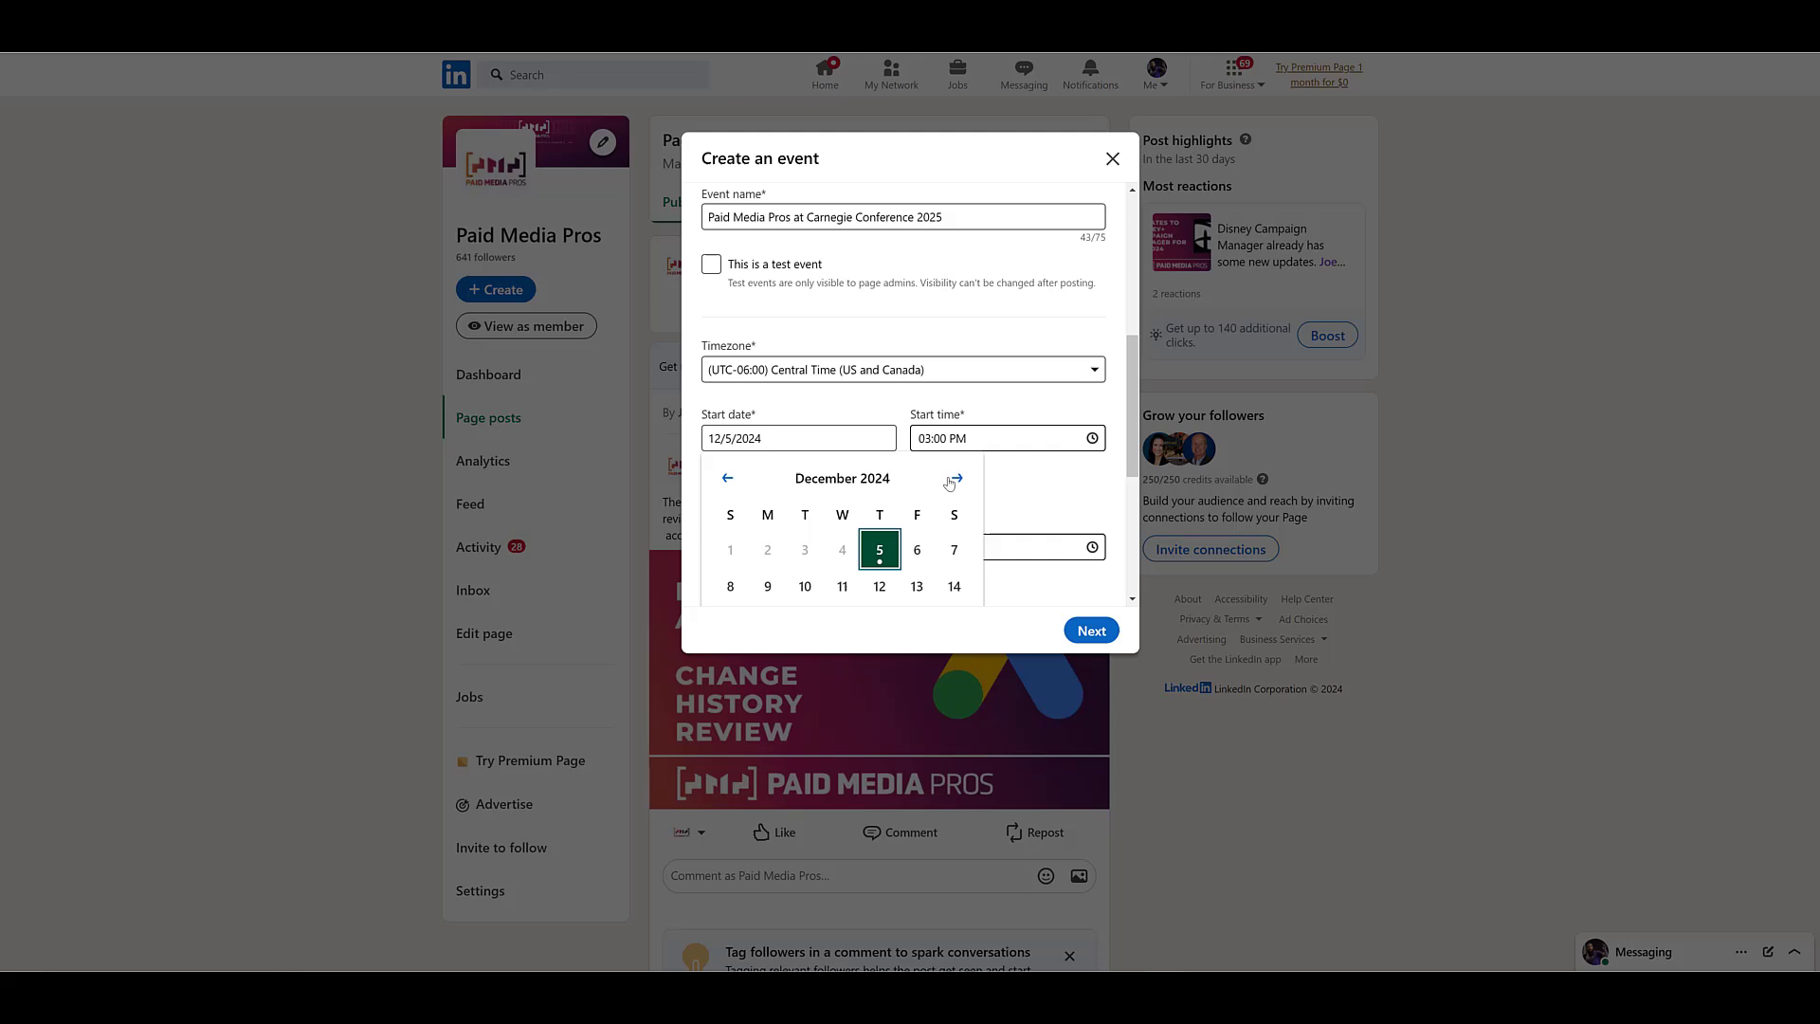
click(954, 478)
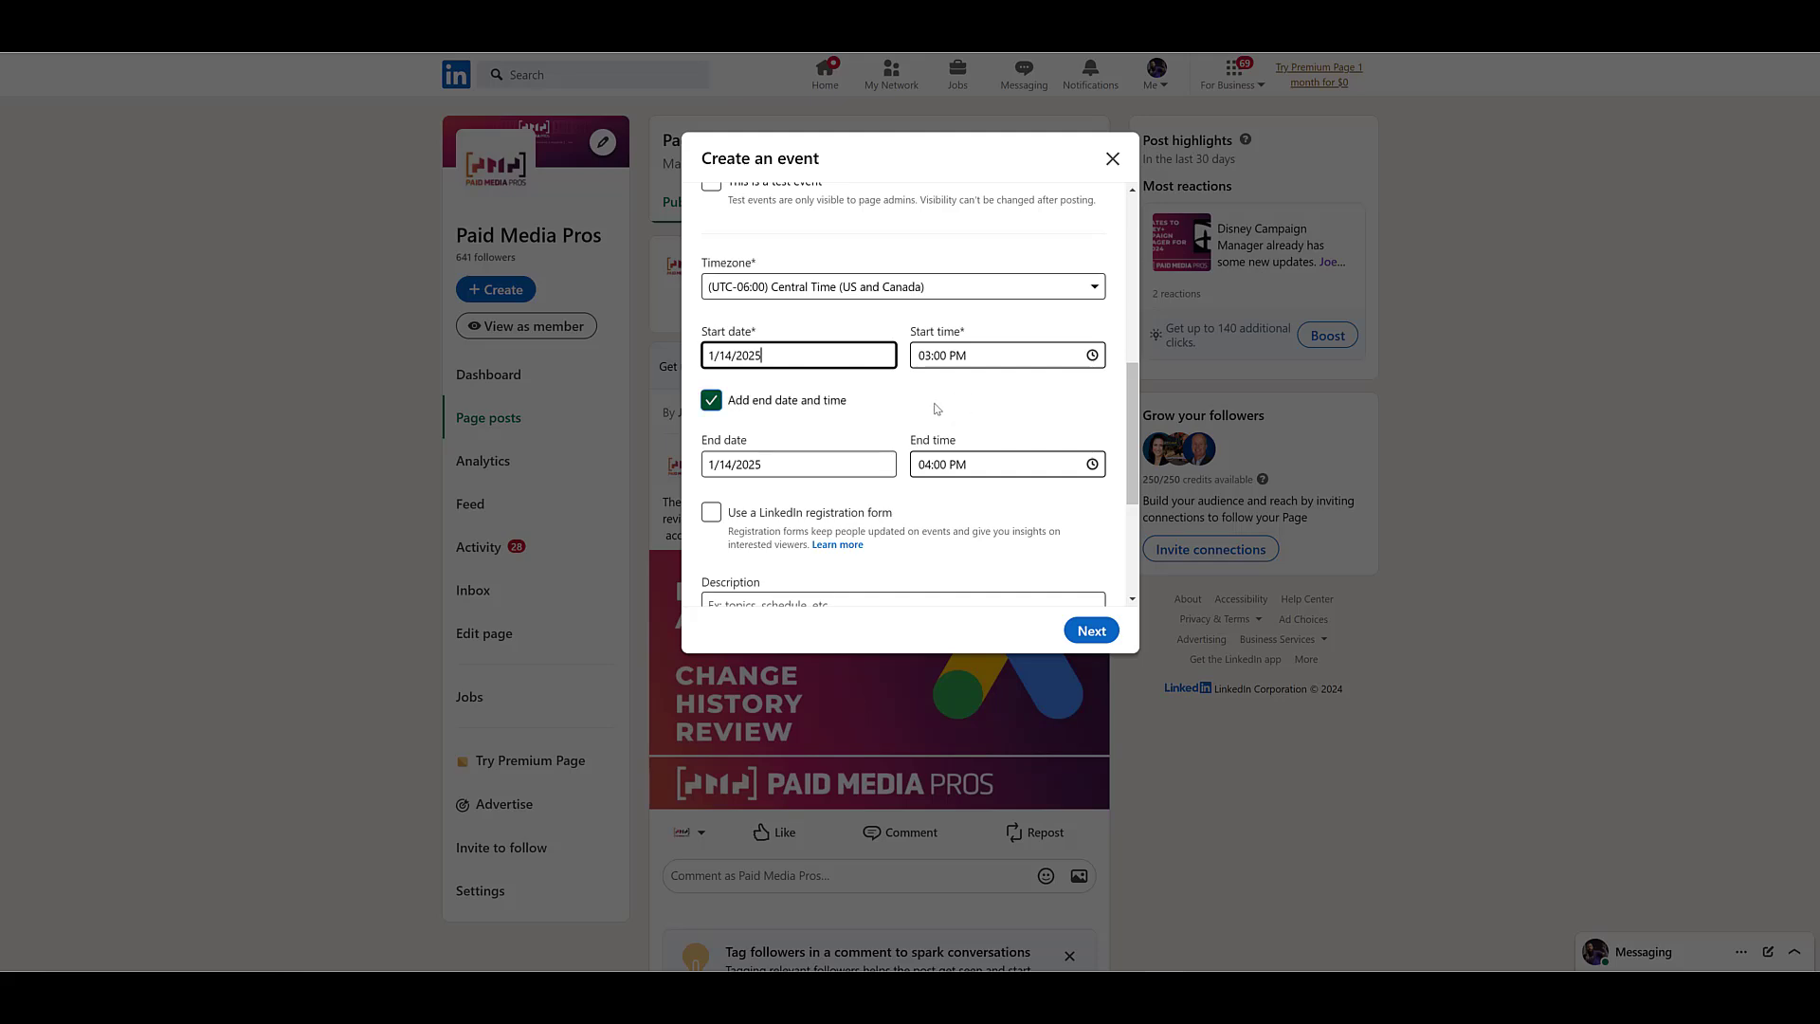
scroll(down, 3)
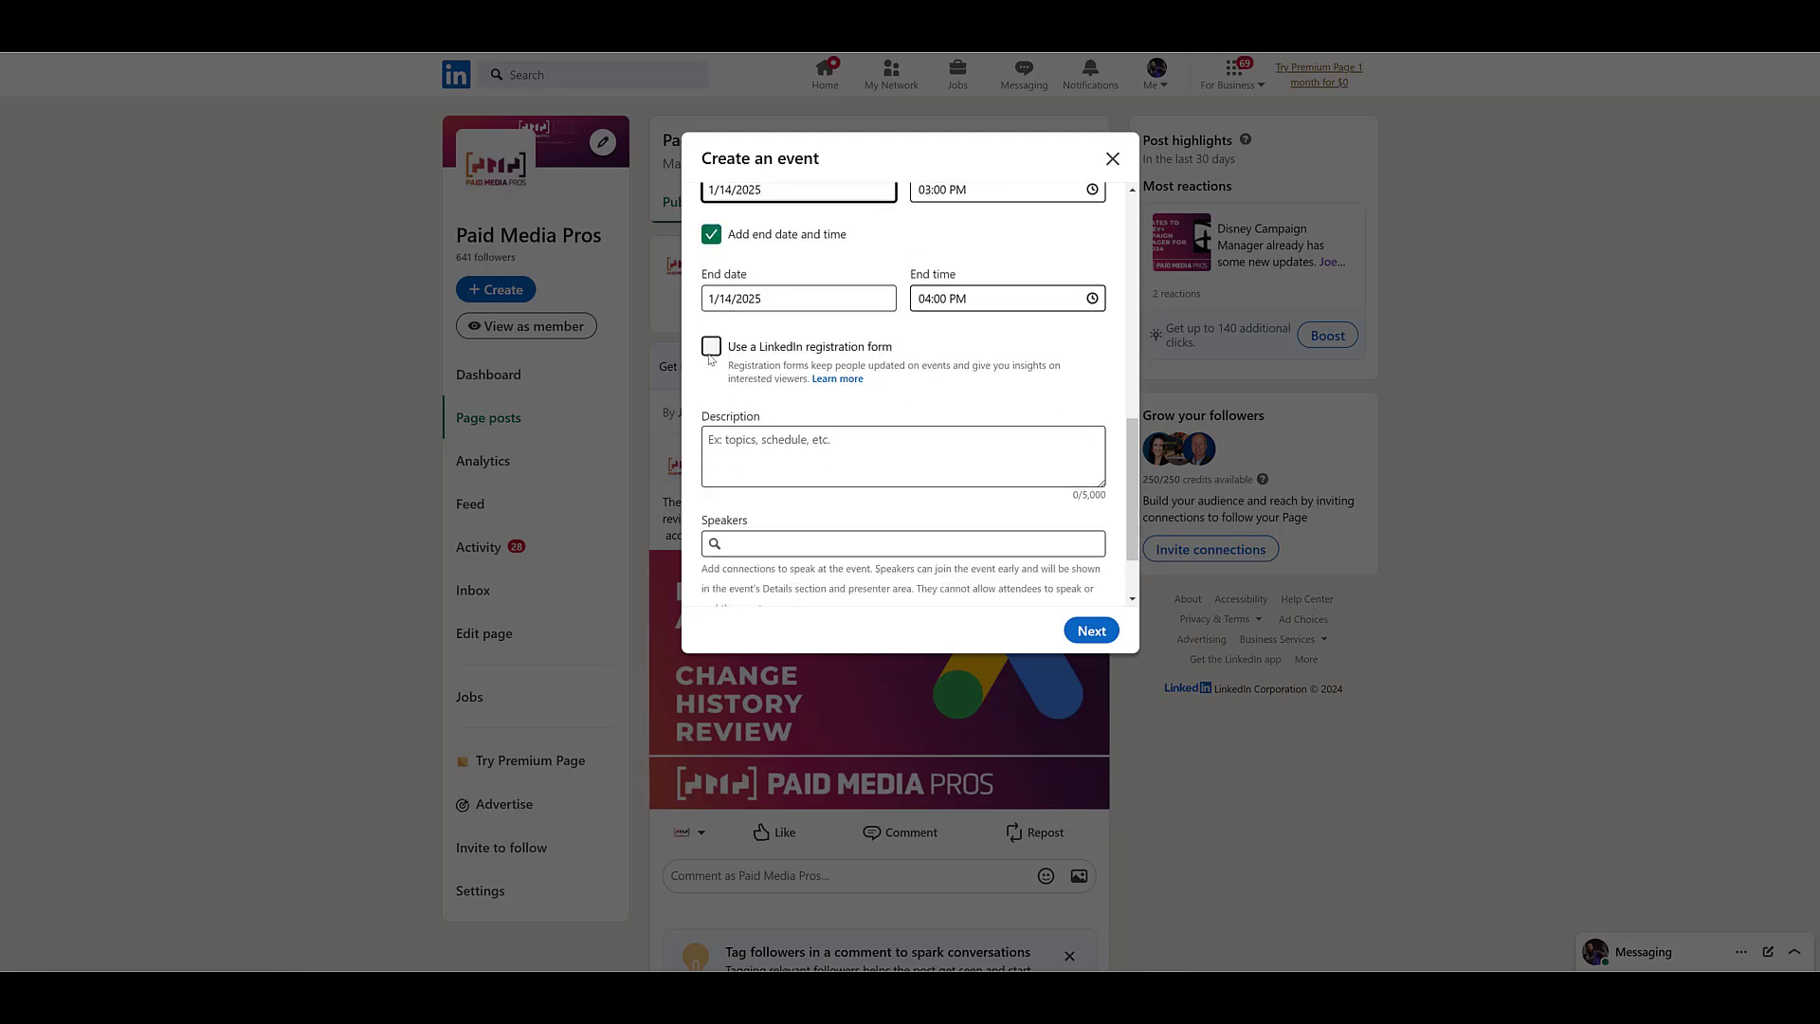
click(711, 345)
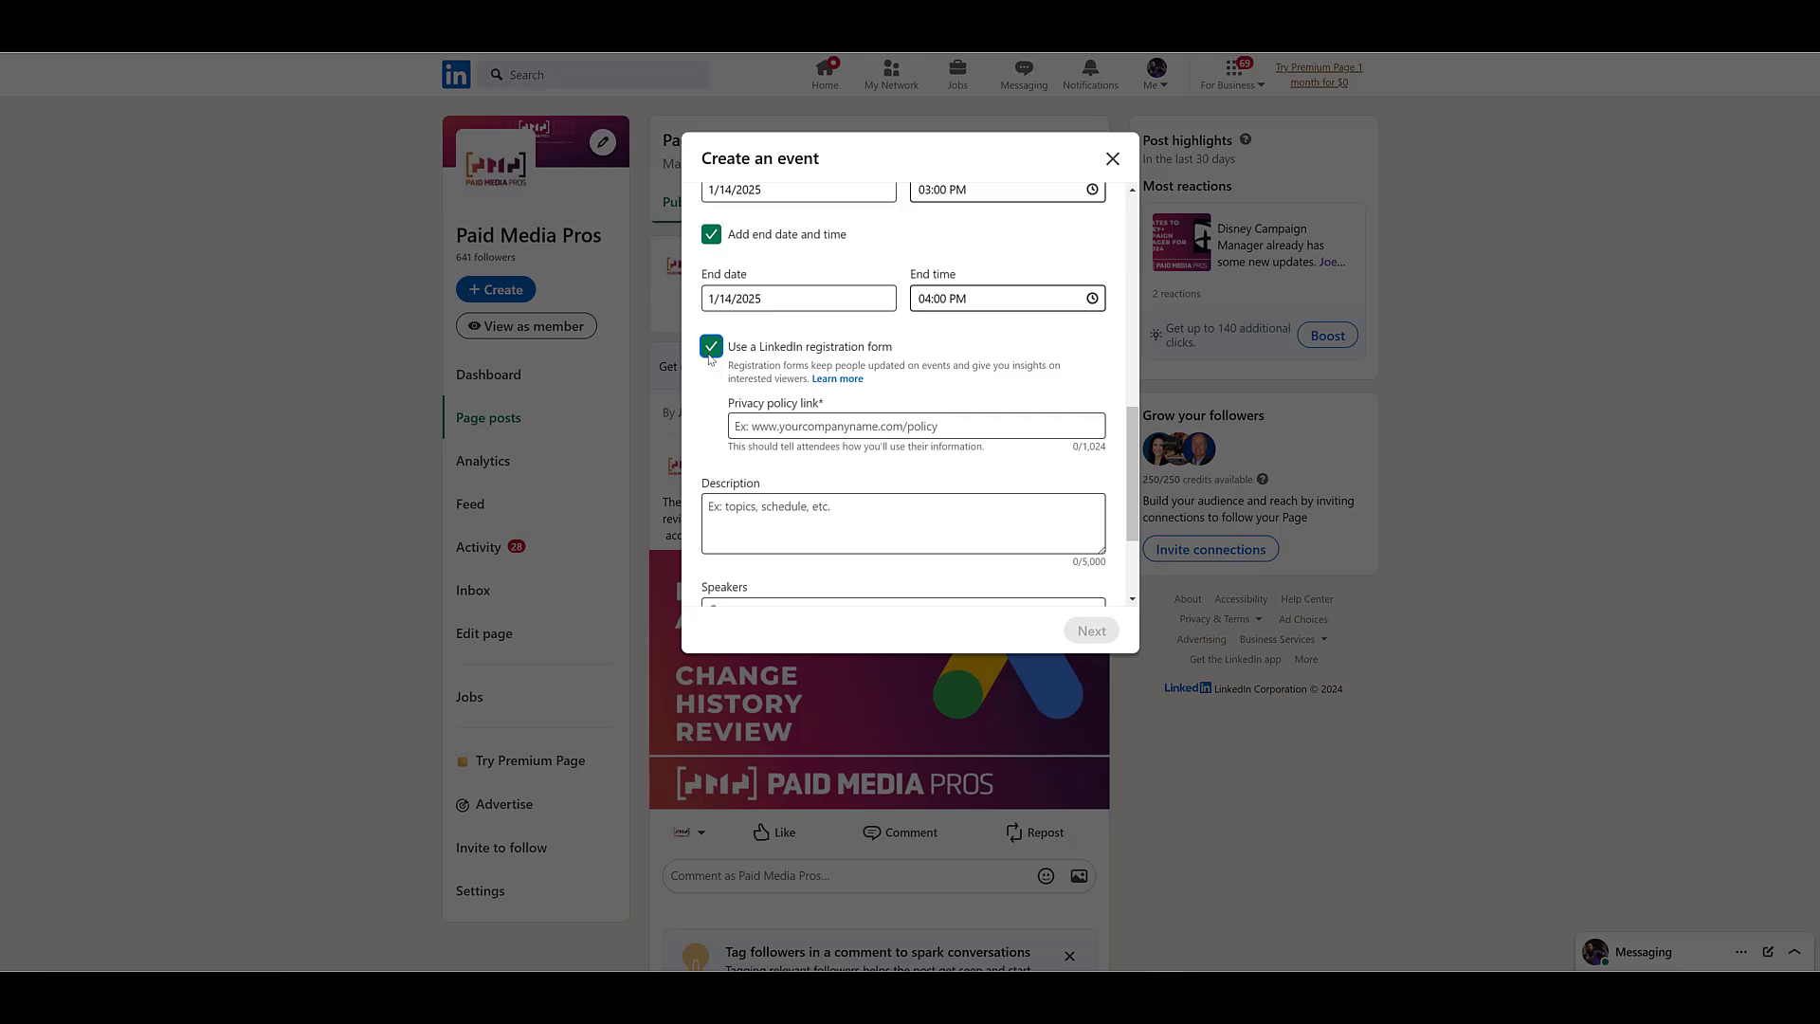
click(916, 426)
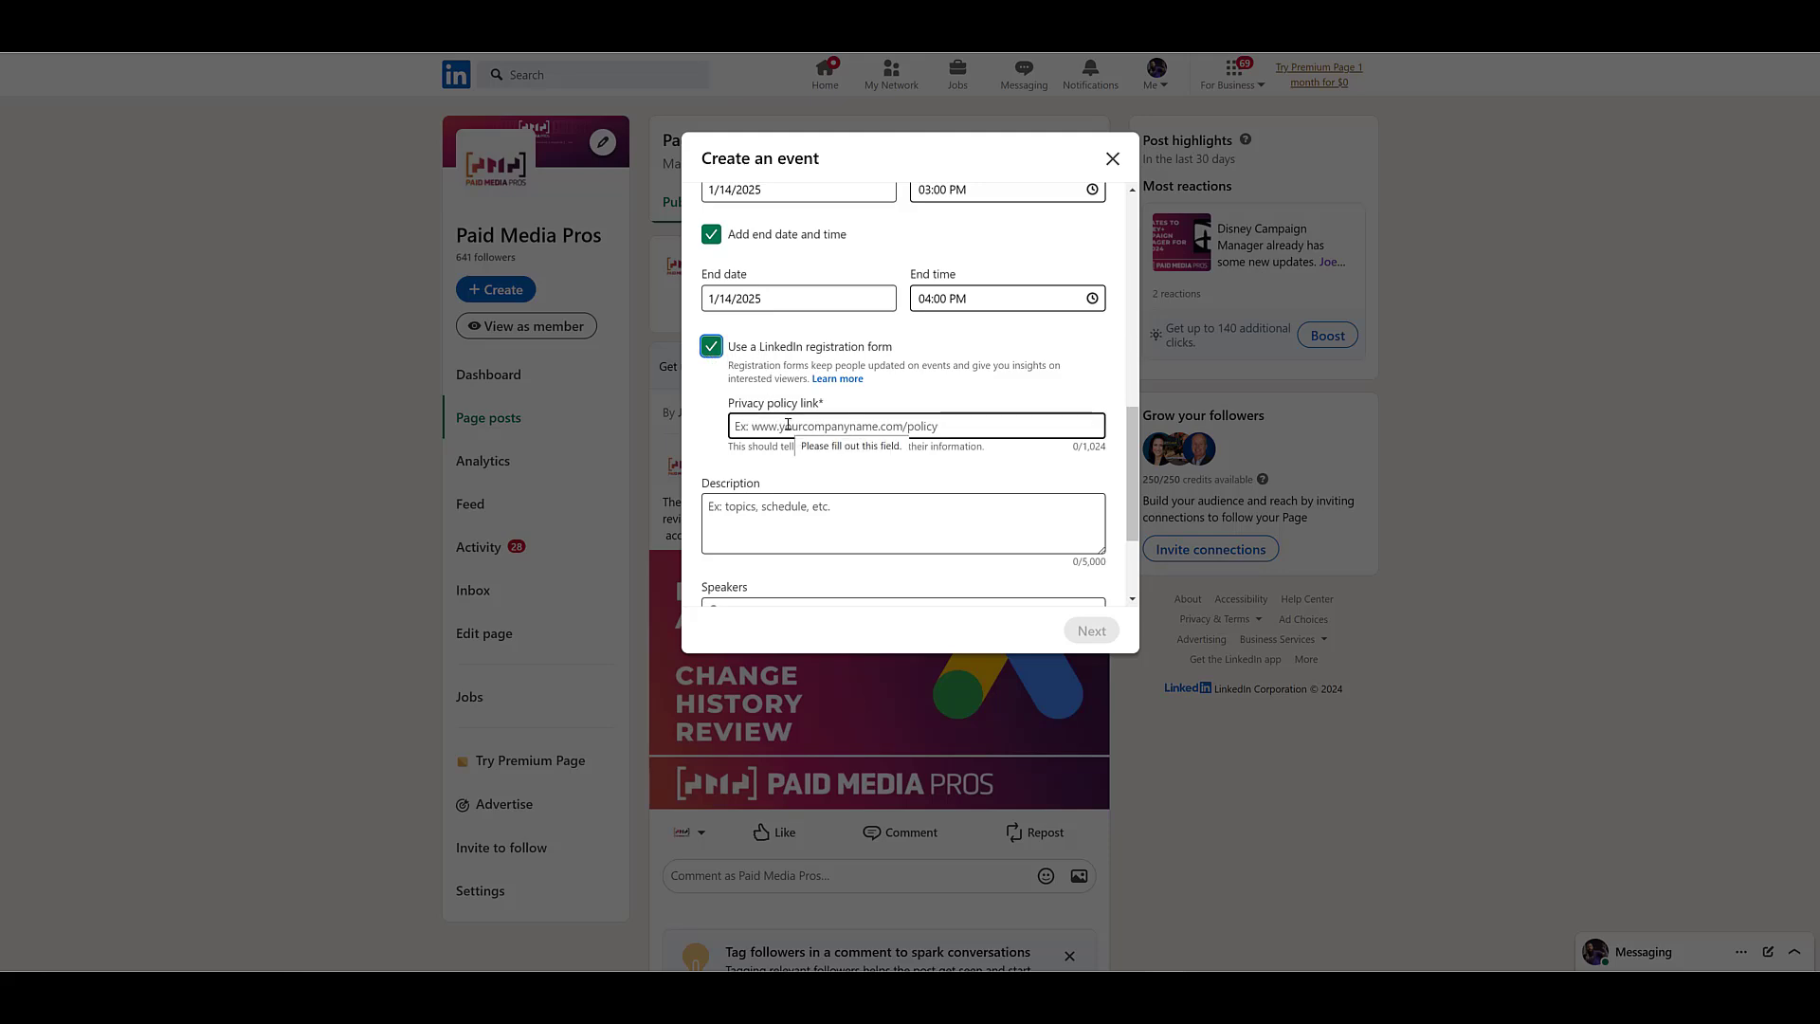
text(https://paidmediapros.com/privacy-policy)
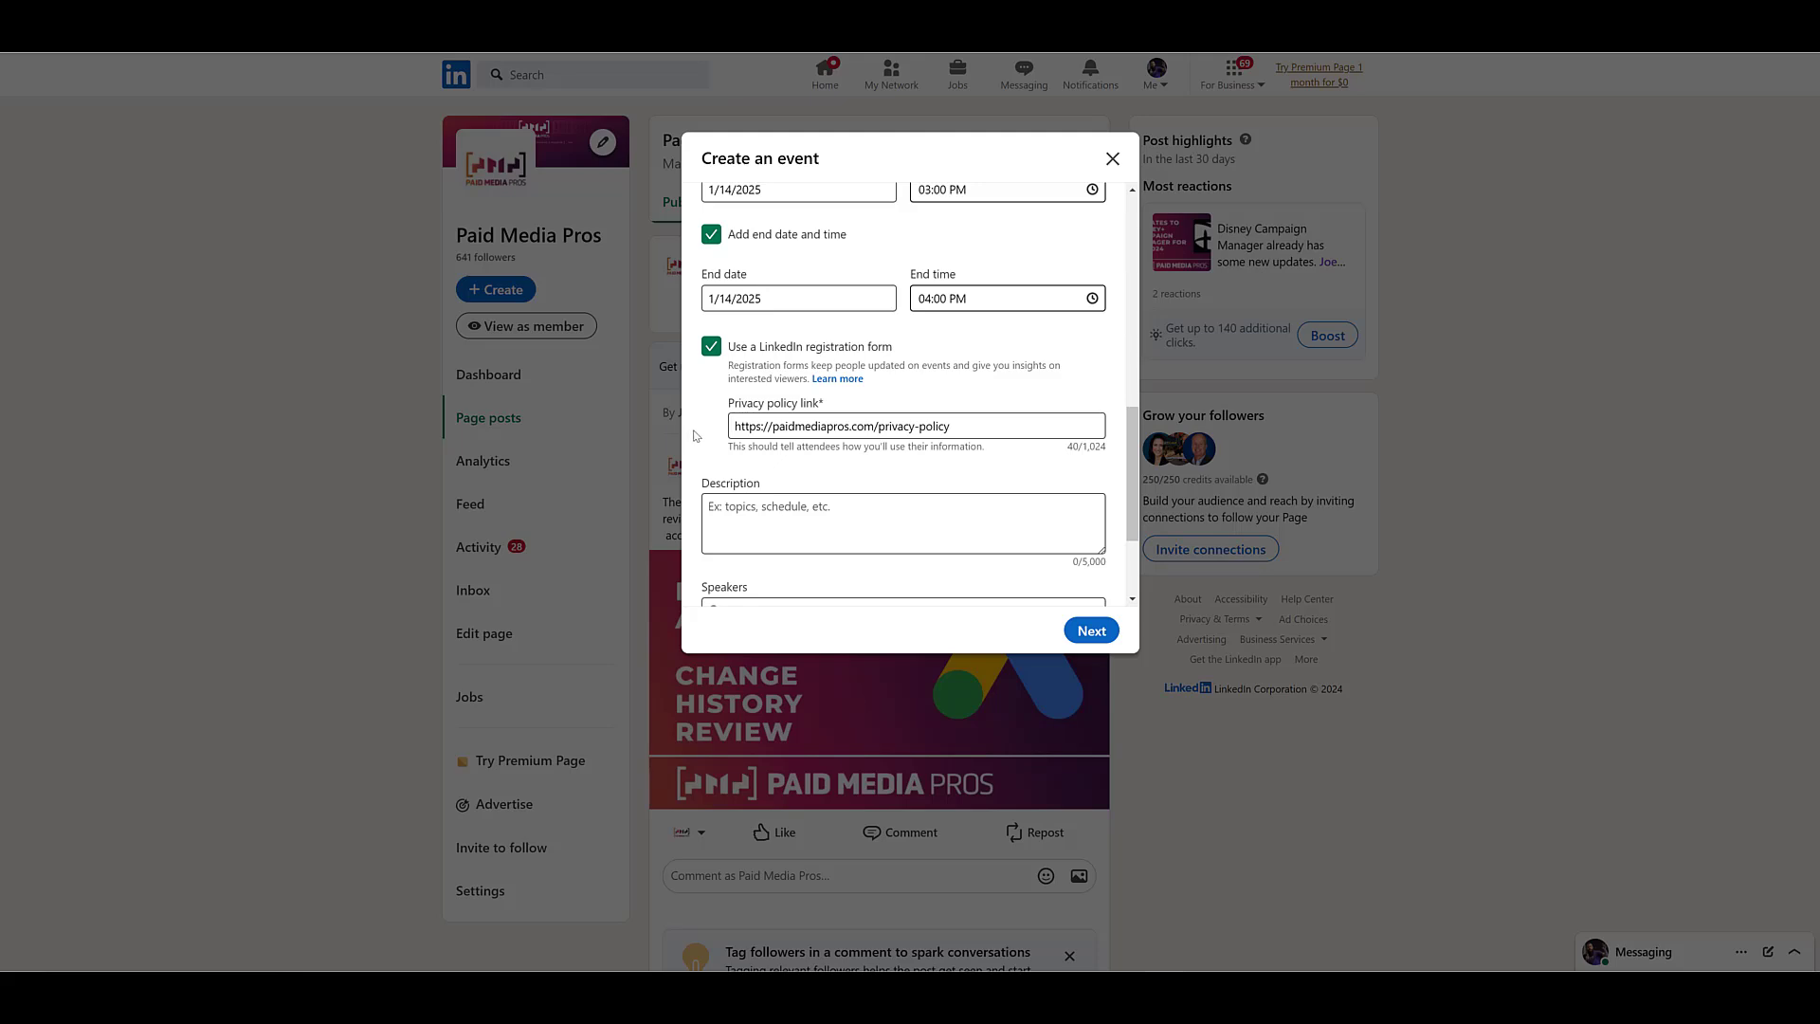
mouse_move(699, 425)
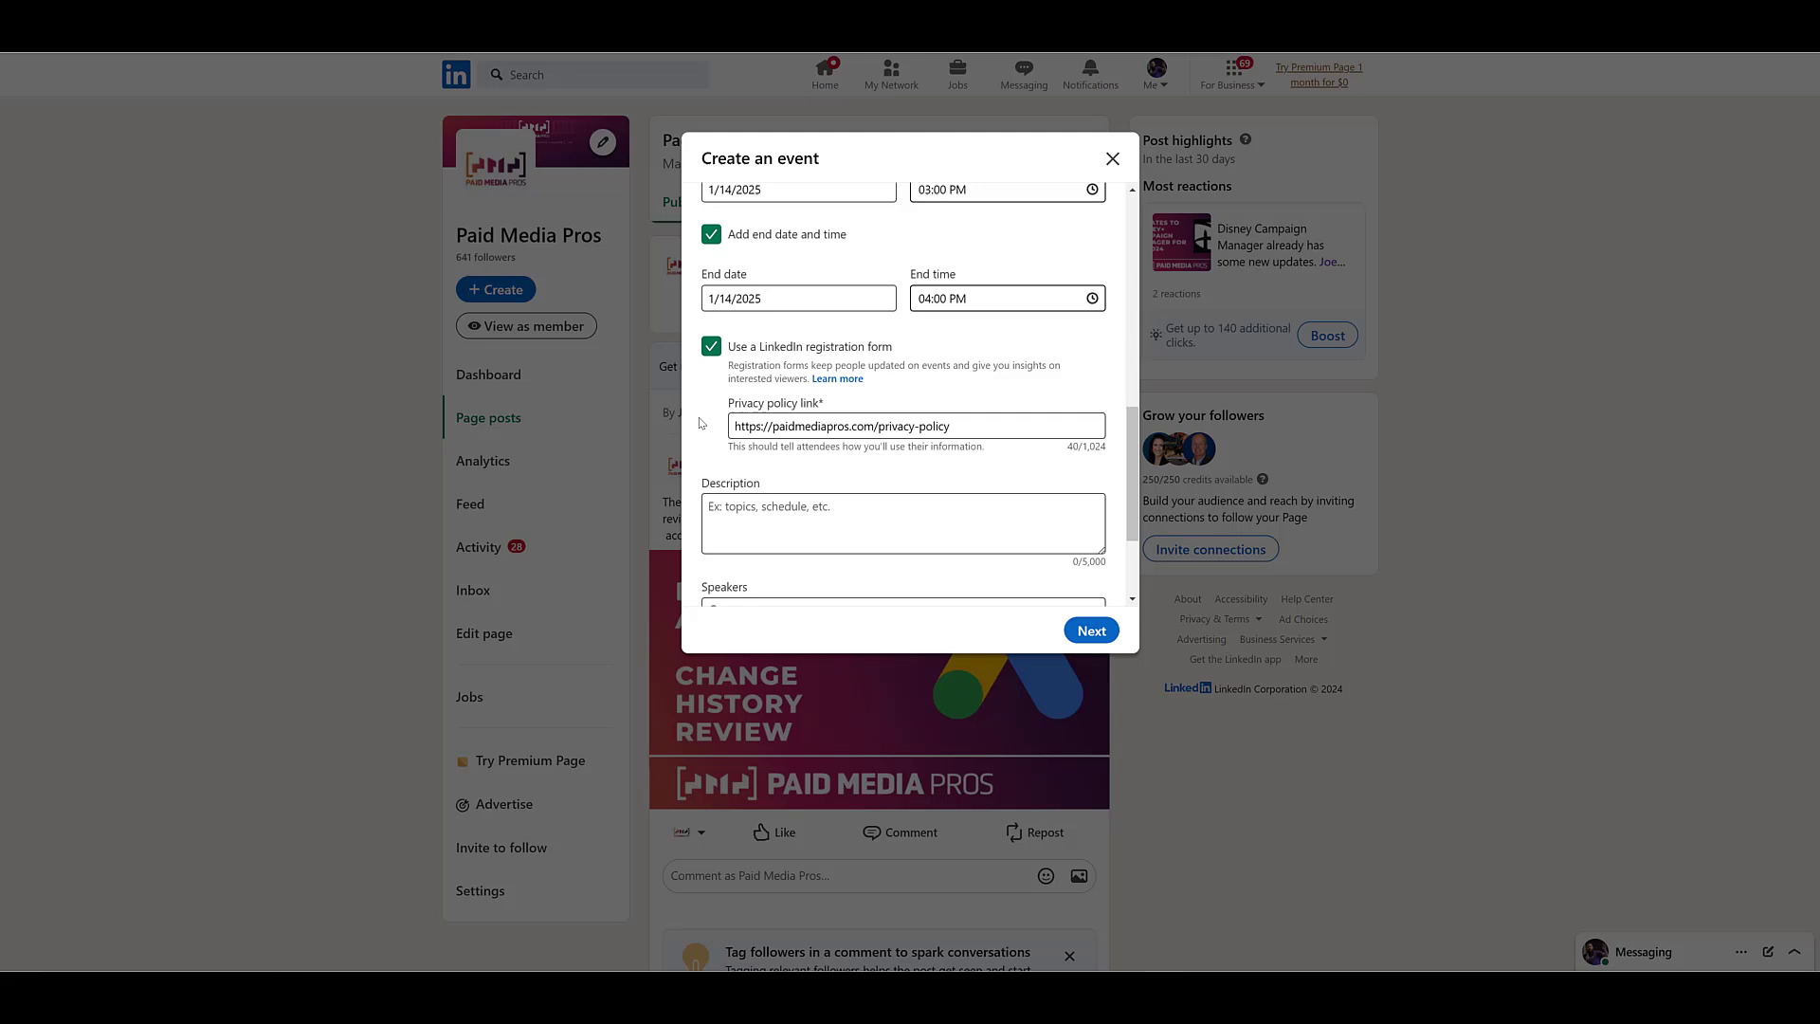
scroll(down, 3)
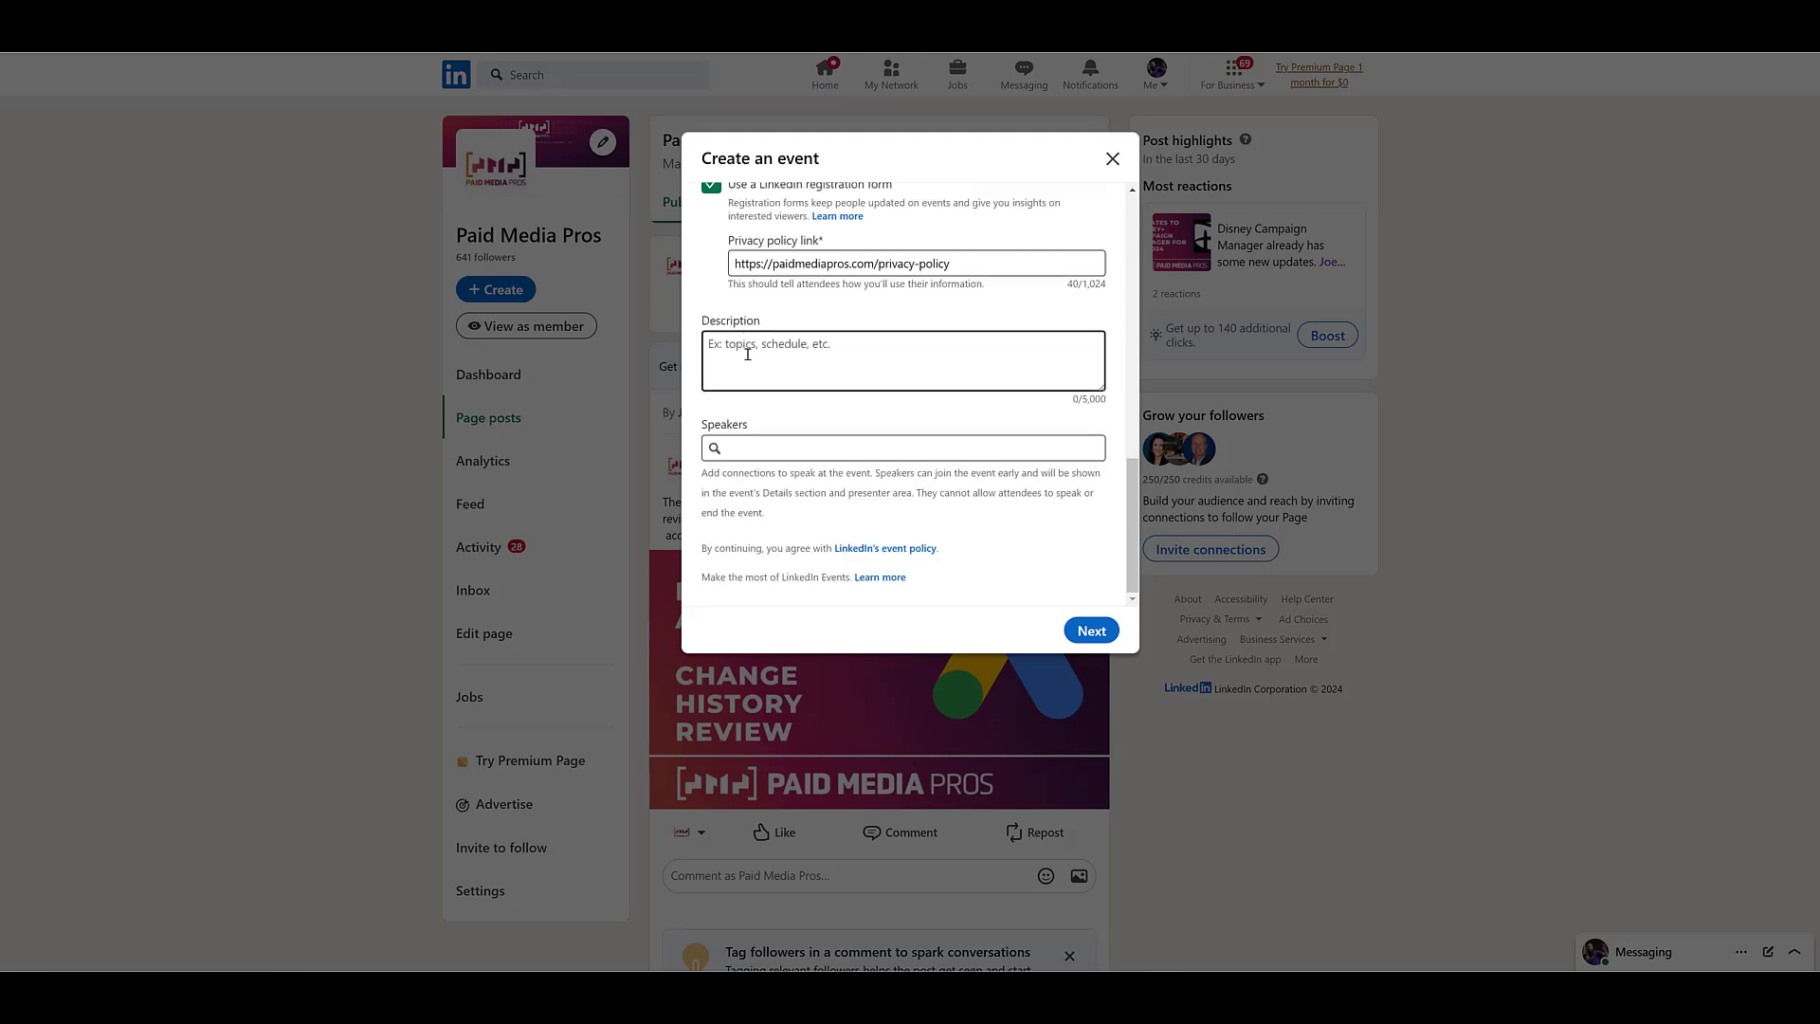
text(Michelle and Joe on stage presenting at the same time!)
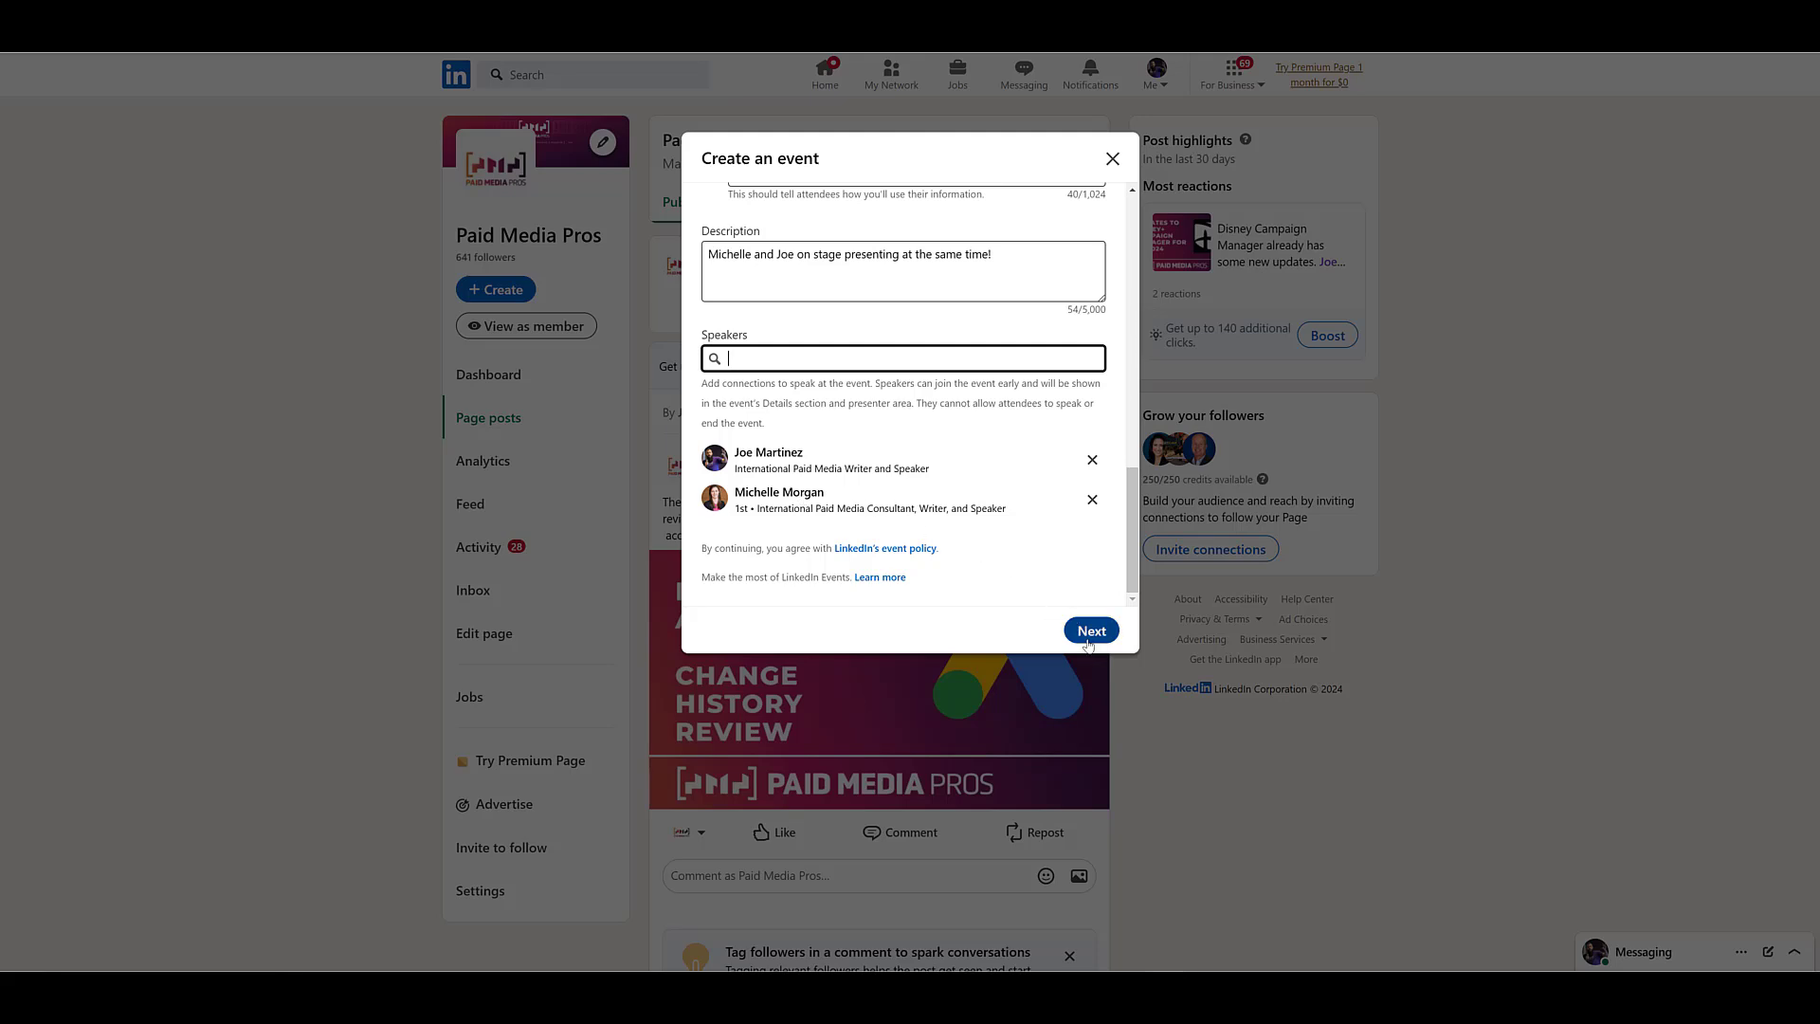
Publish the event post with a caption noting it is not a real event
click(1088, 630)
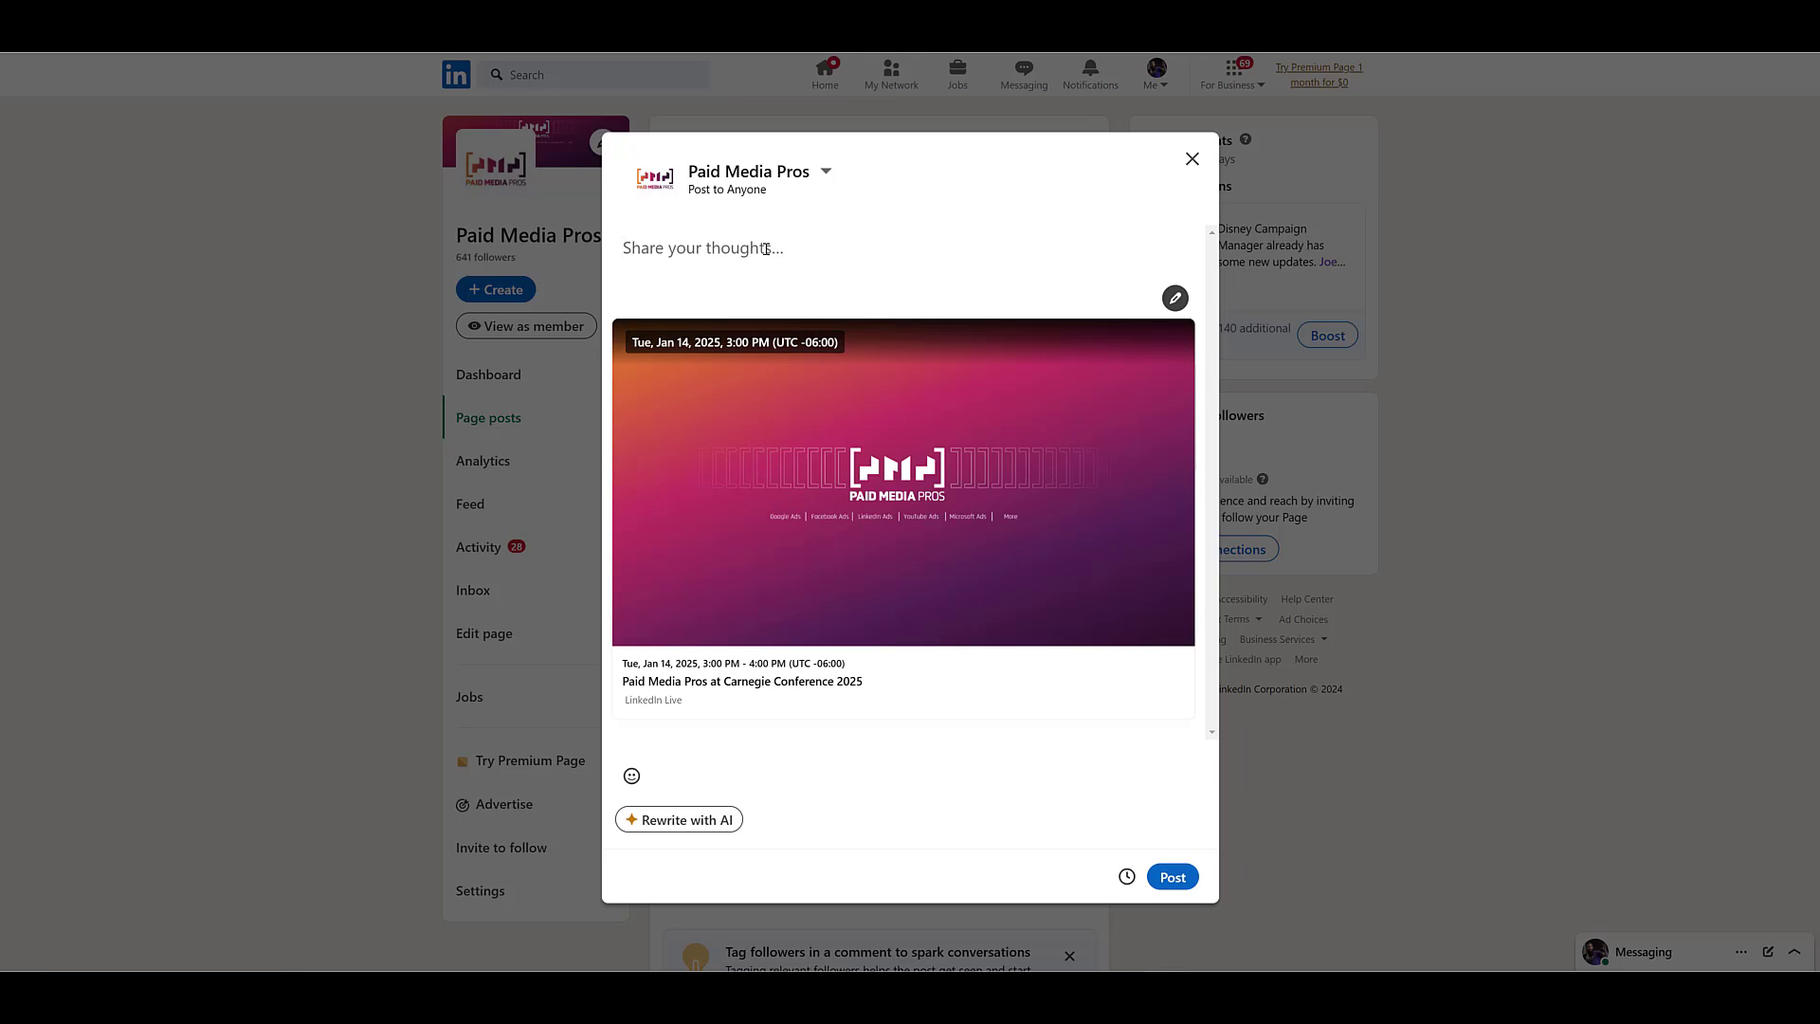
click(701, 247)
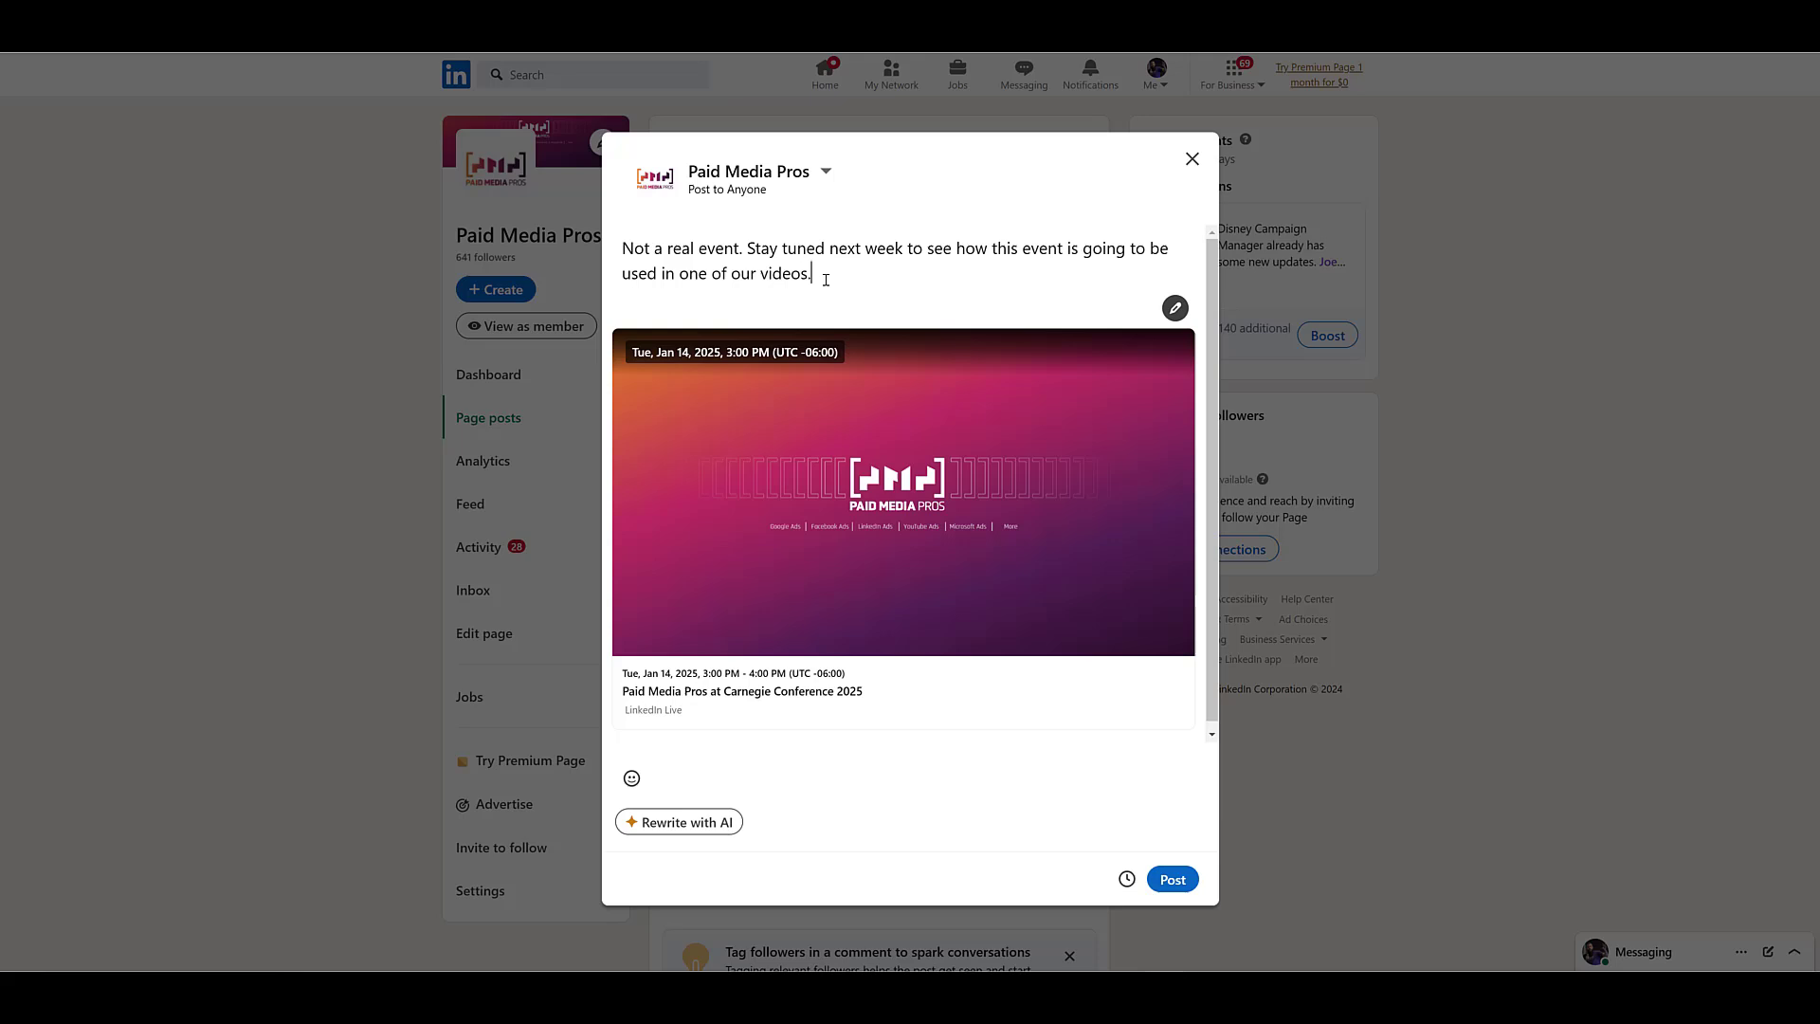
click(1169, 877)
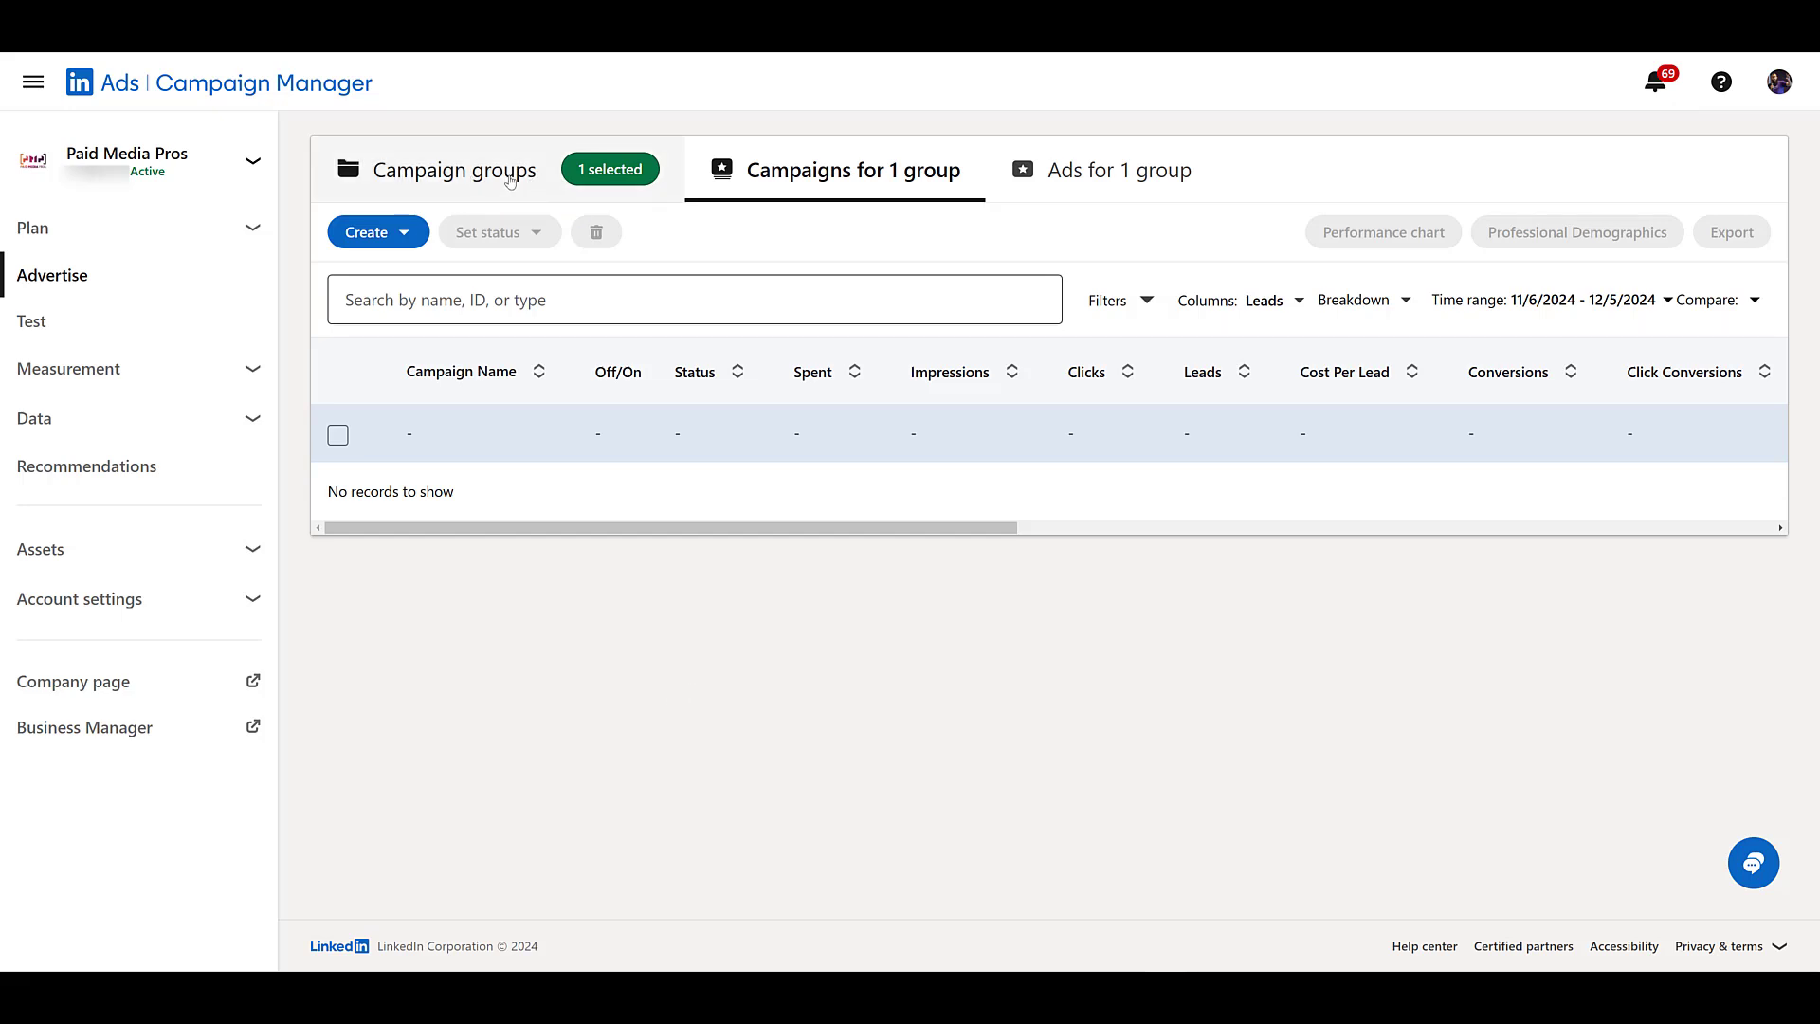
mouse_move(493, 391)
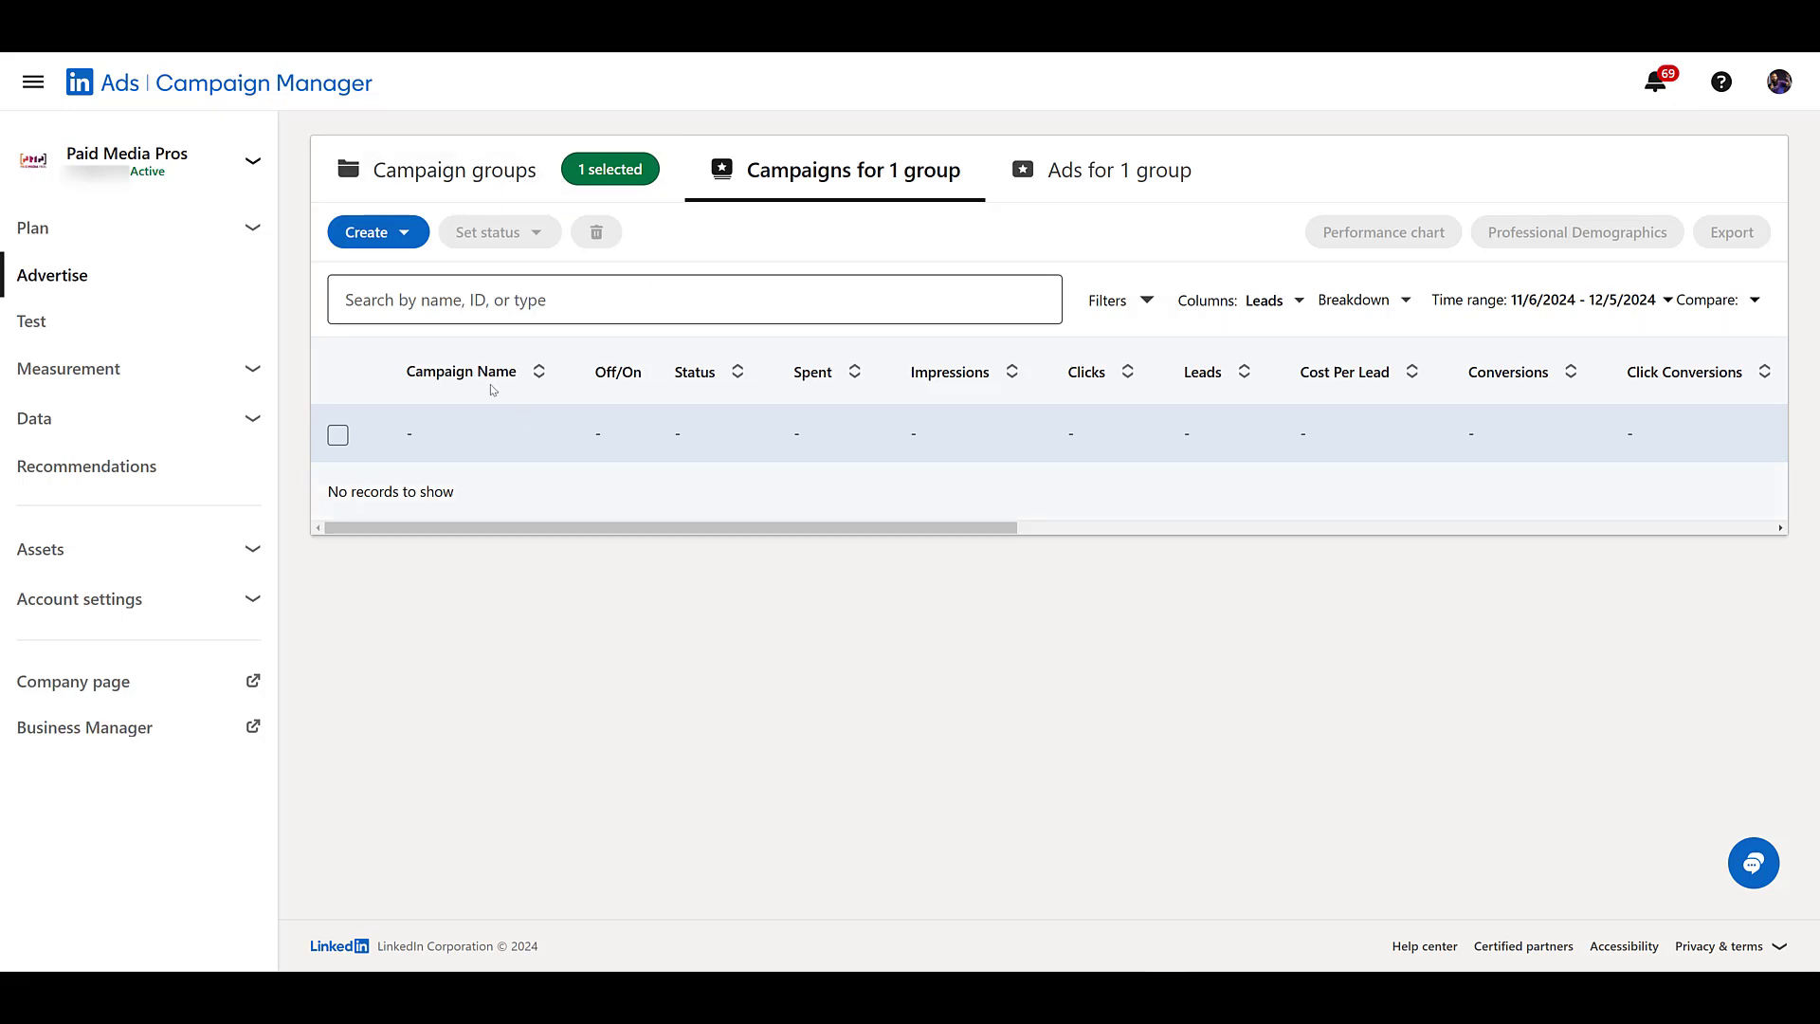
Start building a new campaign from the Campaign Manager Create menu
click(366, 232)
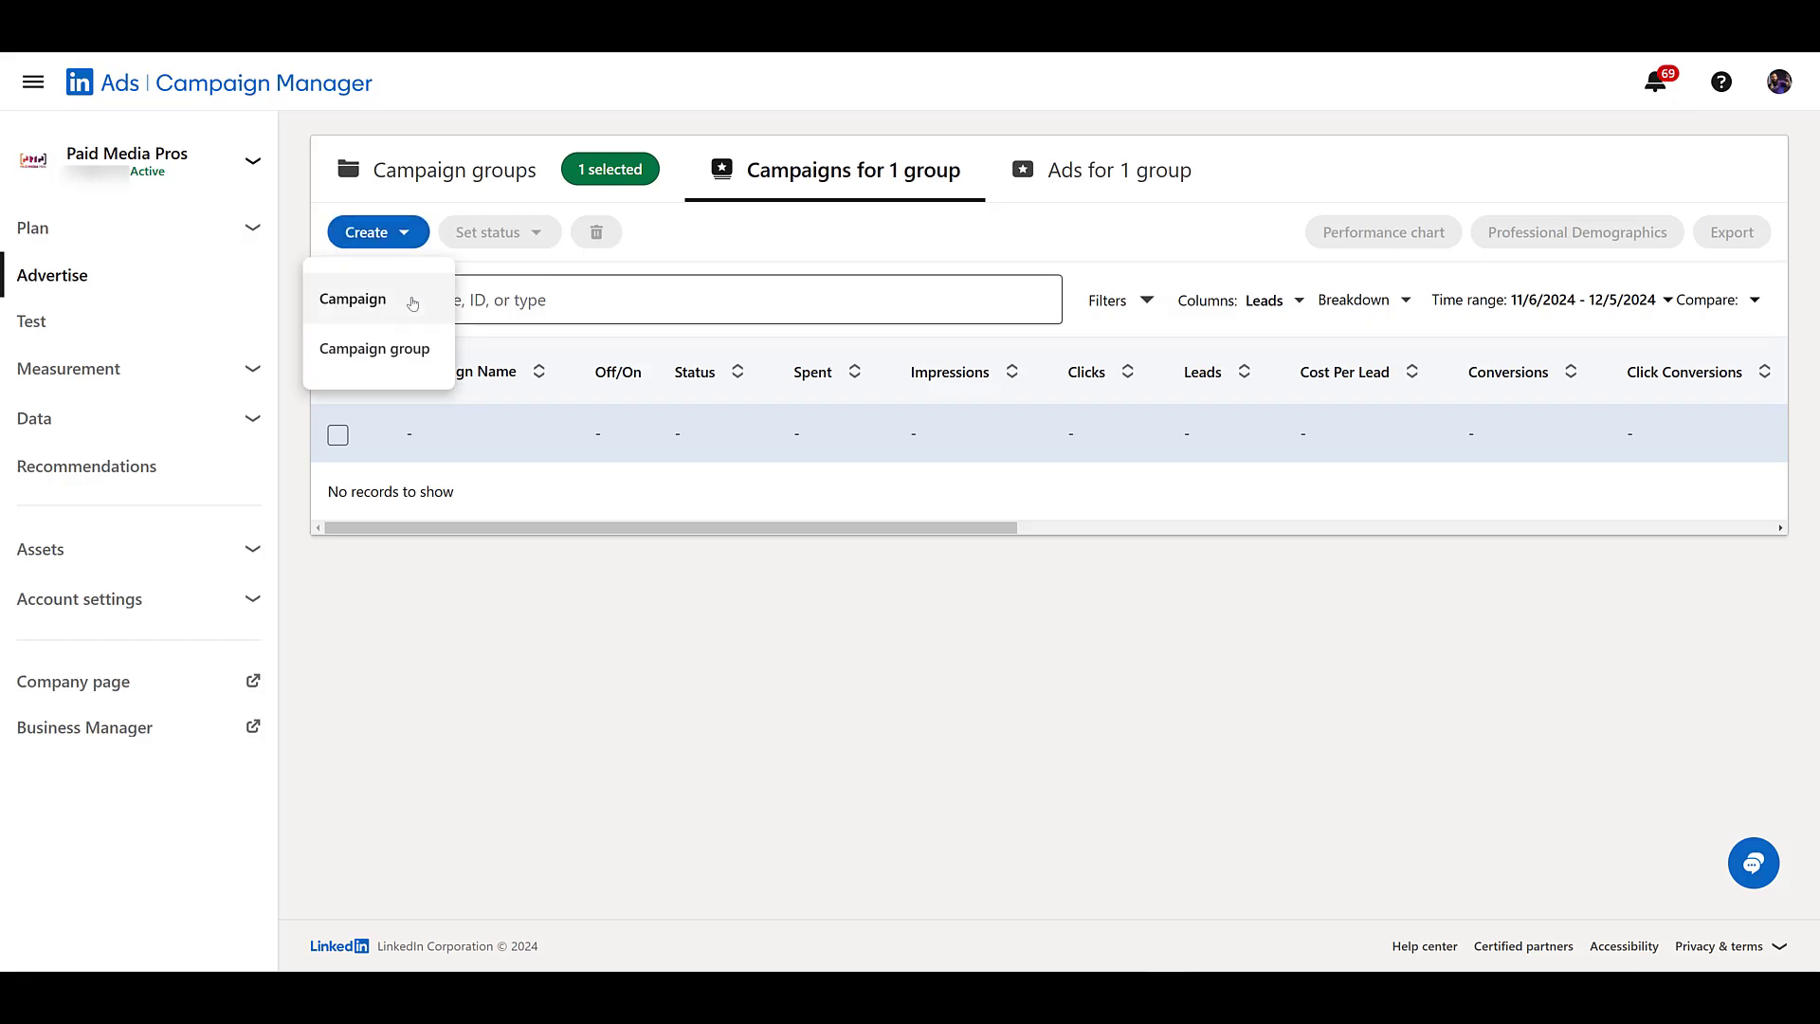
click(352, 297)
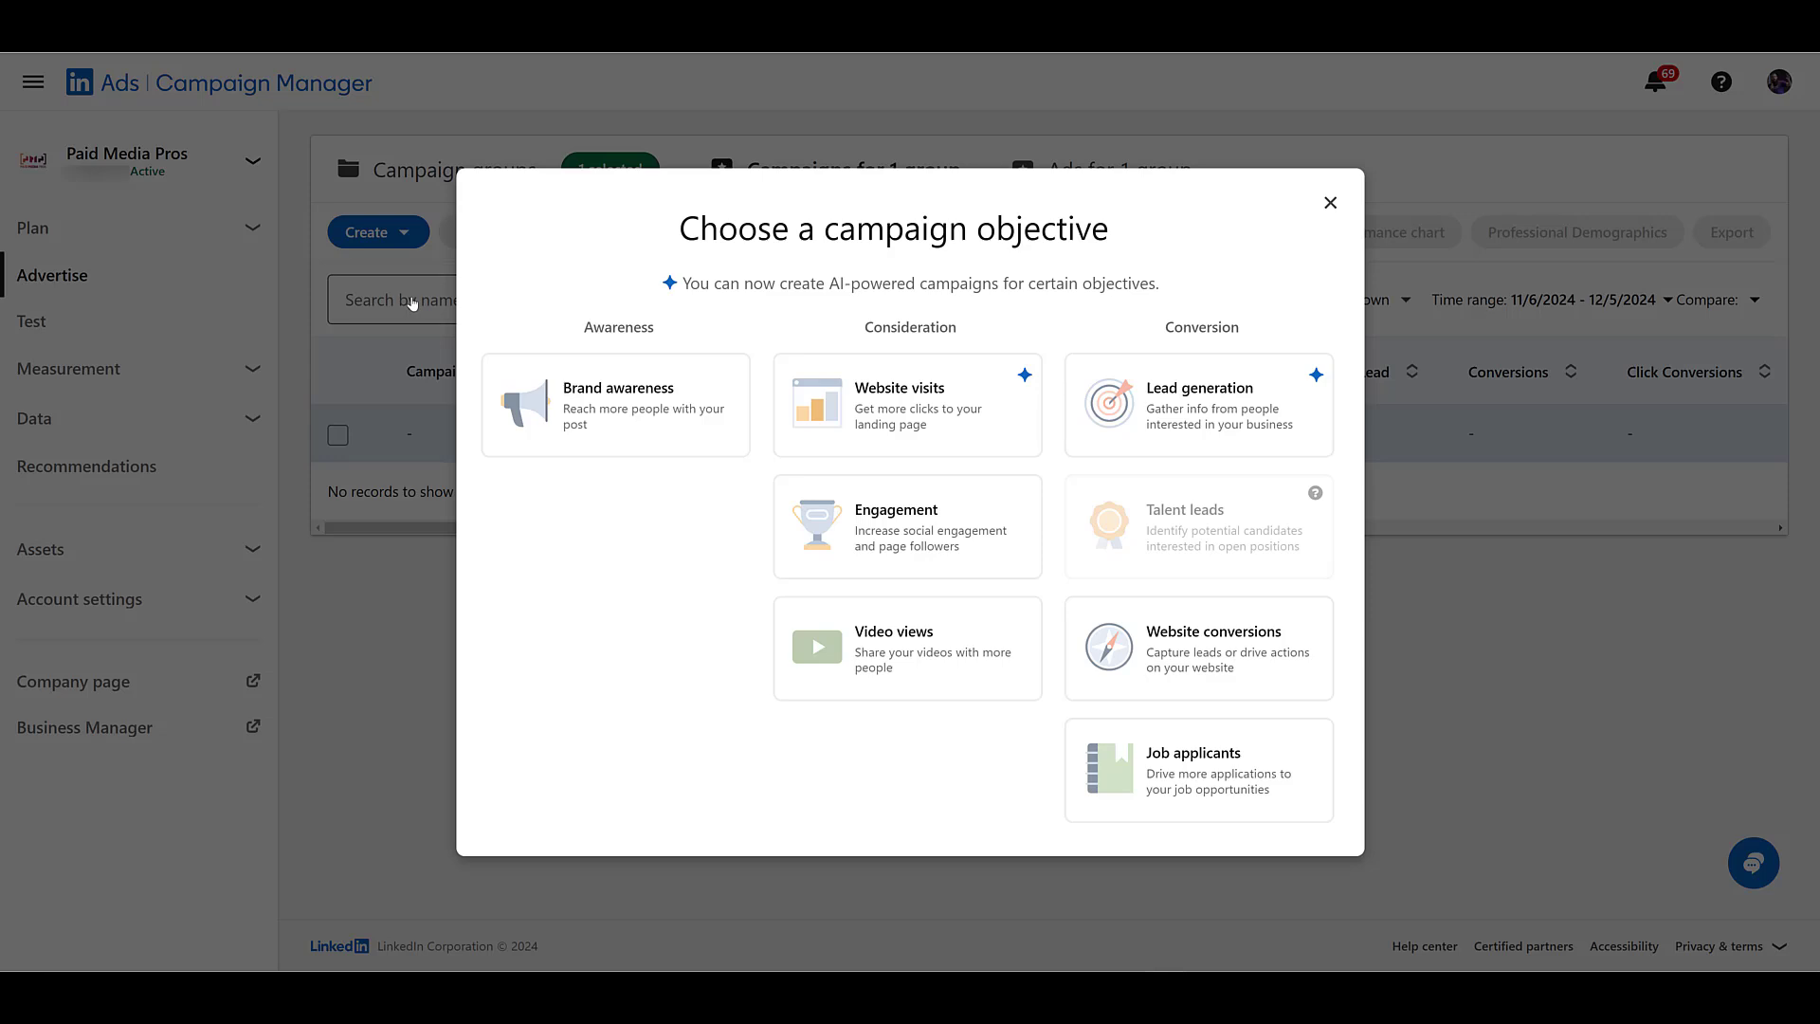
mouse_move(694, 556)
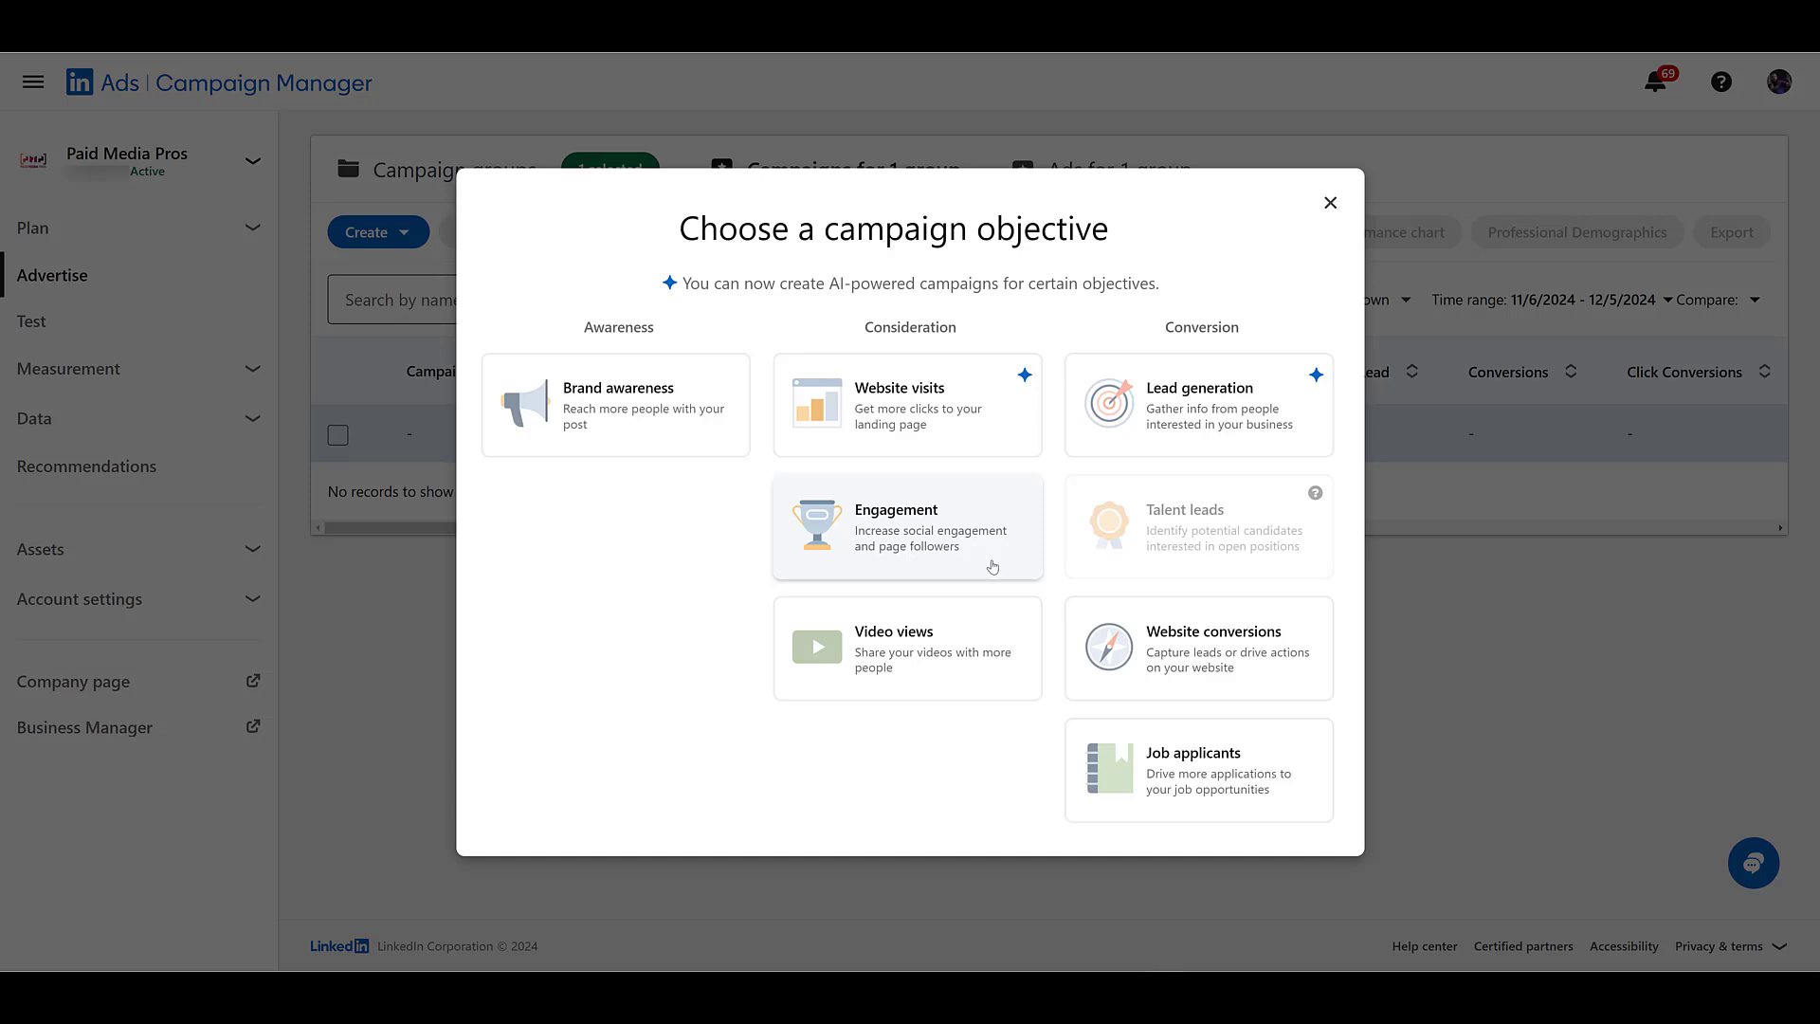
mouse_move(741, 569)
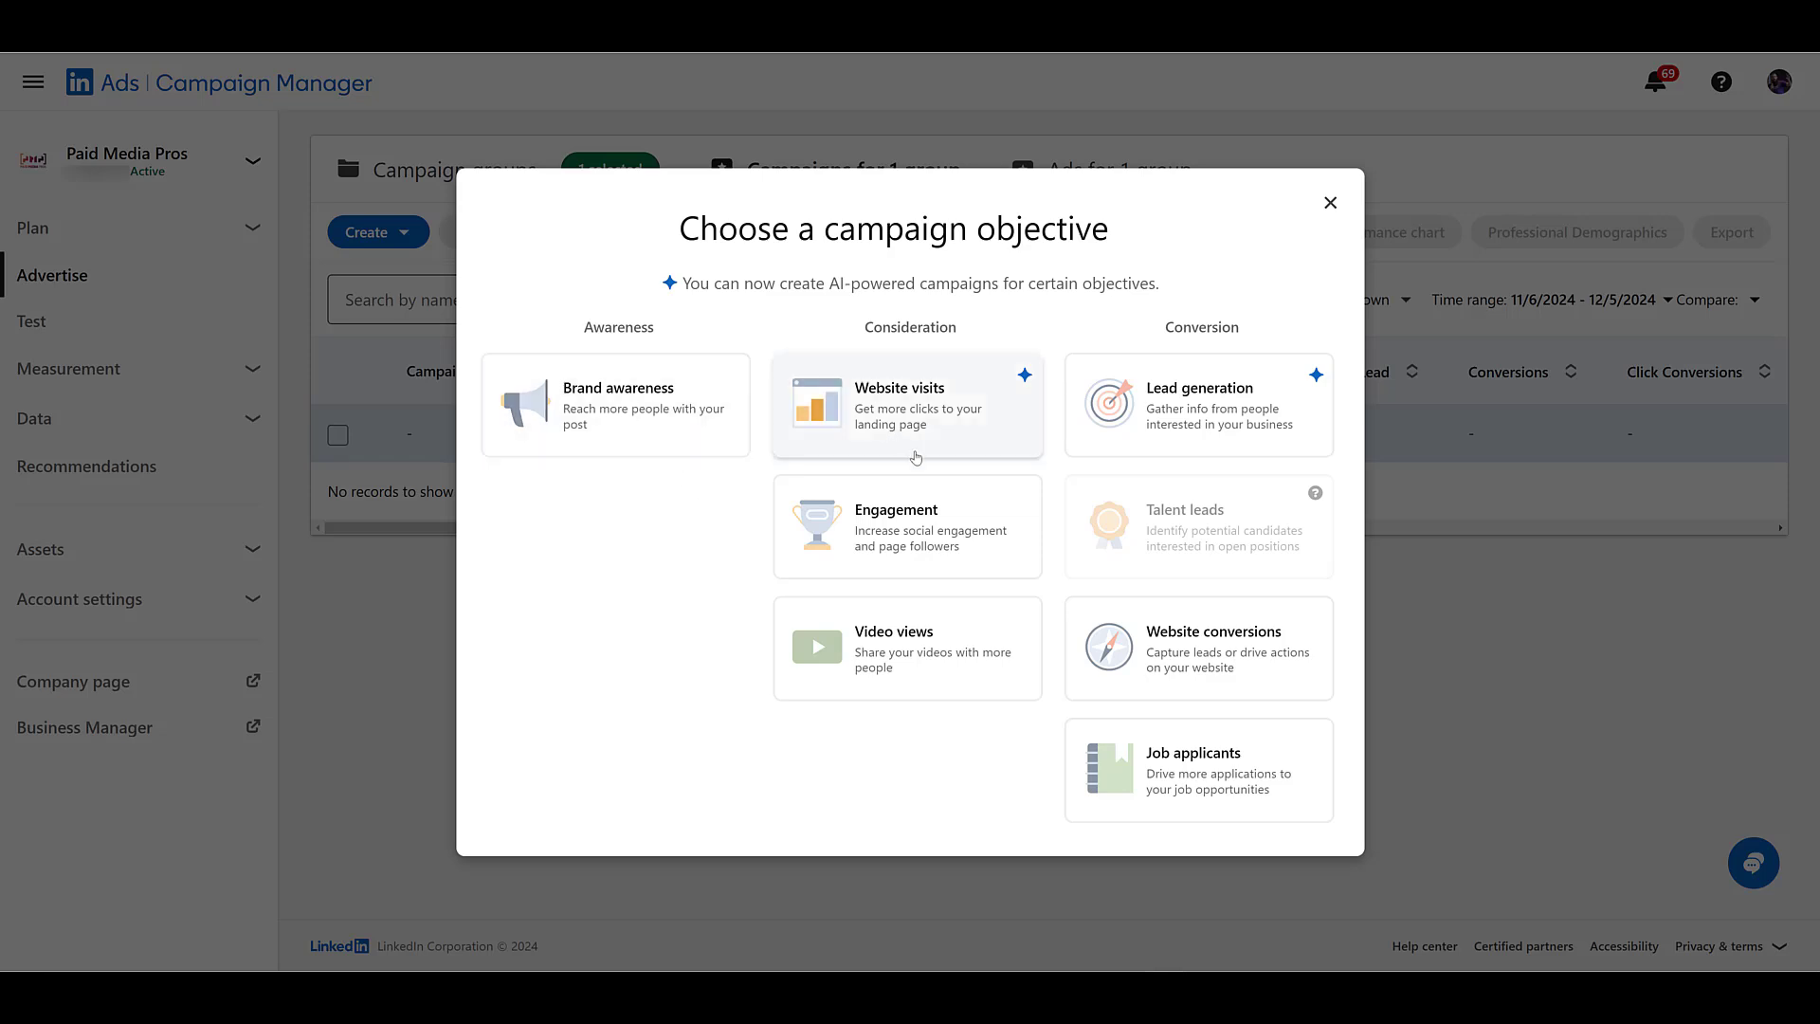
mouse_move(966, 444)
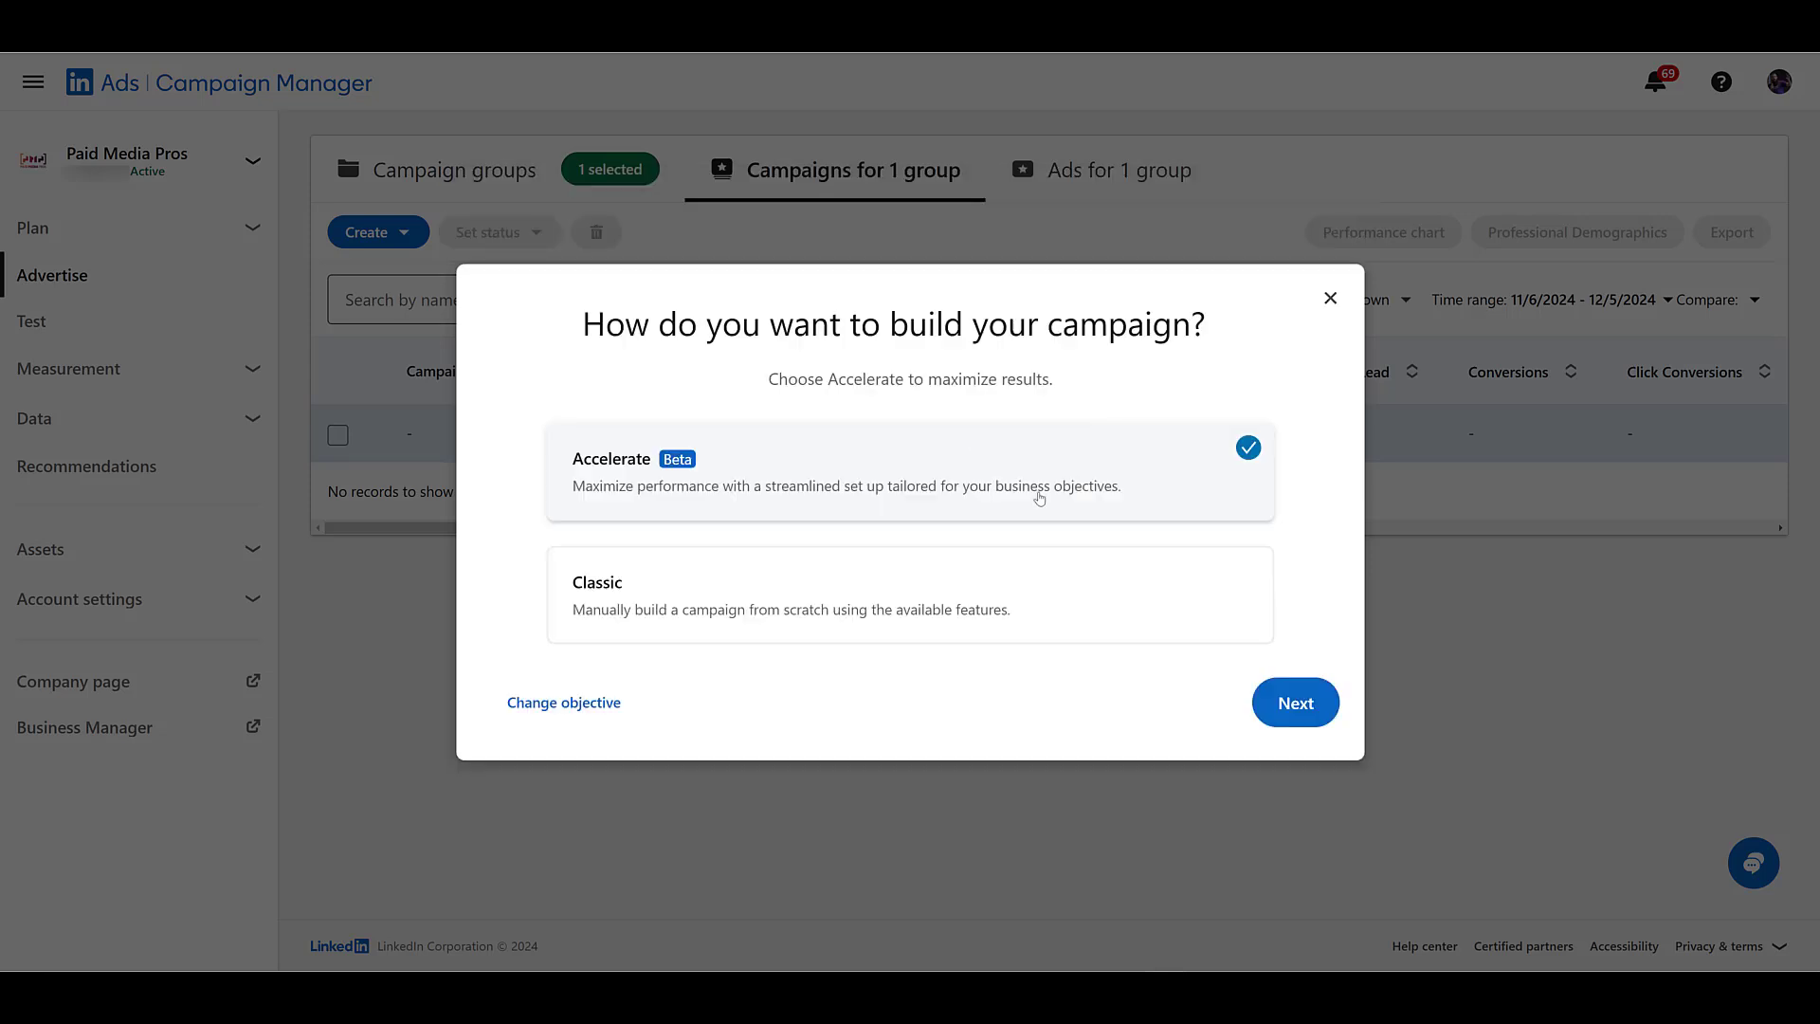
click(908, 593)
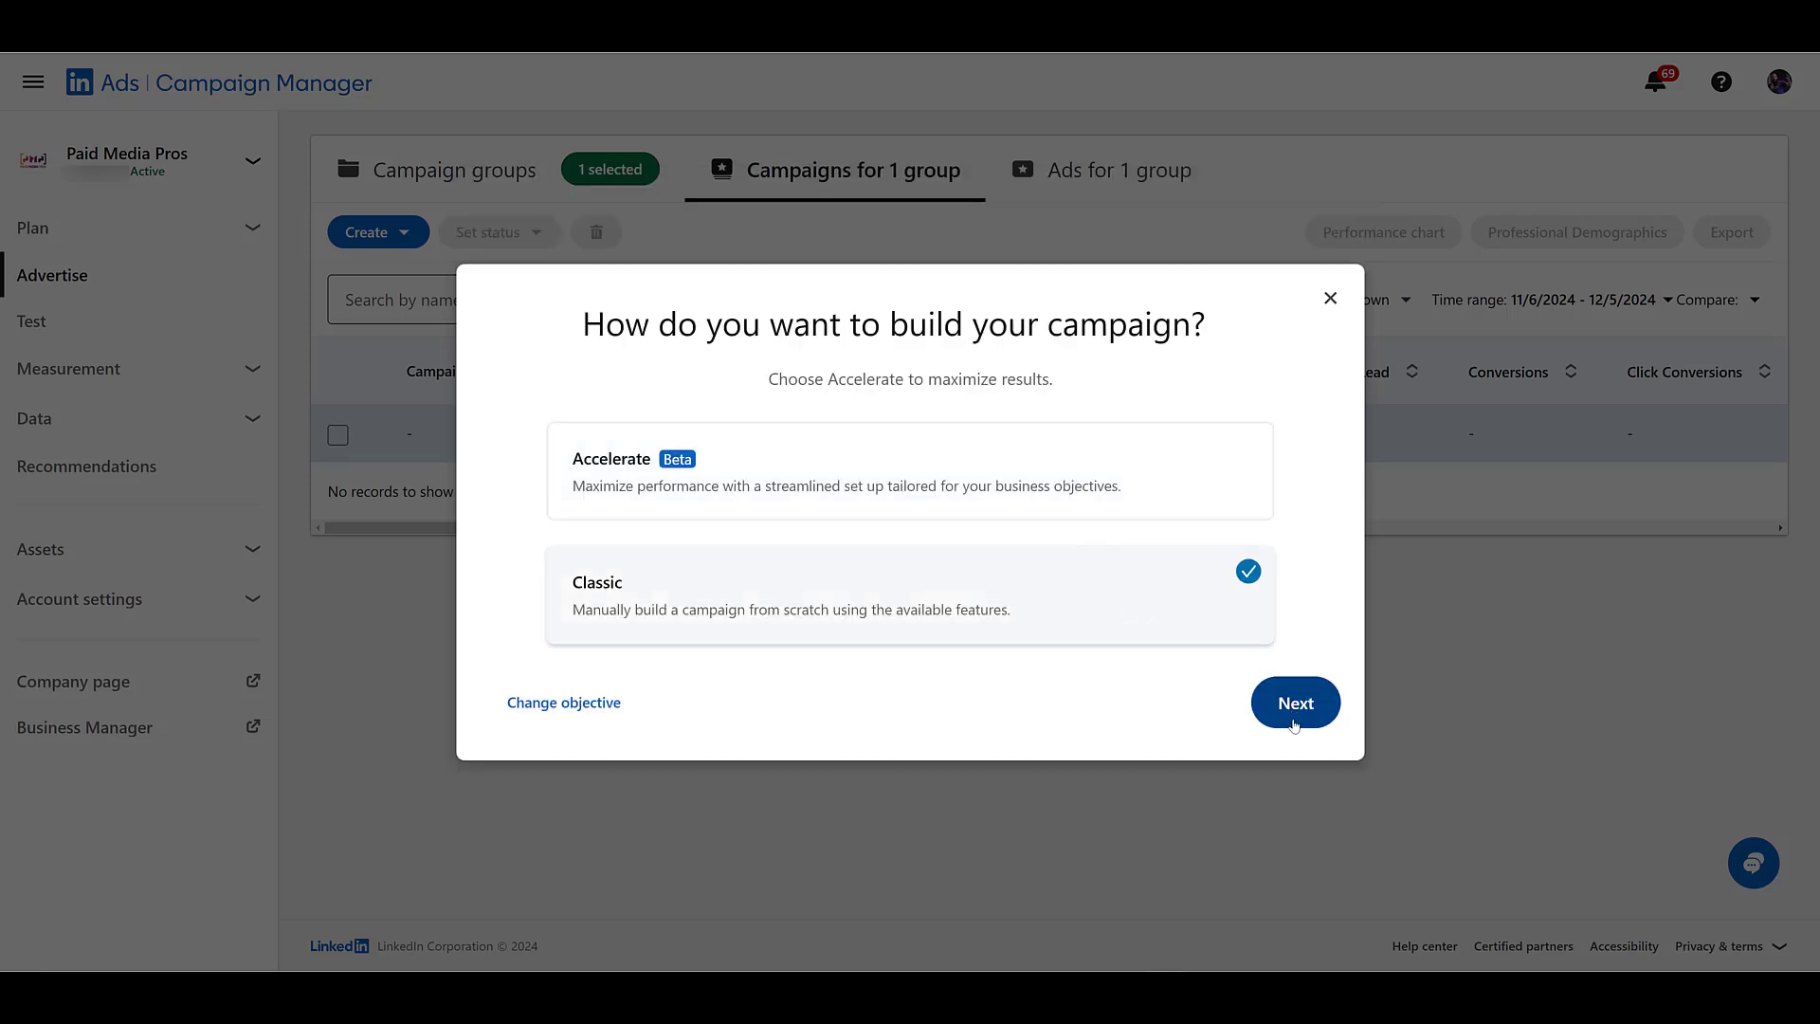
click(1295, 701)
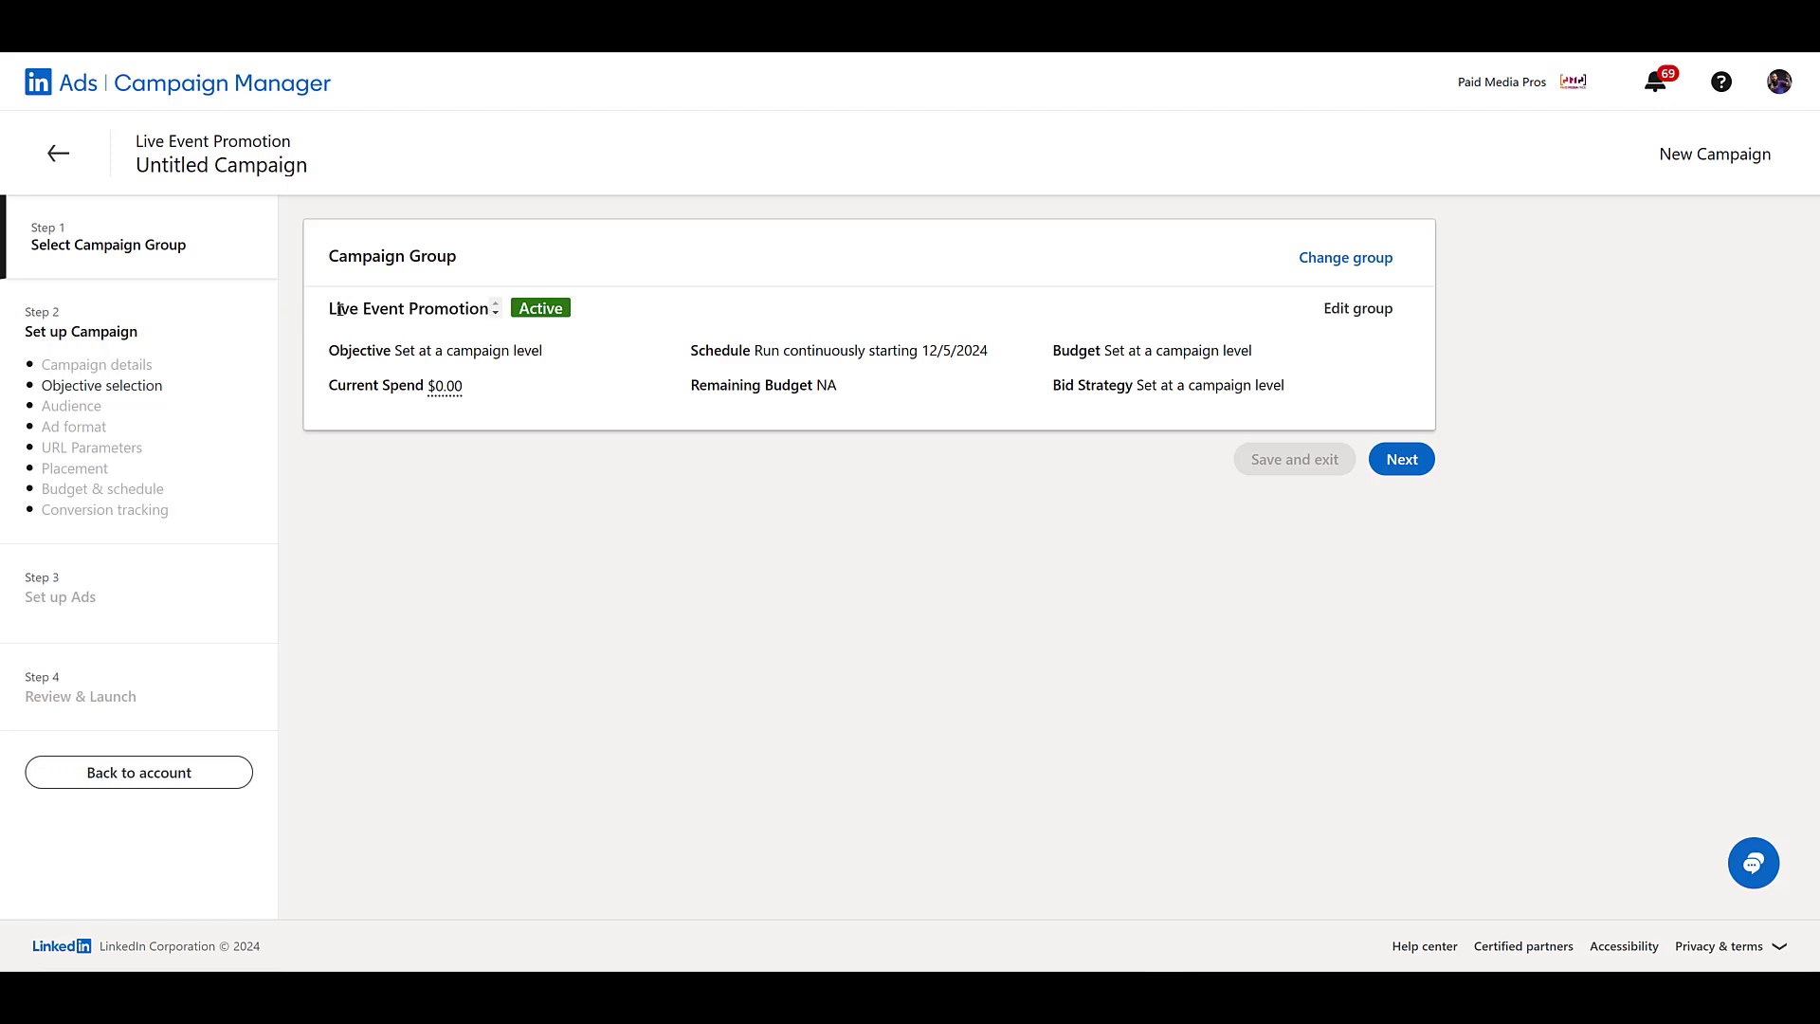
mouse_move(1017, 624)
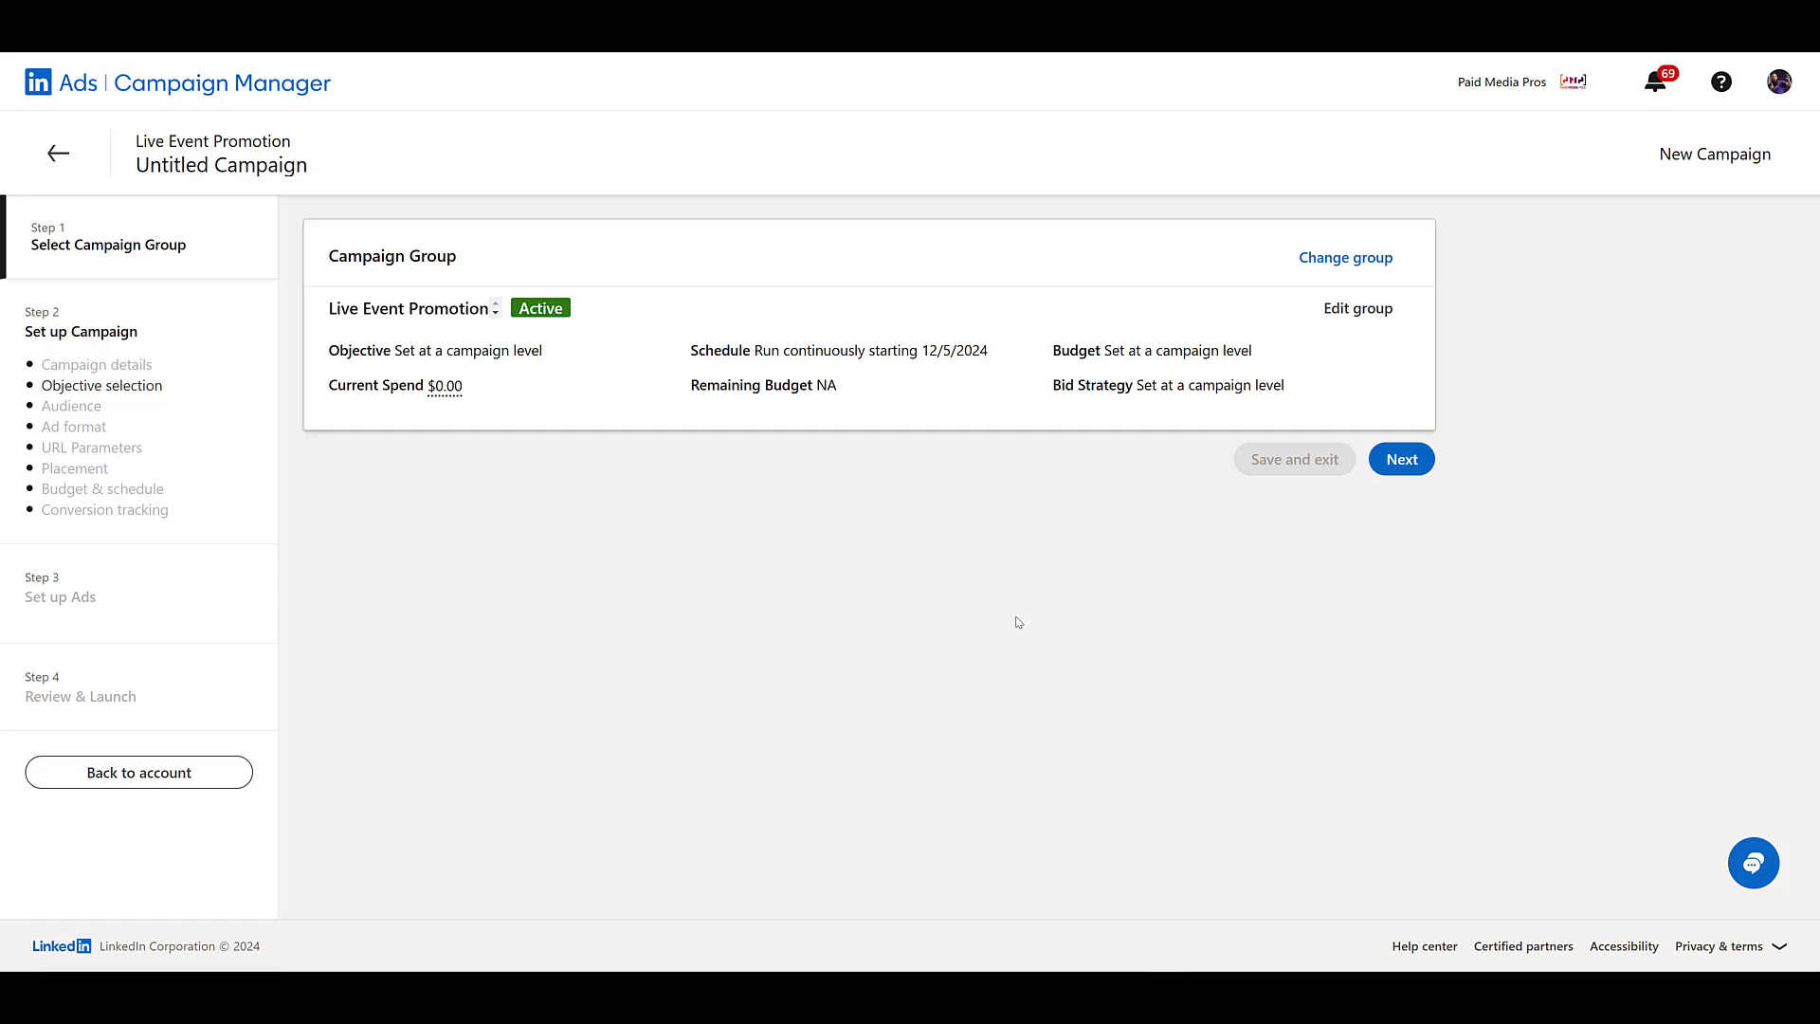
mouse_move(654, 633)
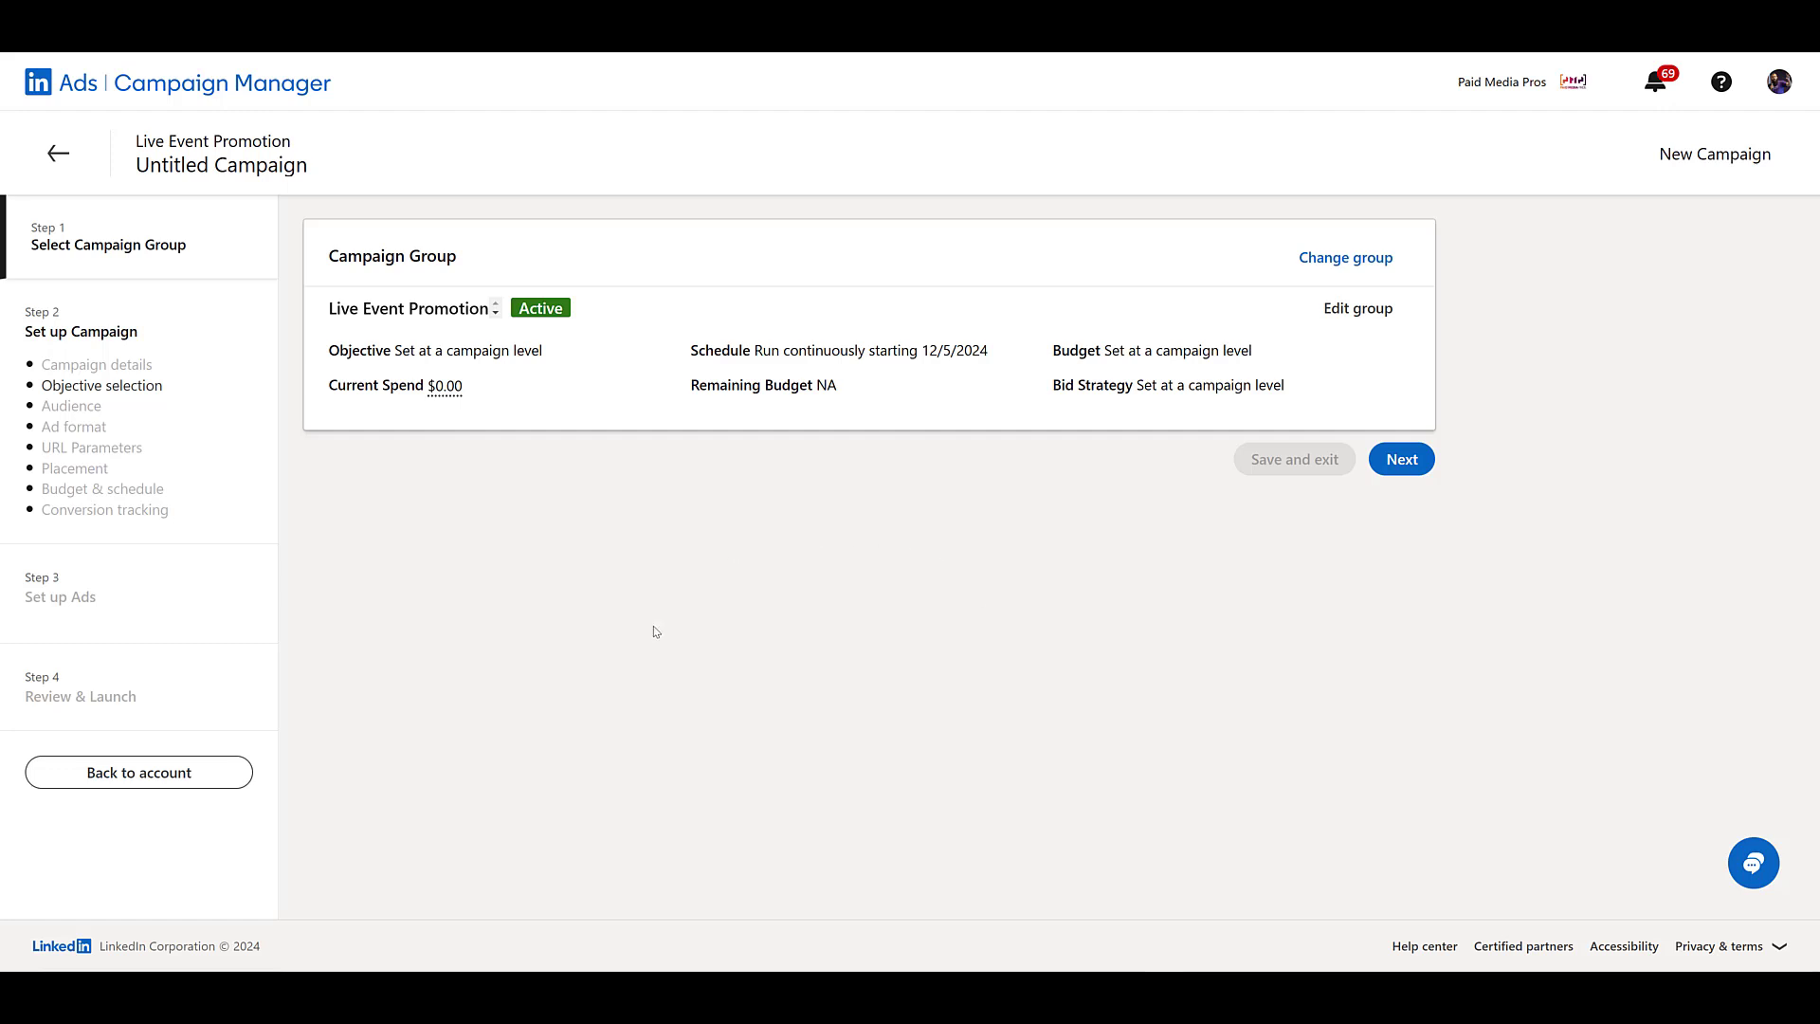
mouse_move(779, 423)
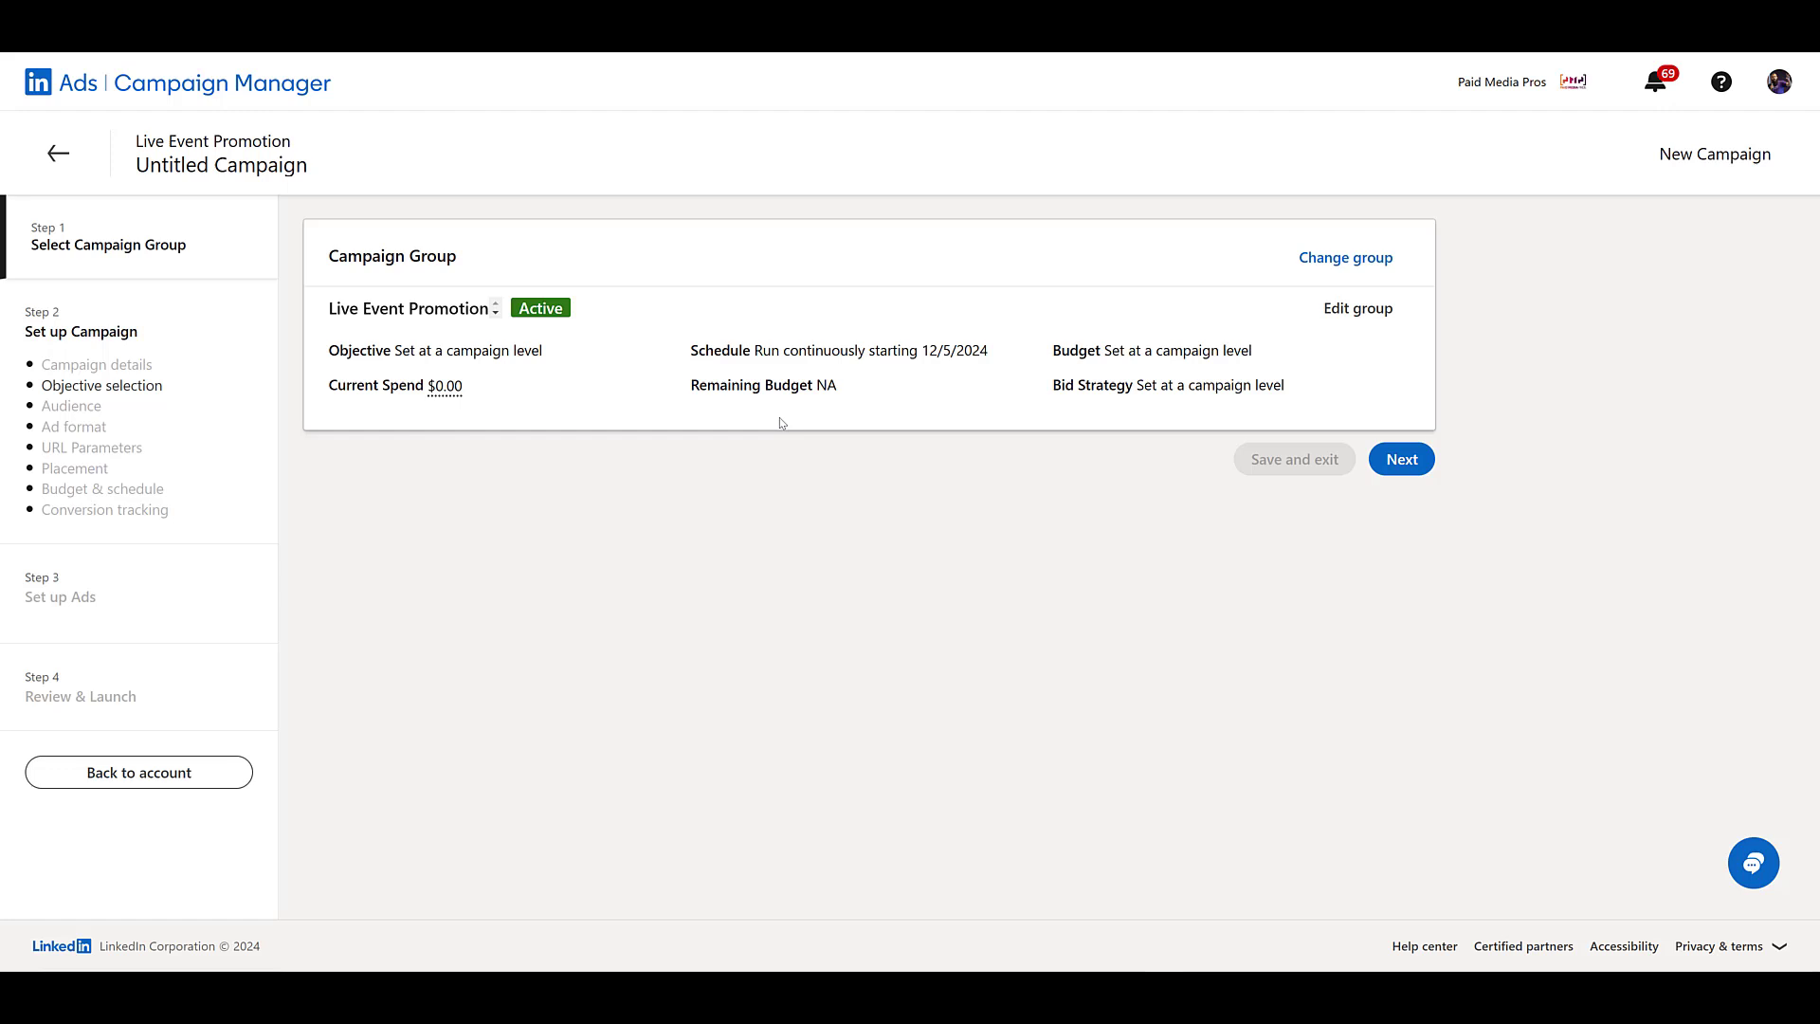
mouse_move(772, 432)
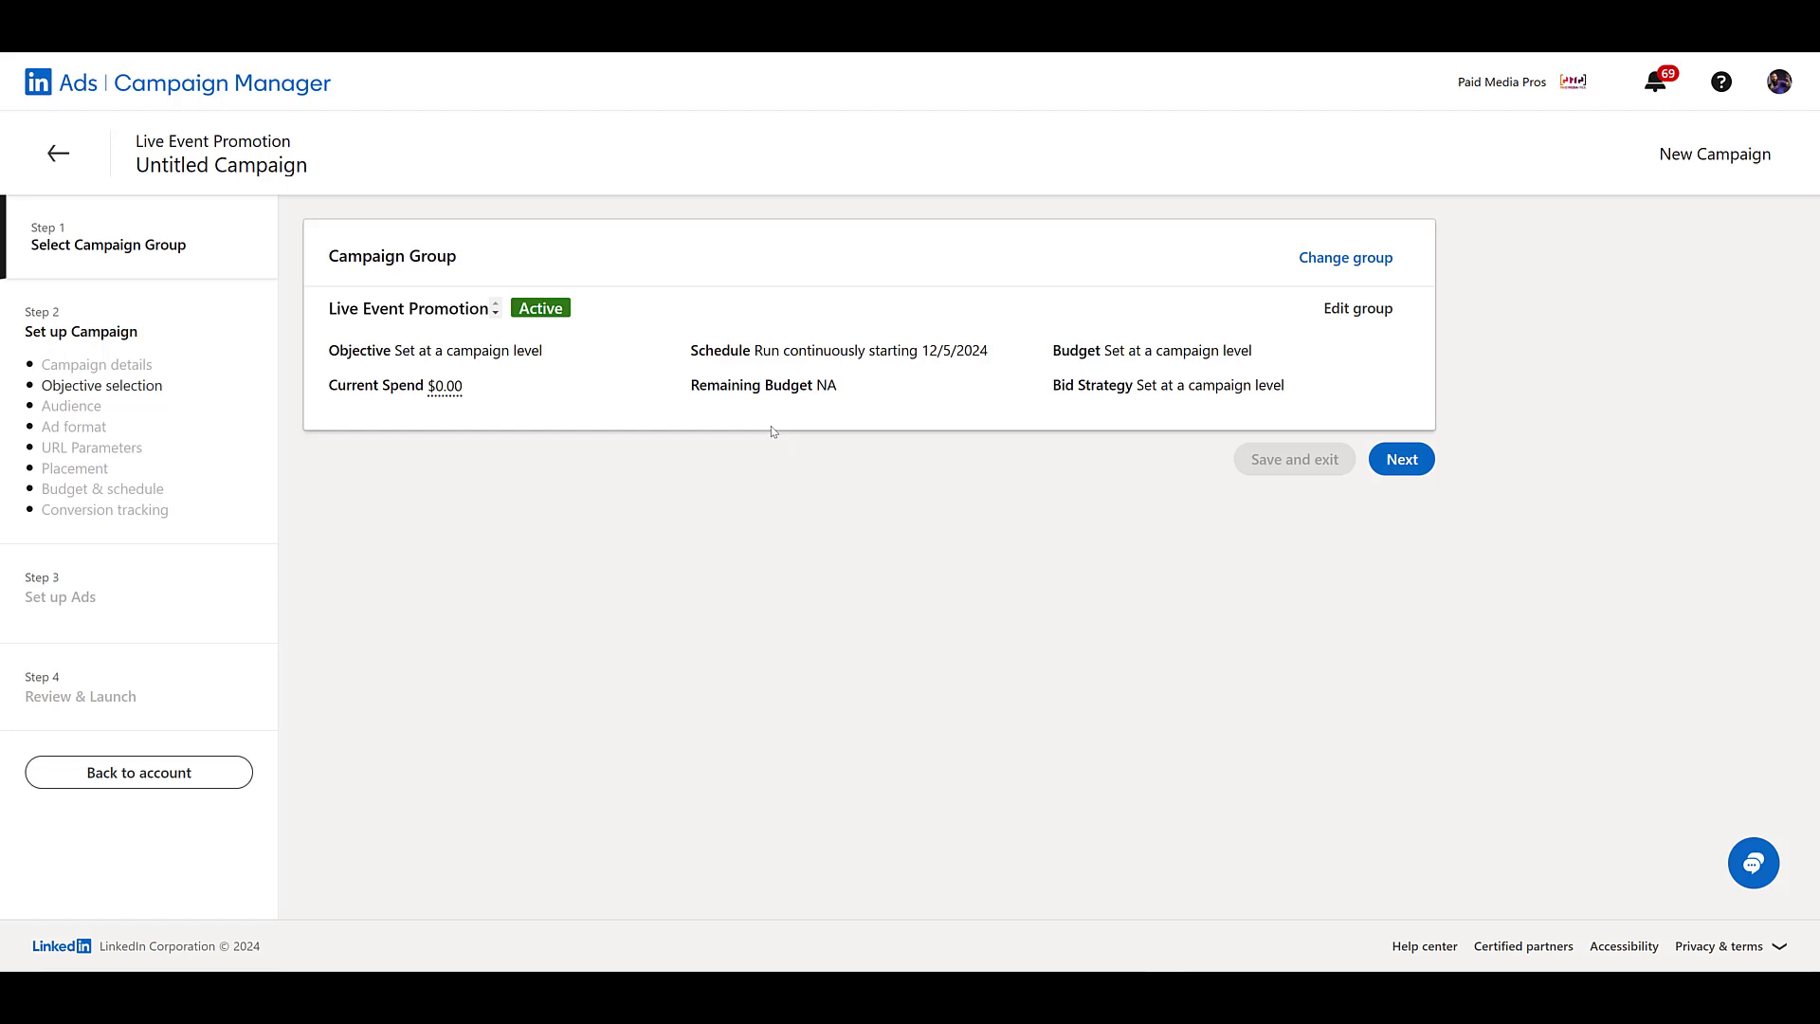
mouse_move(775, 442)
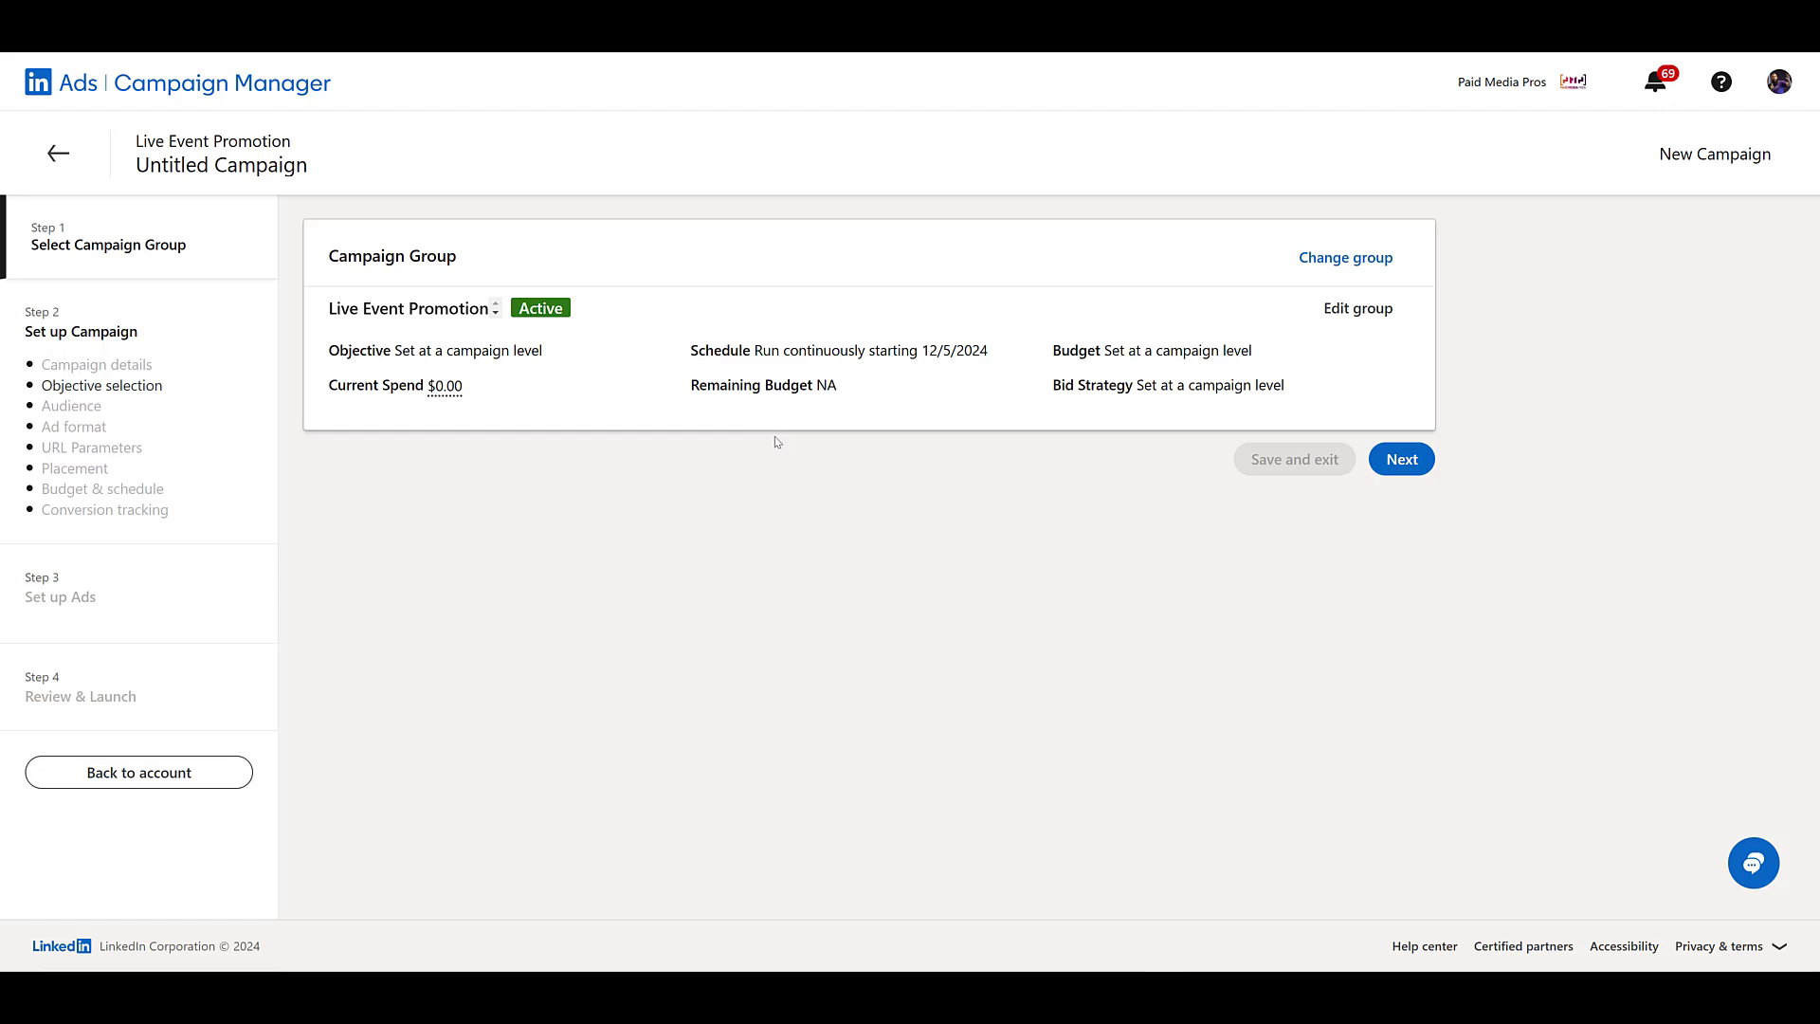
Name the campaign 'Live Event Ads - Carnegie 2025' and review audience and budget settings
click(1399, 459)
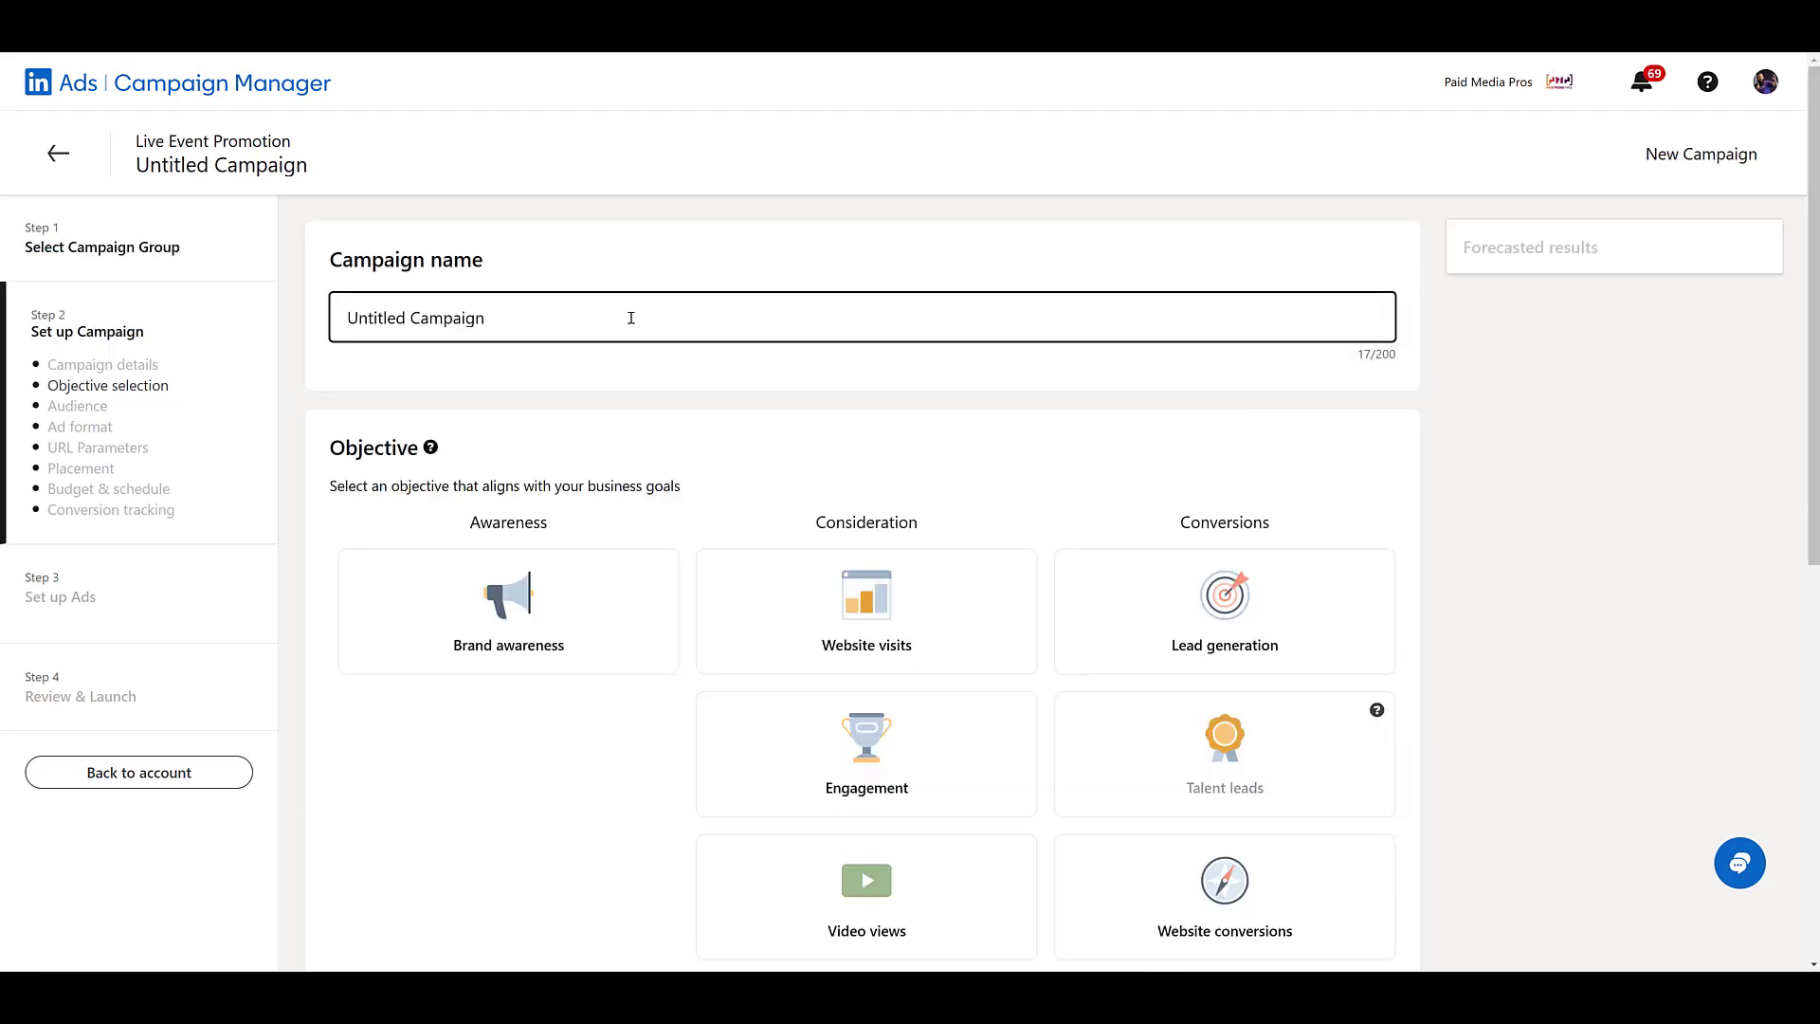
text(Live Event Ads - Carnegie 2025)
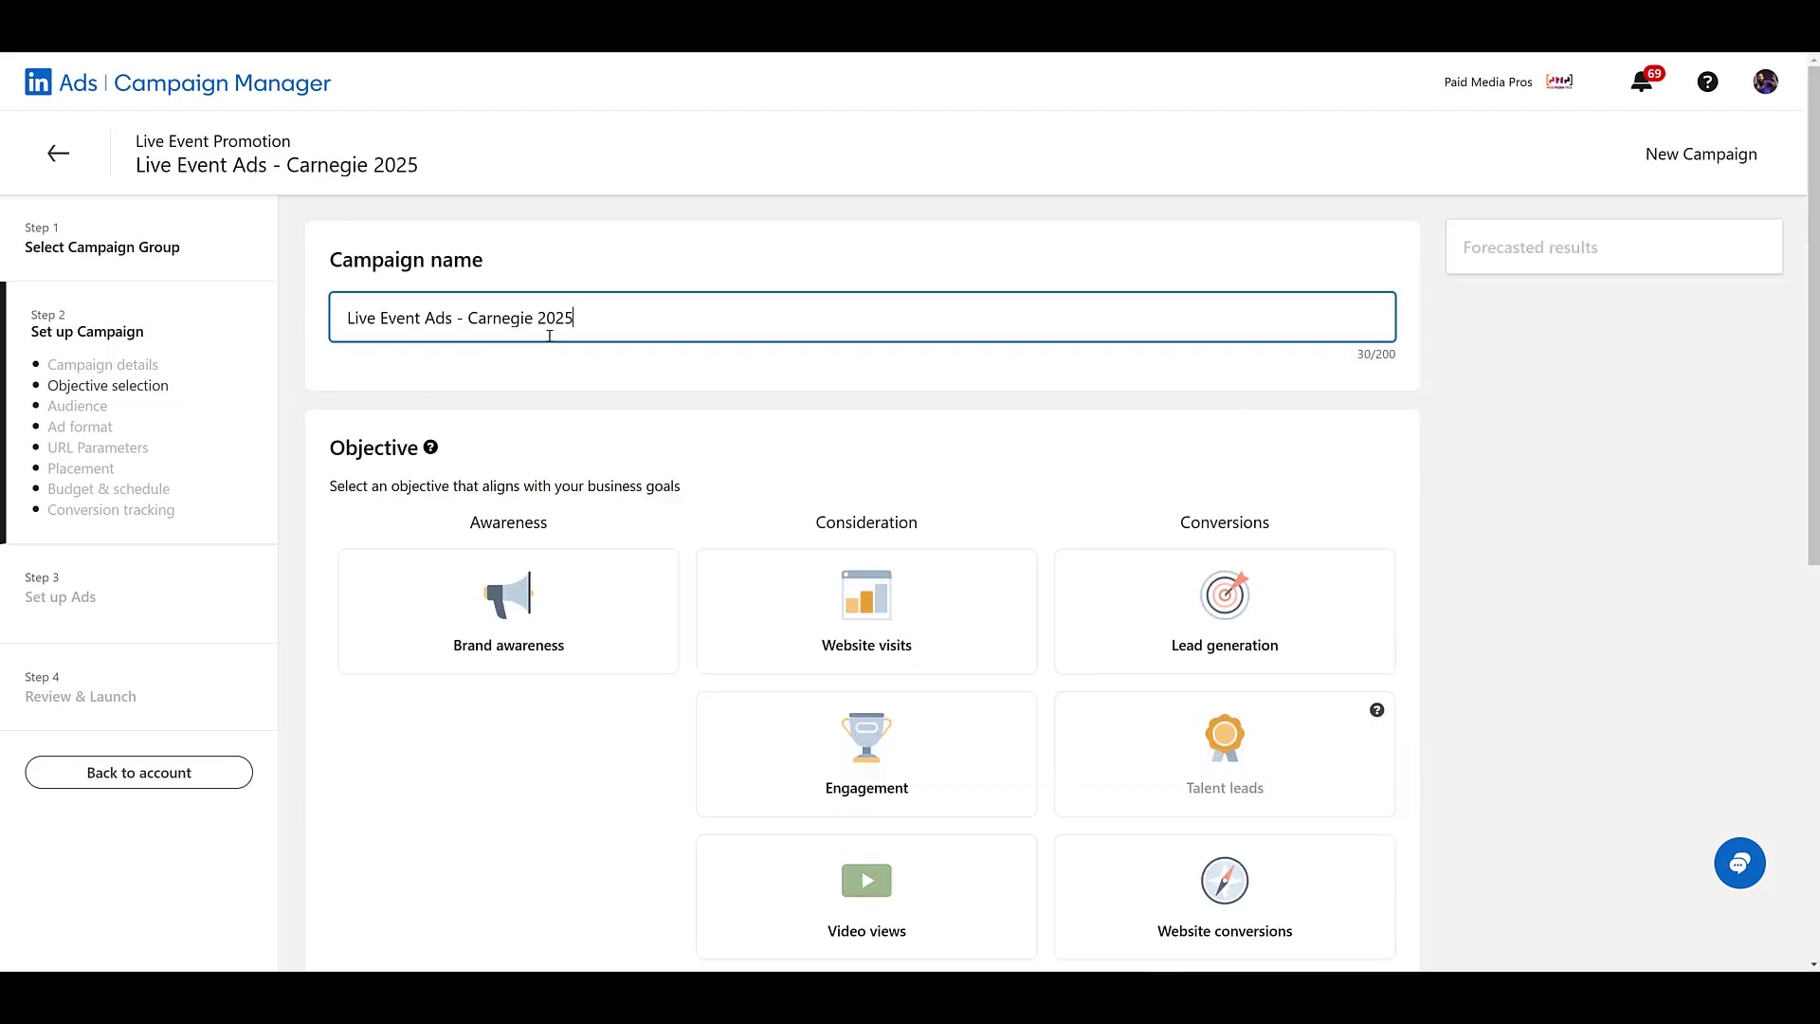
scroll(down, 3)
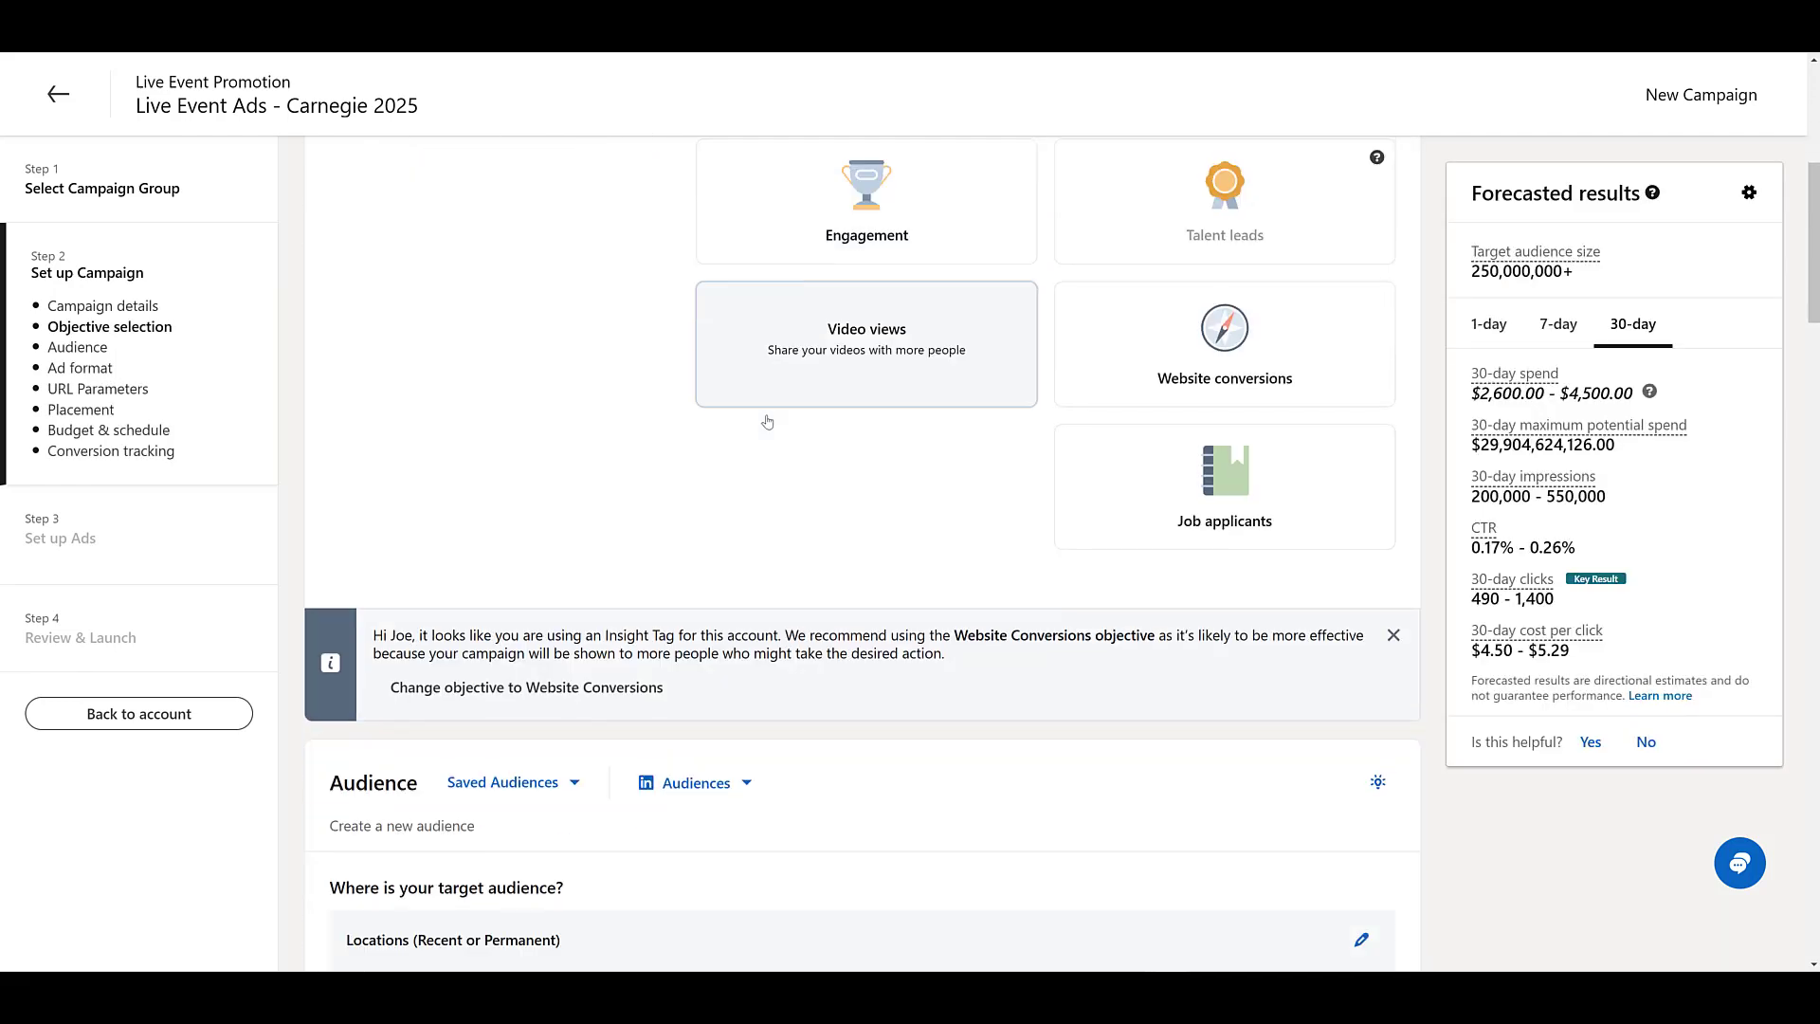
scroll(down, 3)
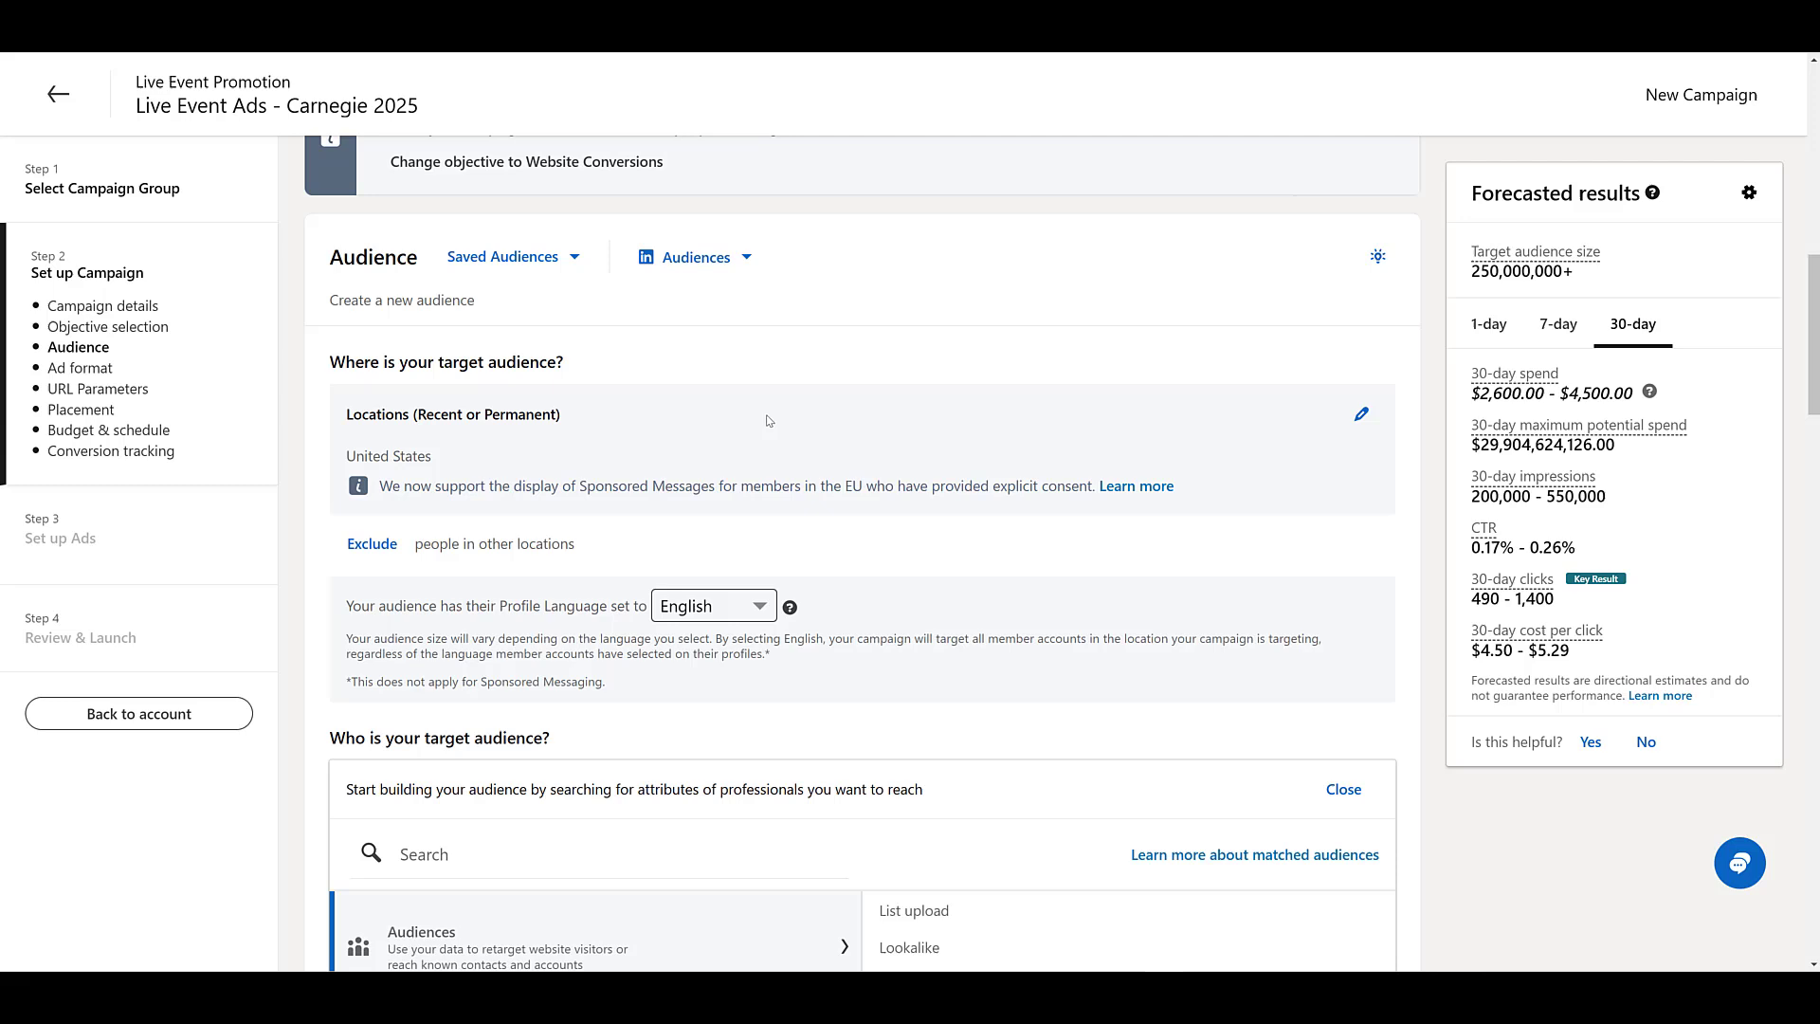
scroll(down, 3)
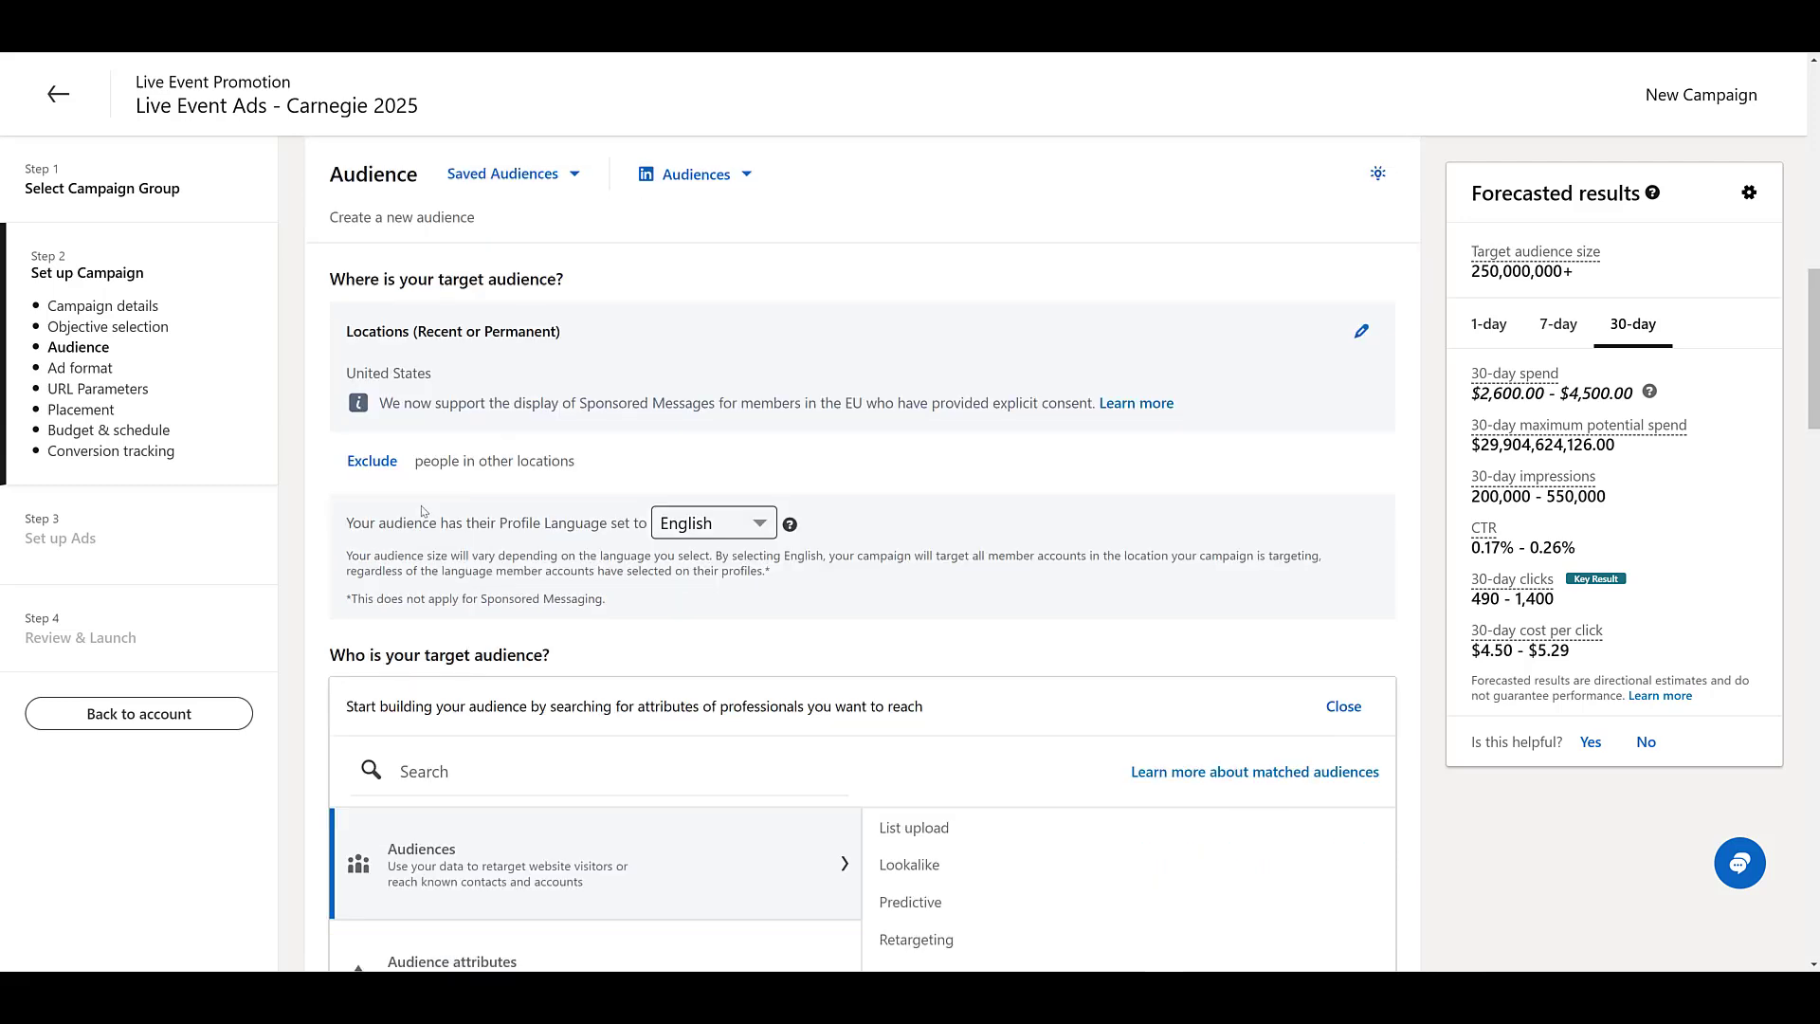
mouse_move(521, 328)
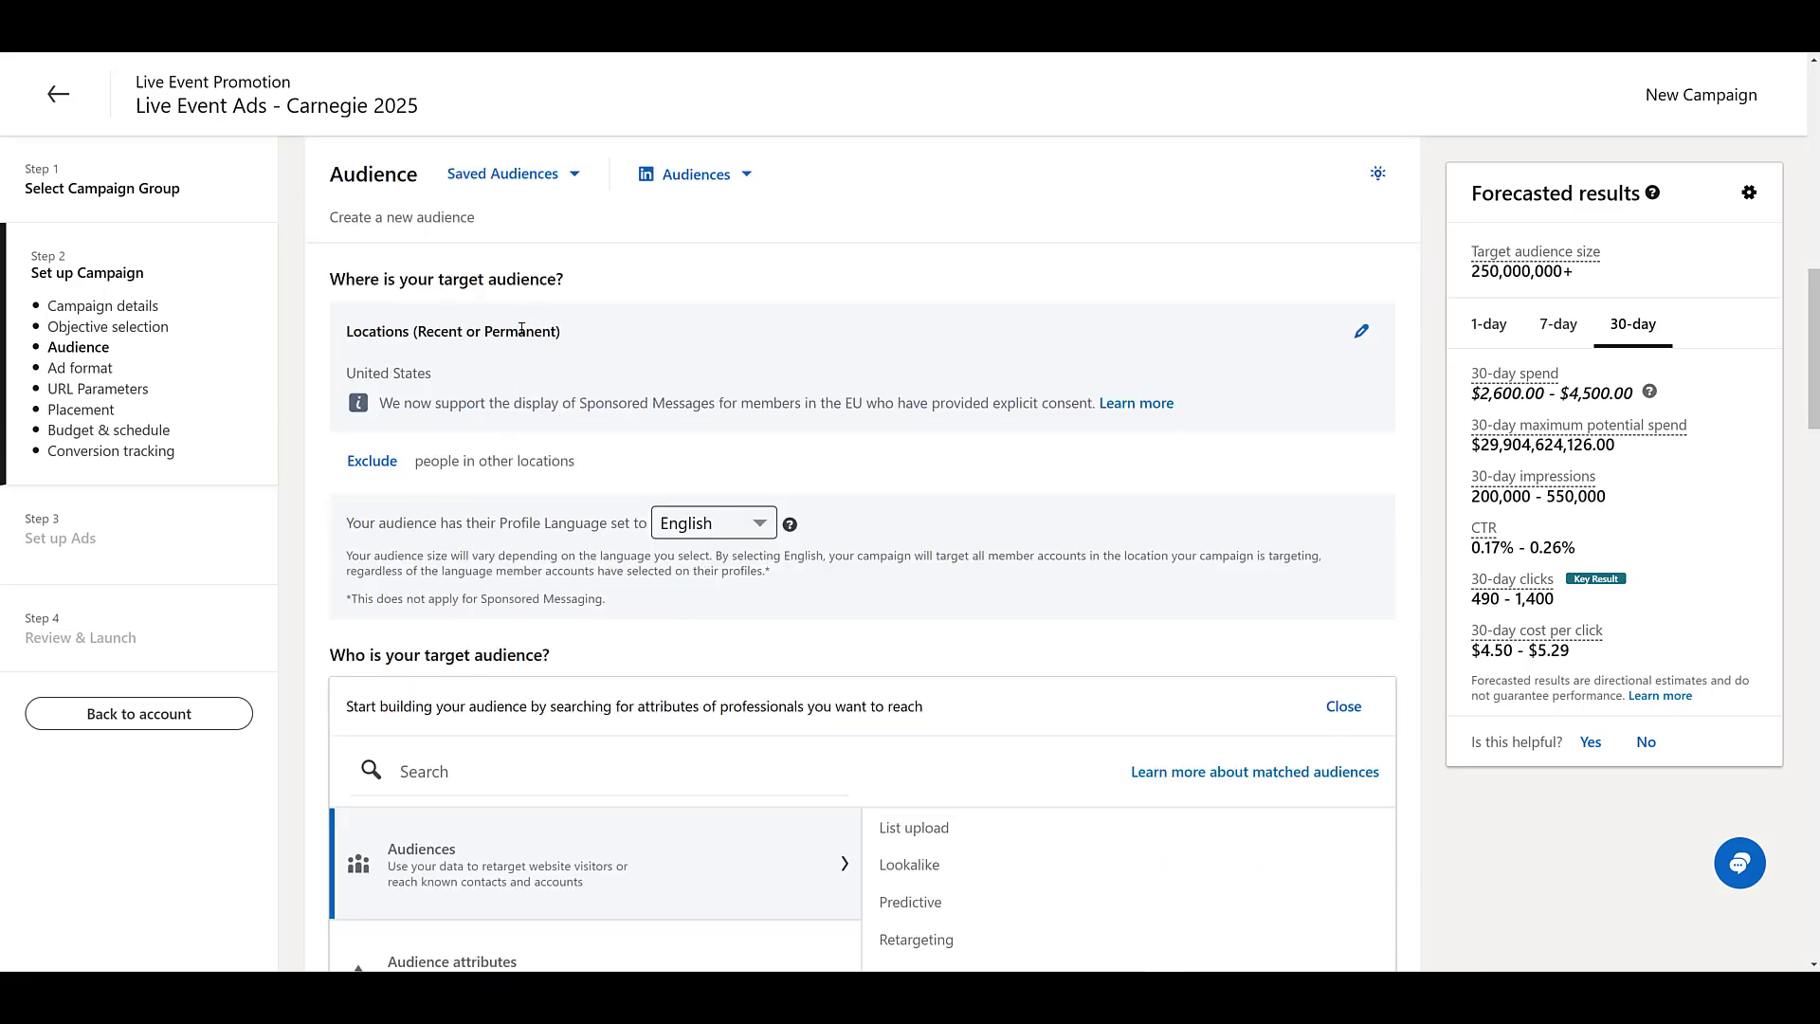
scroll(down, 3)
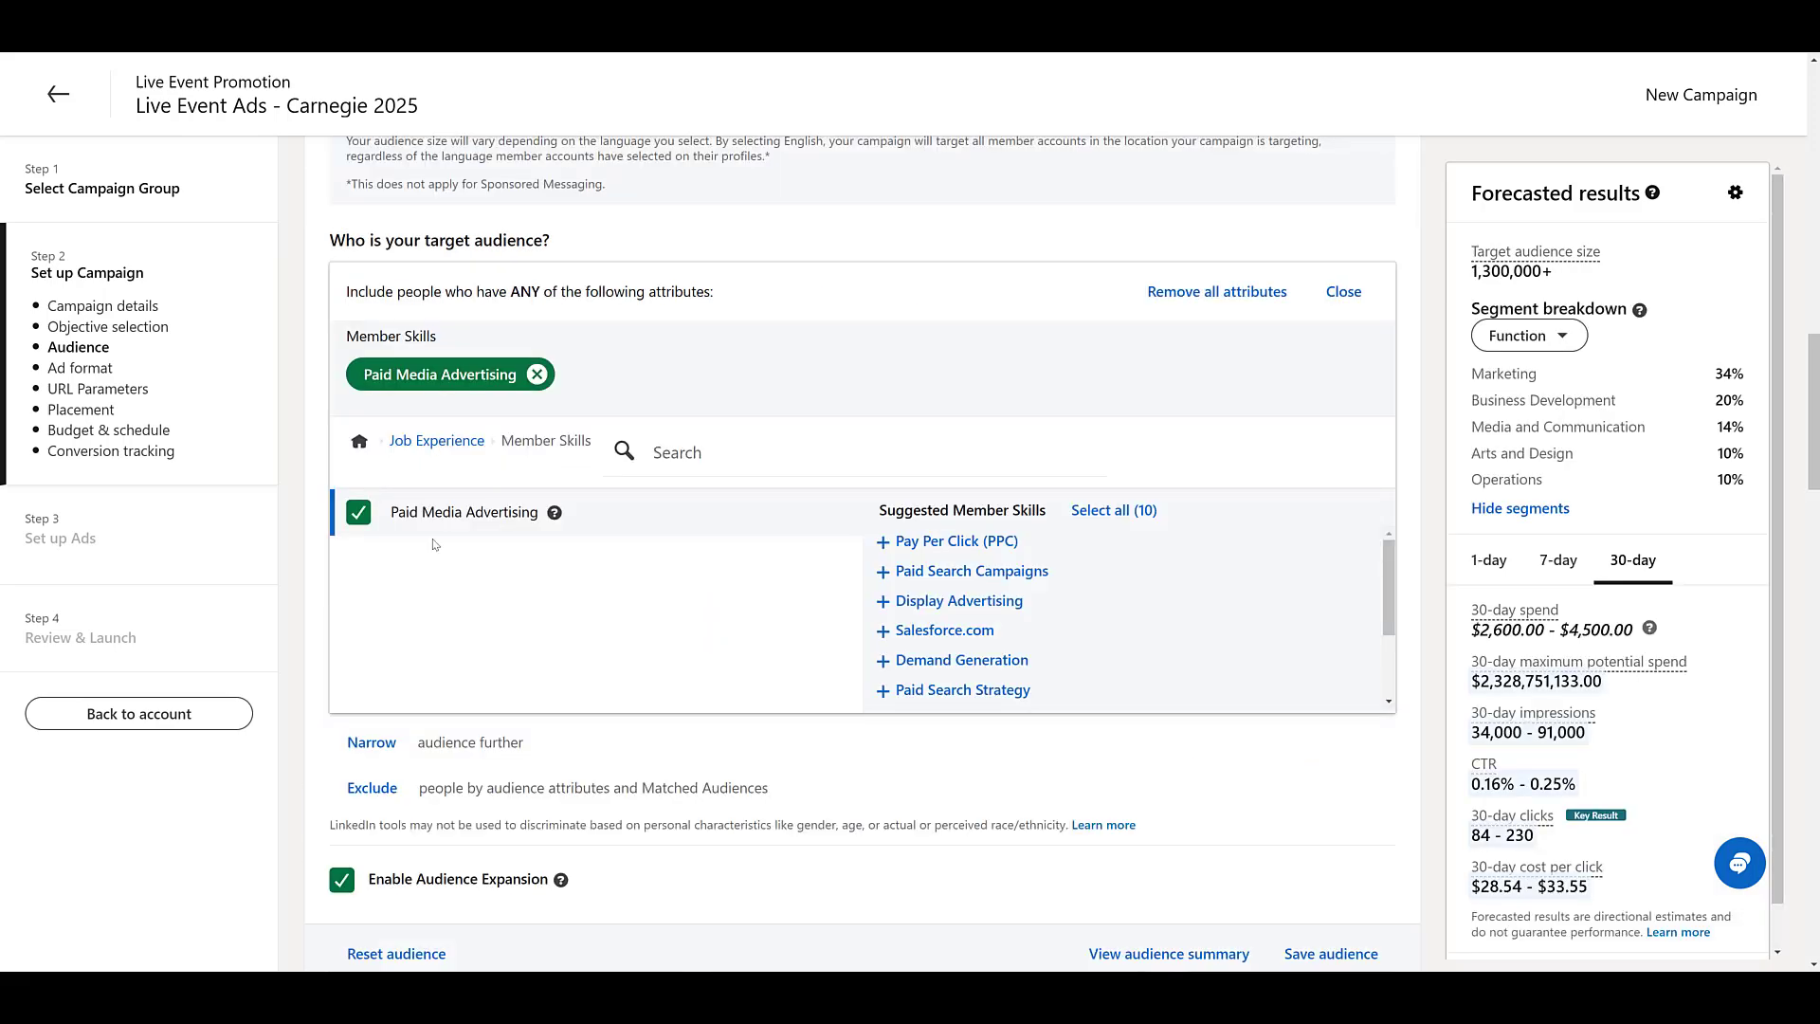
scroll(down, 3)
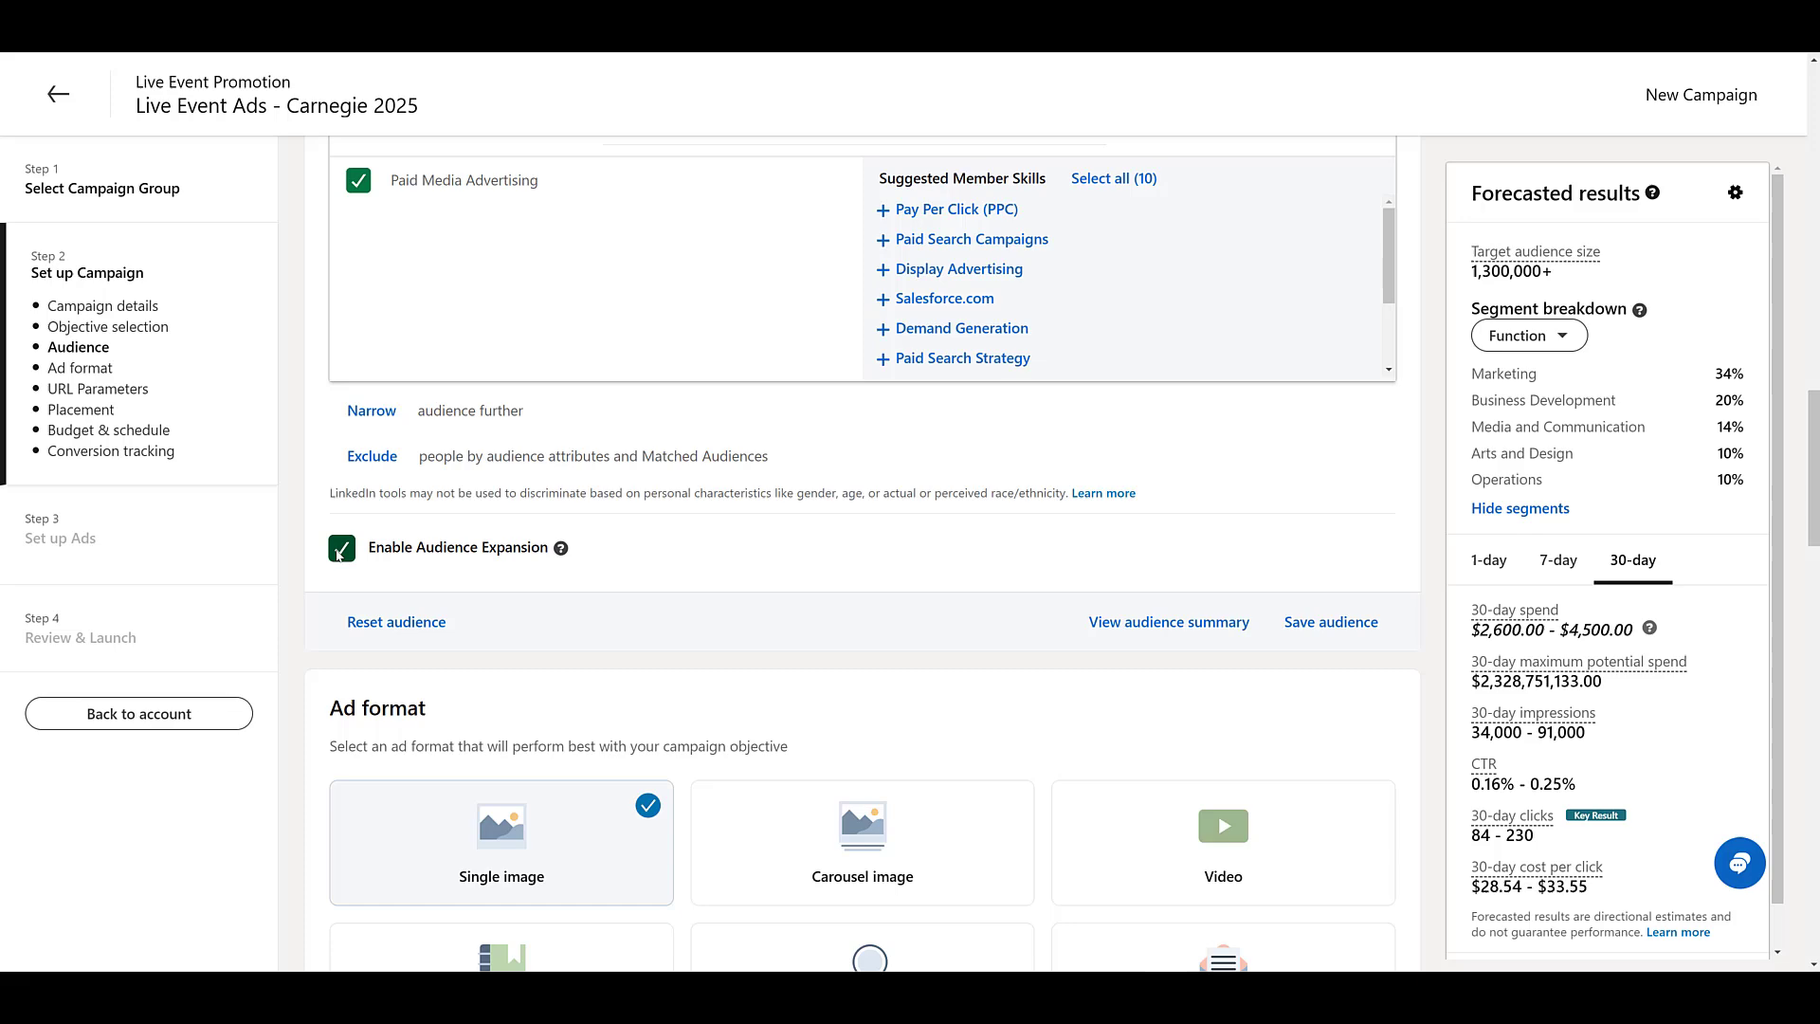
scroll(down, 3)
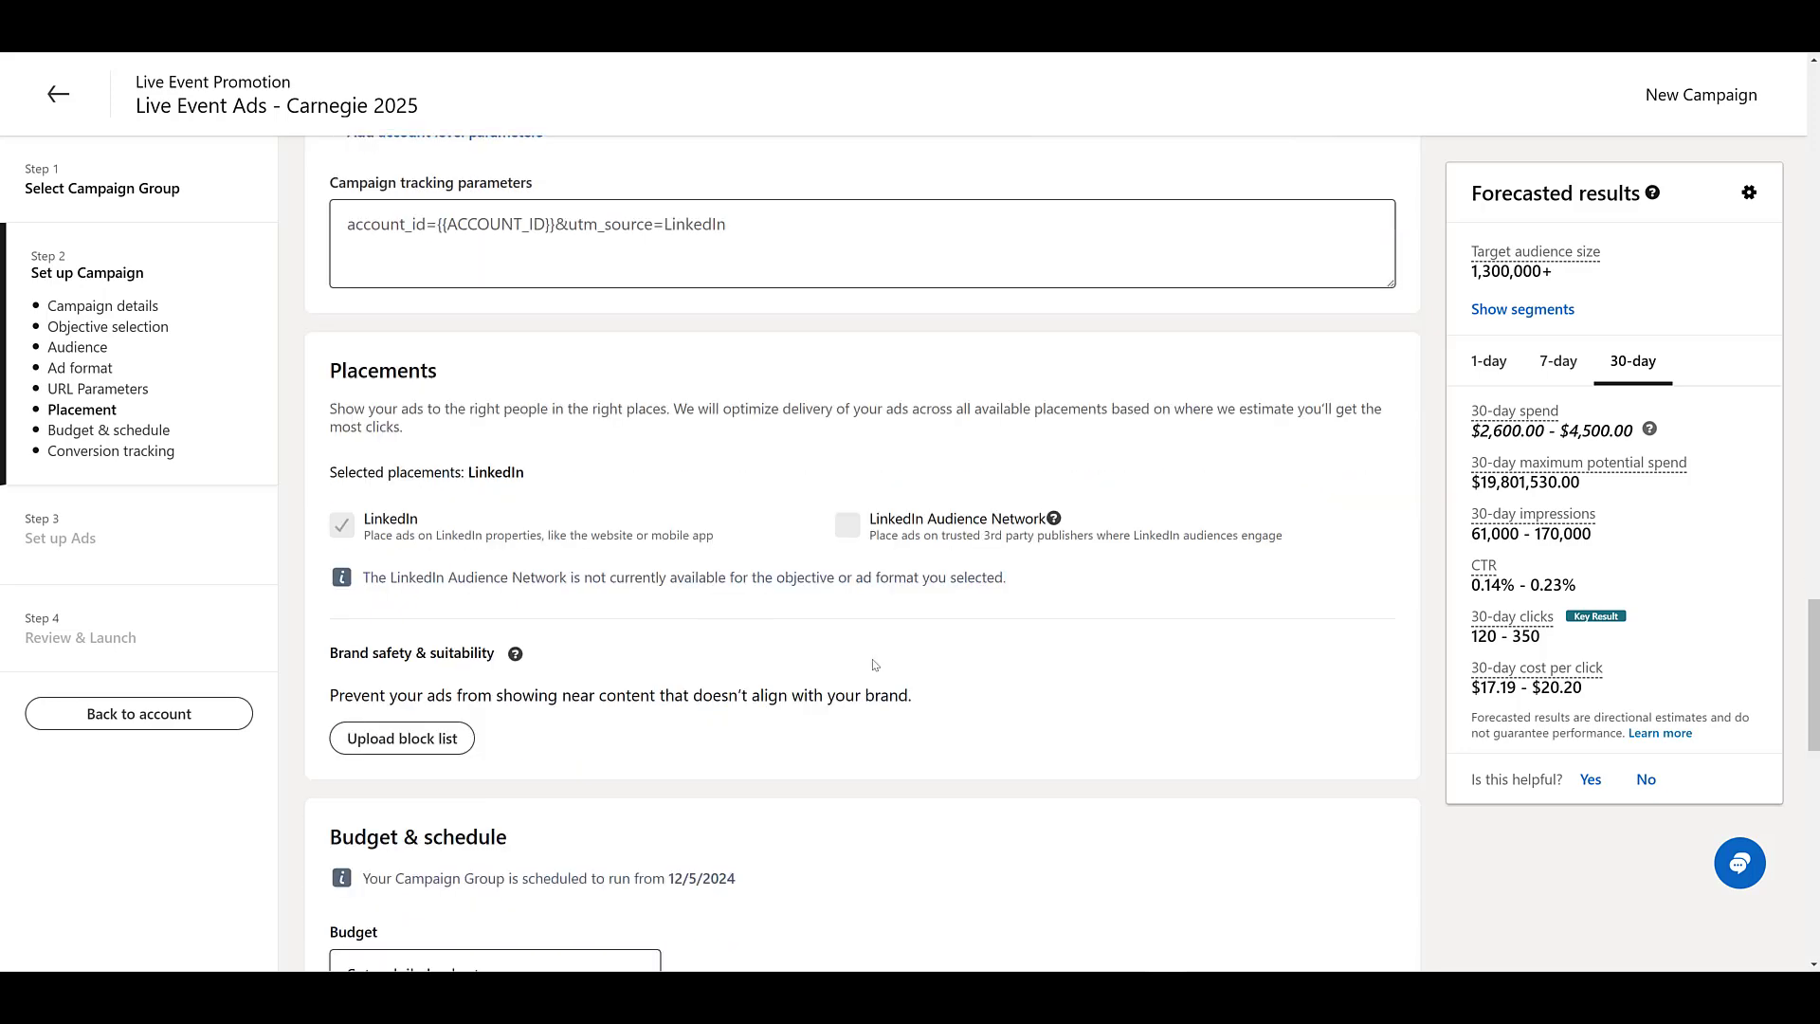
scroll(down, 3)
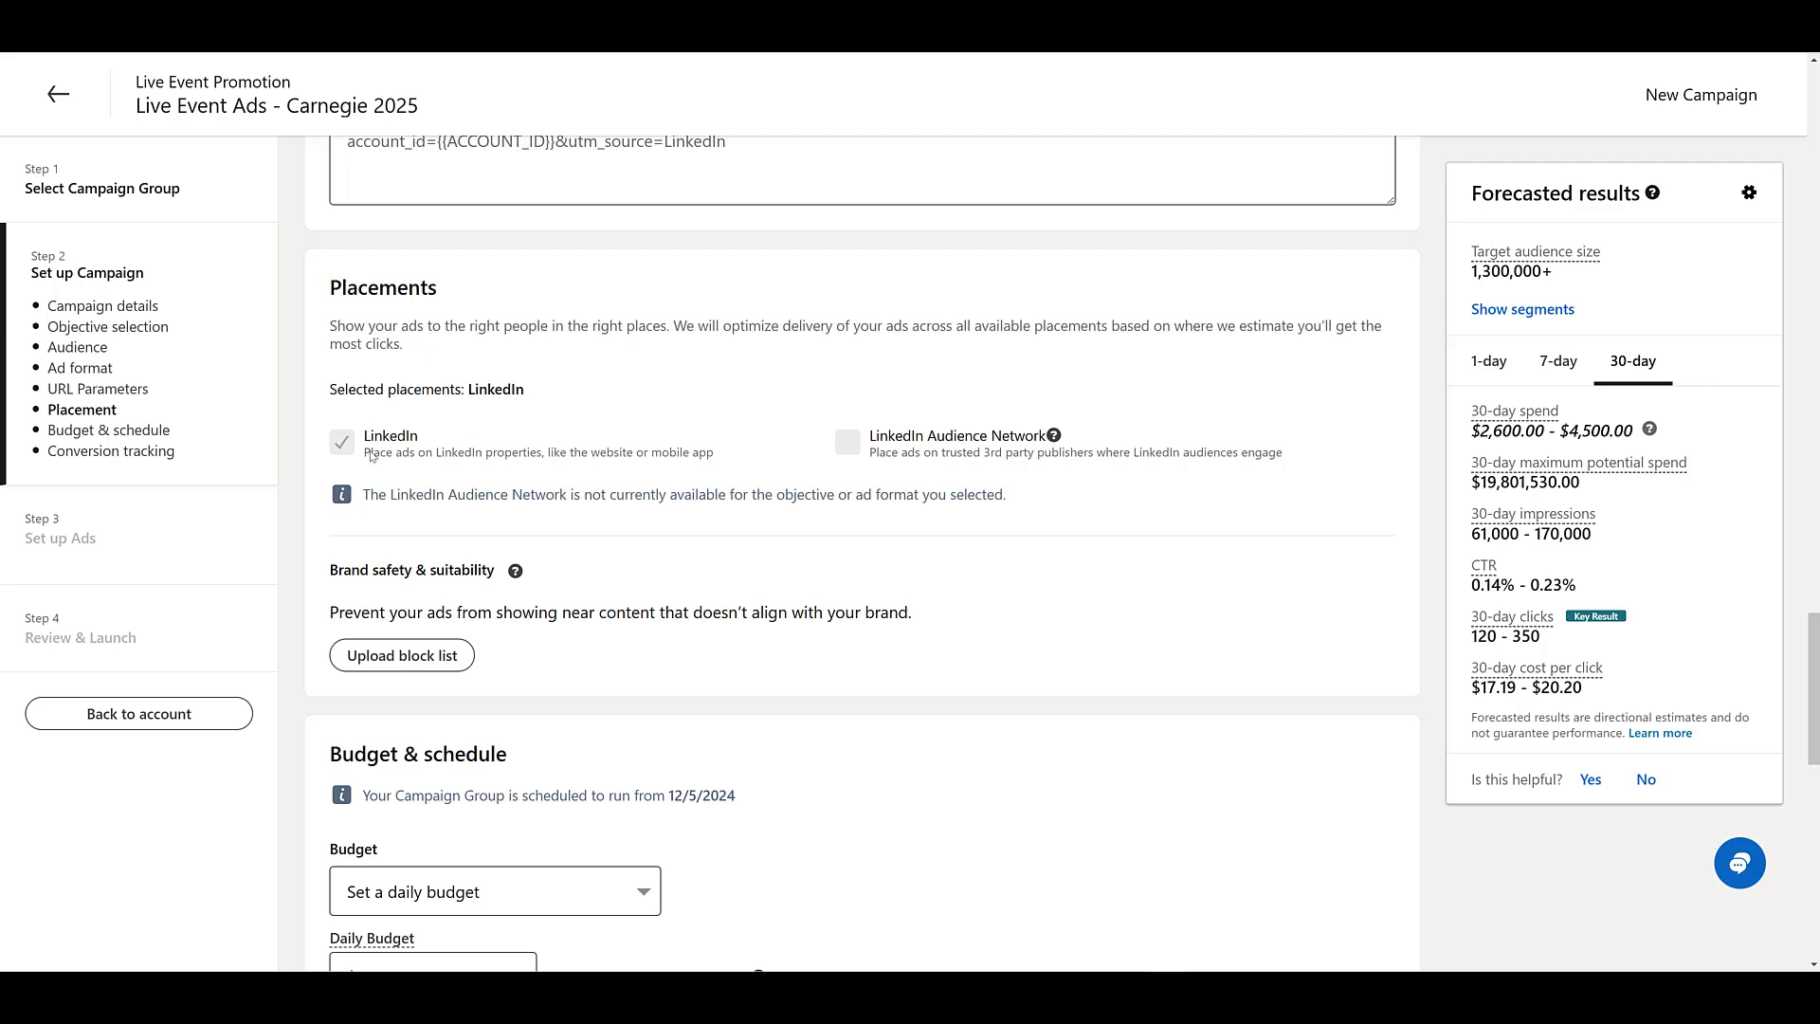
mouse_move(817, 484)
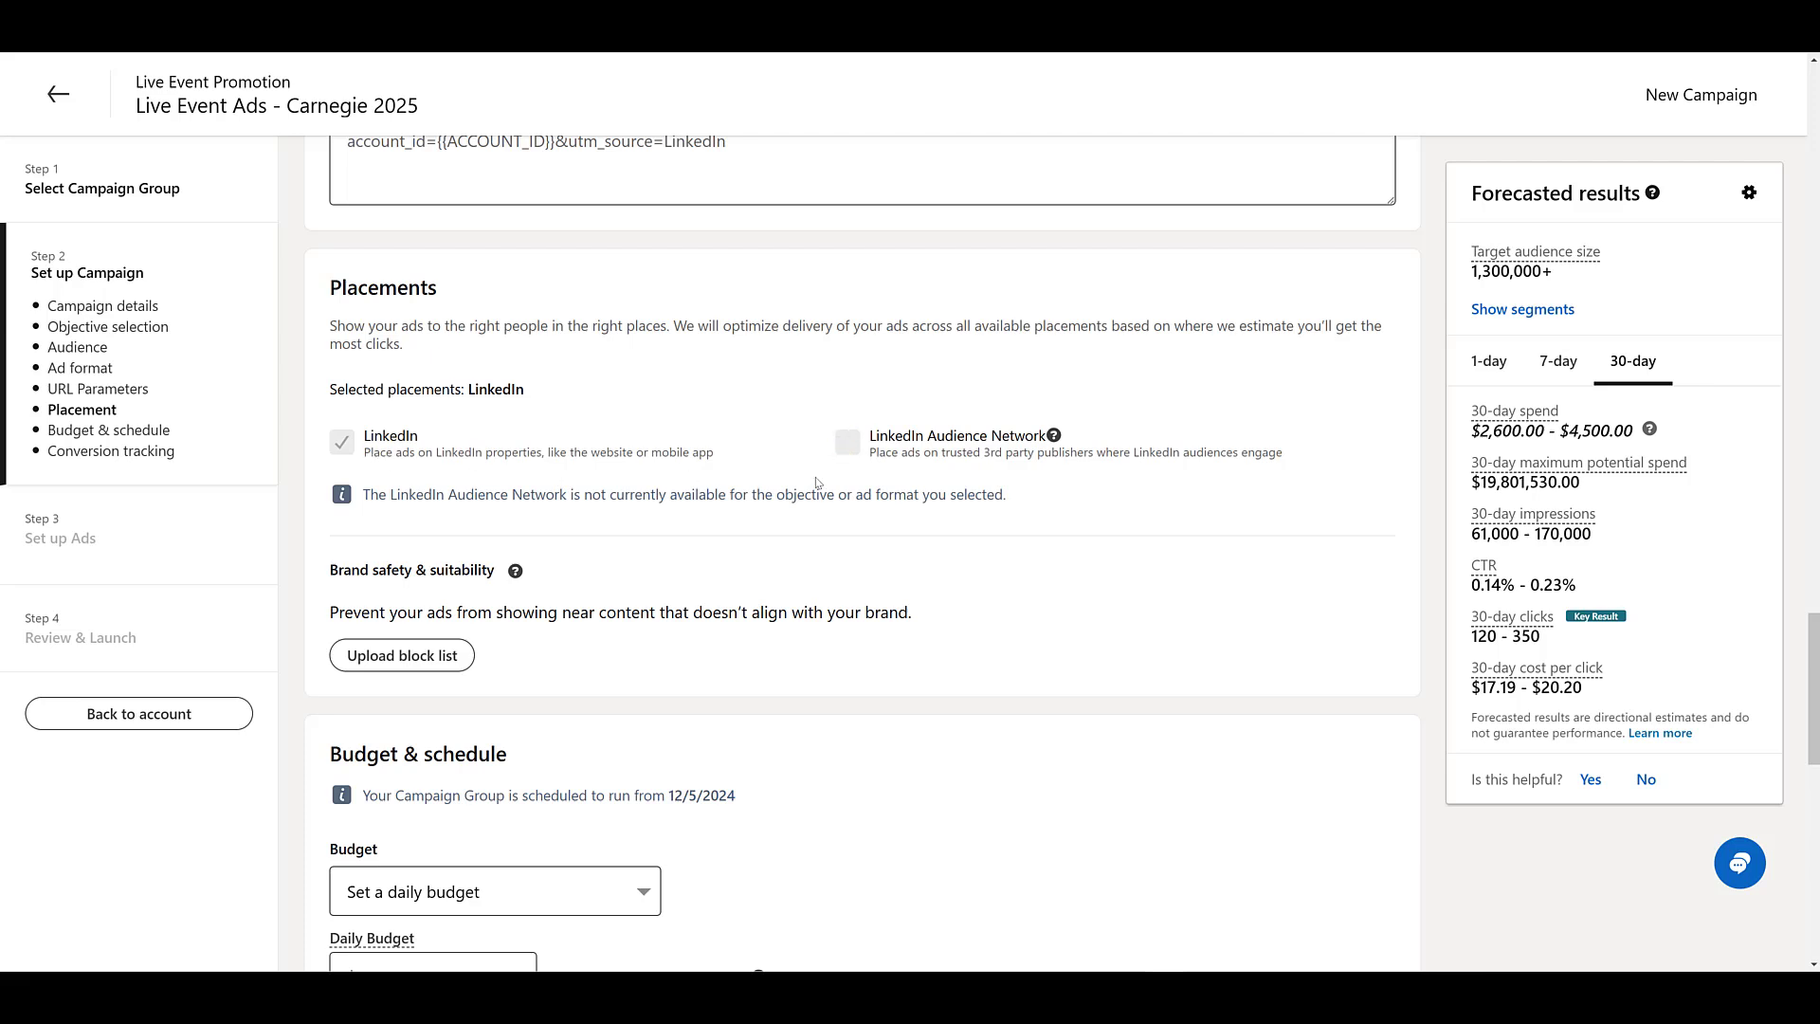
mouse_move(747, 453)
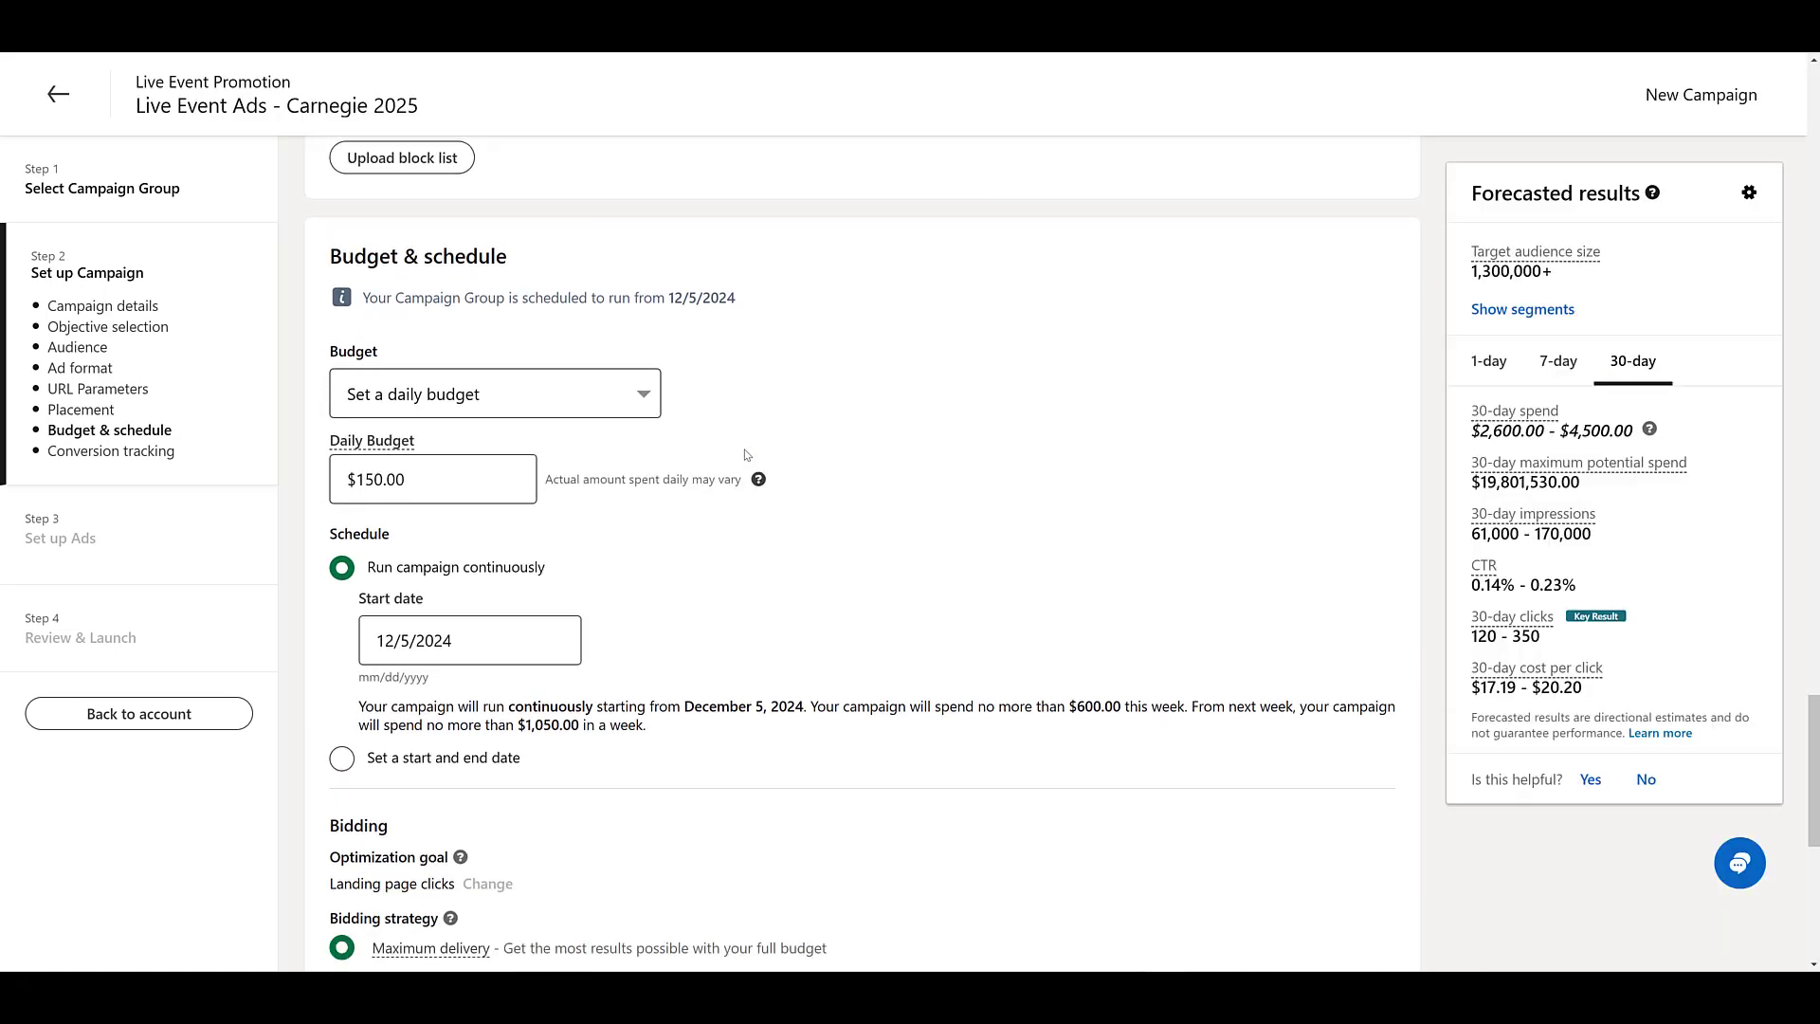
scroll(down, 3)
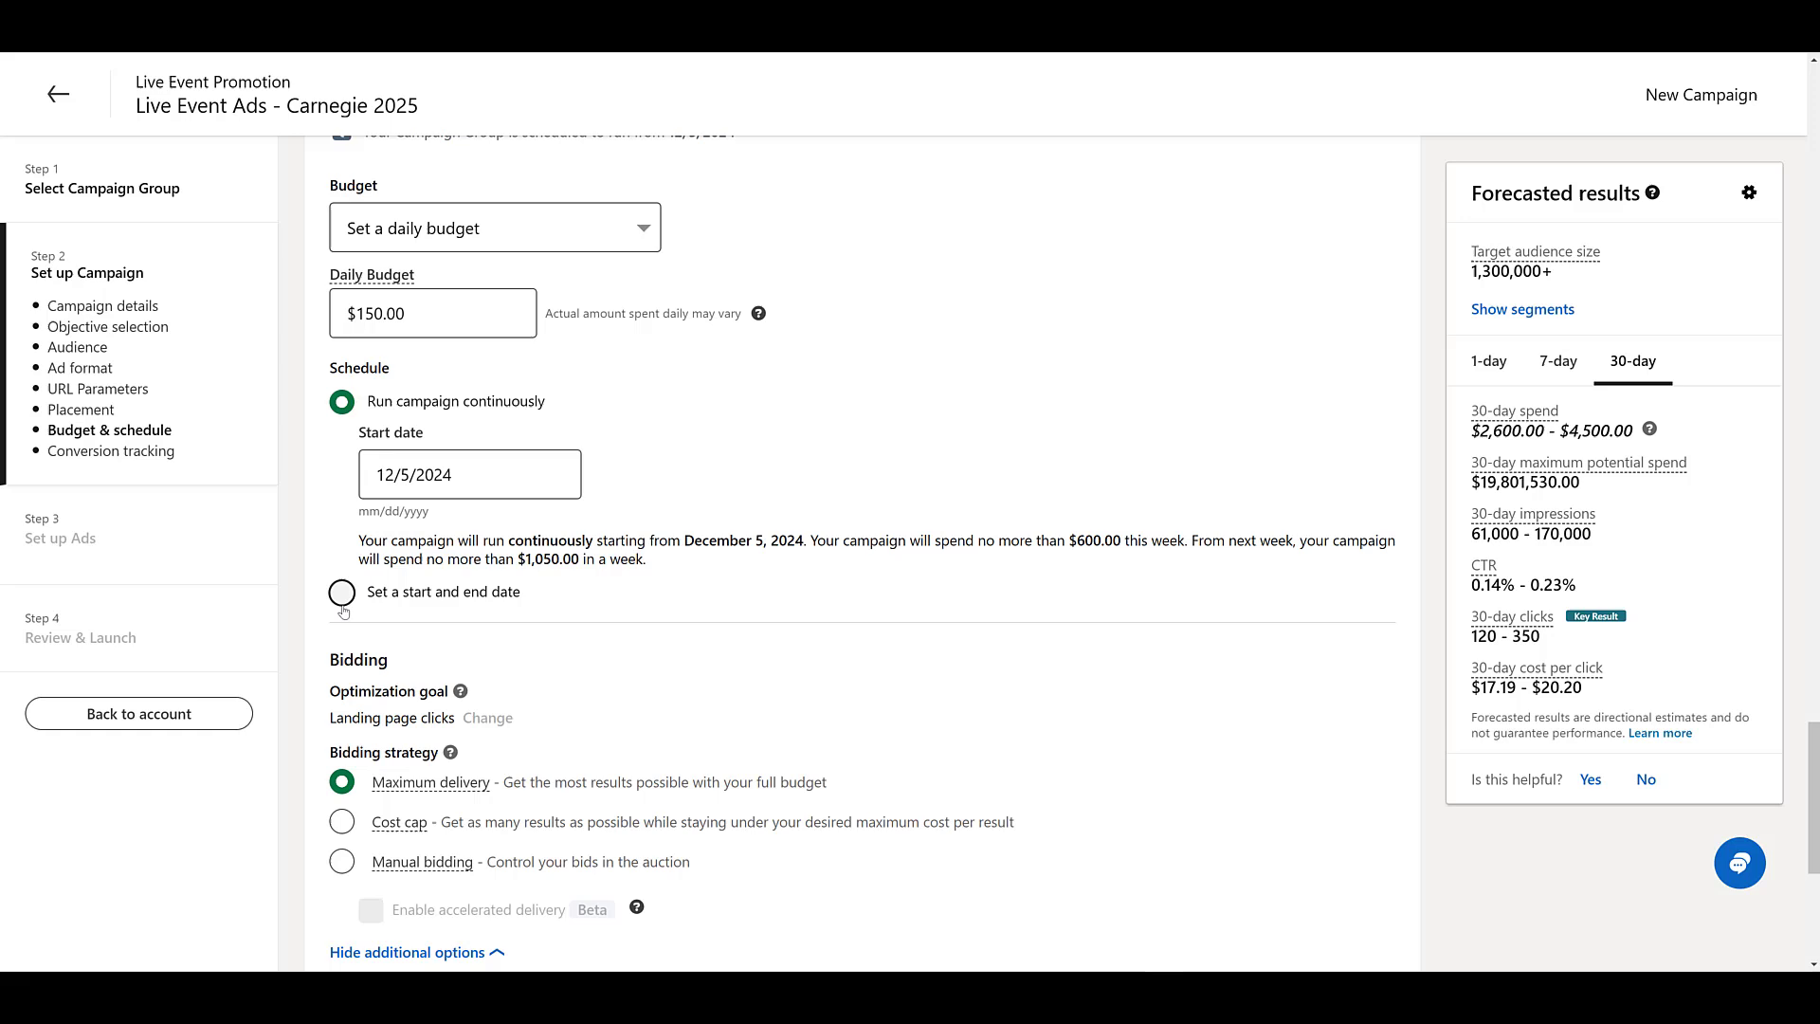
Schedule the campaign with a fixed start and end date, 12/5/2024–1/14/2025
click(341, 593)
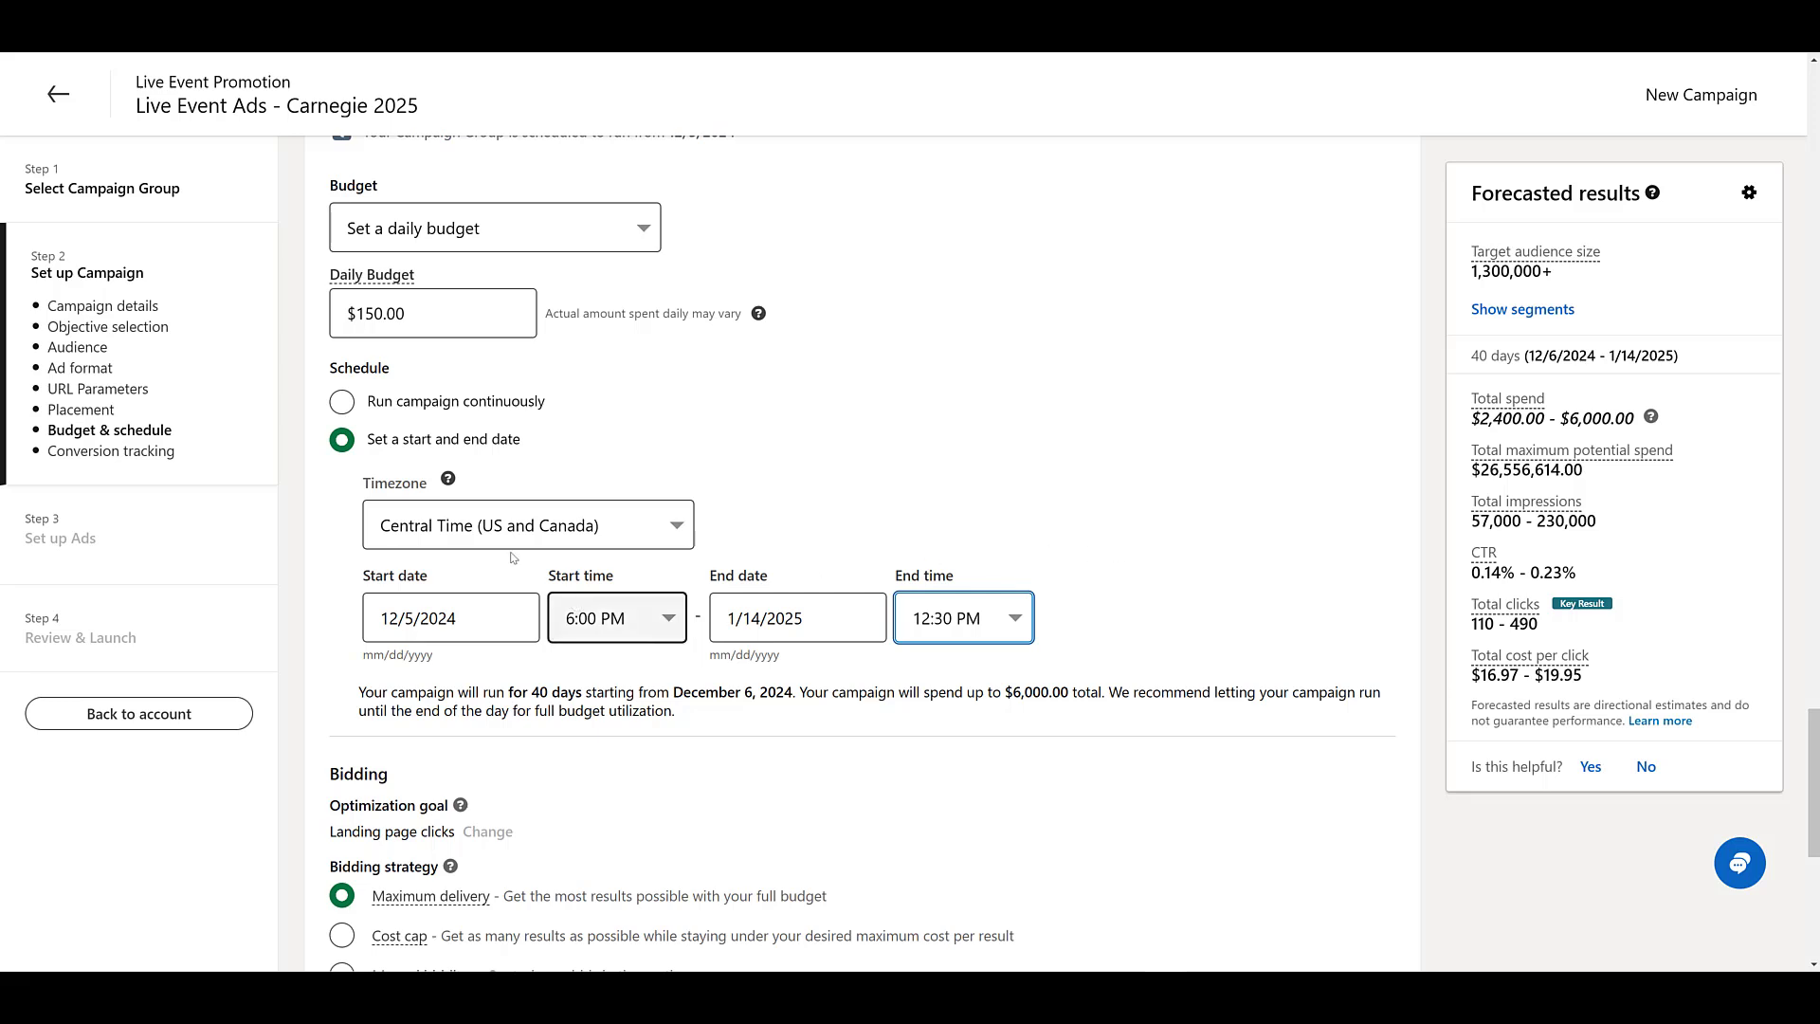
click(451, 616)
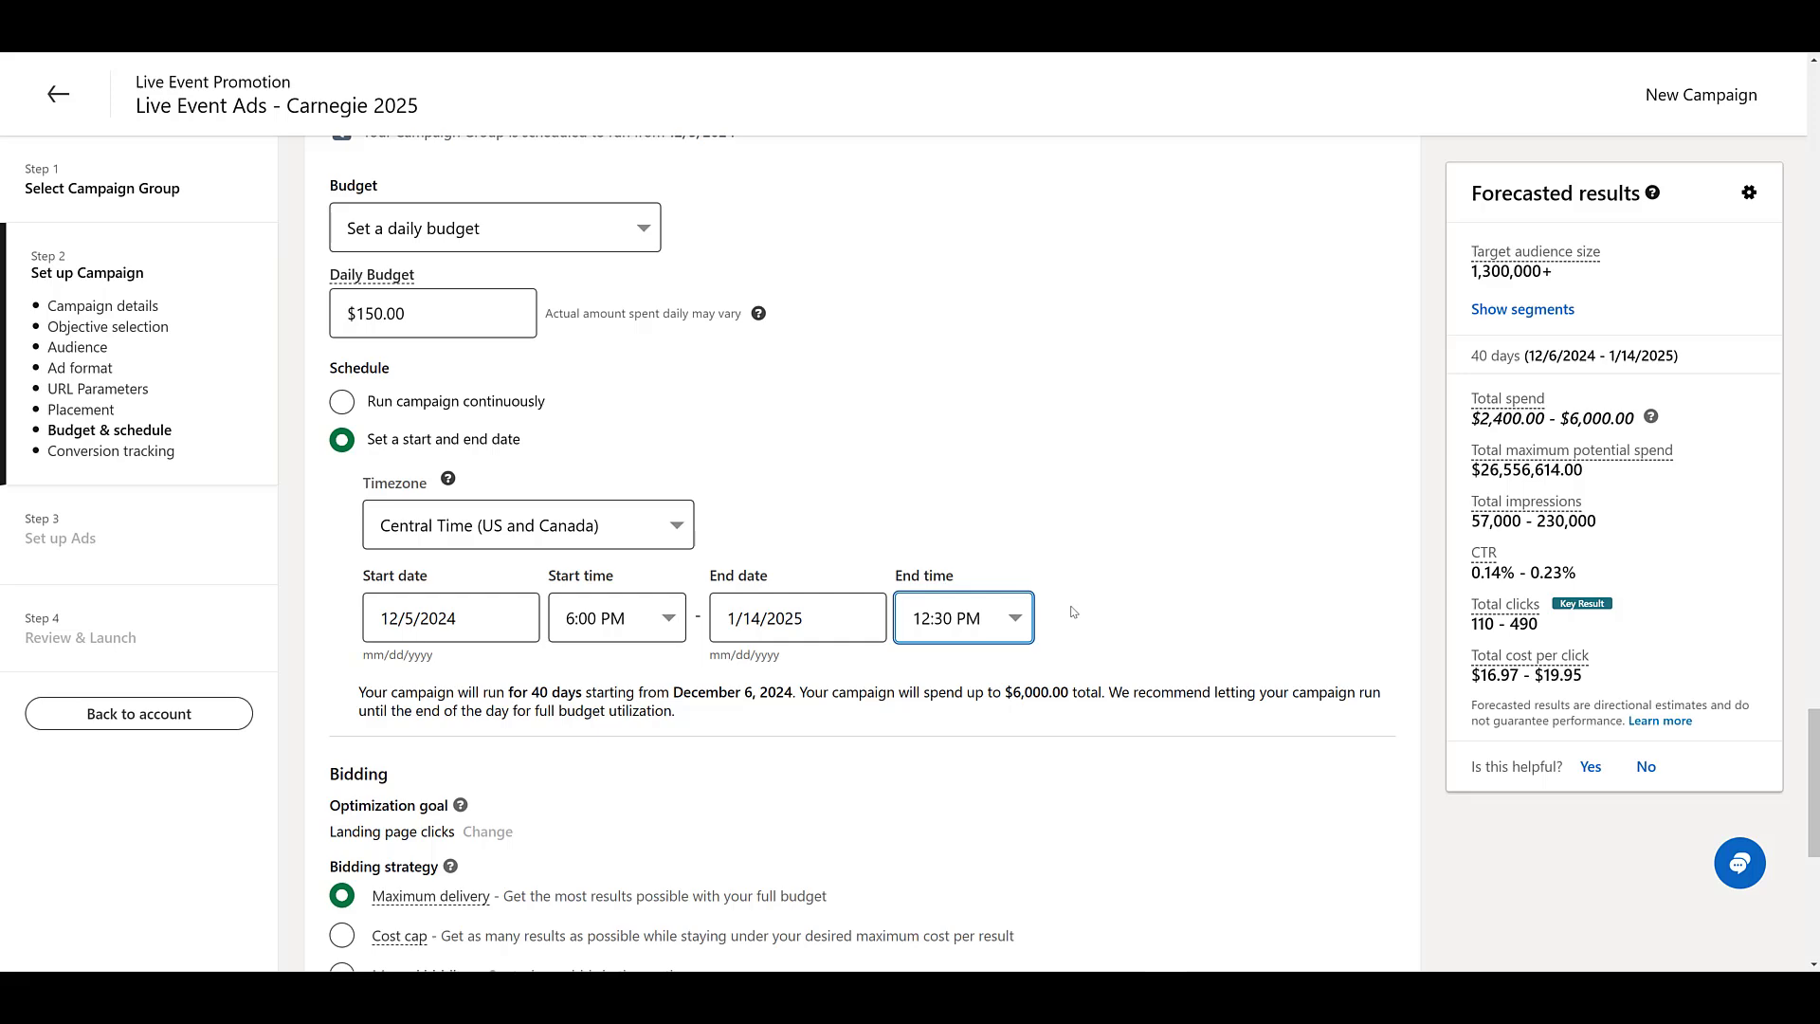
scroll(down, 3)
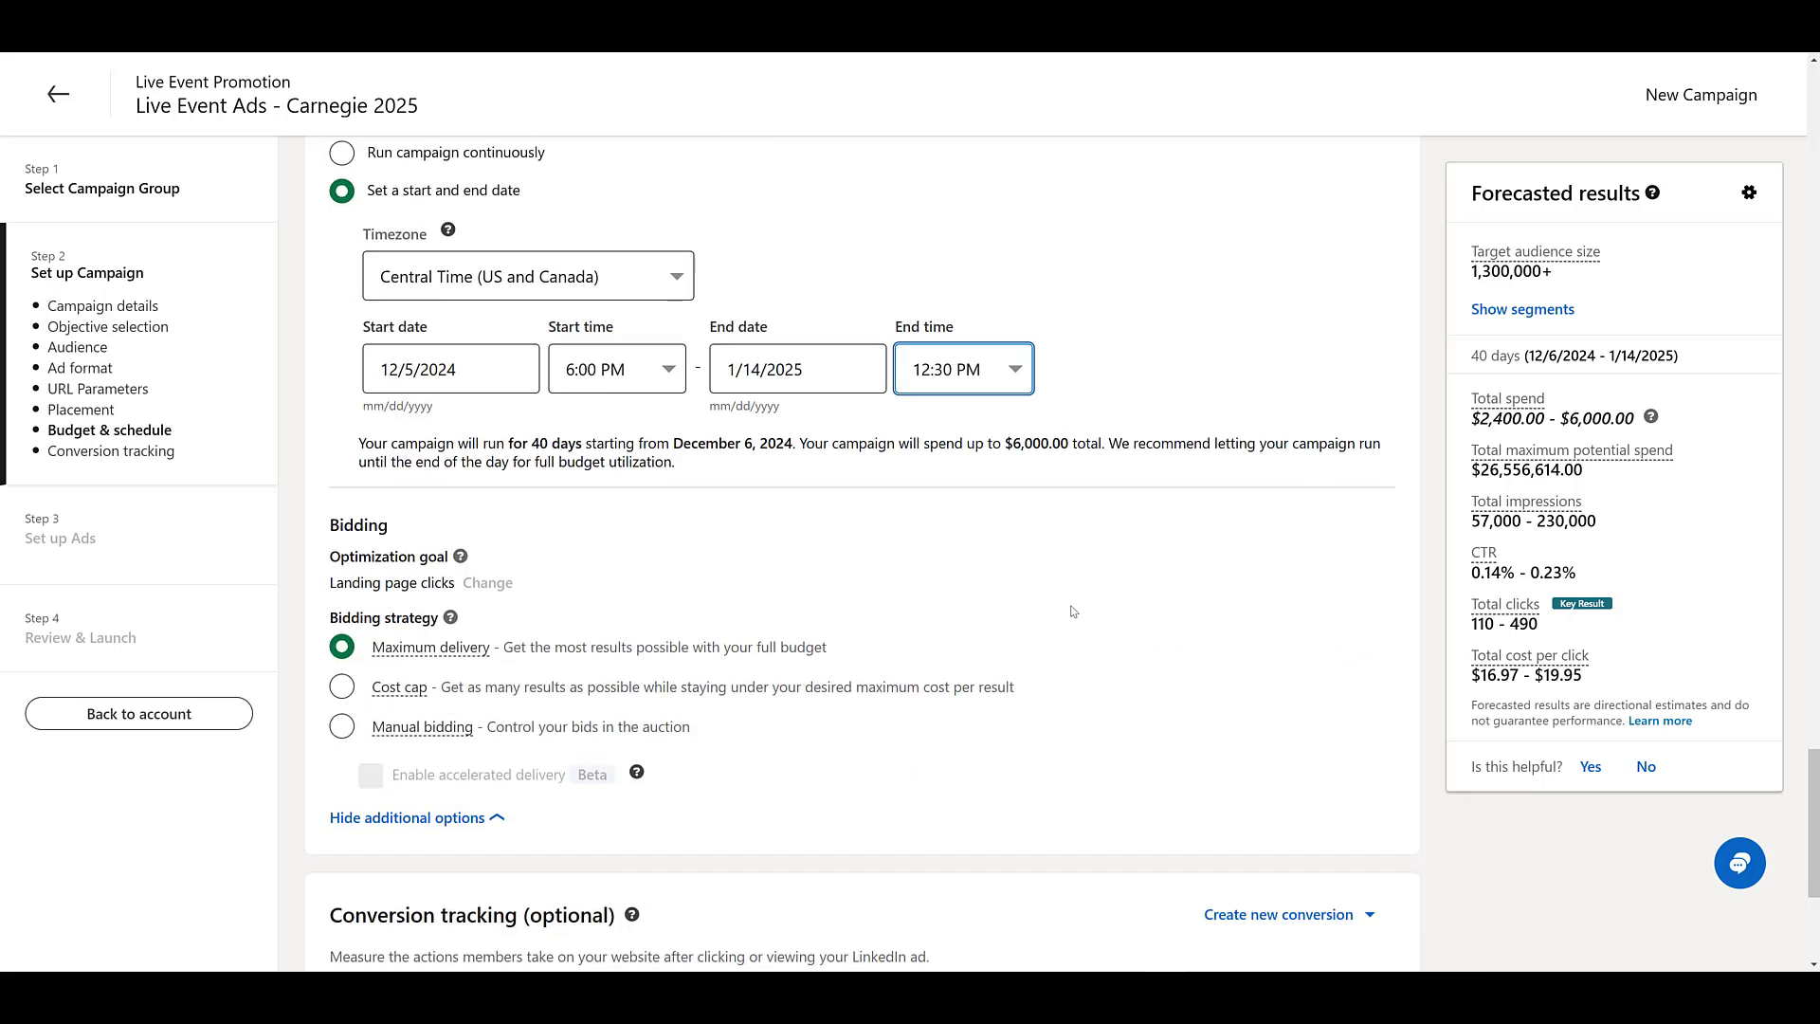
scroll(down, 3)
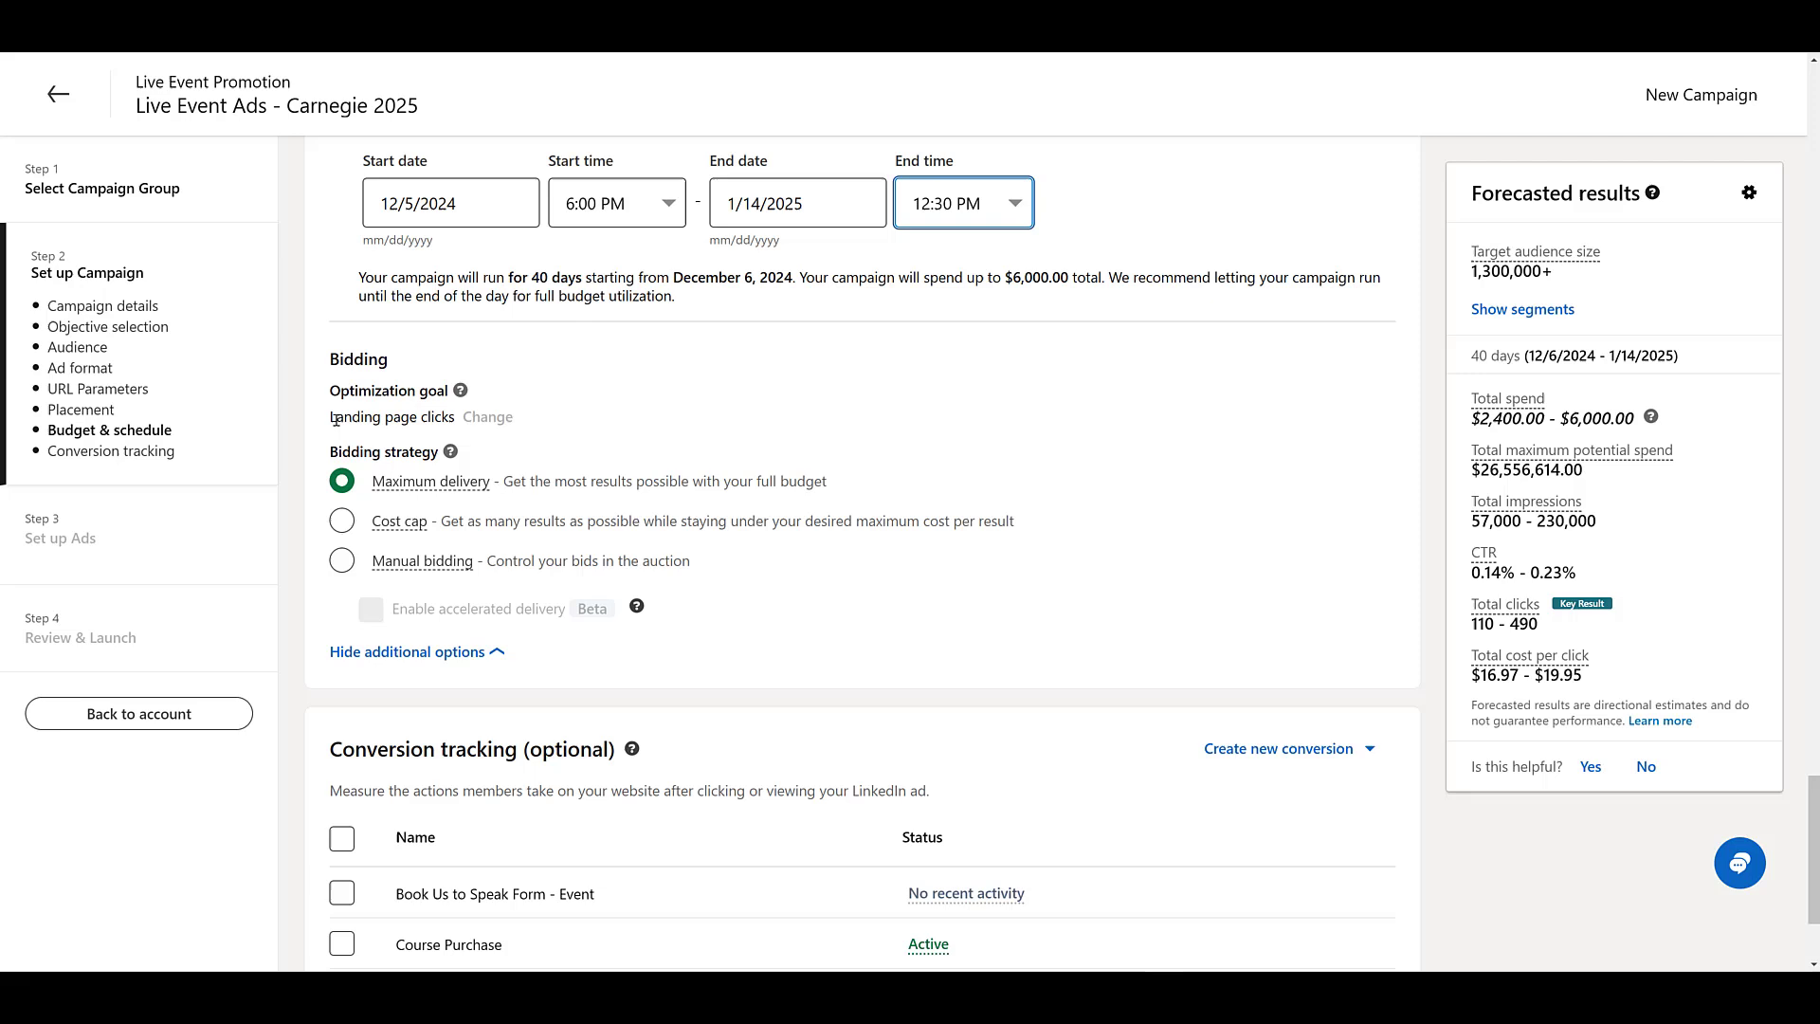
mouse_move(538, 428)
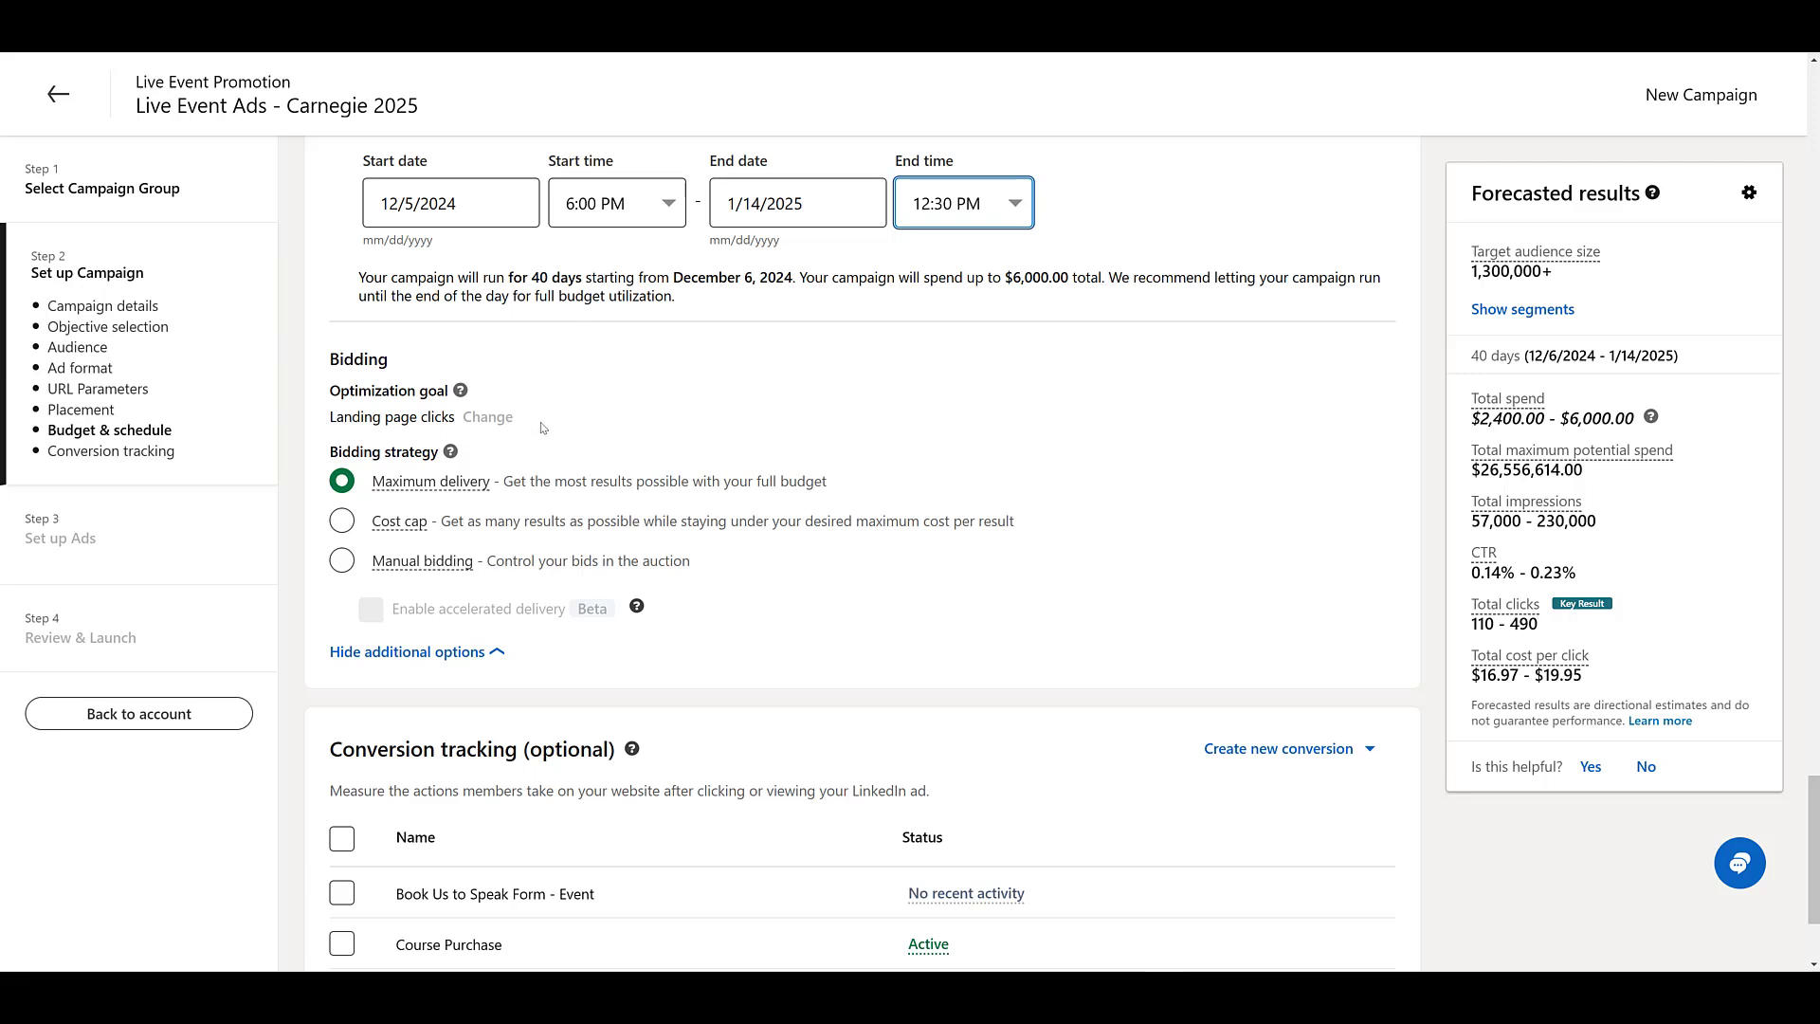
scroll(down, 3)
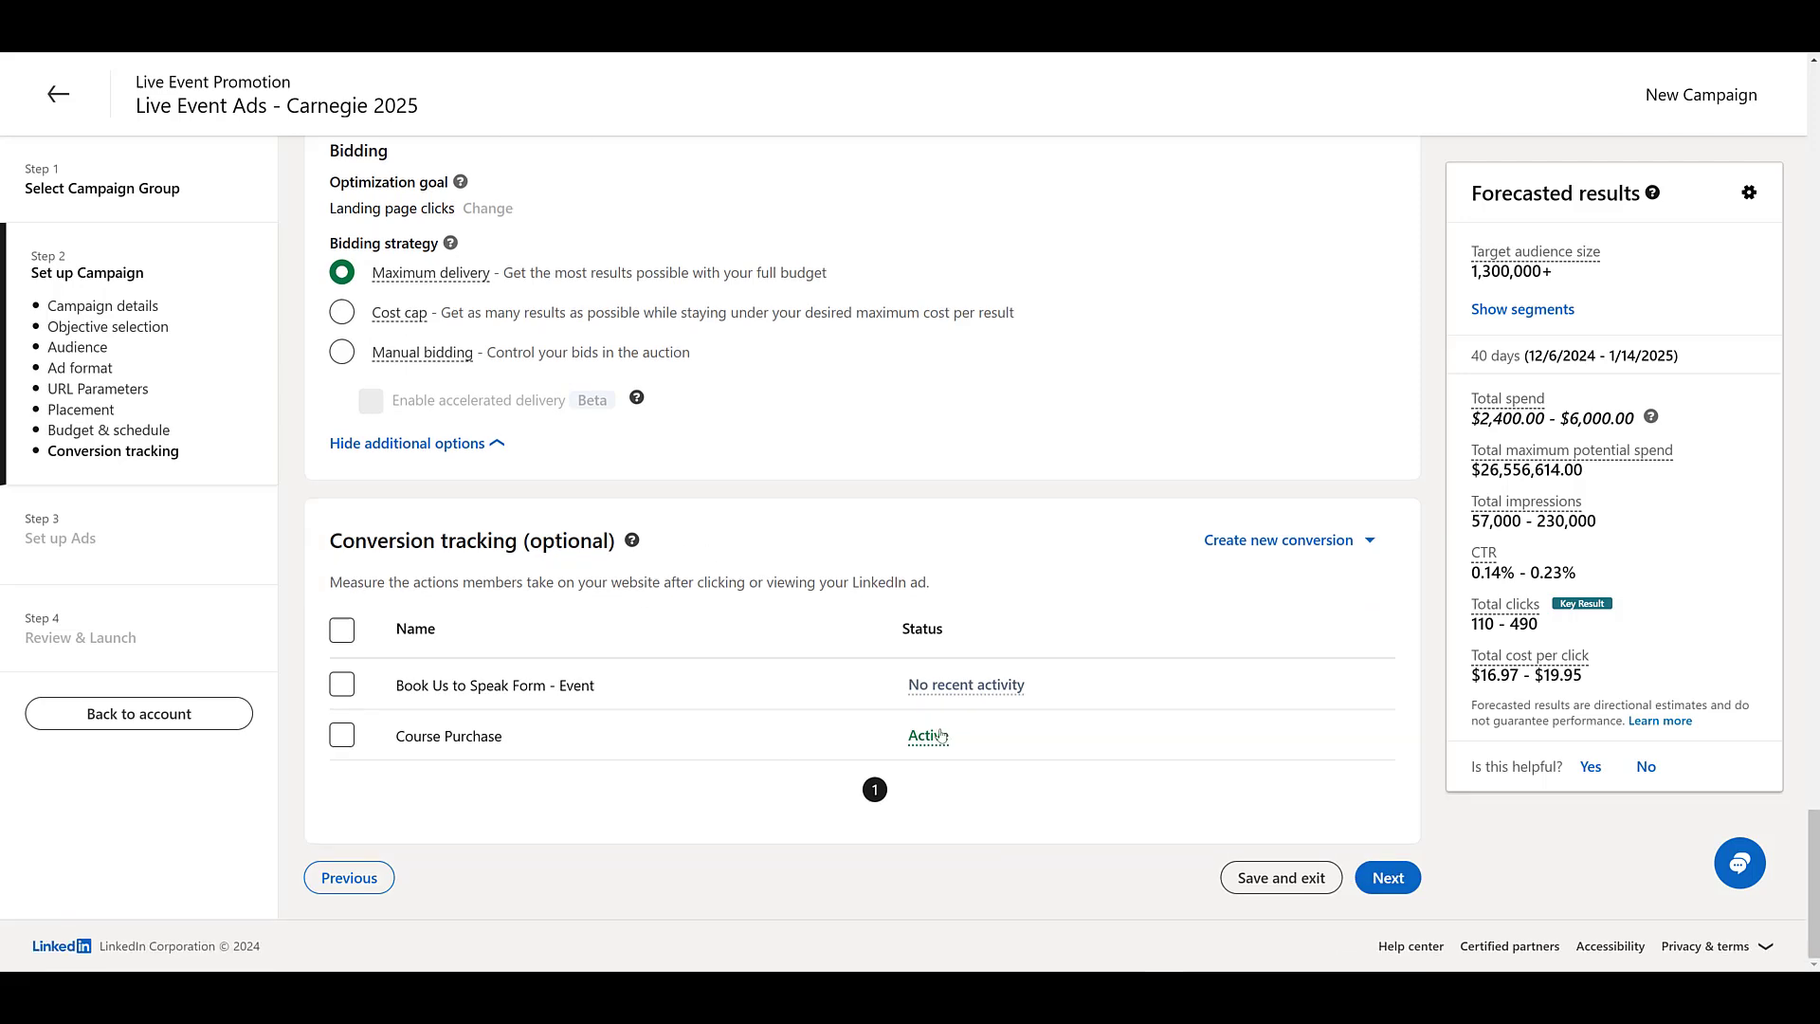
mouse_move(1247, 813)
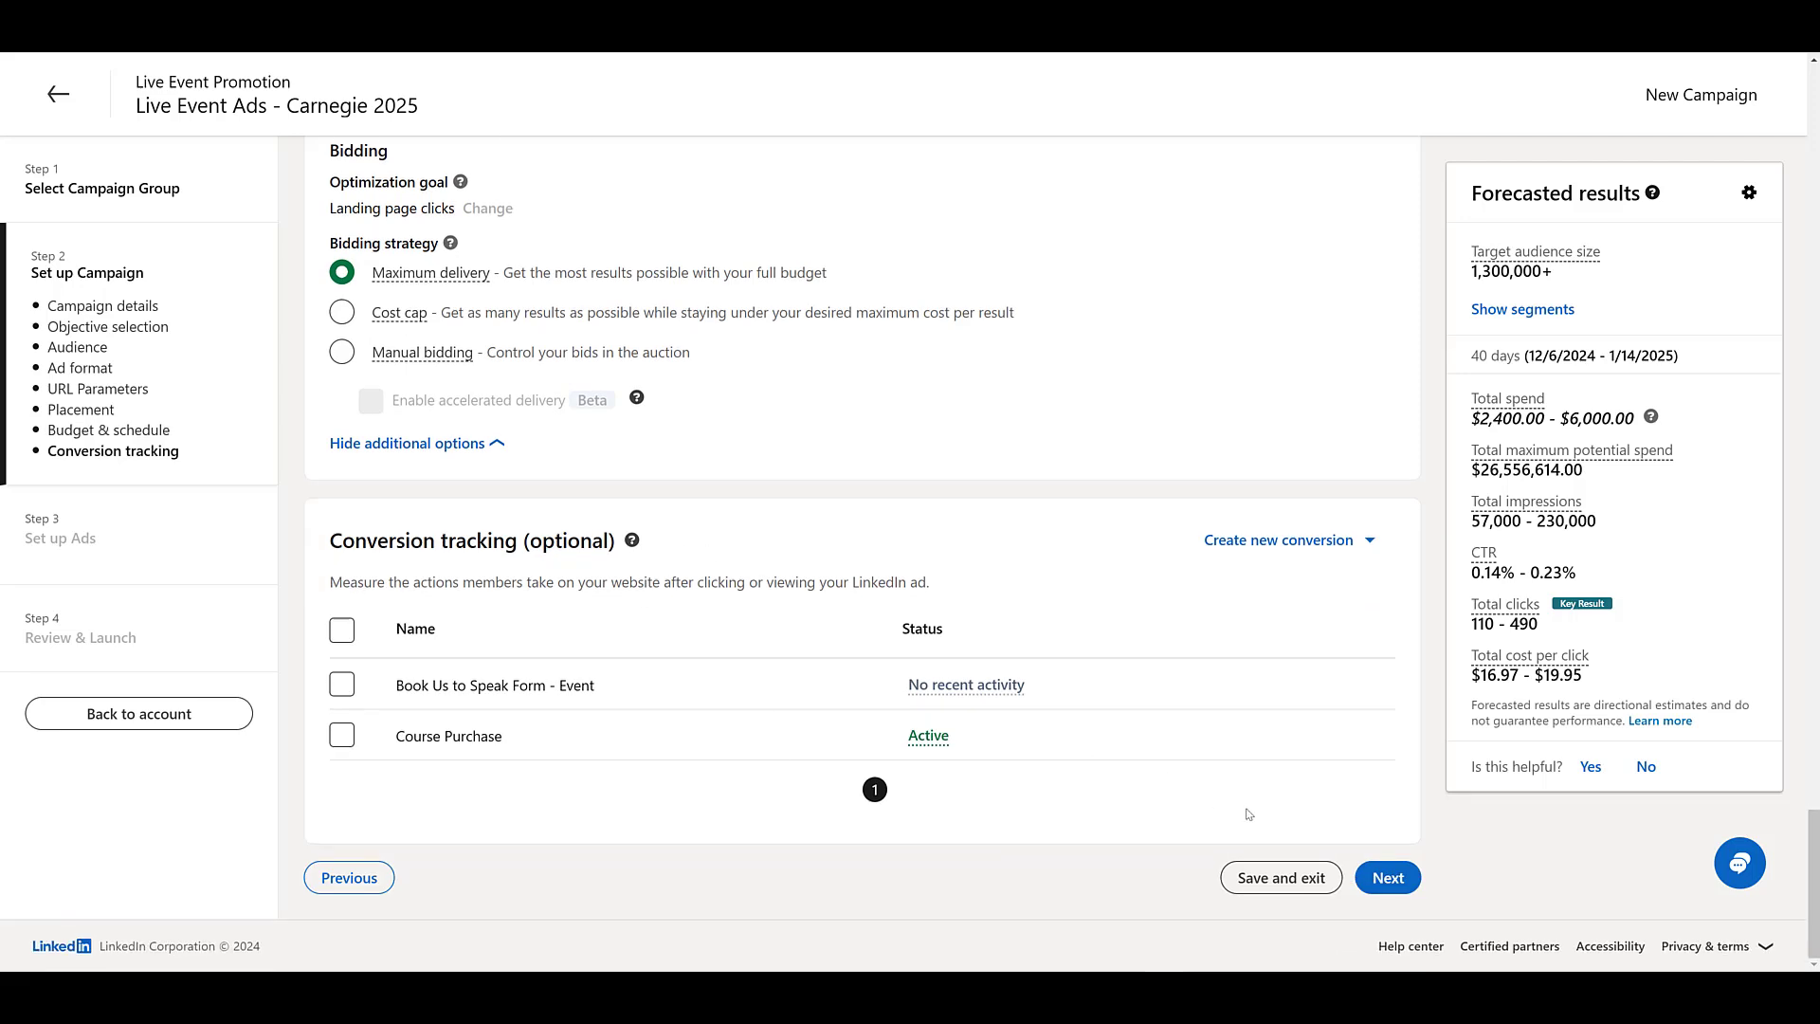
Save the campaign setup and begin creating a new ad for it
click(1387, 876)
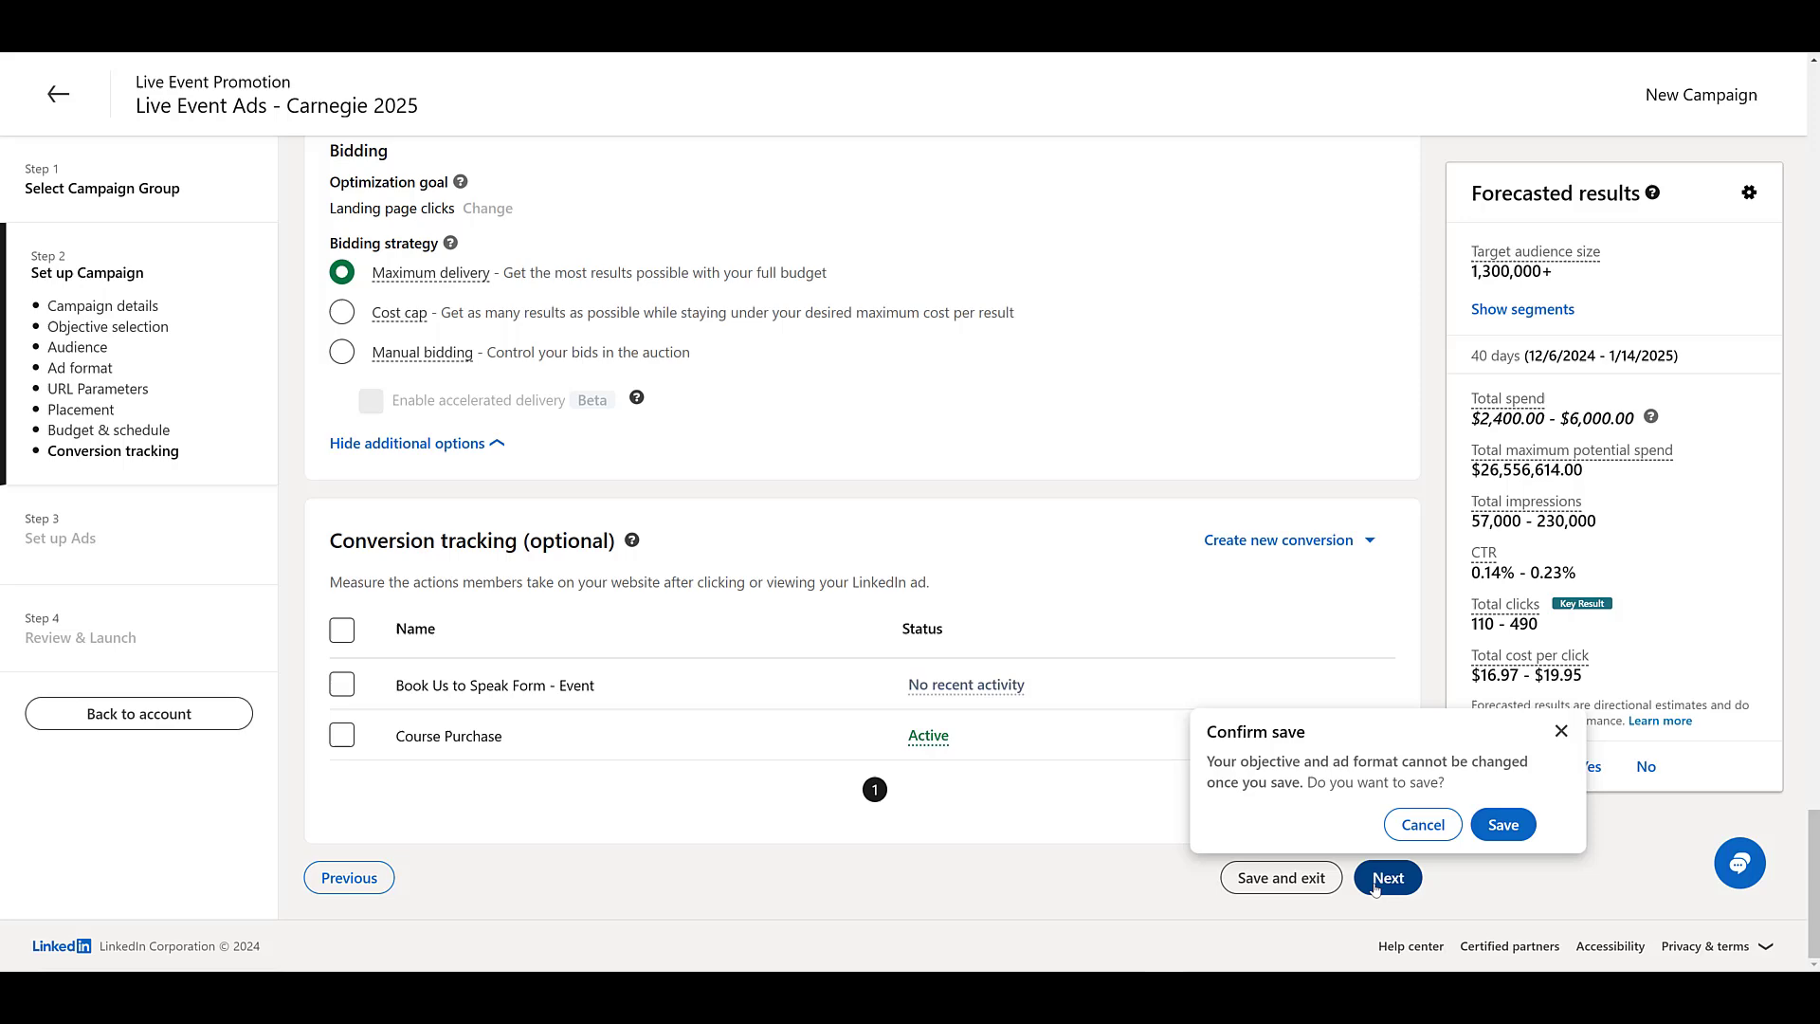
click(1501, 825)
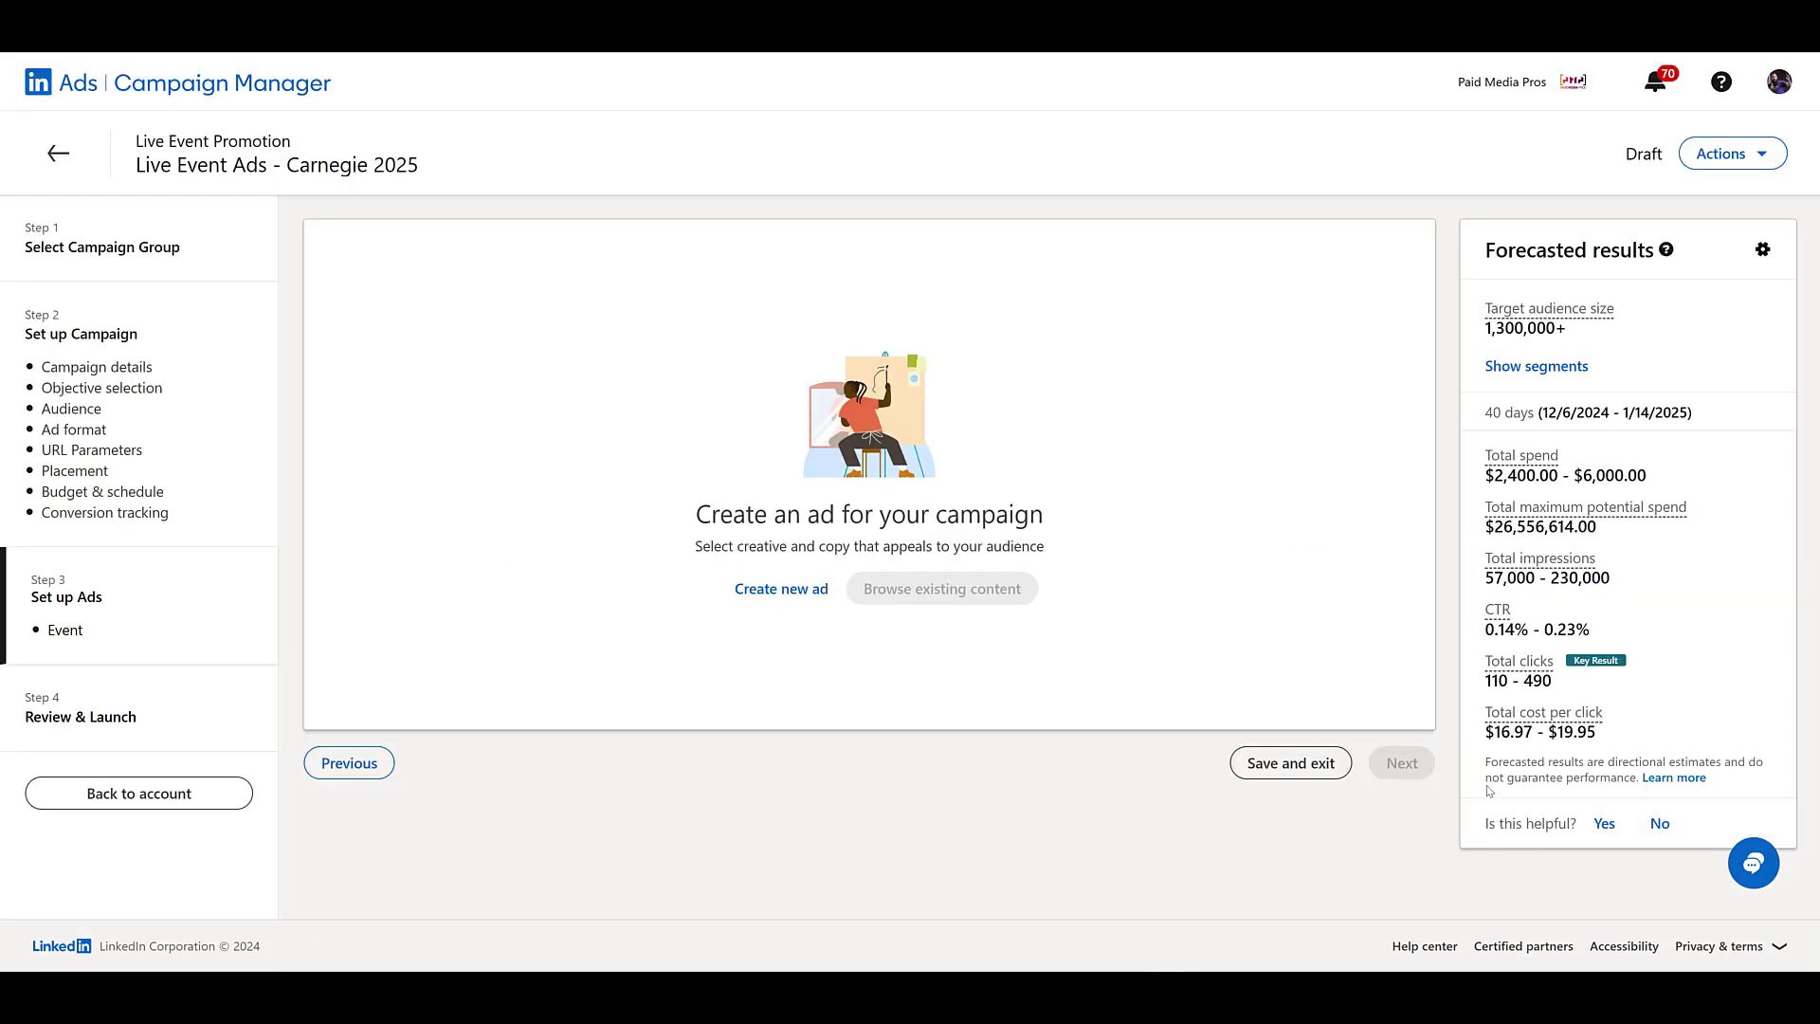
mouse_move(781, 587)
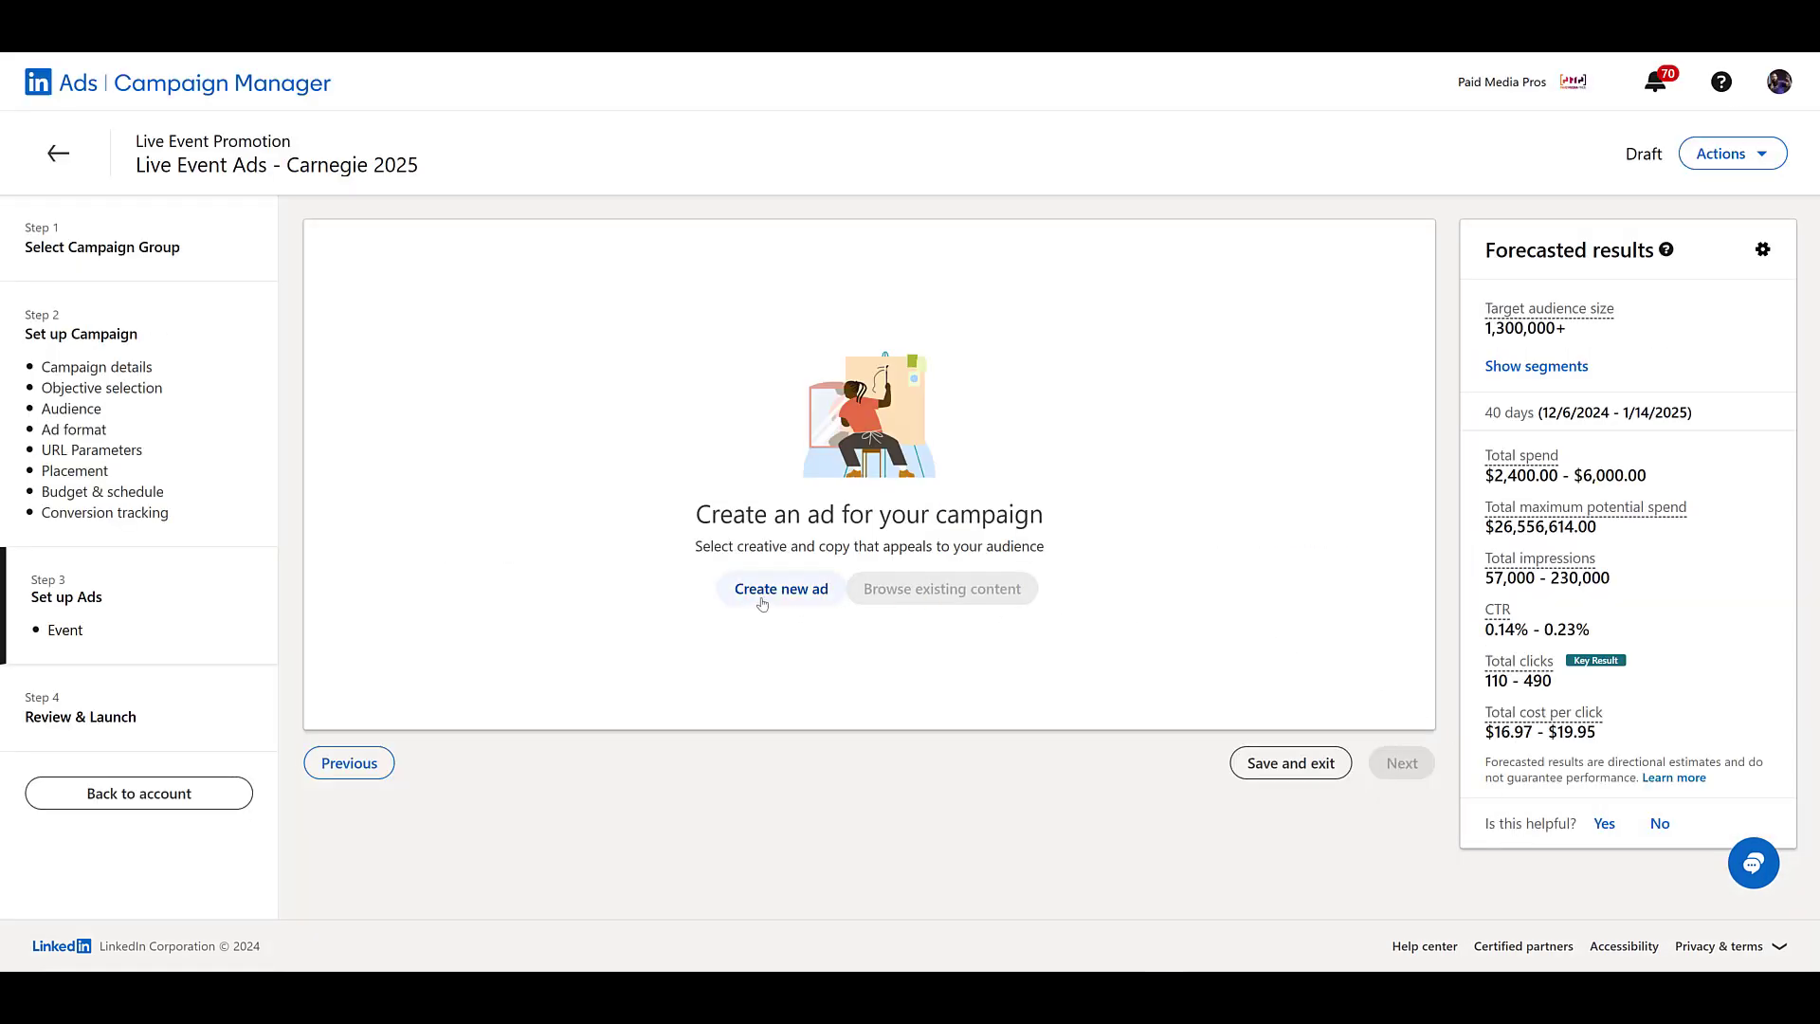
click(779, 588)
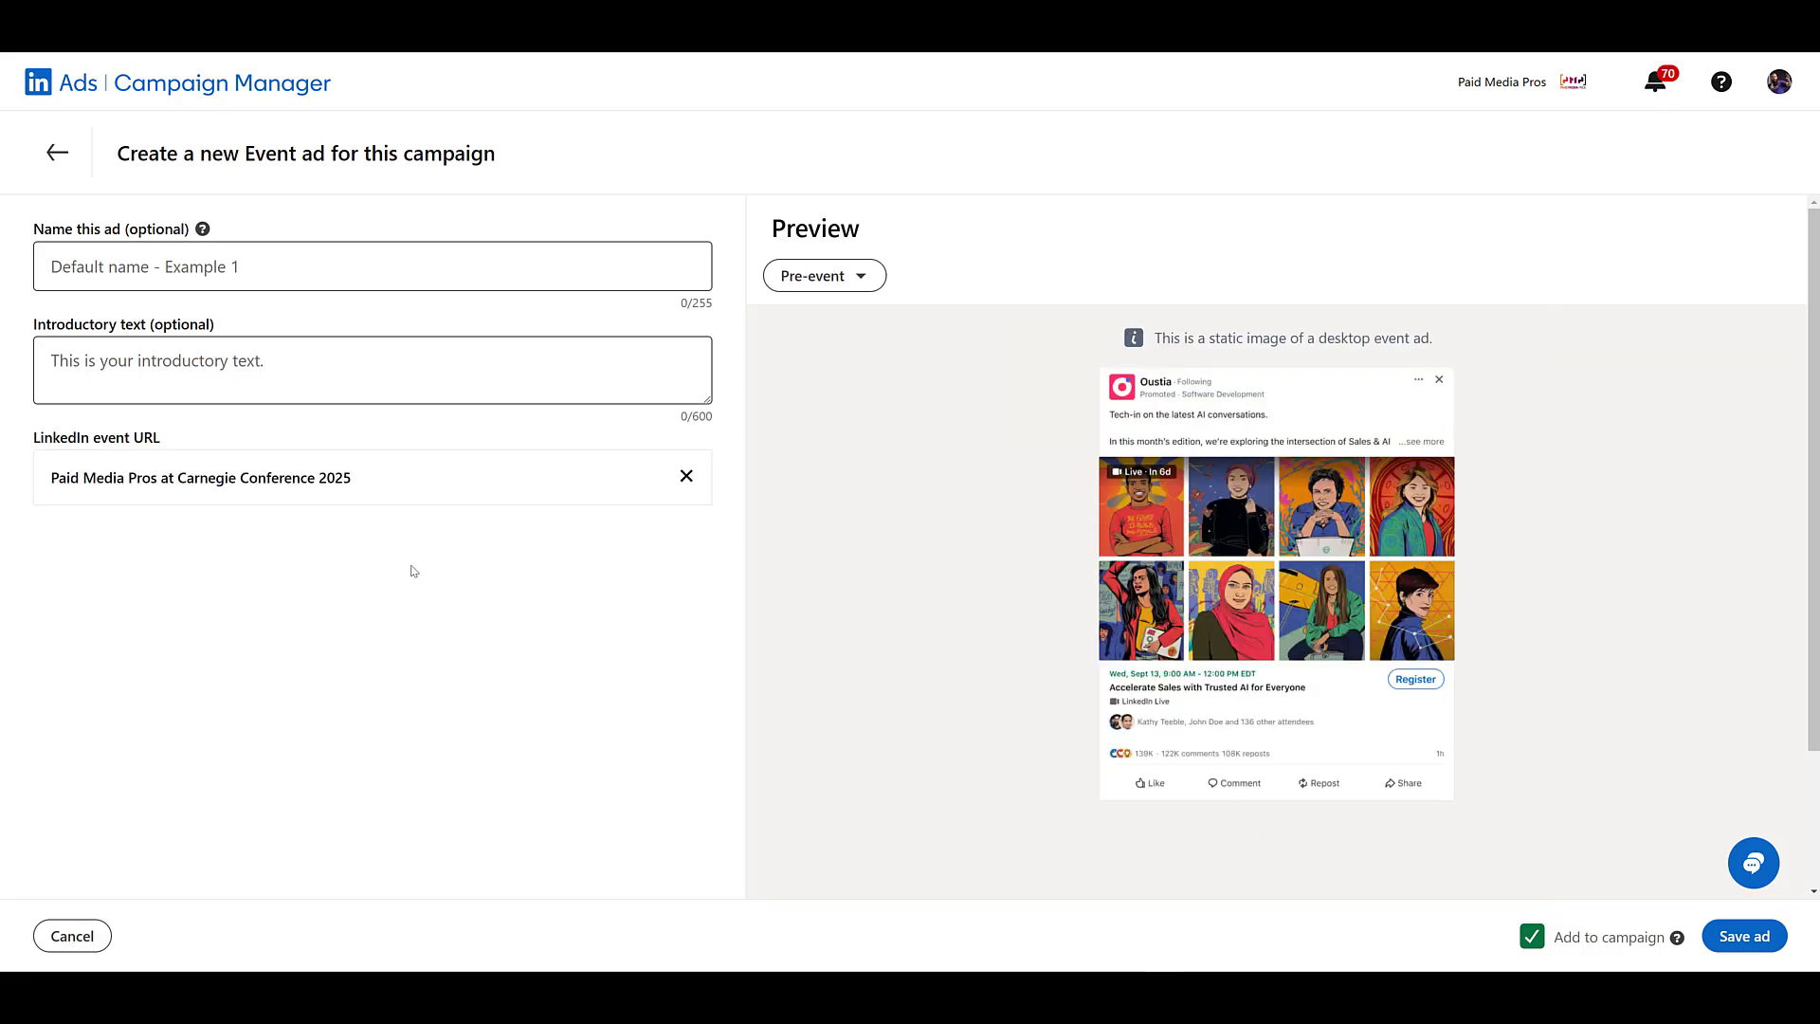
mouse_move(44, 497)
text(Carnegie 2025 - V1)
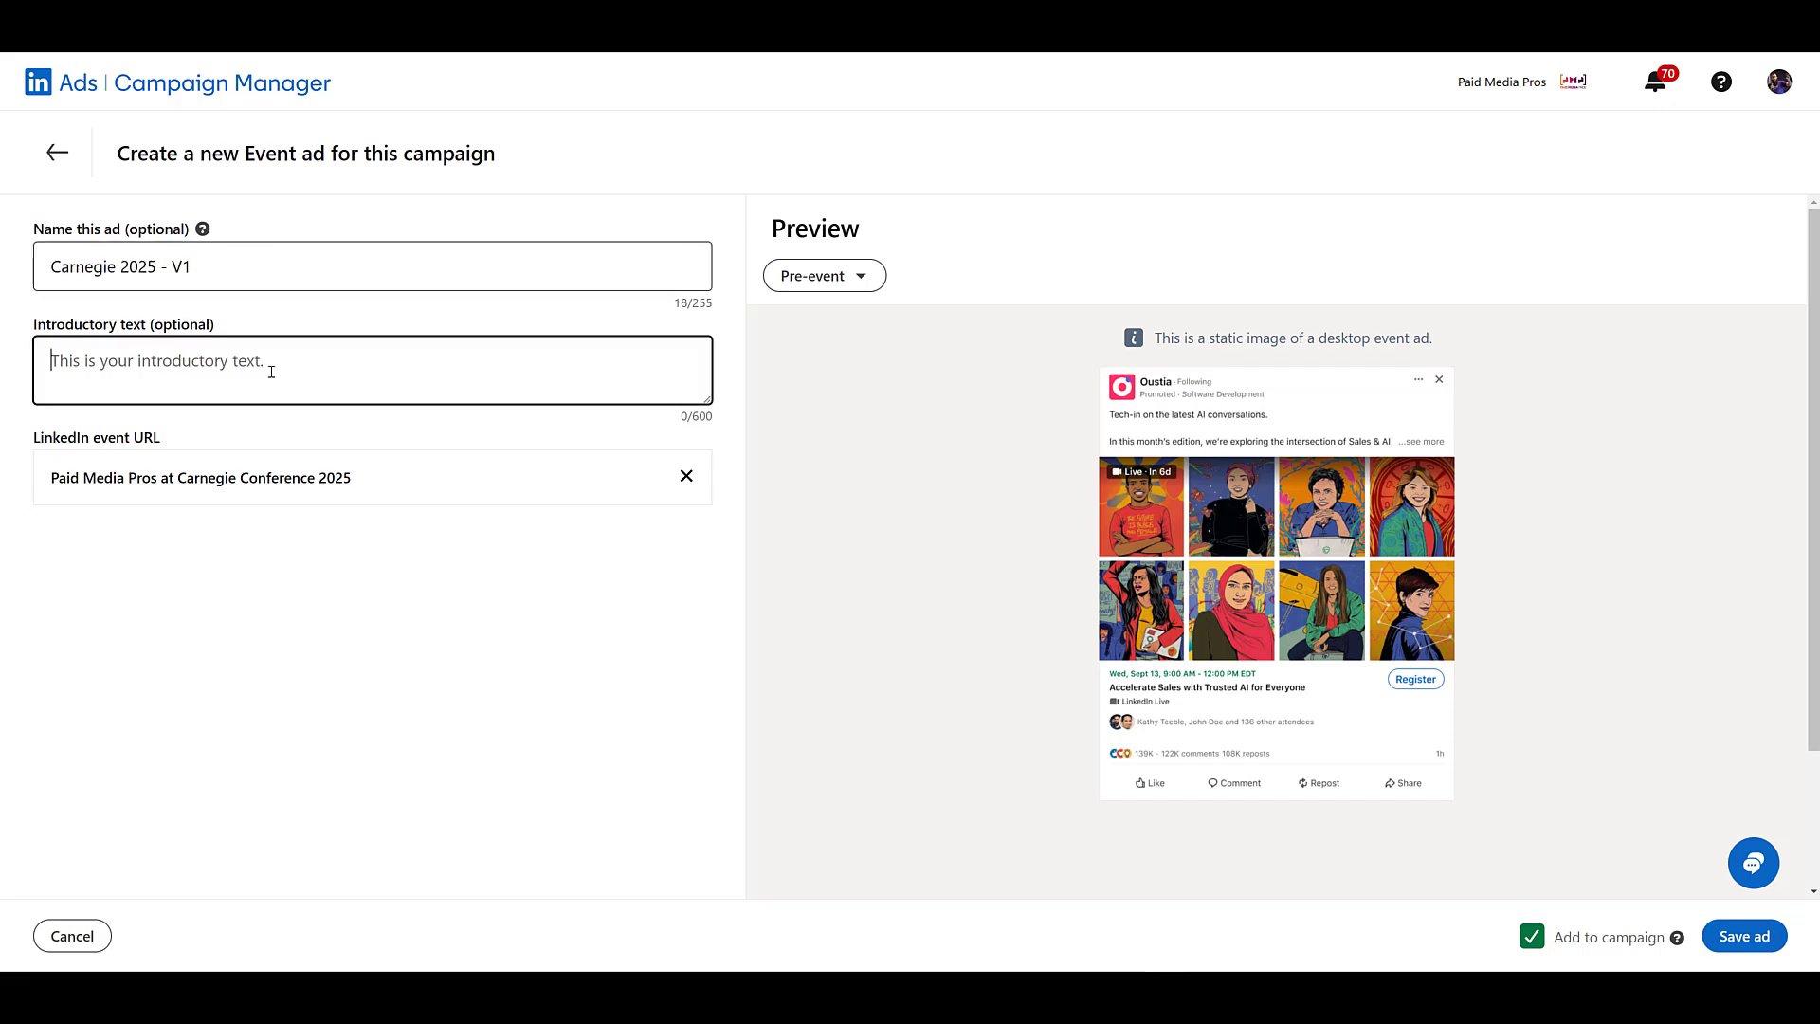
Enter 'Intro text 1' as the ad's introductory text
text(Intro text 1)
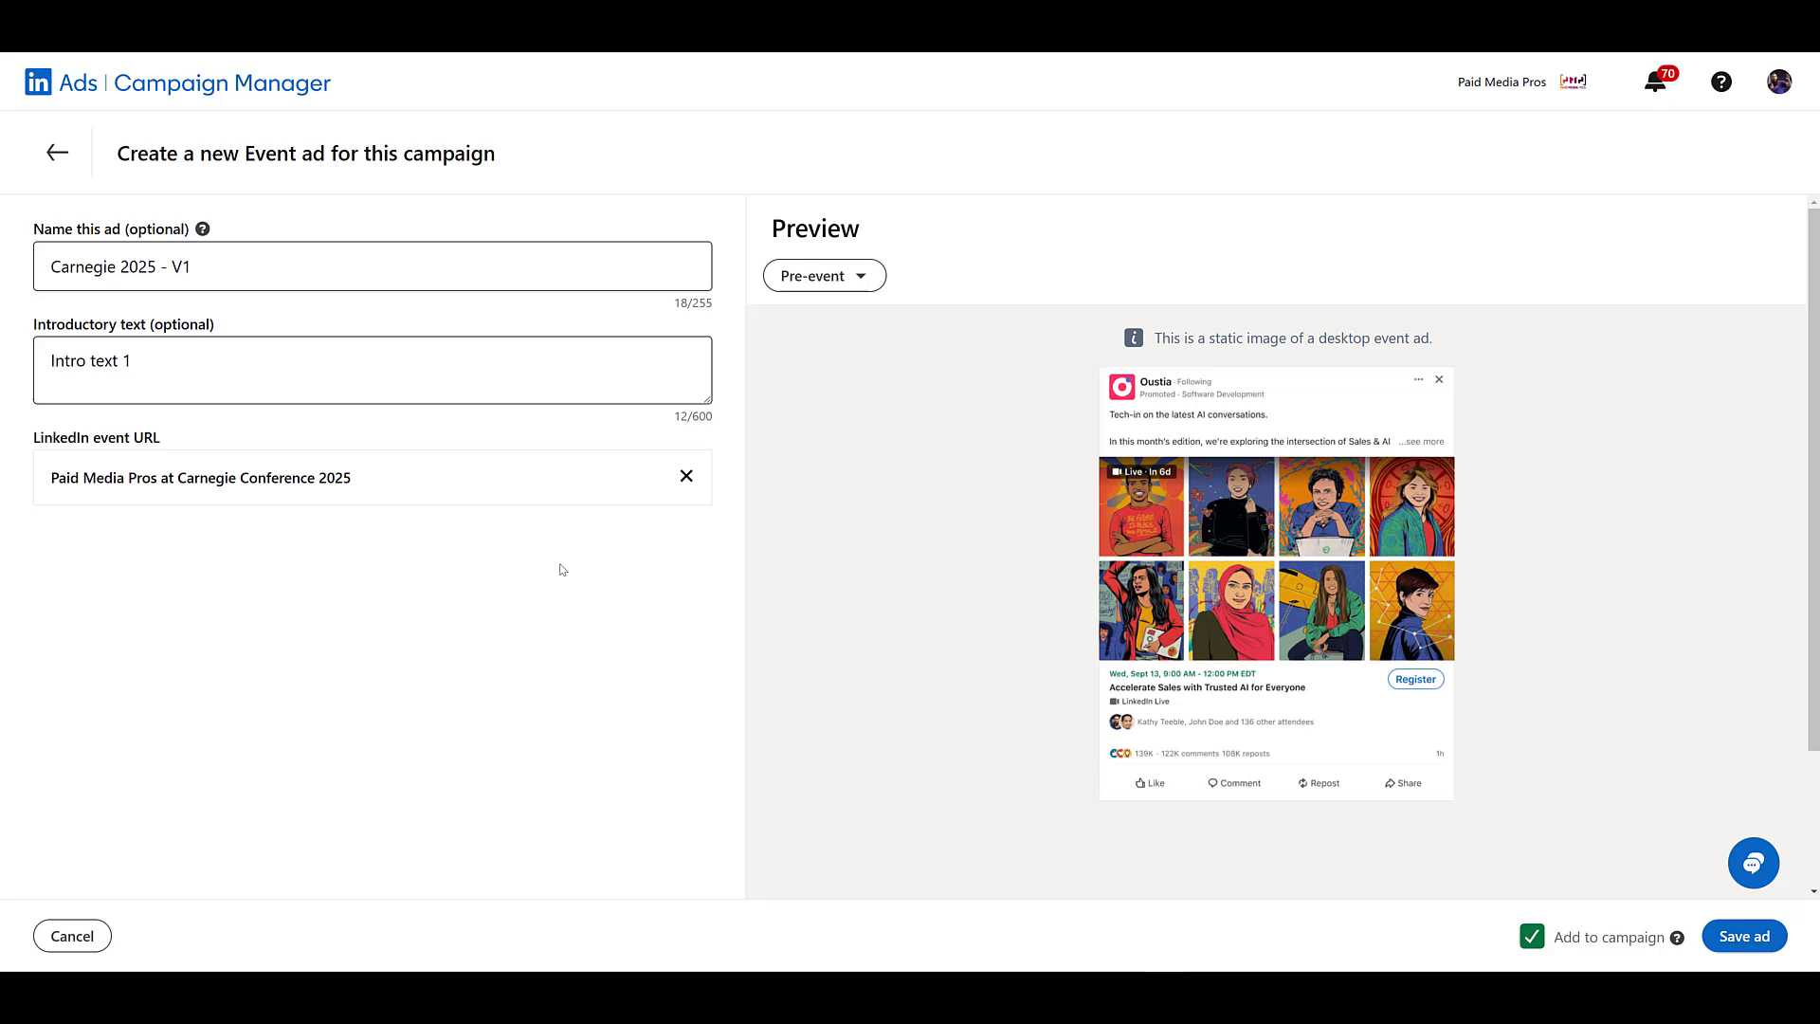
click(822, 275)
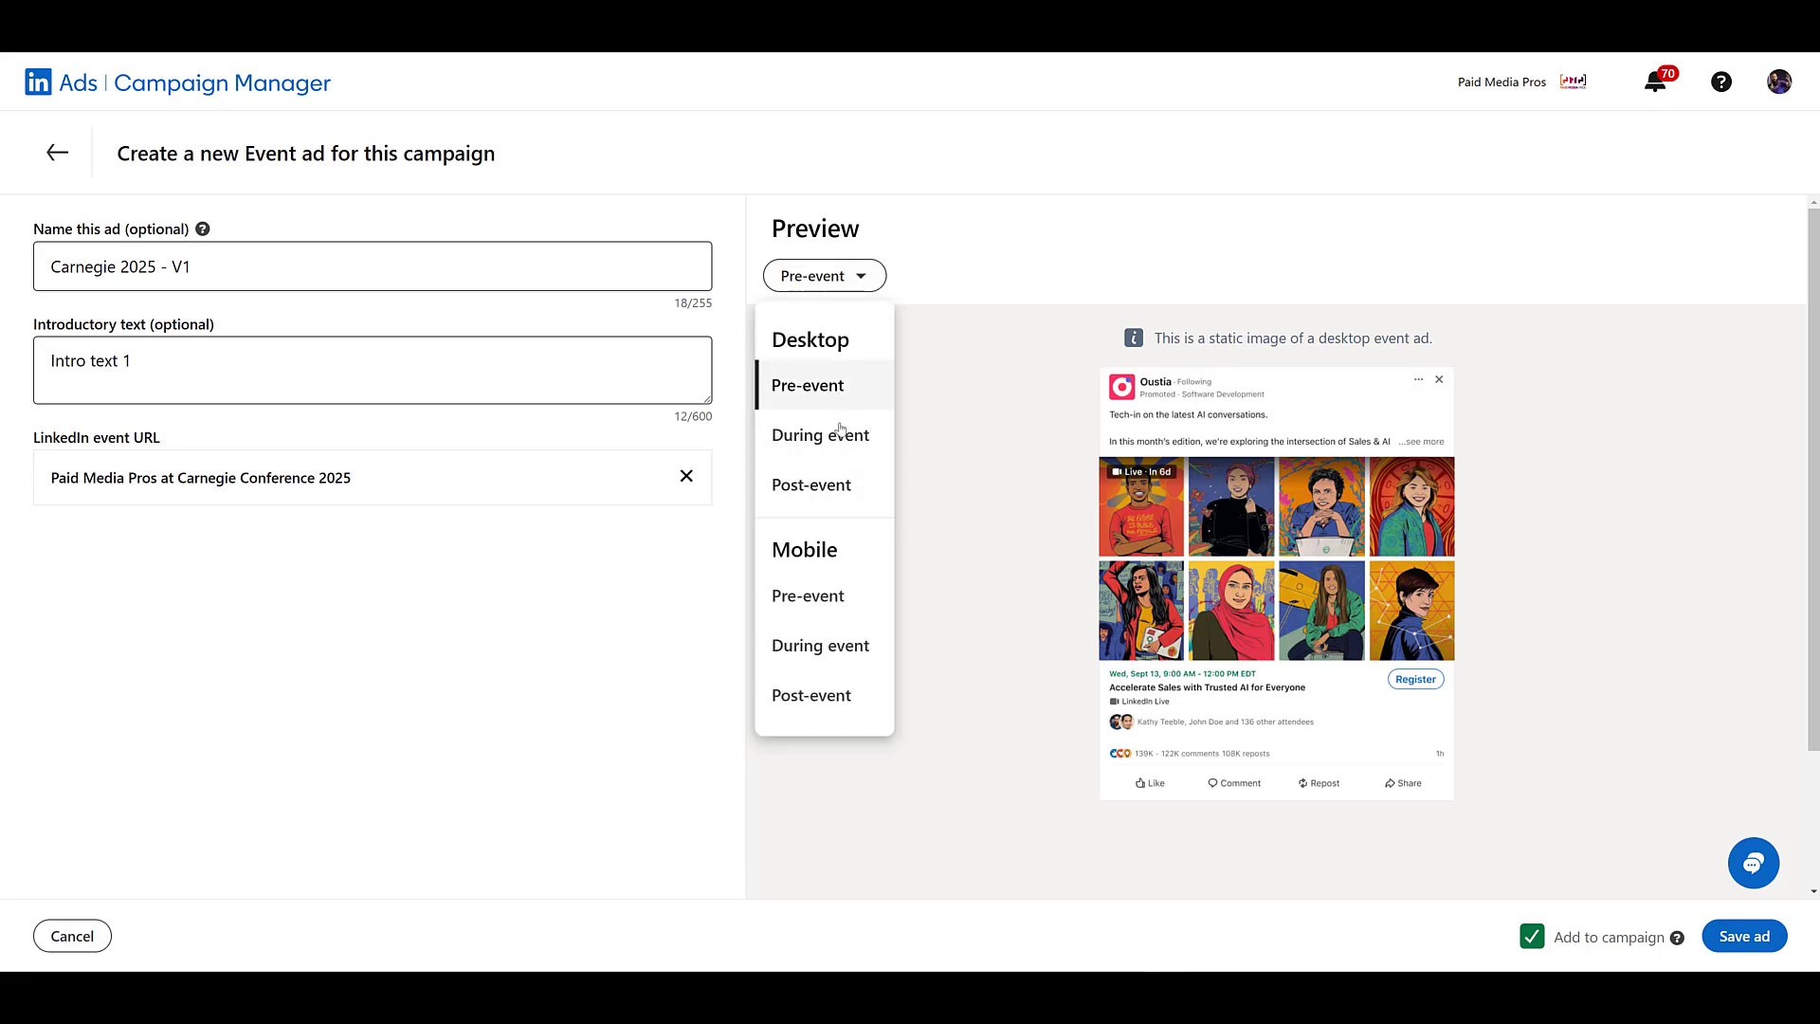
mouse_move(819, 434)
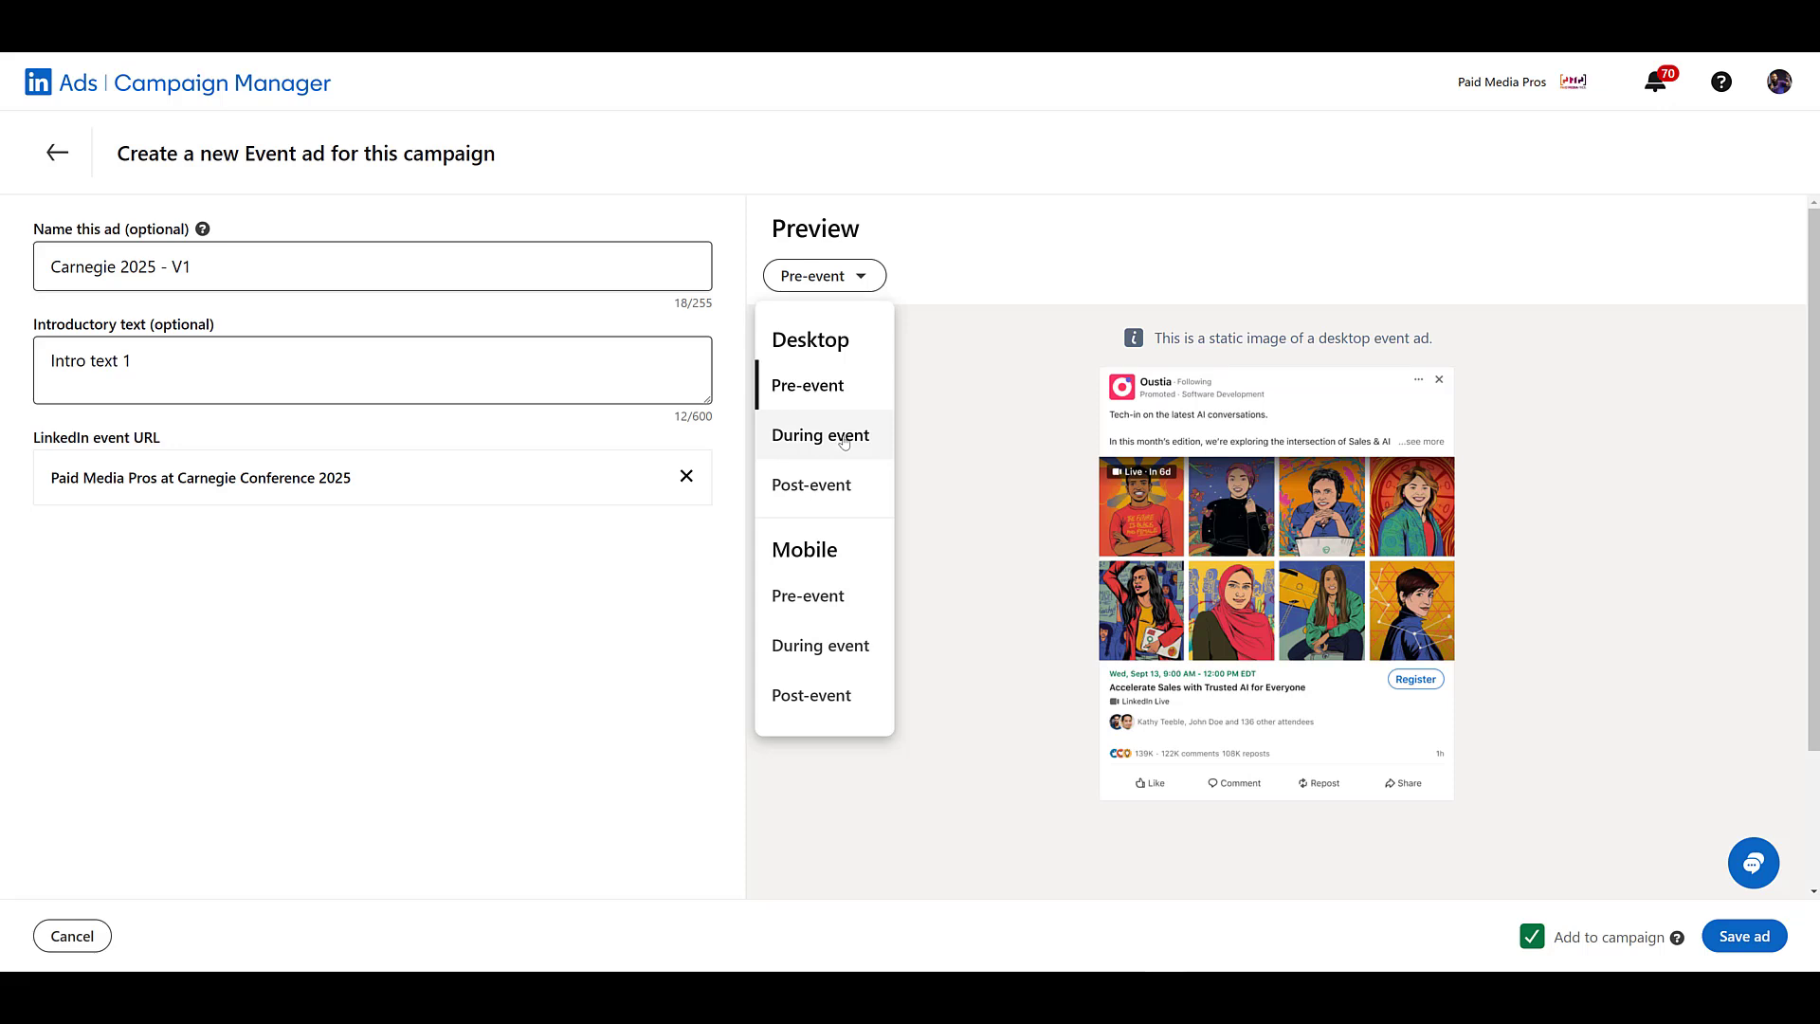
mouse_move(807, 385)
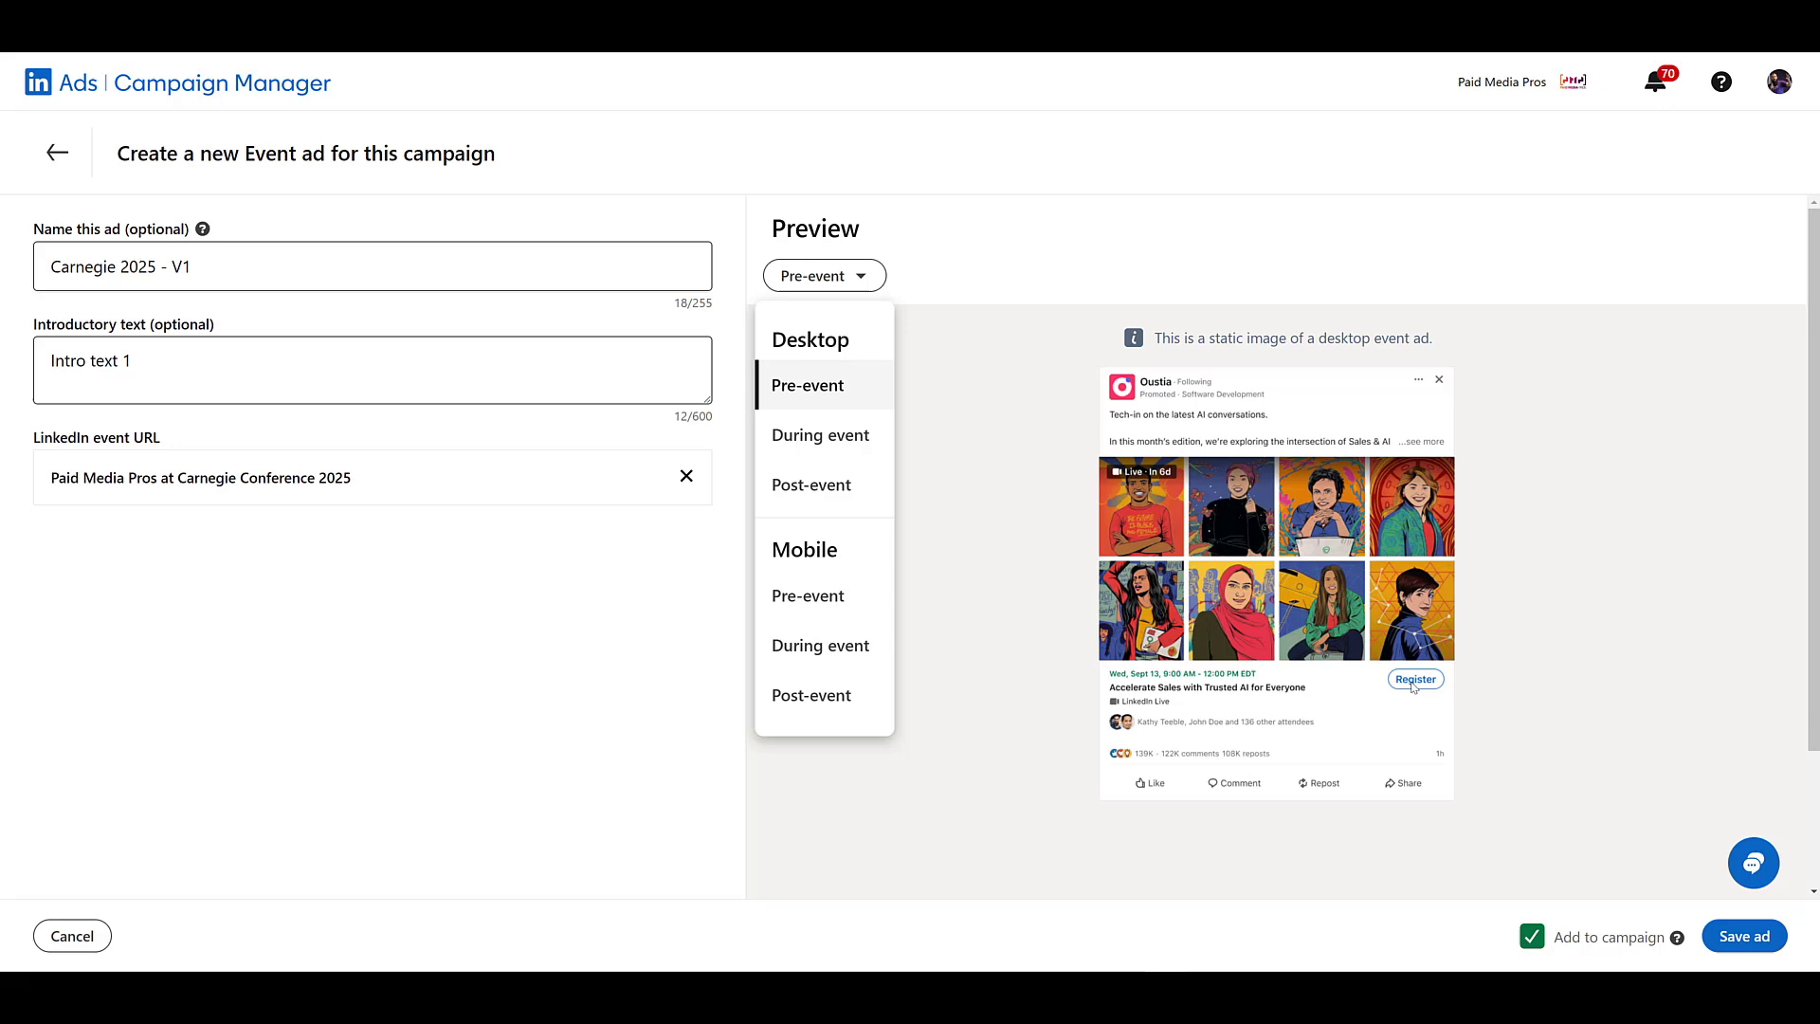
mouse_move(1410, 686)
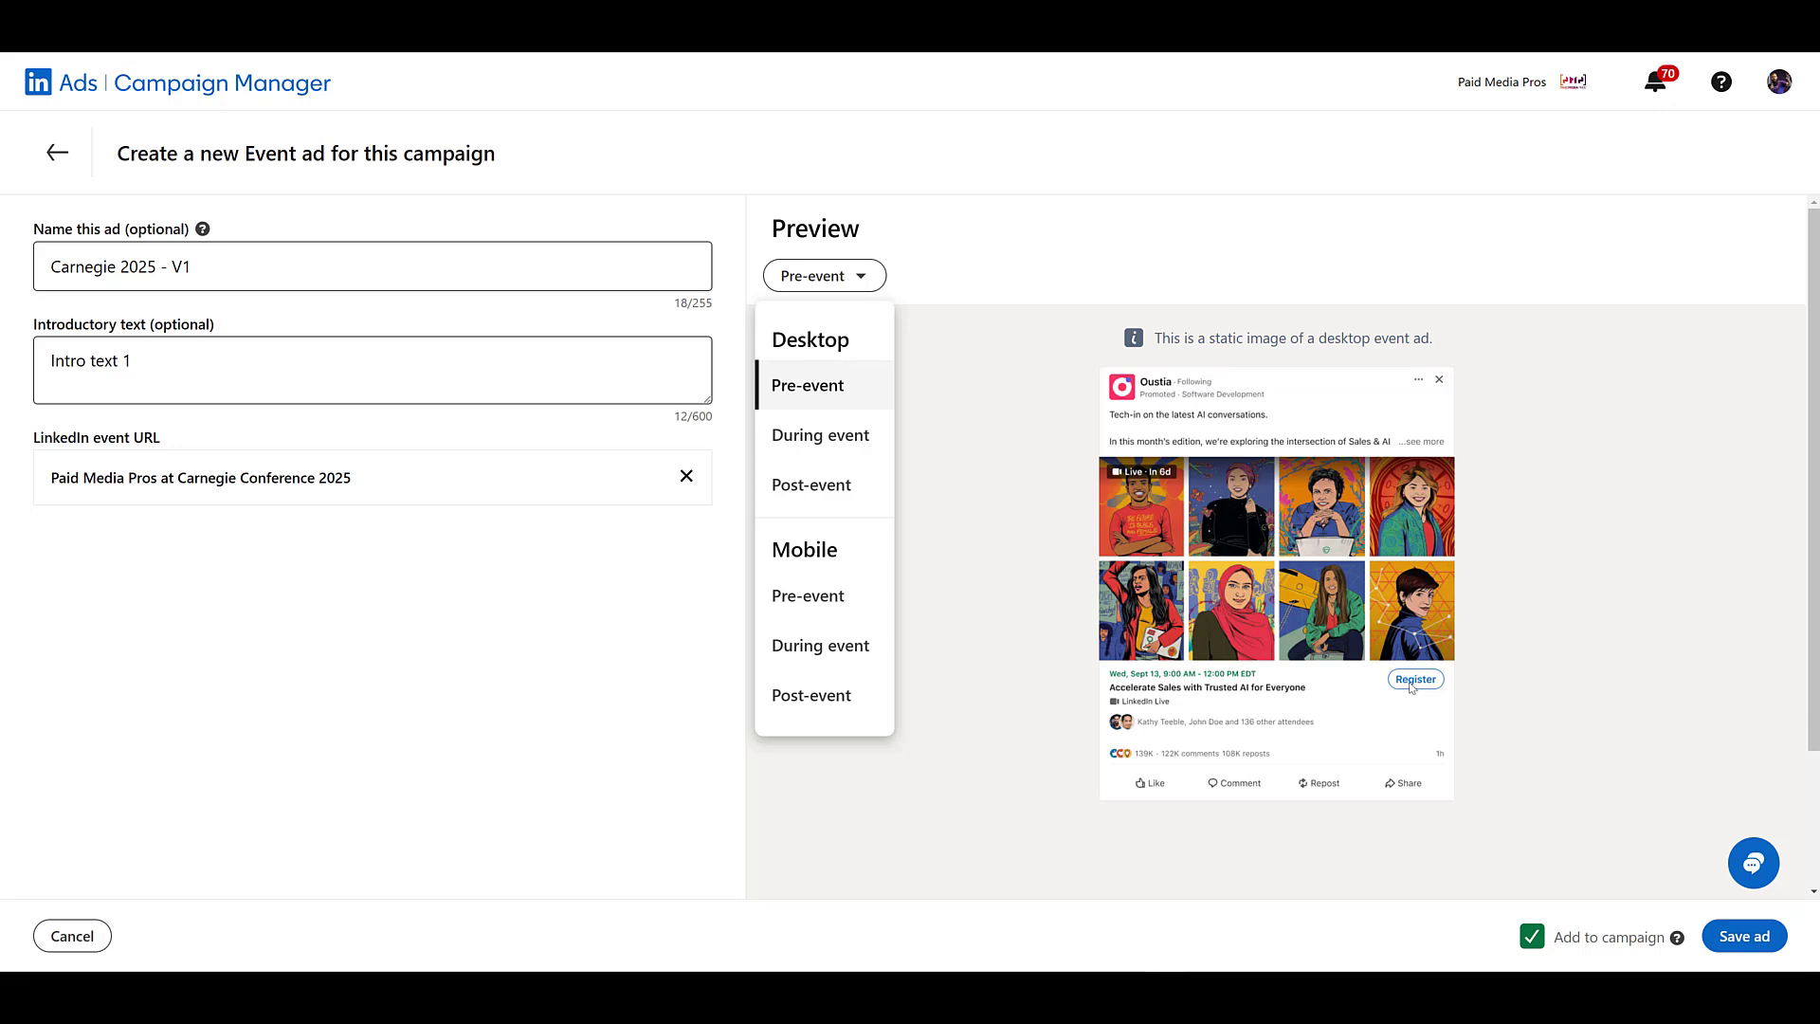
mouse_move(1409, 687)
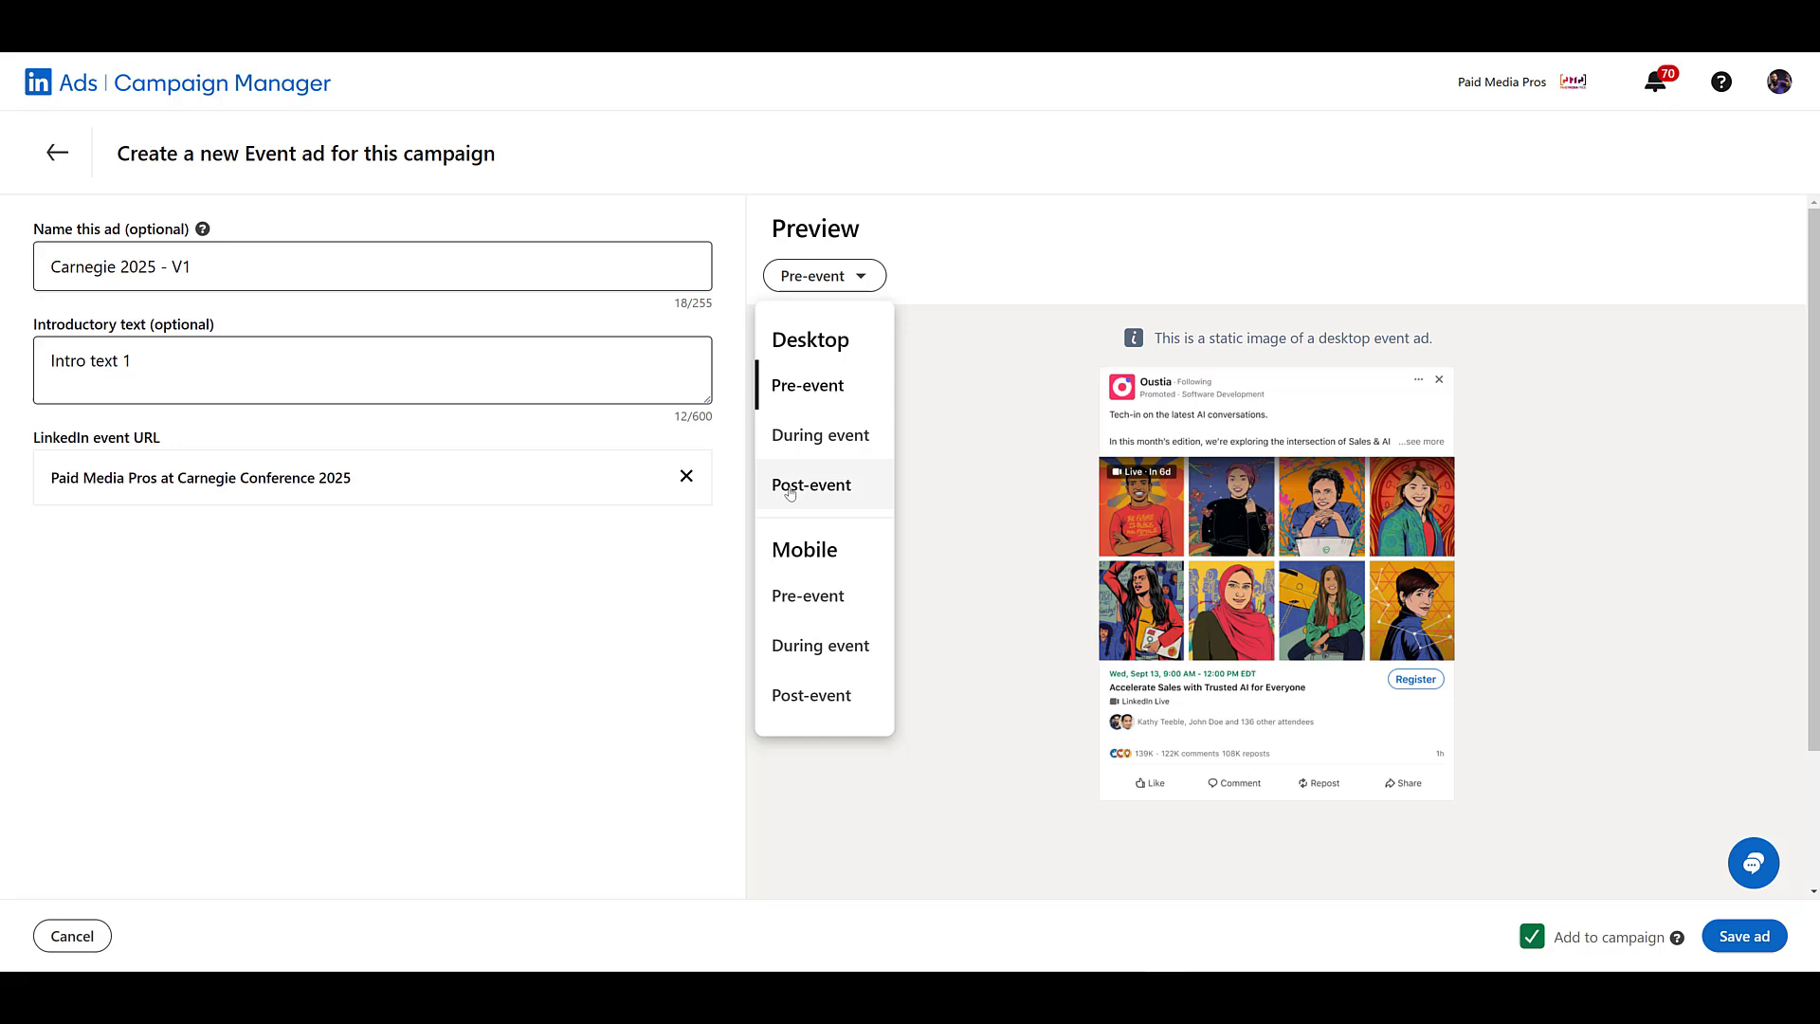
mouse_move(819, 434)
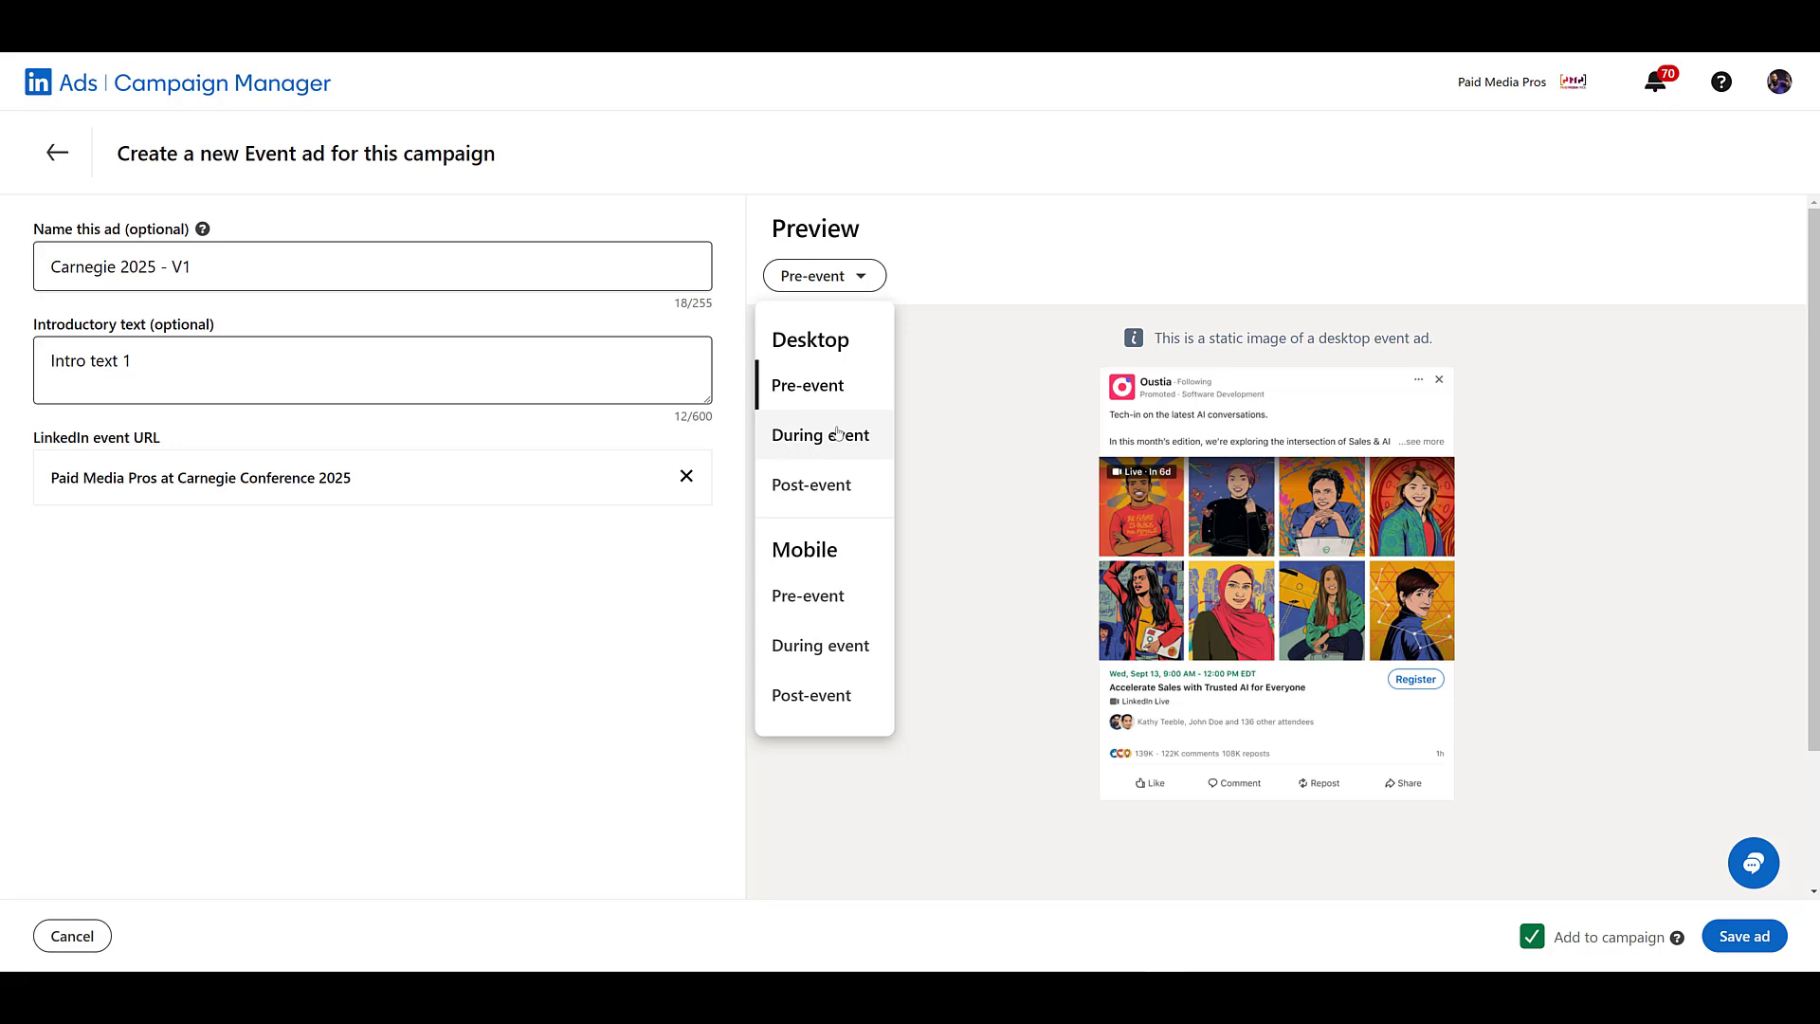
mouse_move(775, 427)
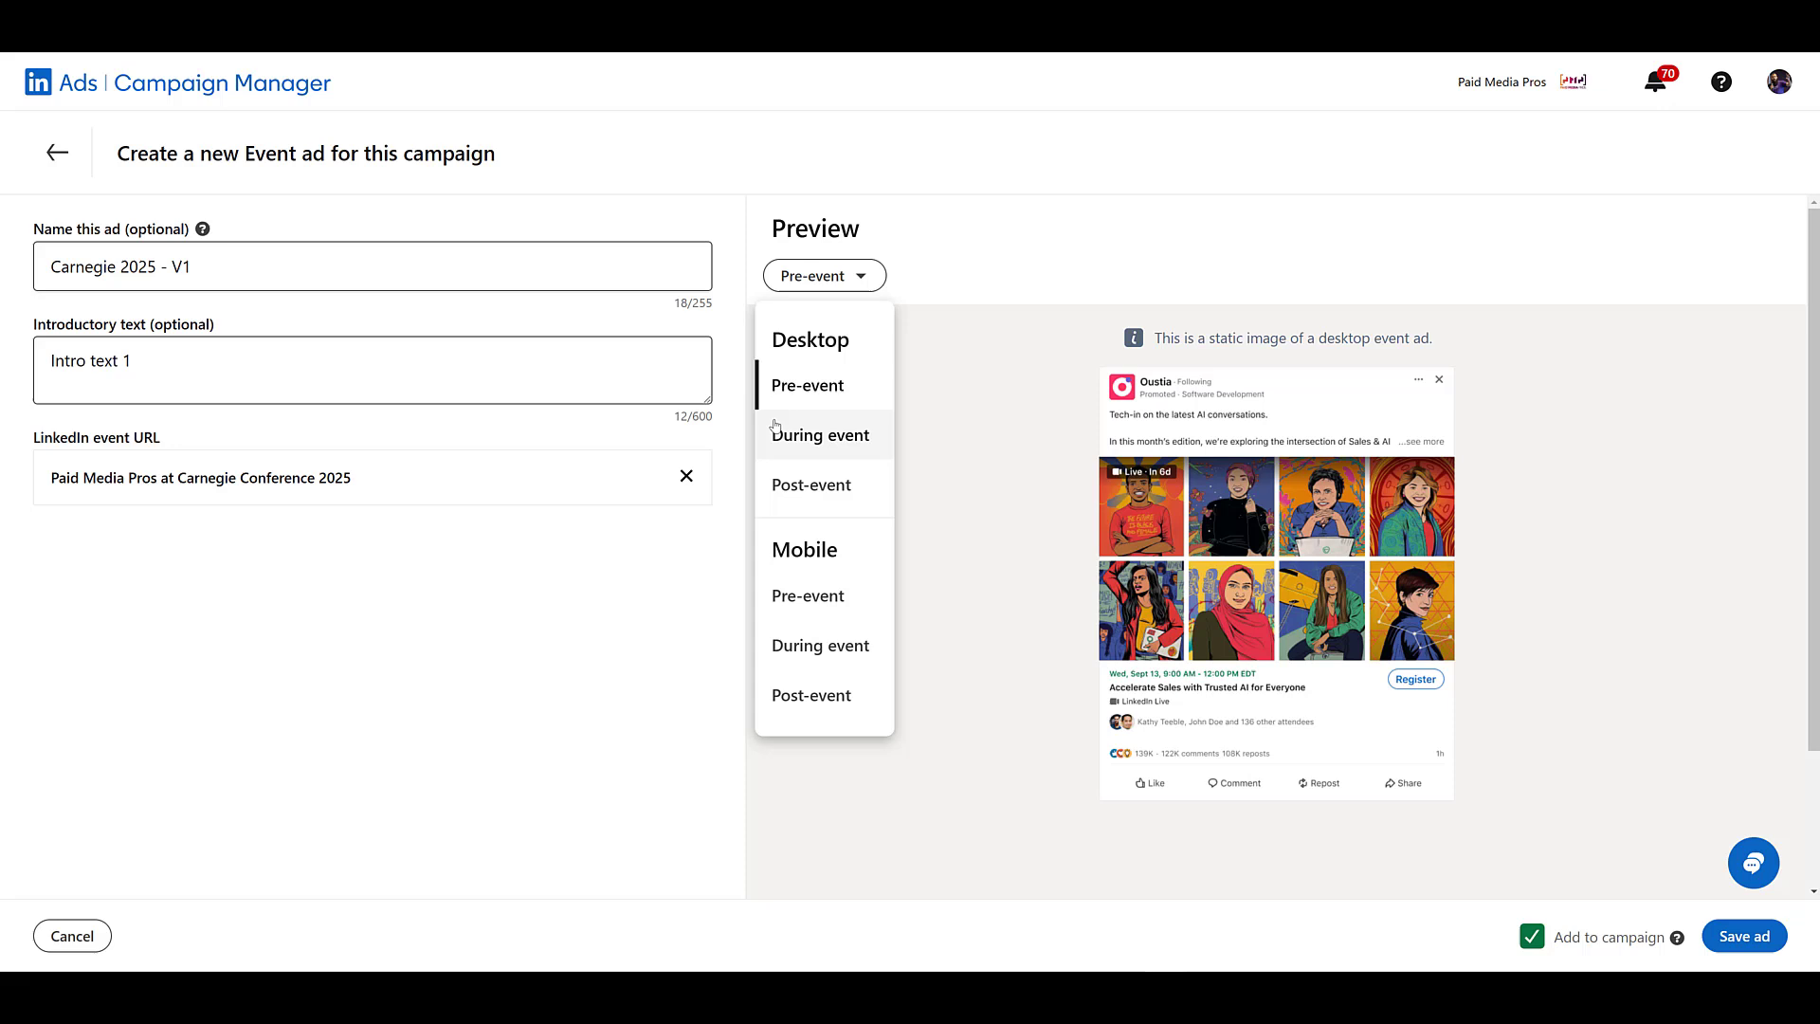
Preview the ad for During event and Post-event stages, then save it to the campaign
click(818, 434)
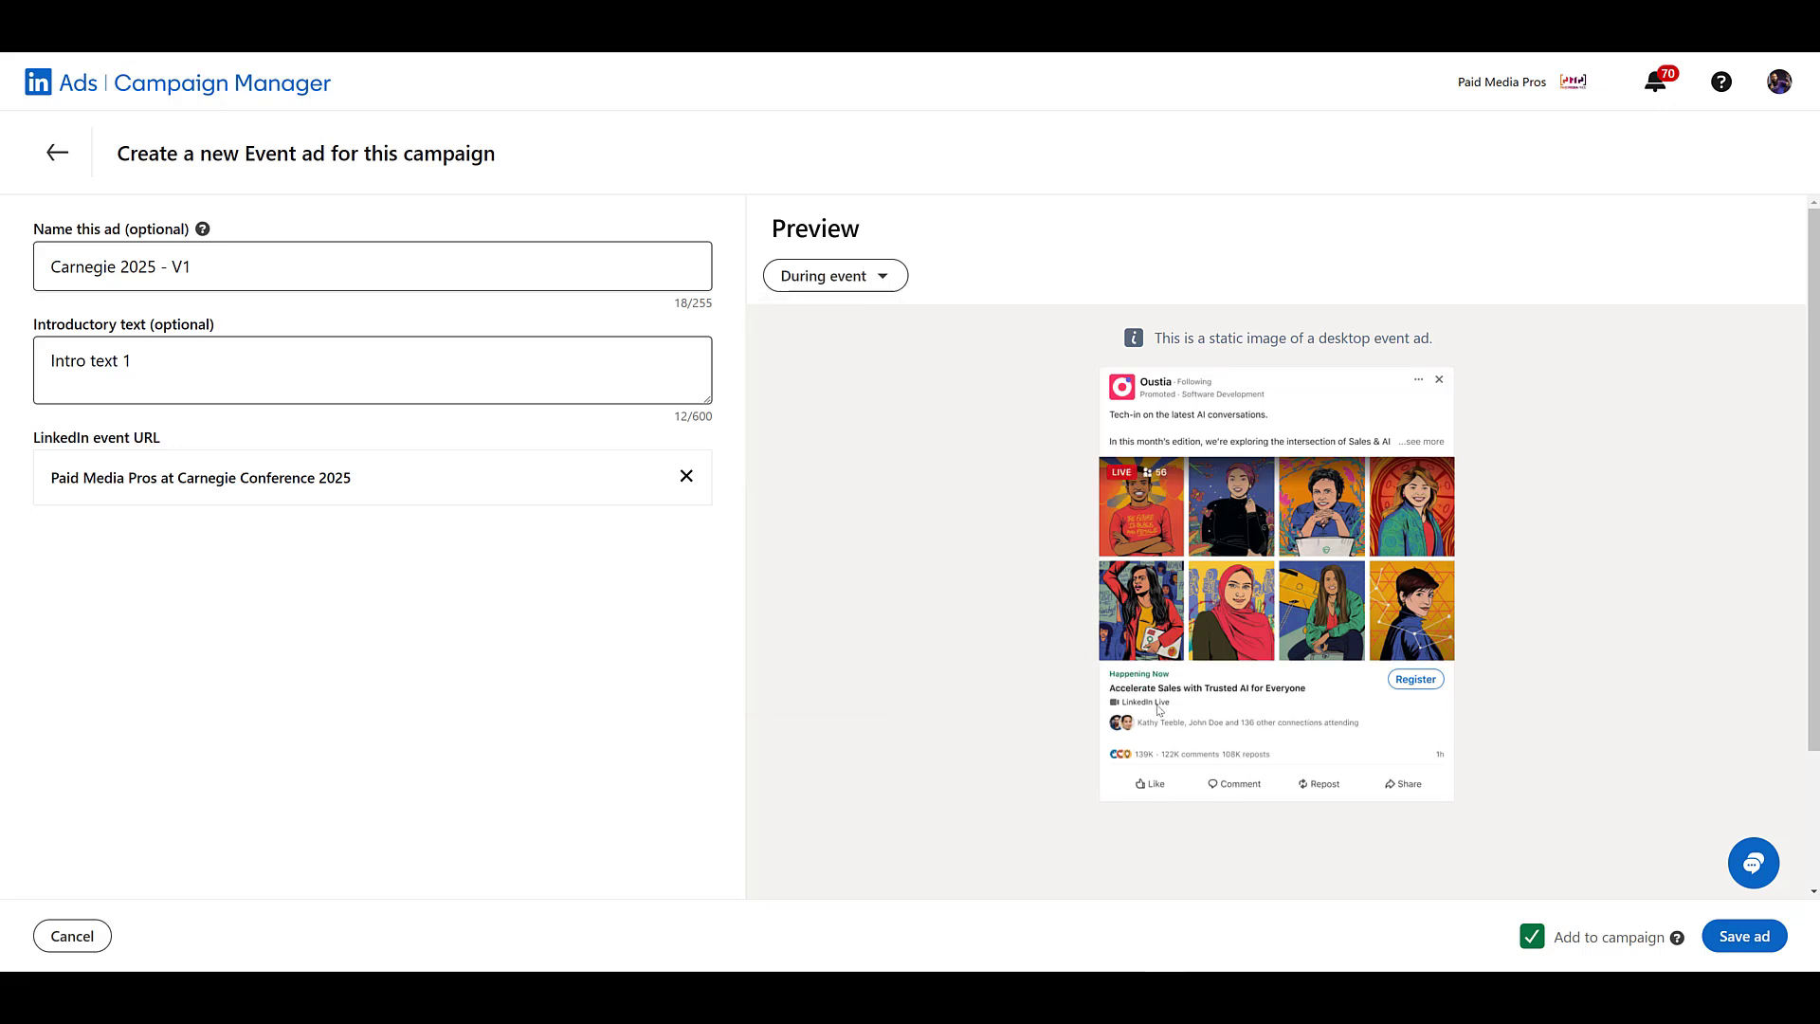
mouse_move(1175, 686)
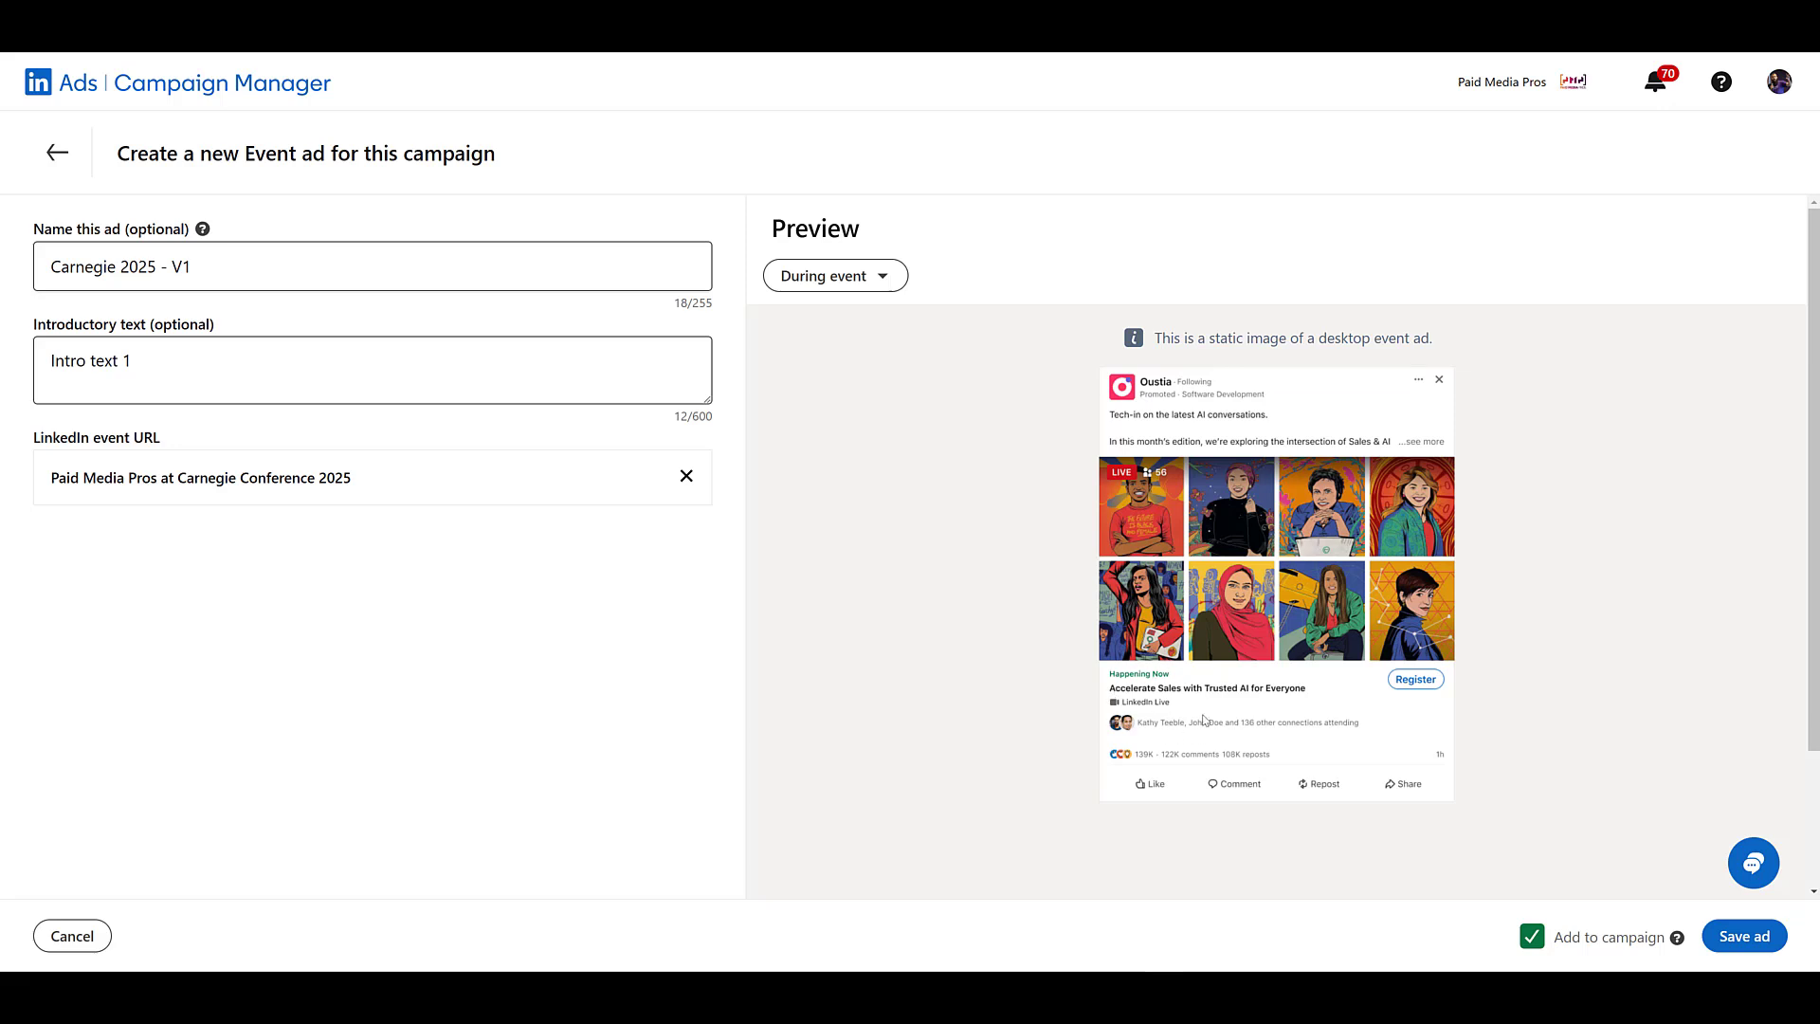
mouse_move(1001, 728)
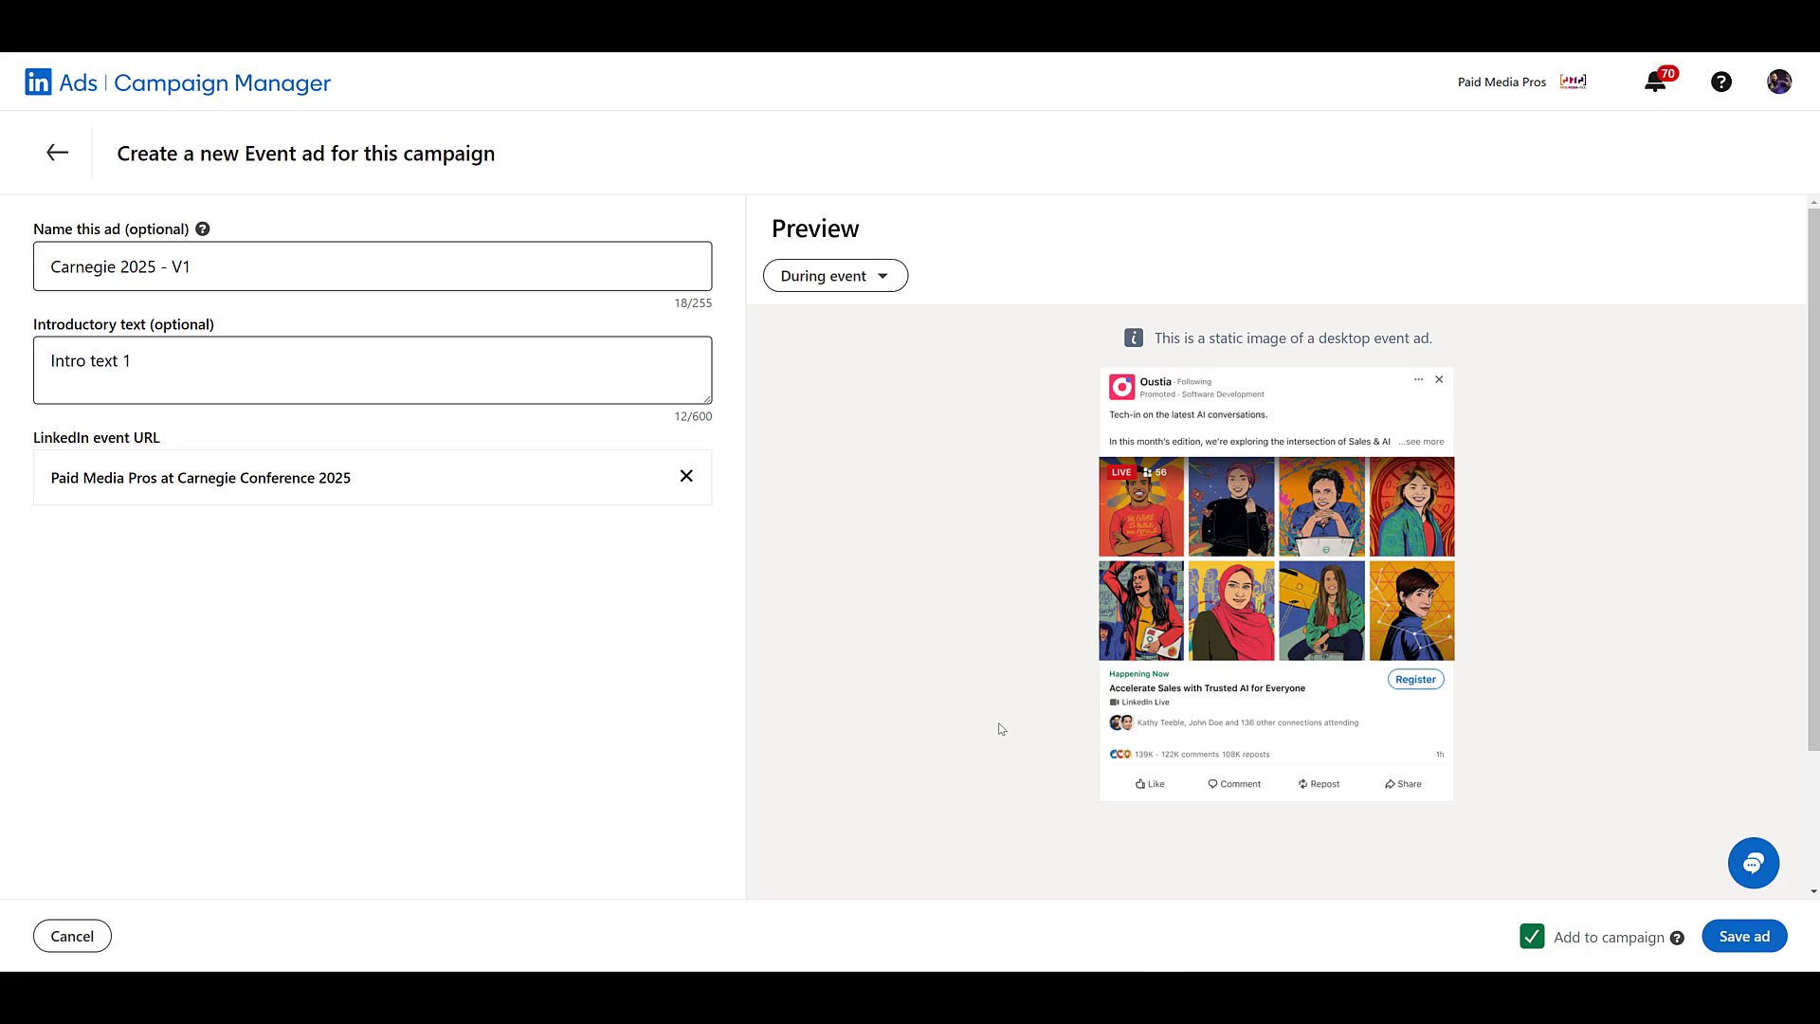
mouse_move(1001, 720)
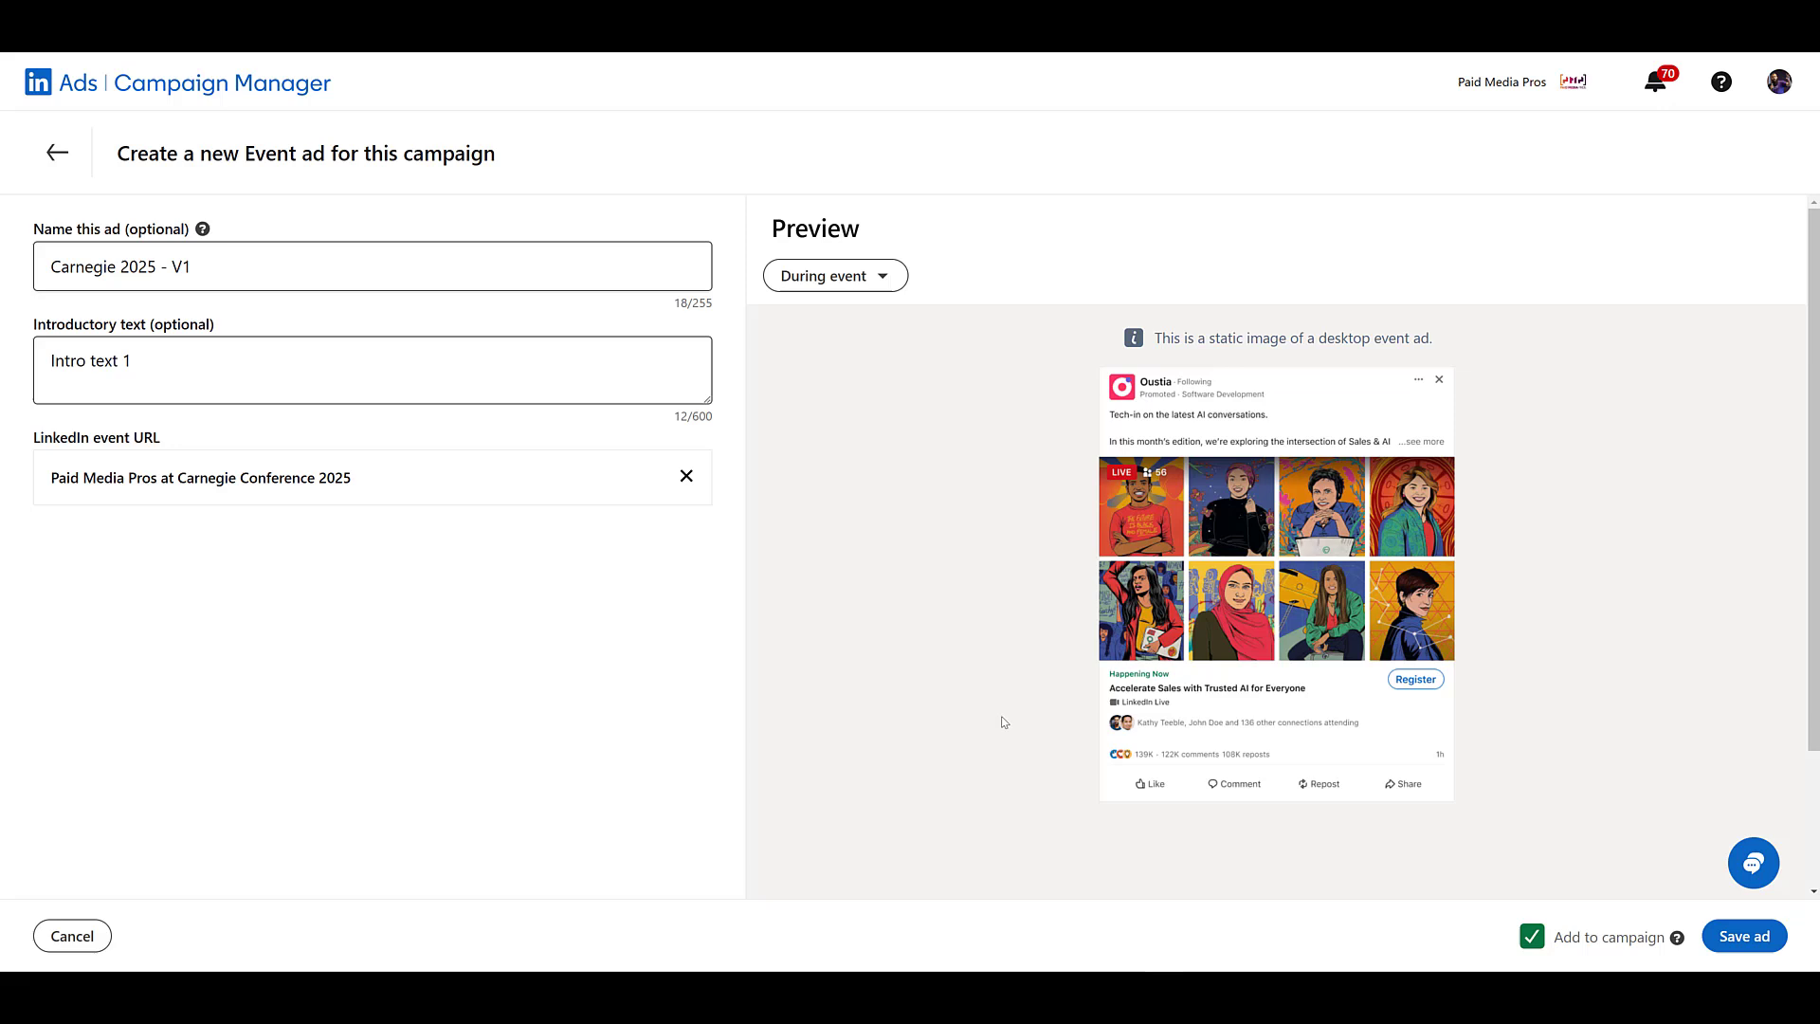
click(834, 275)
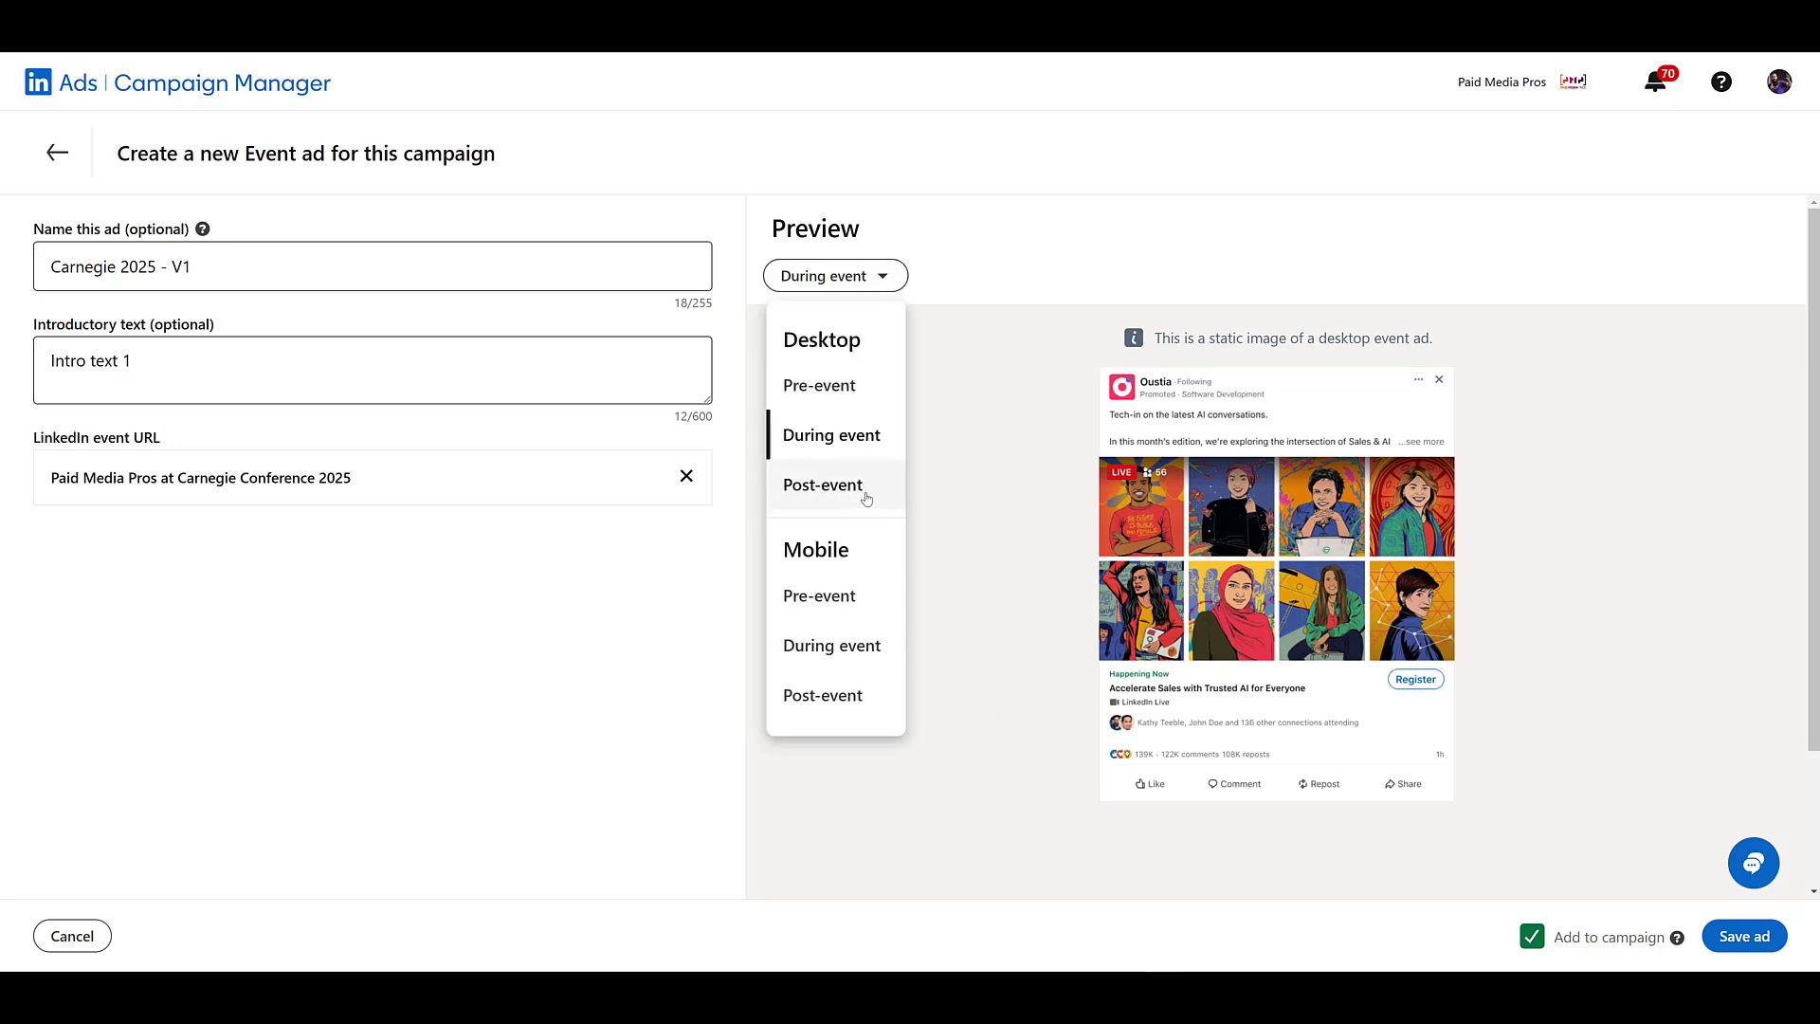
click(822, 483)
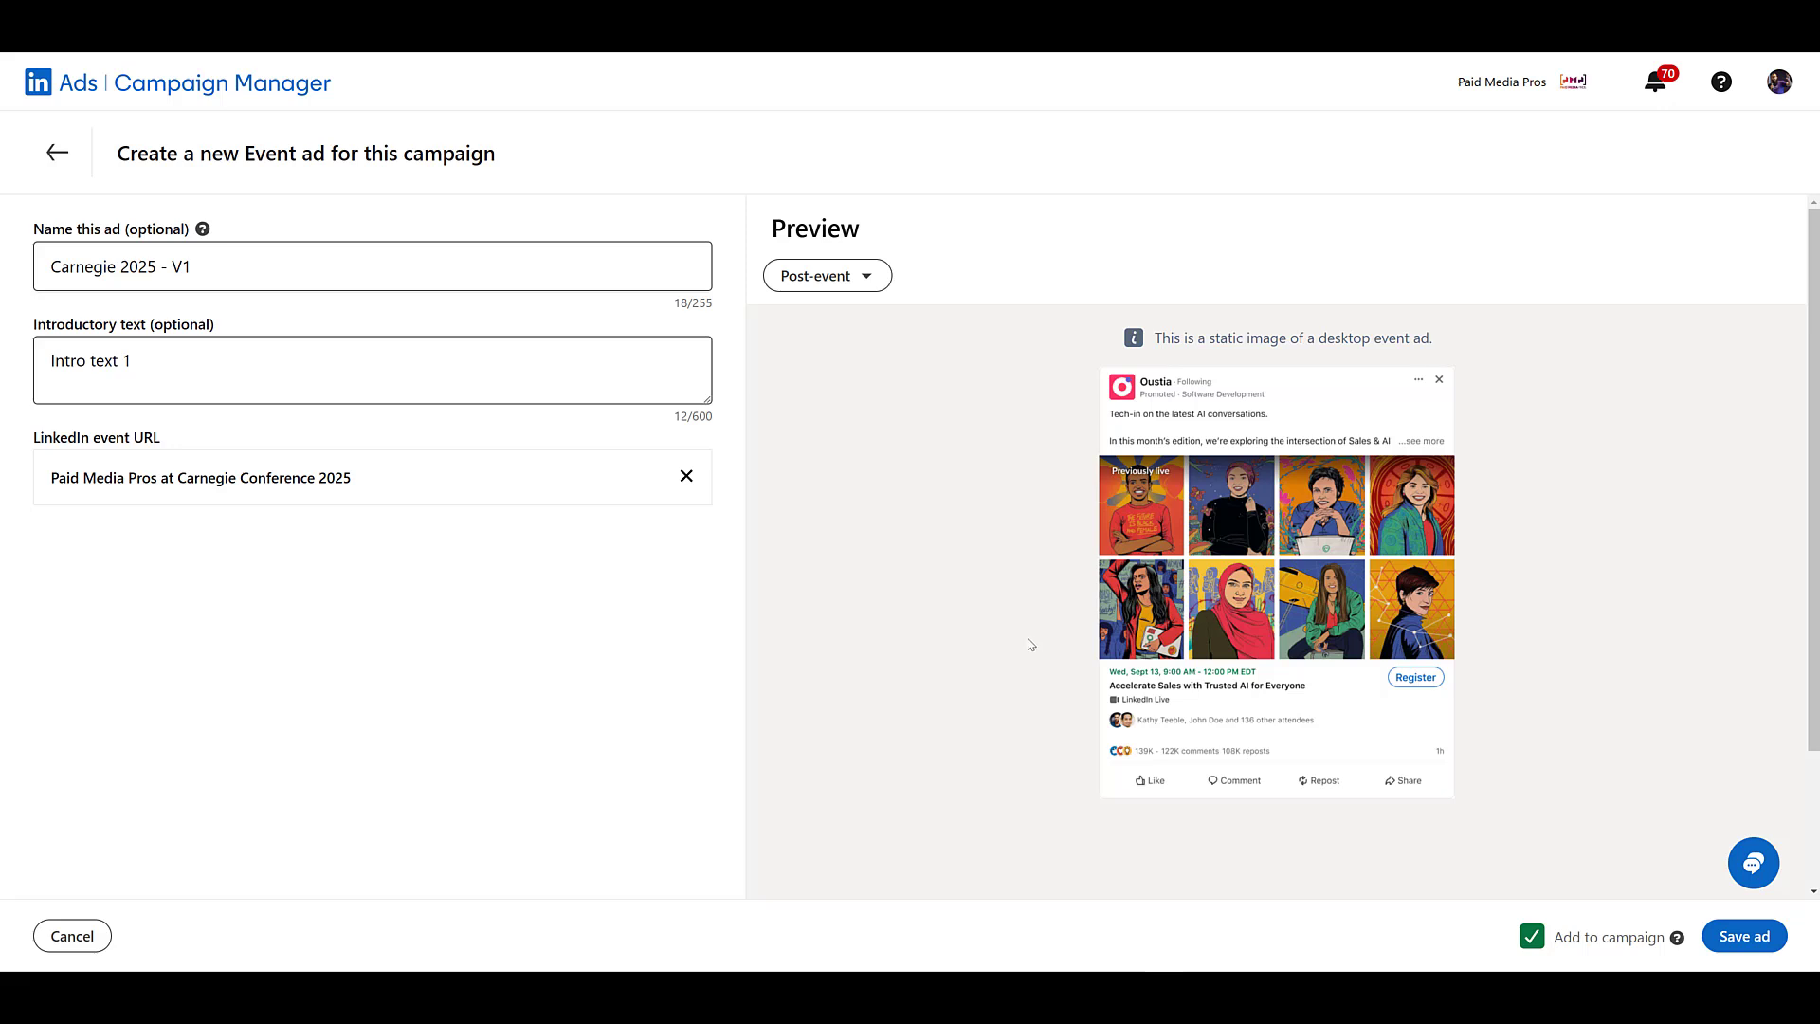
mouse_move(1025, 638)
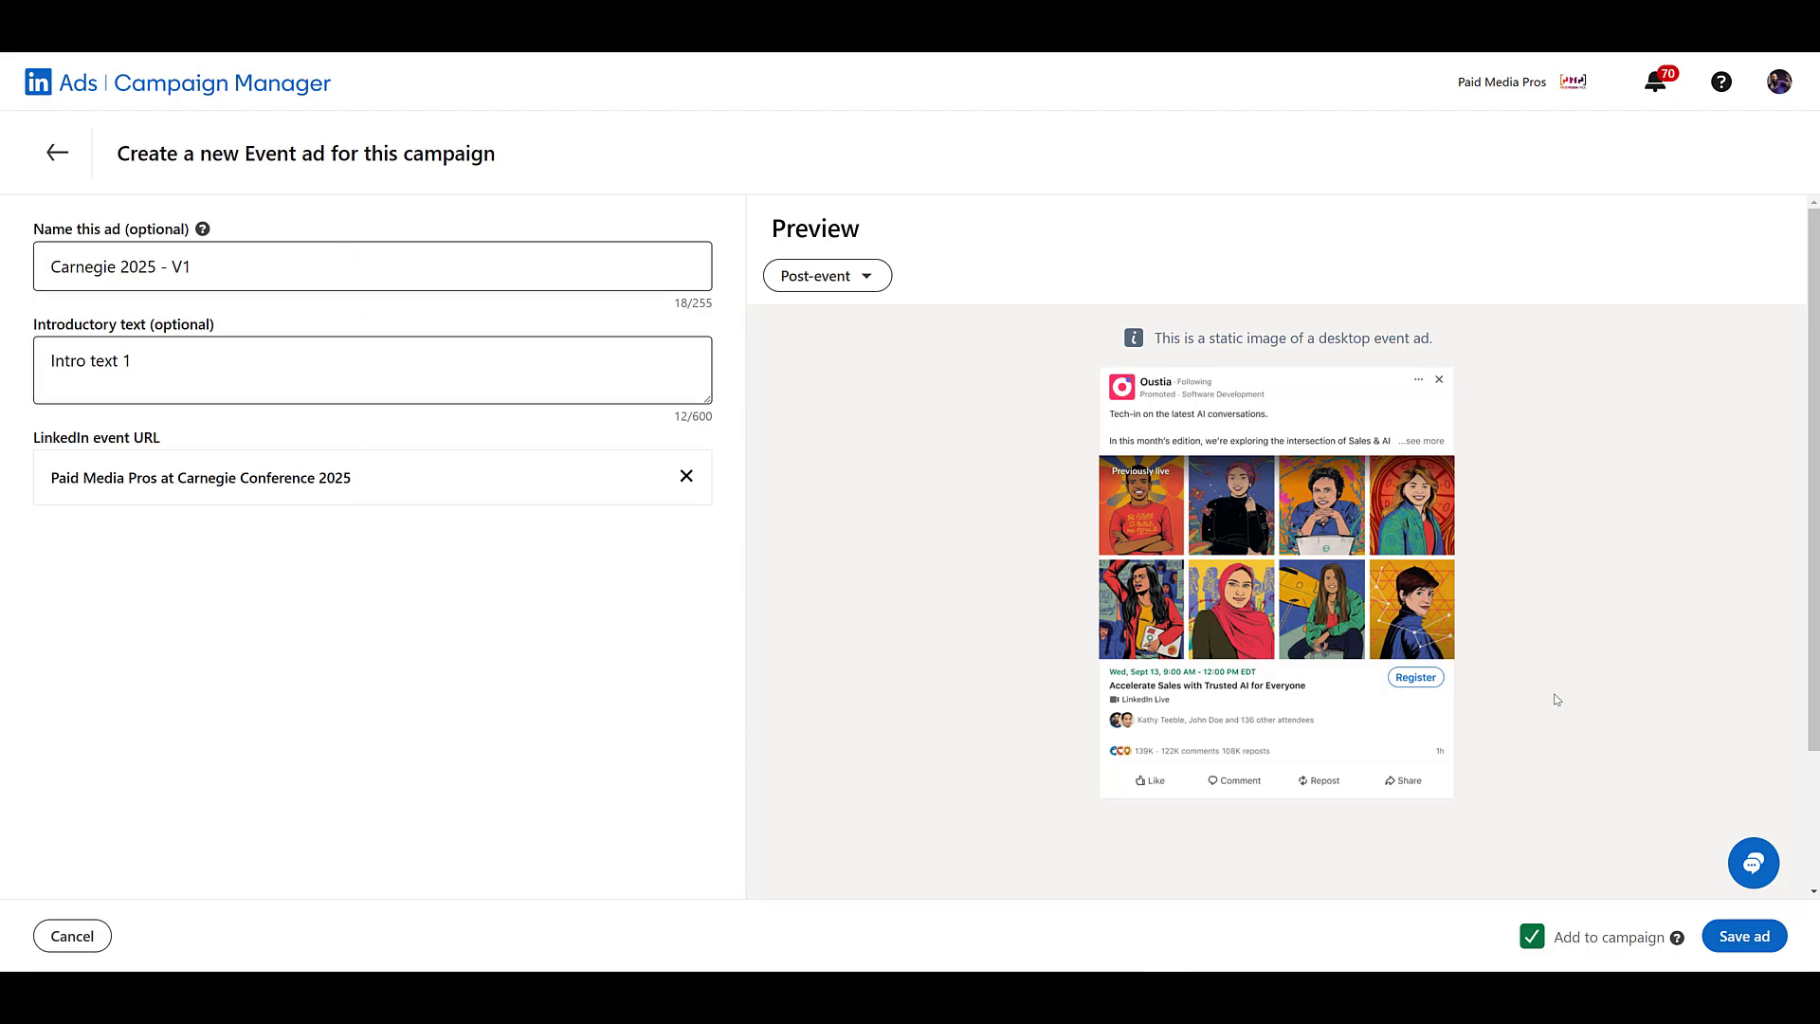
click(1743, 935)
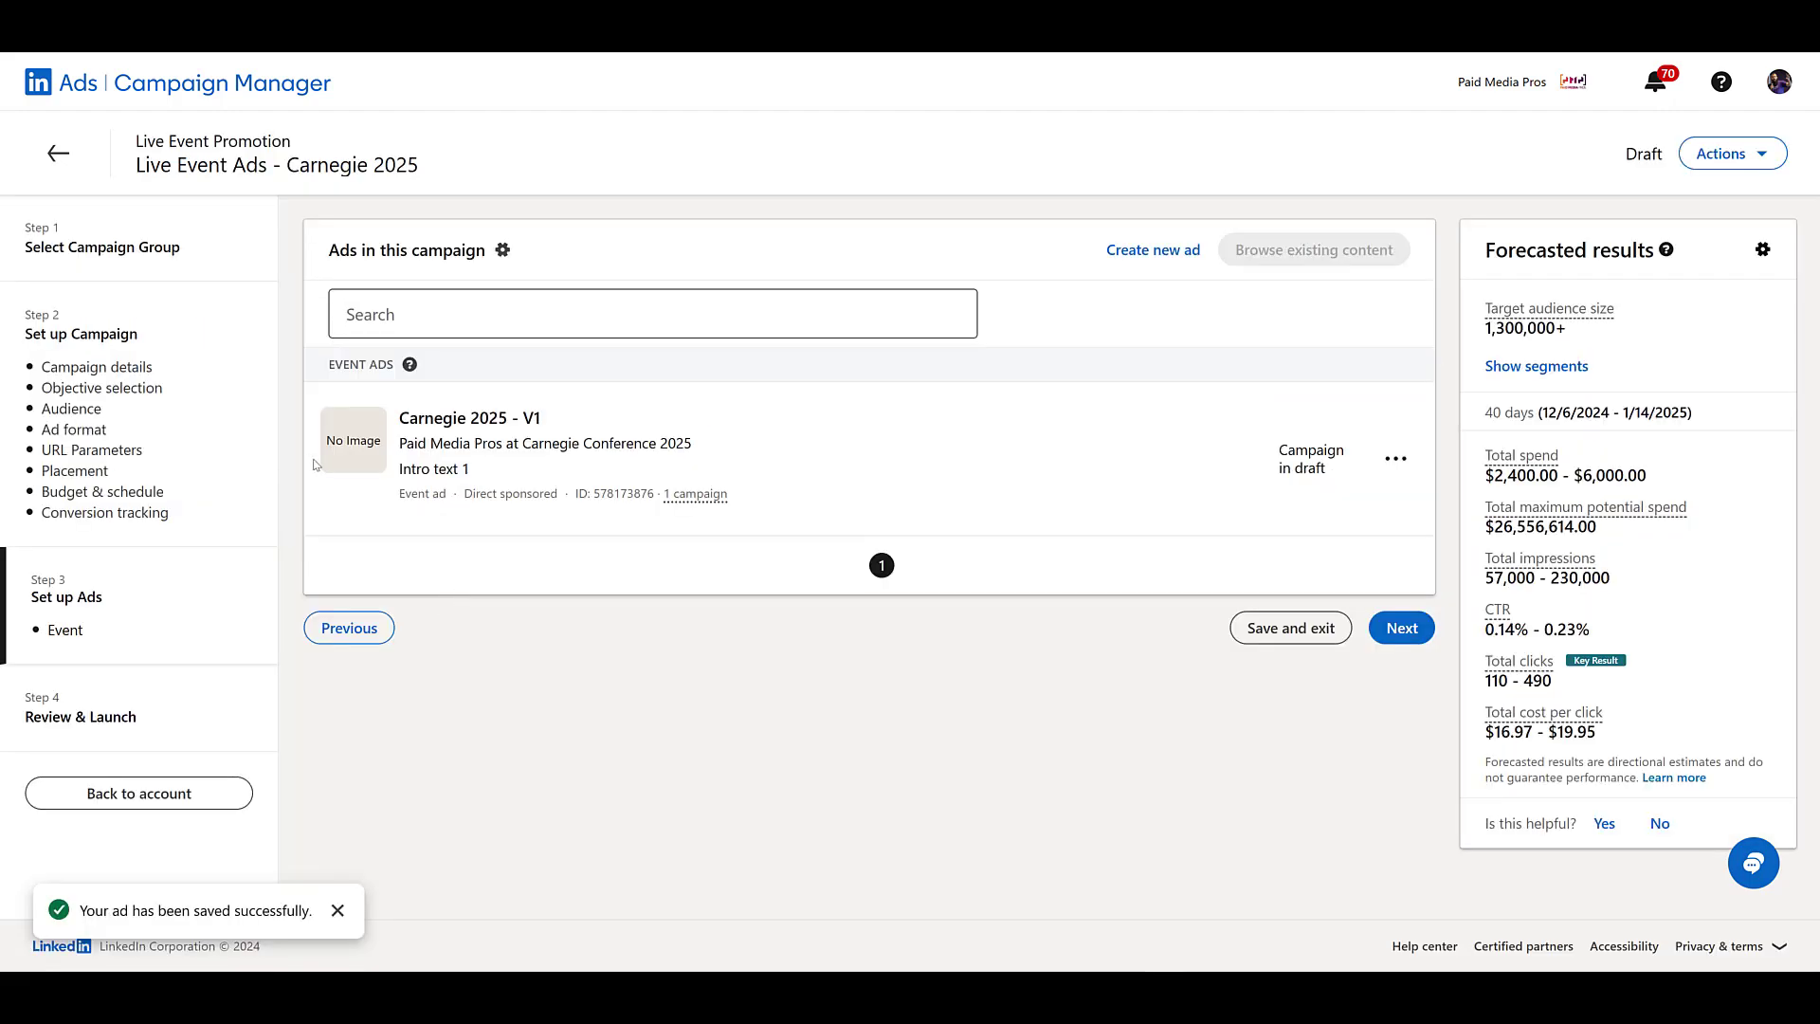
mouse_move(508, 680)
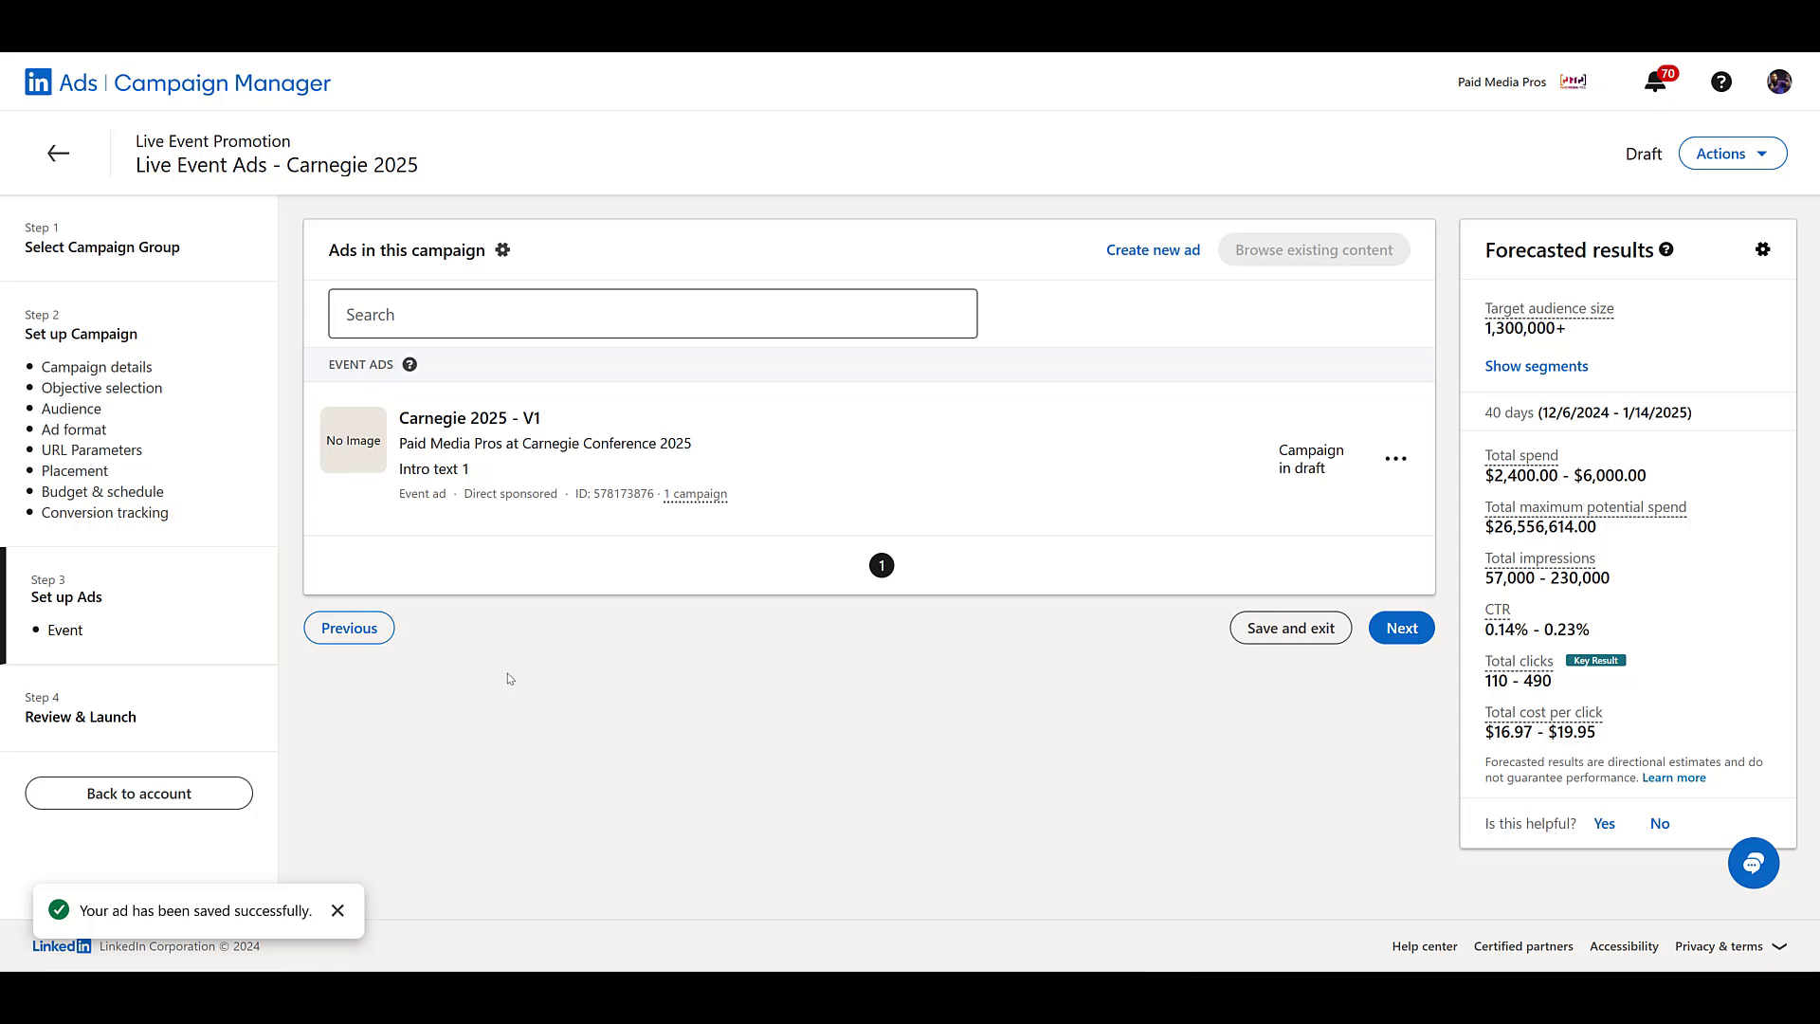
Continue from the ads step to the campaign's Review & Launch summary
click(696, 312)
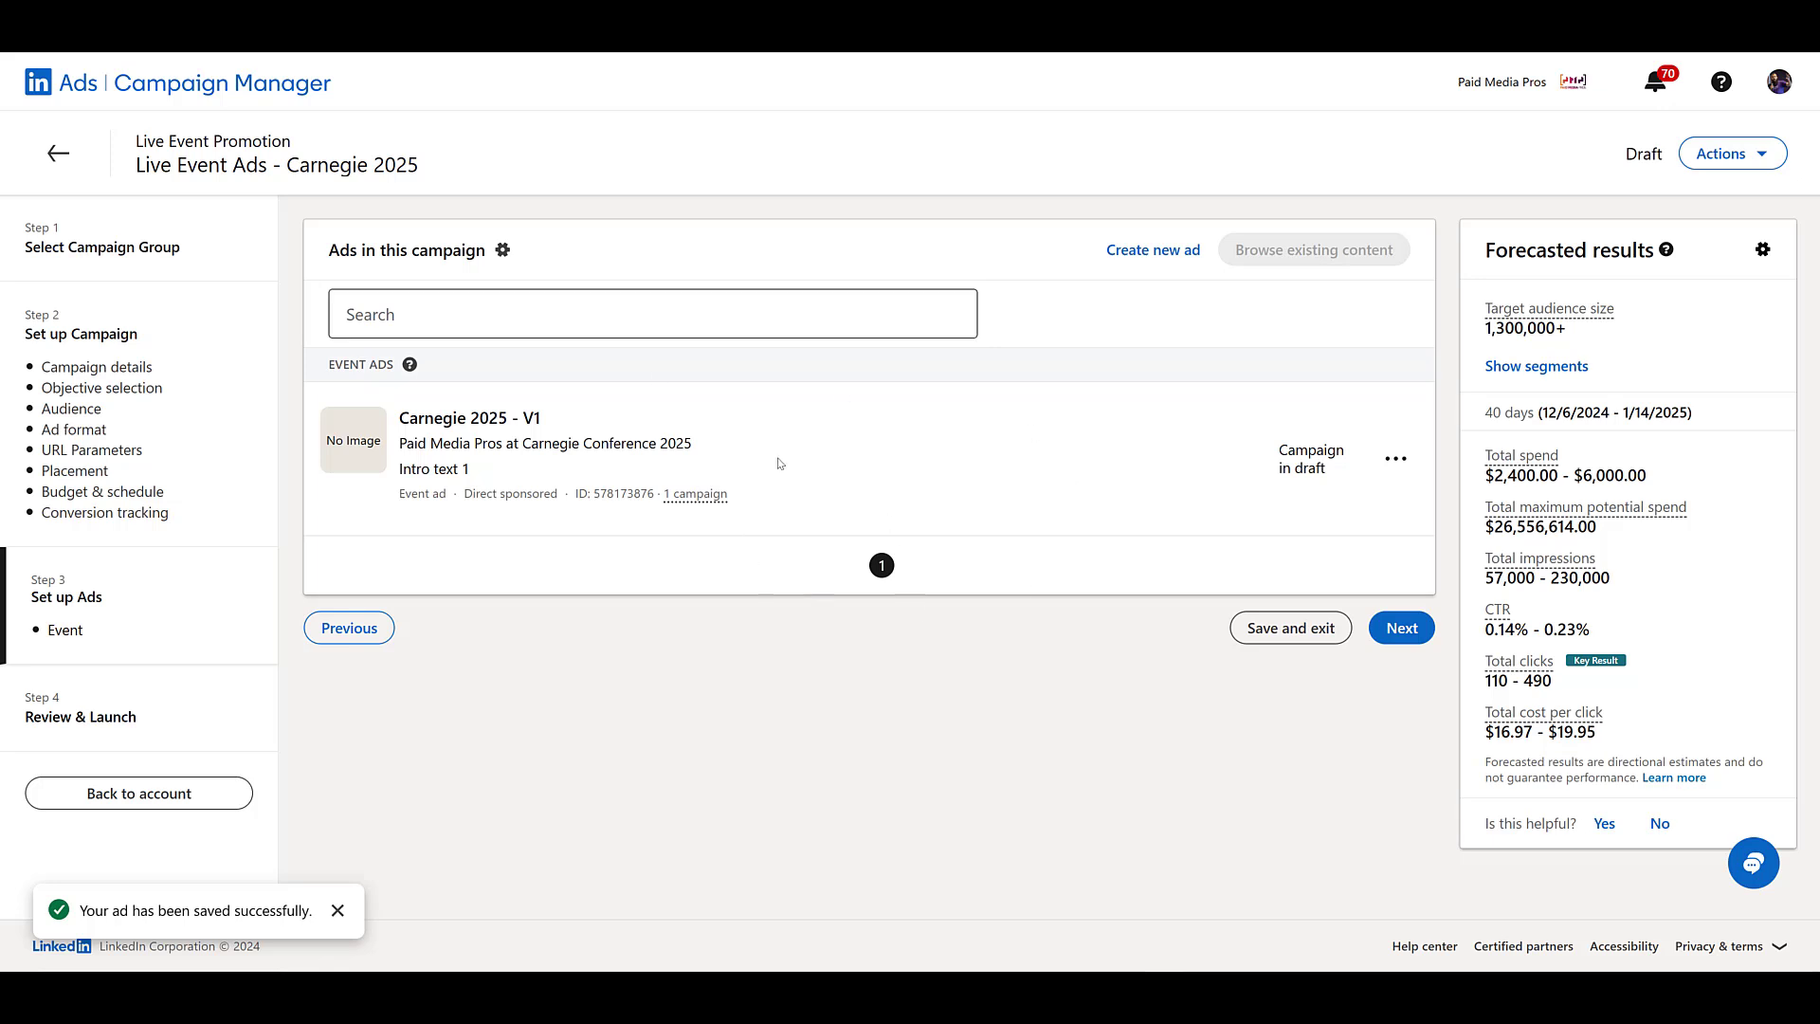
mouse_move(849, 645)
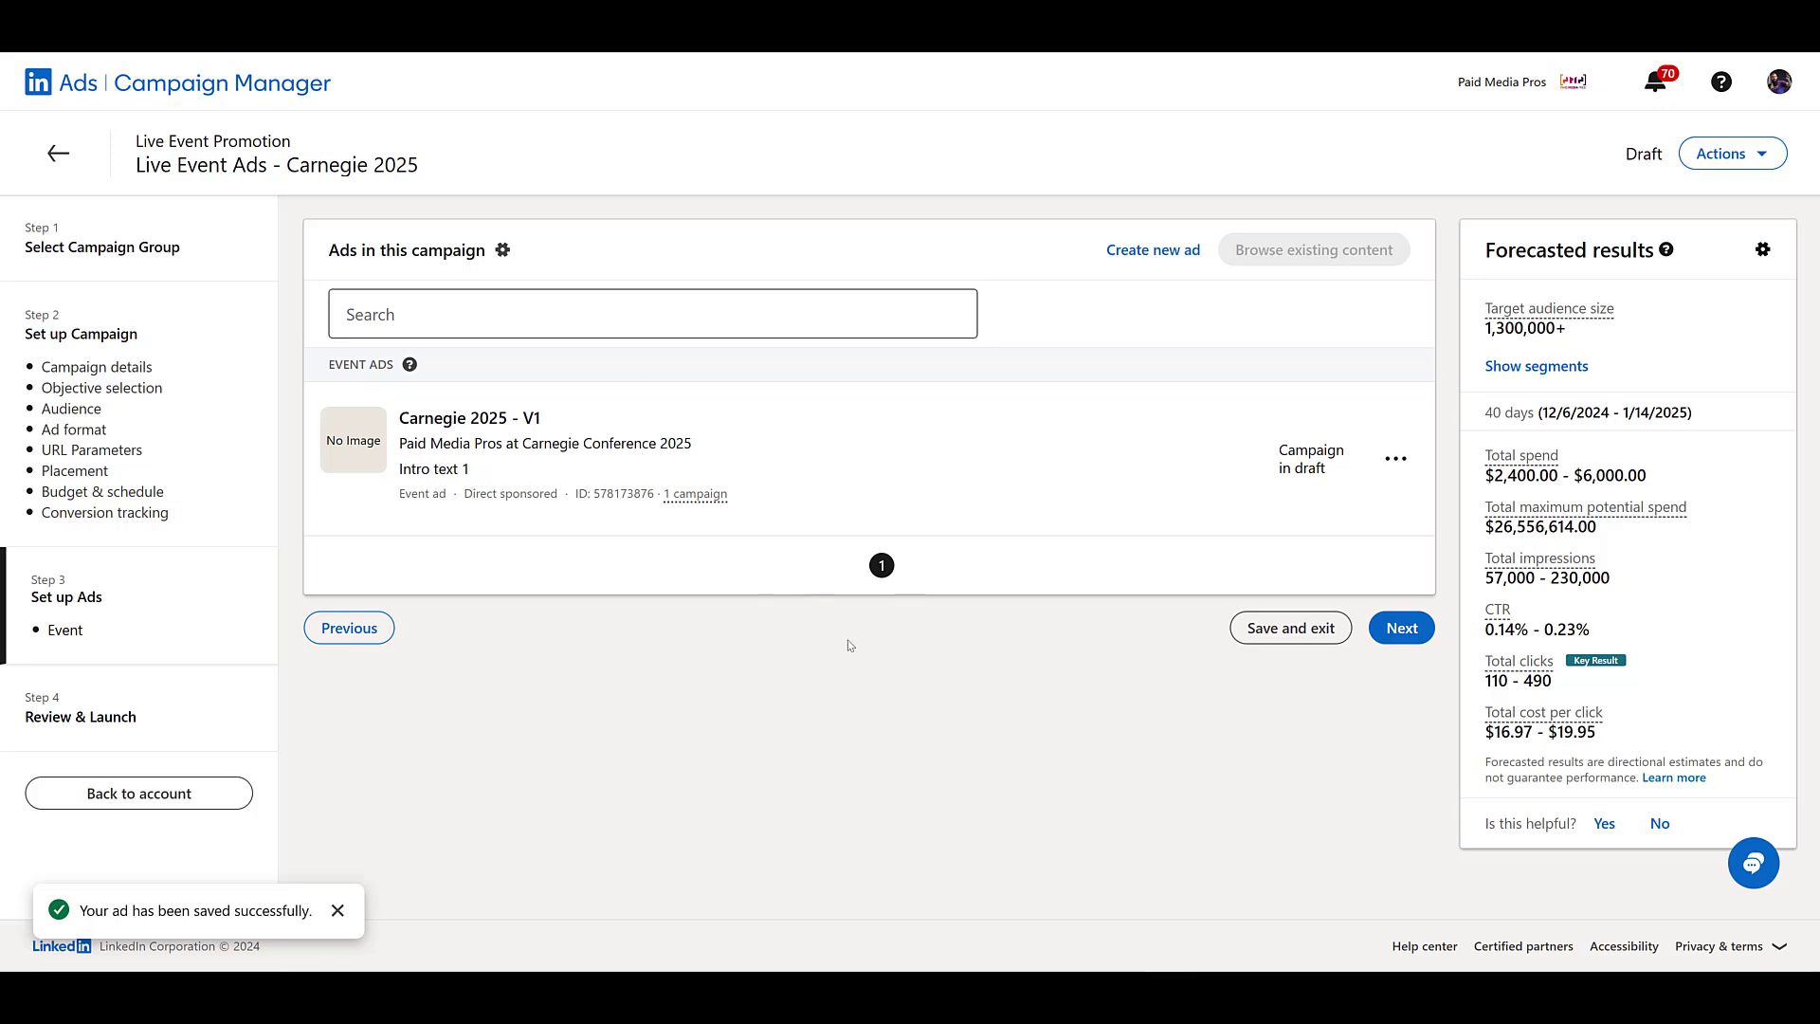
click(1398, 627)
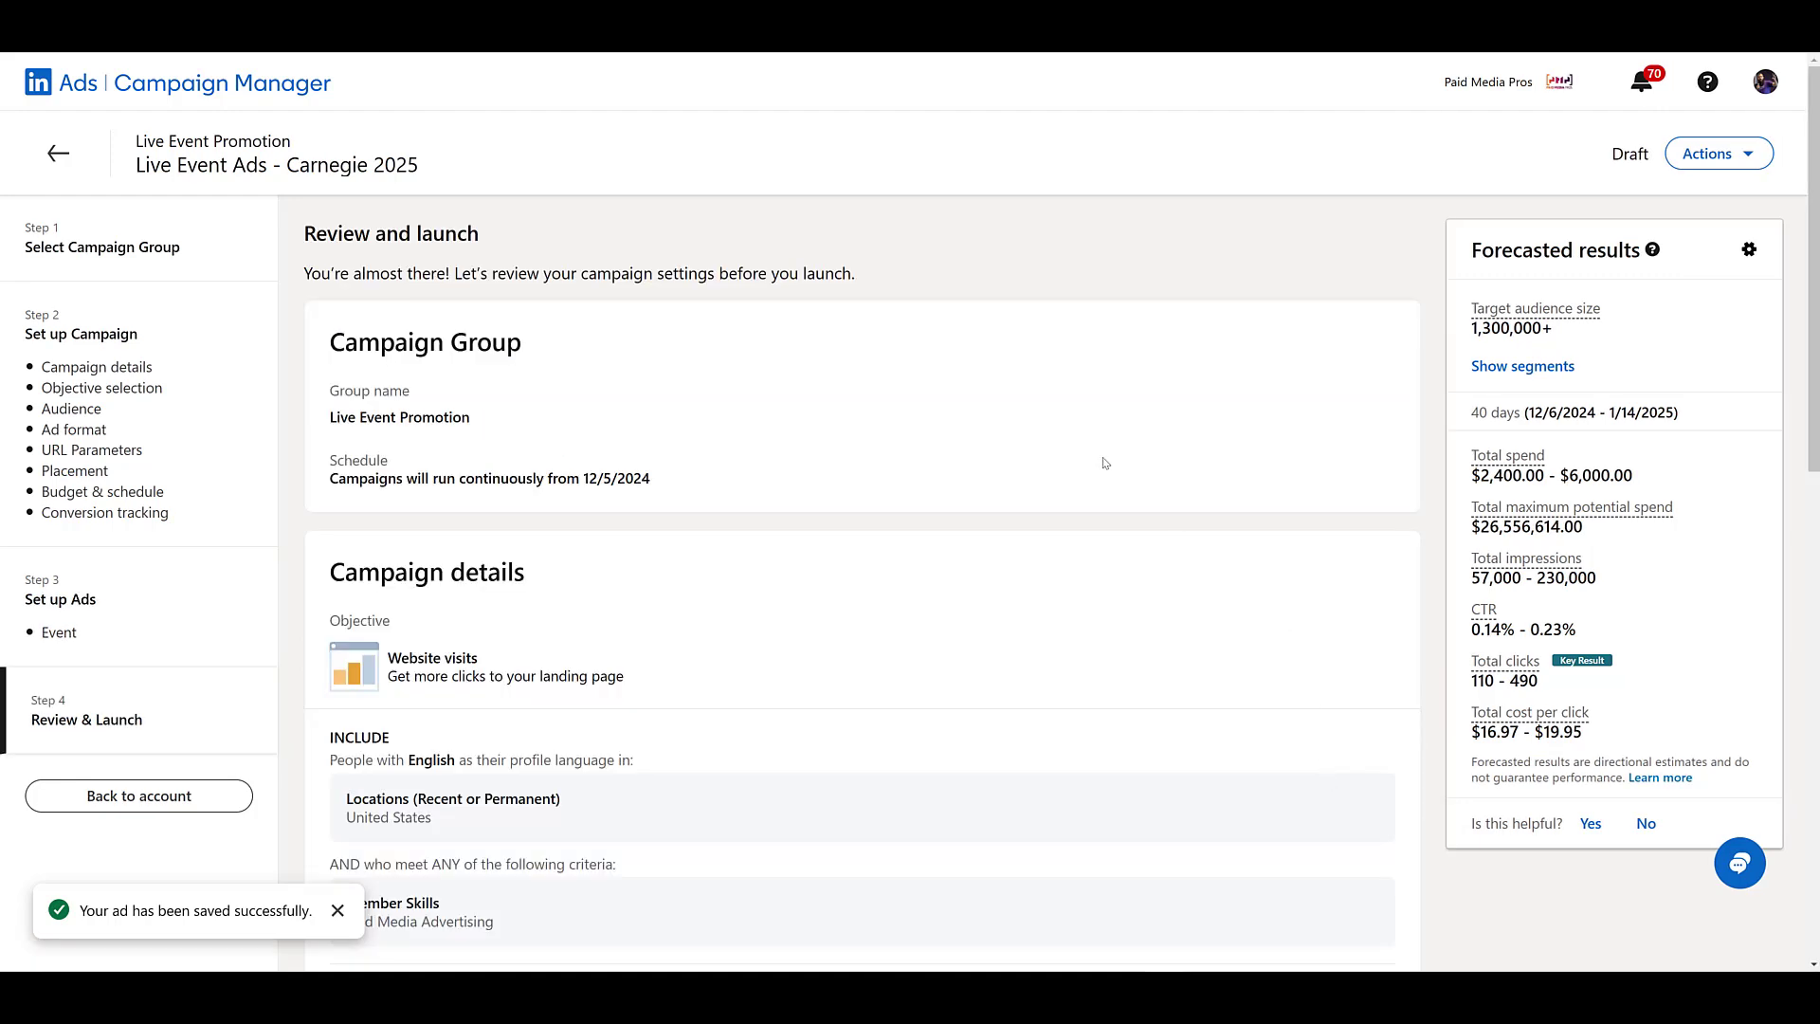
Launch the Live Event Ads - Carnegie 2025 campaign from the review page
scroll(down, 3)
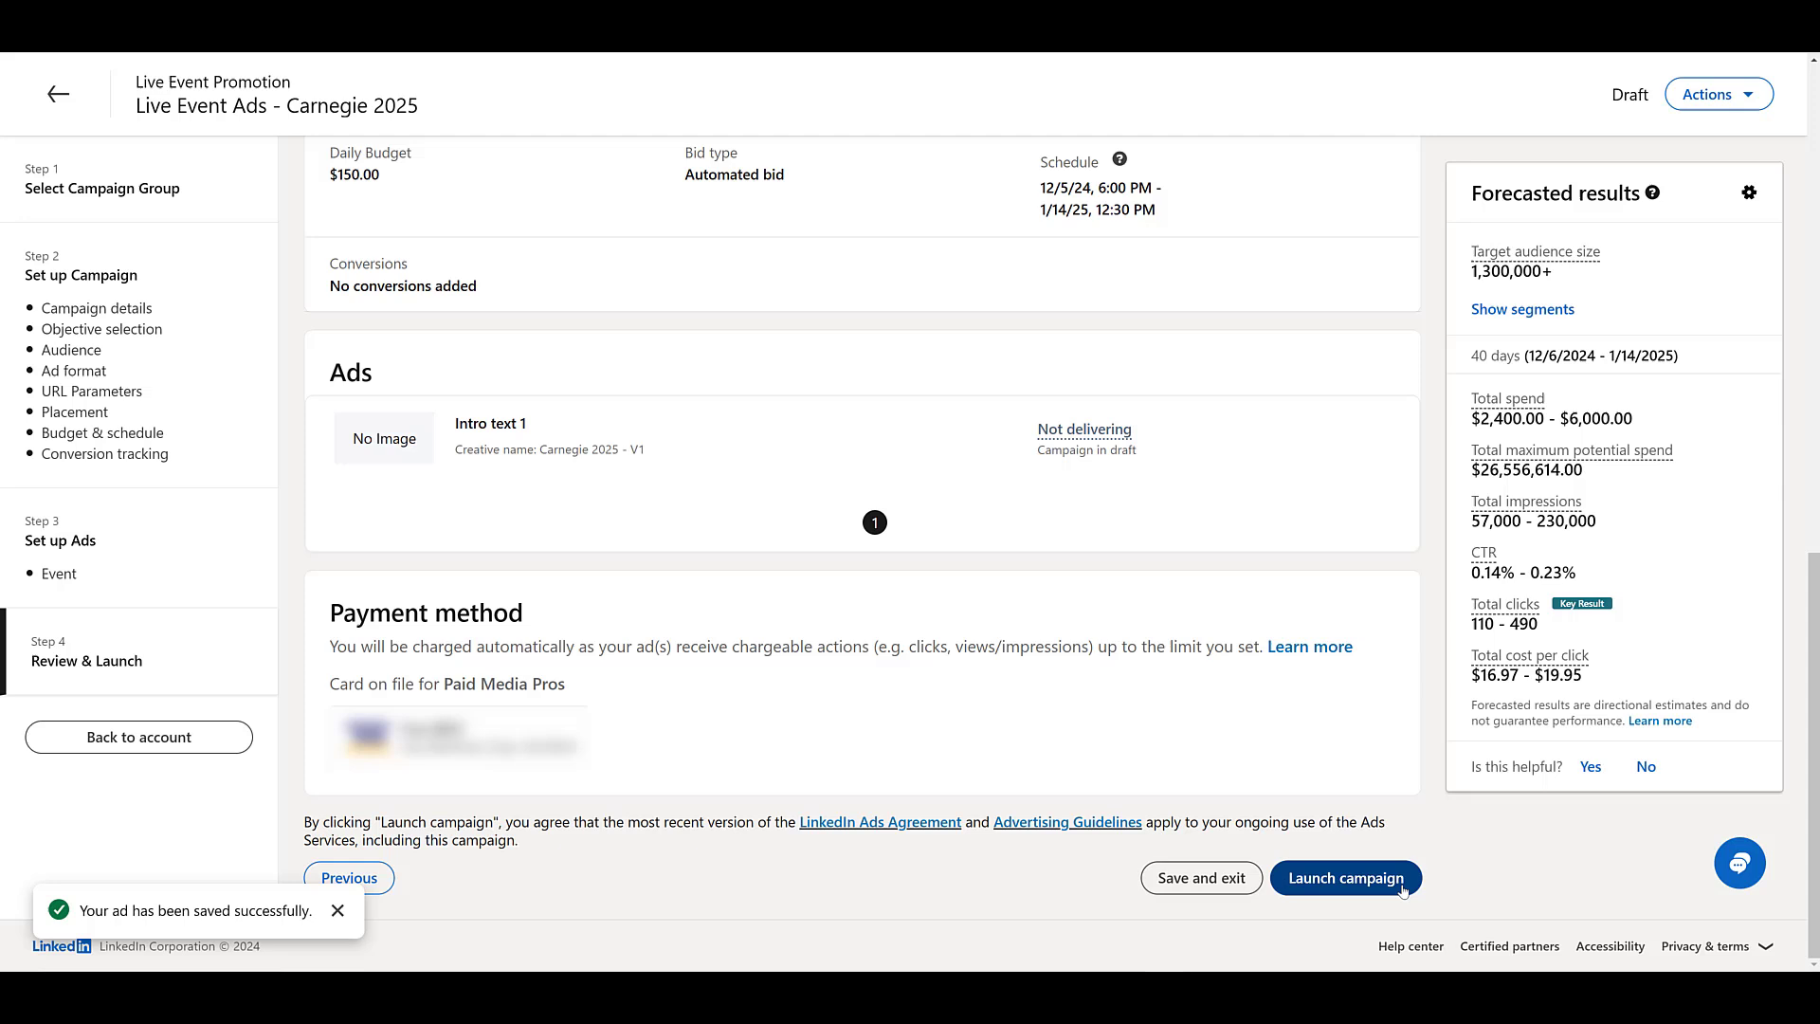
click(1346, 877)
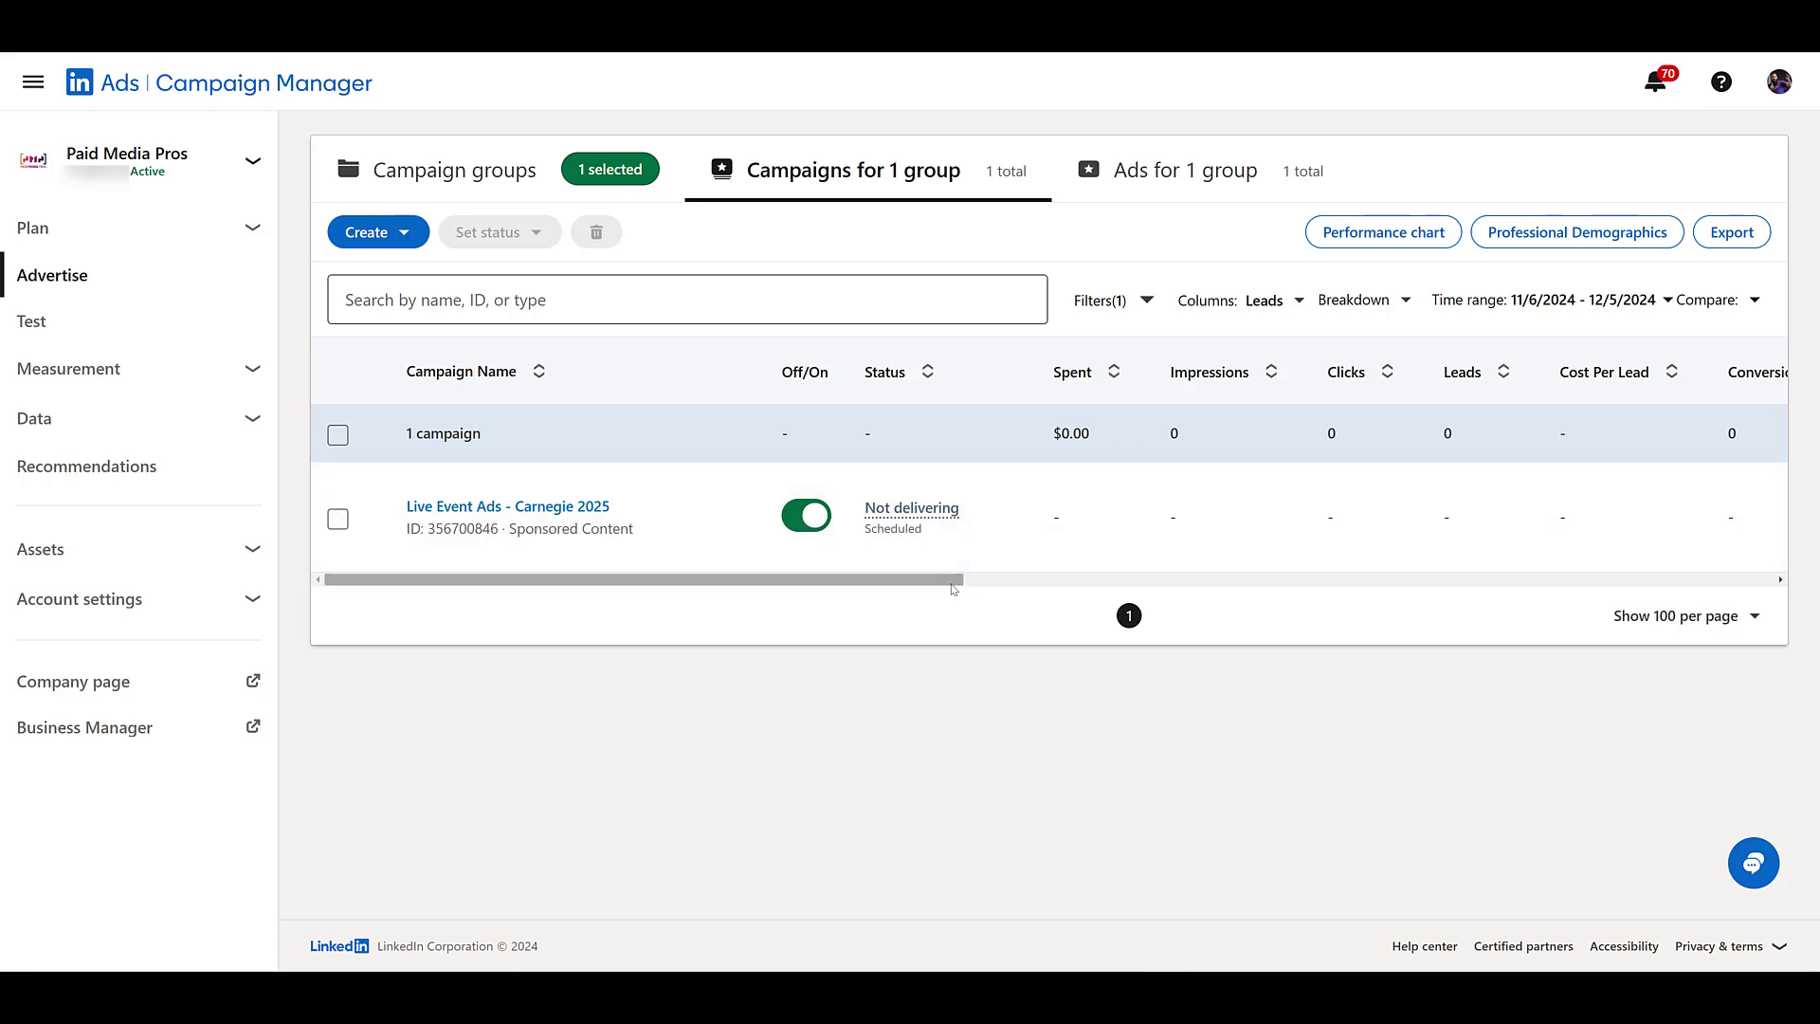
Show Engagement columns in the campaigns table, broken down by Event Stage
scroll(right, 3)
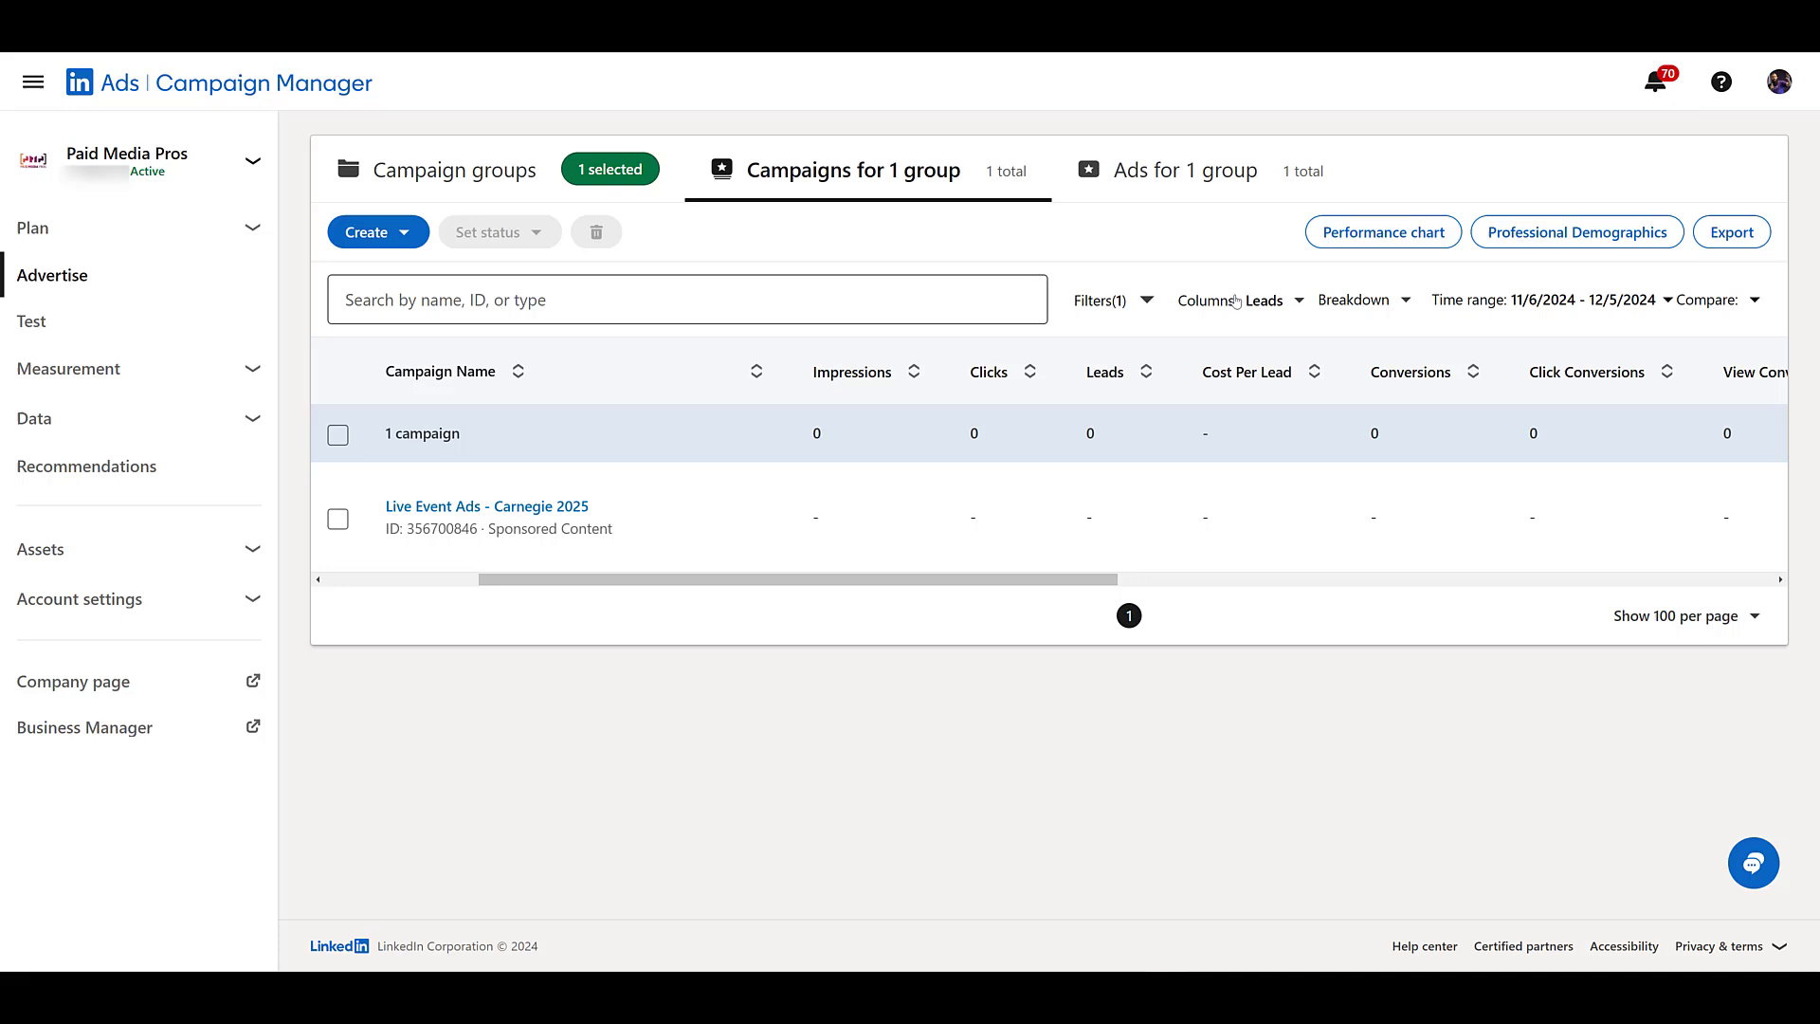
click(1265, 299)
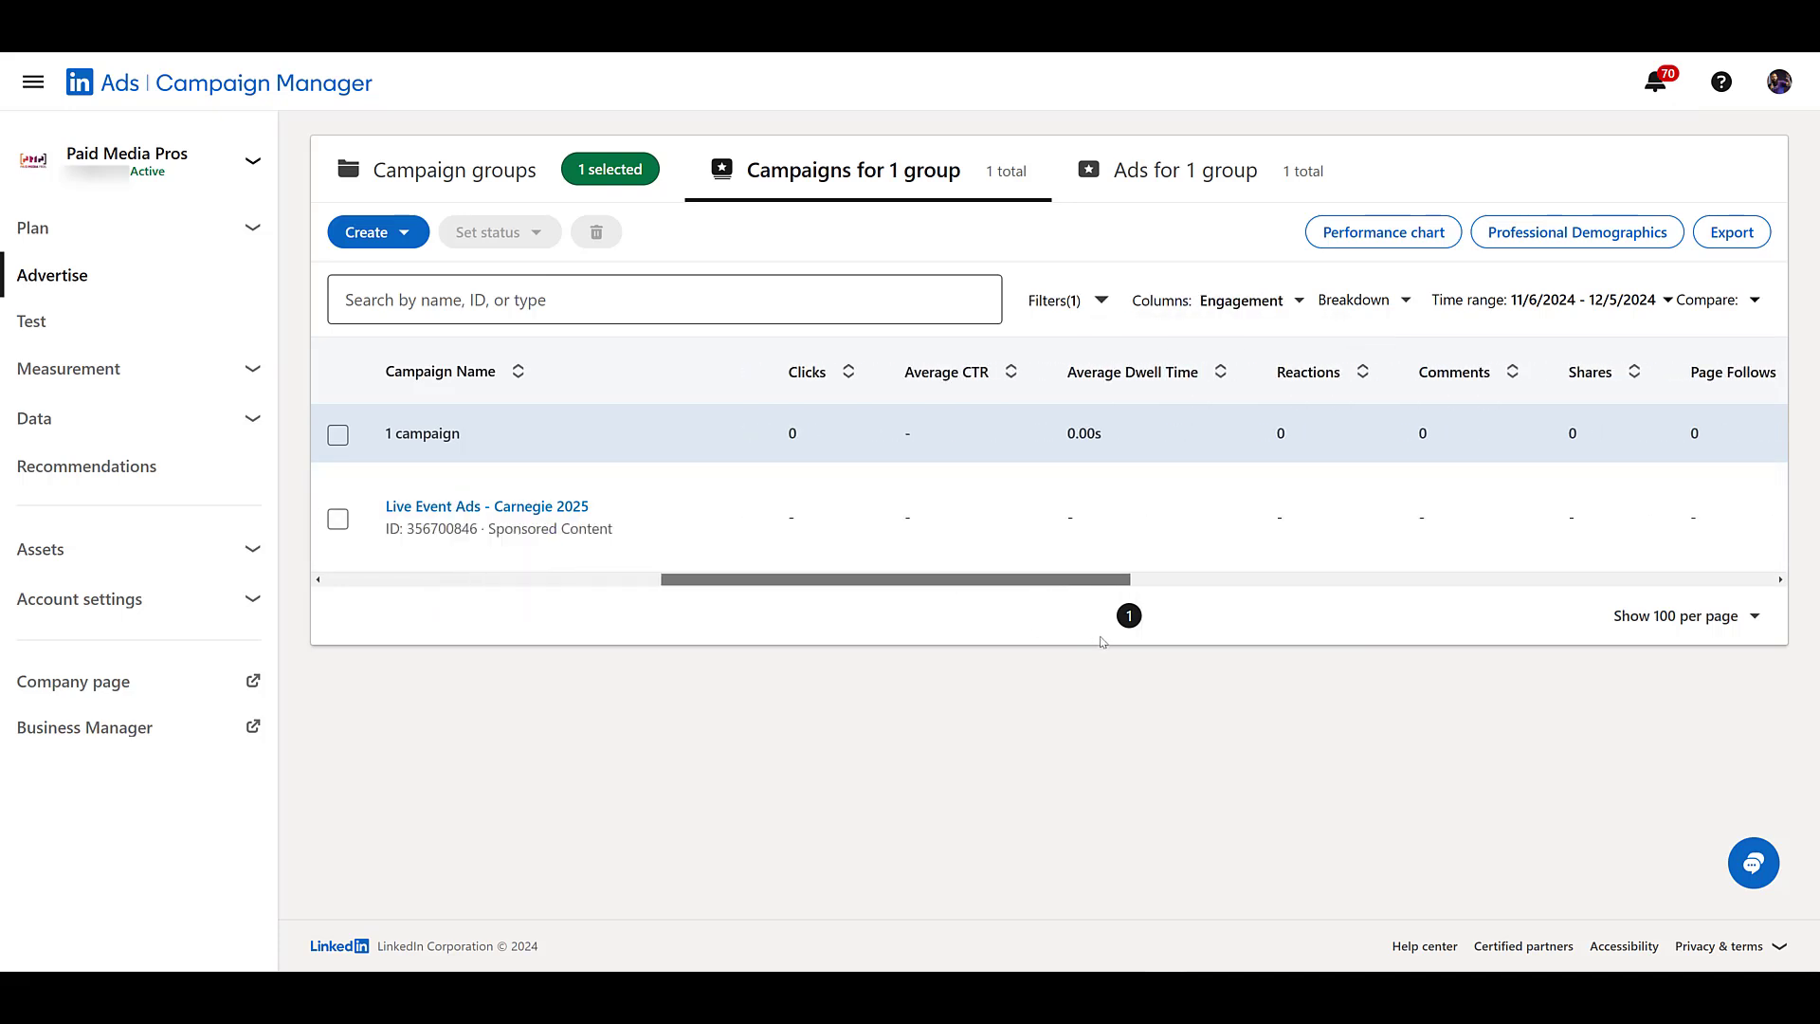
scroll(right, 3)
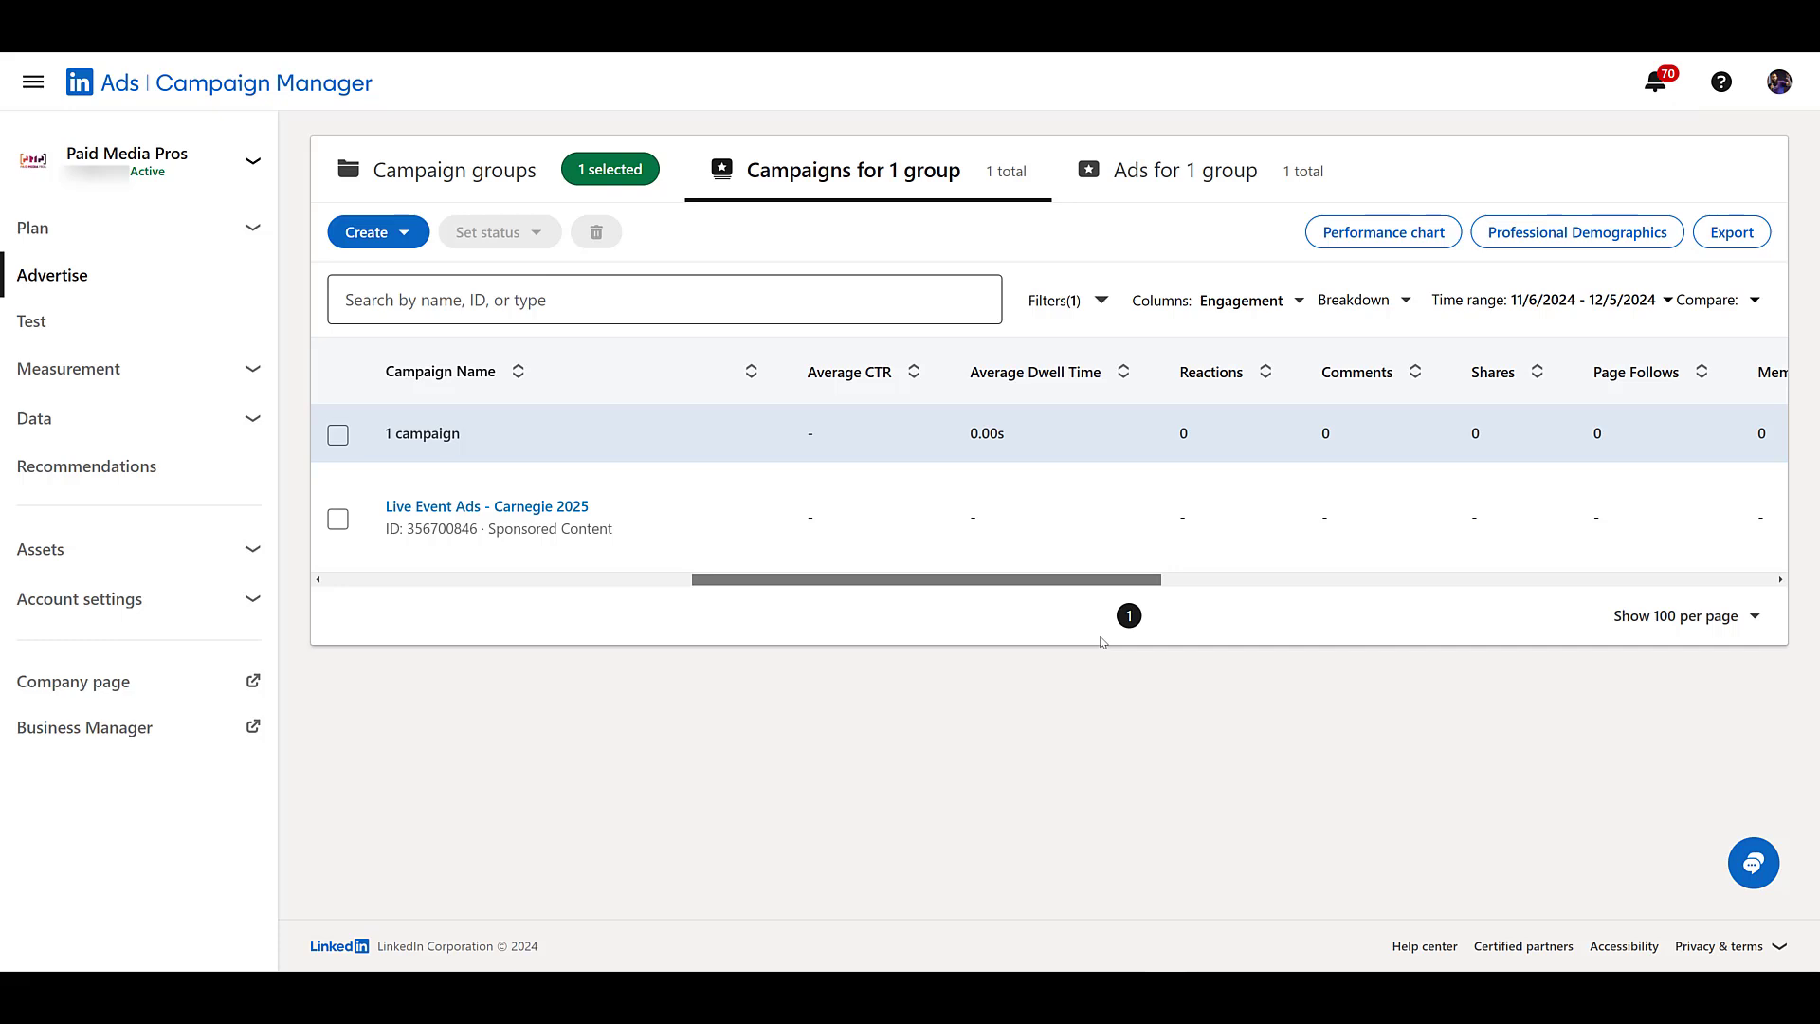
mouse_move(1444, 693)
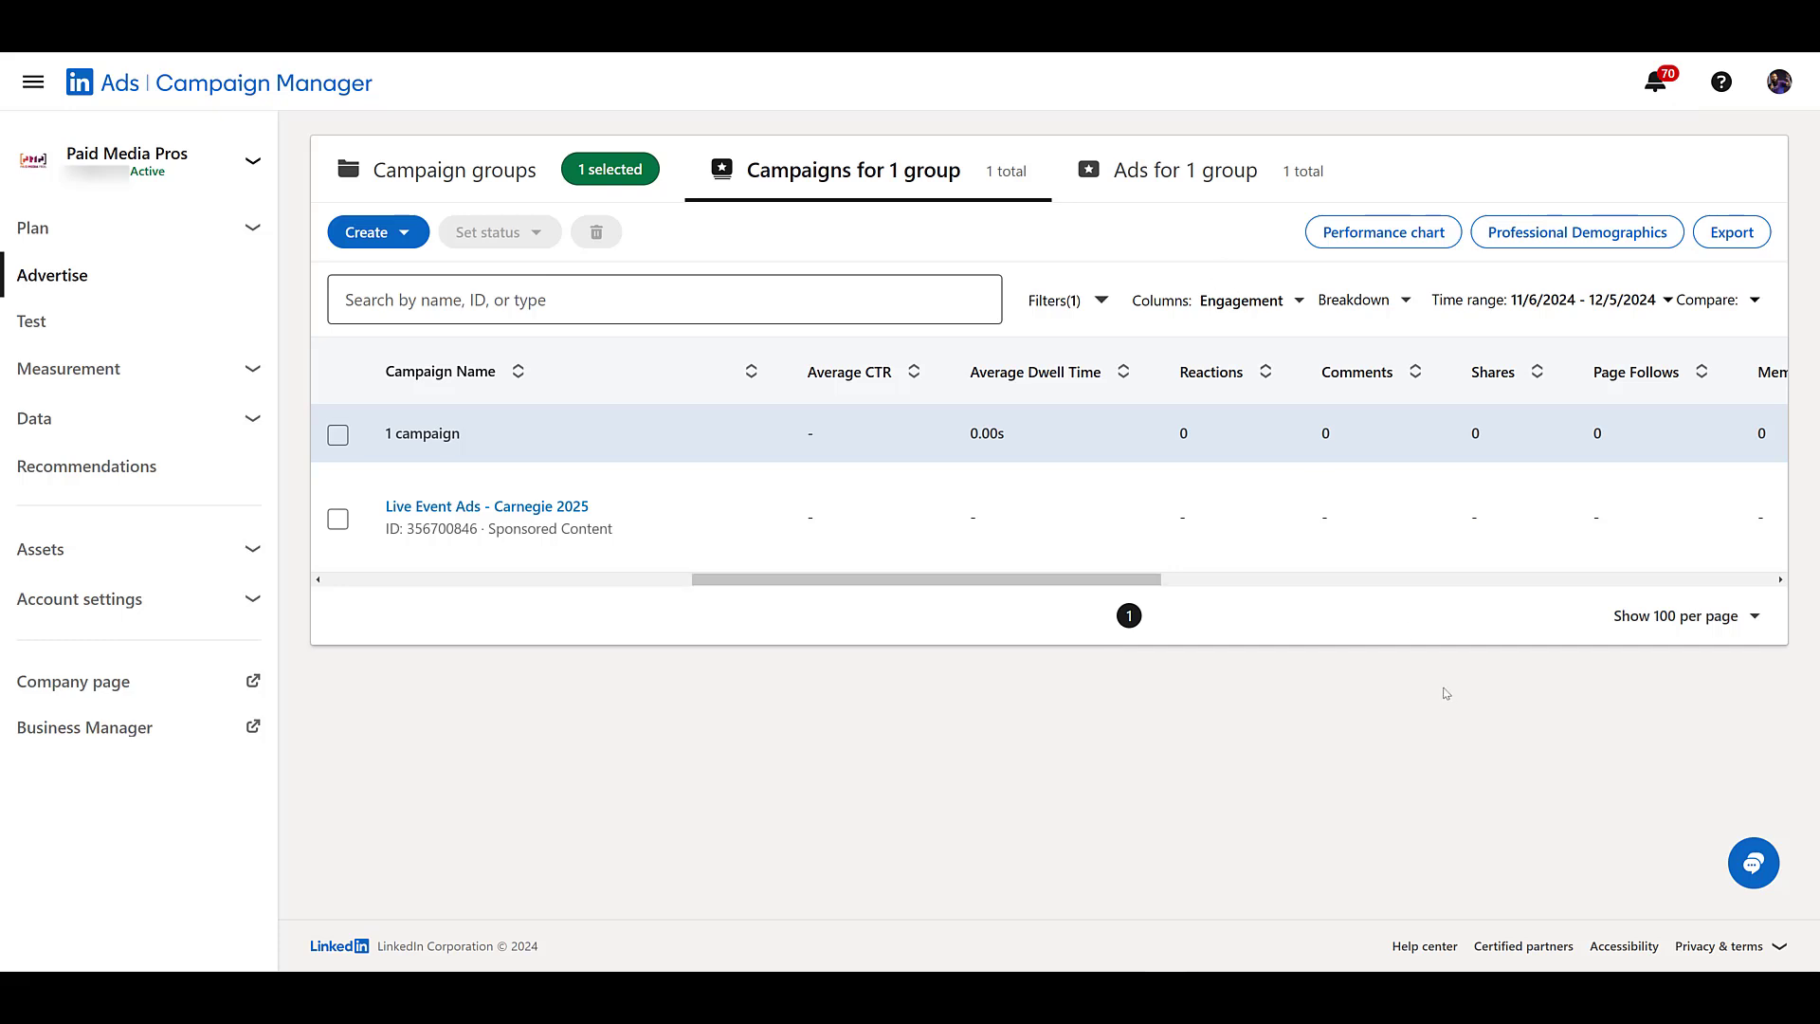
mouse_move(1308, 613)
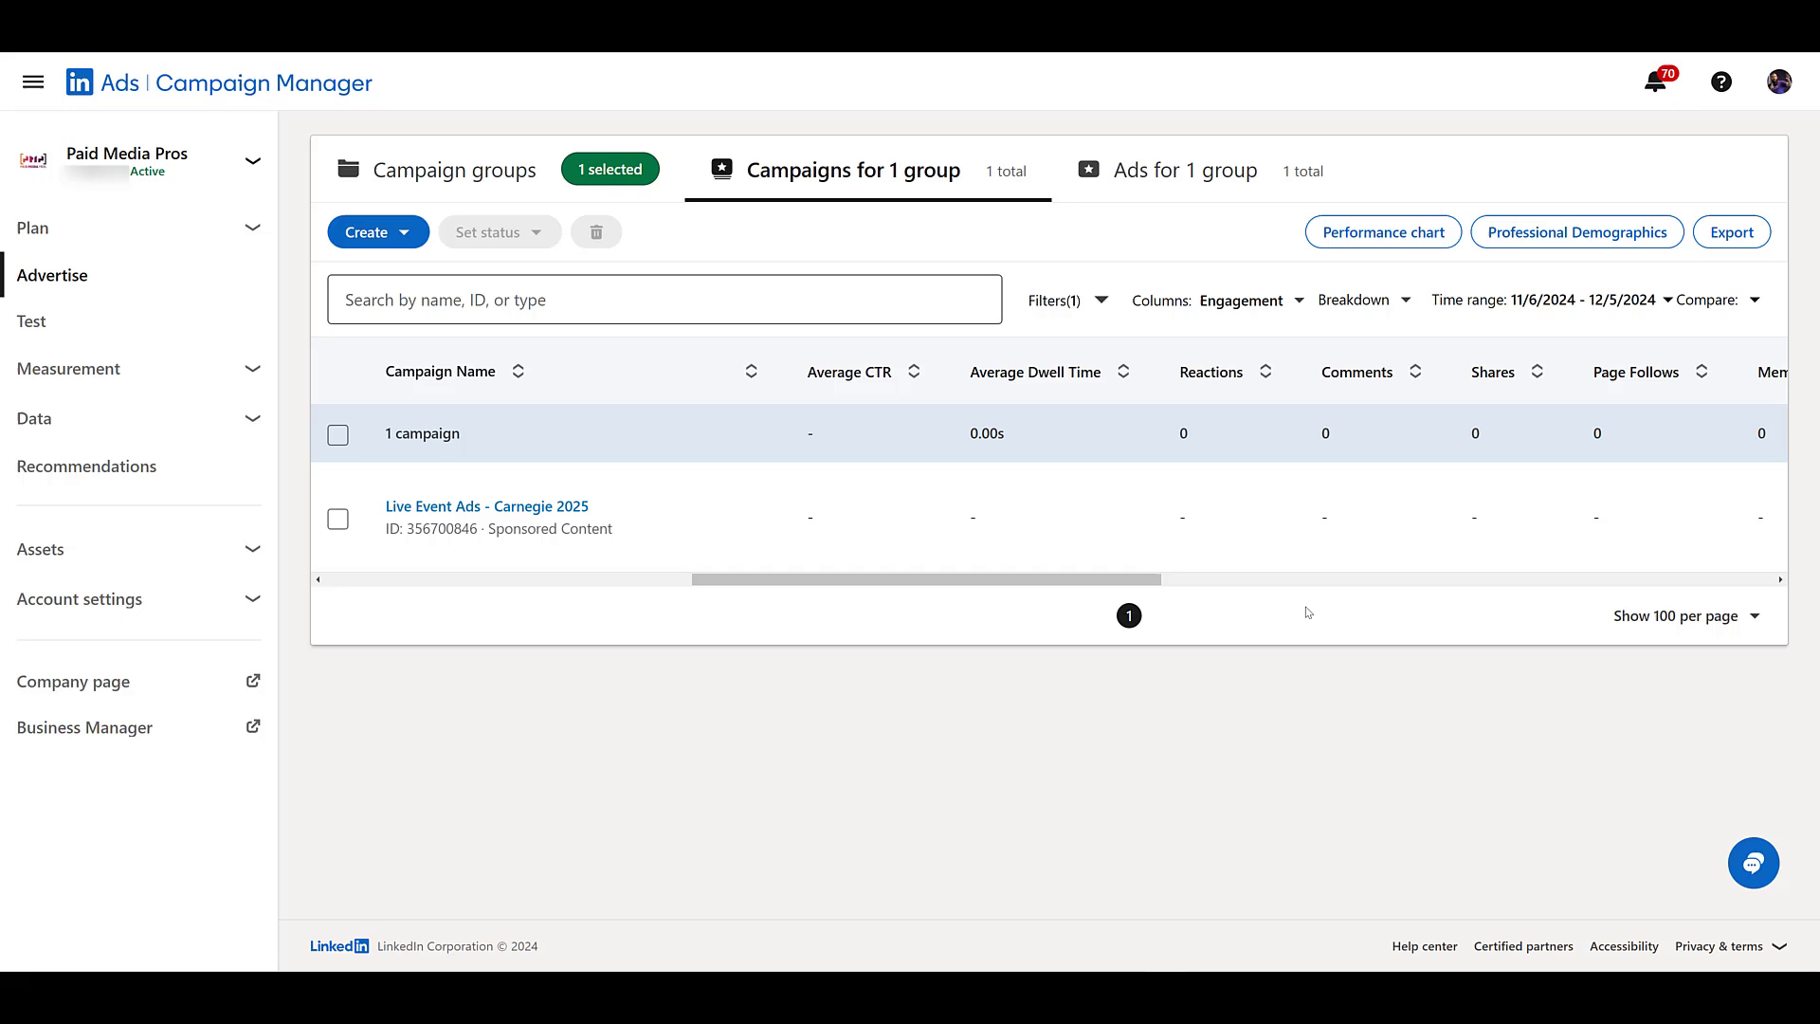
mouse_move(1397, 316)
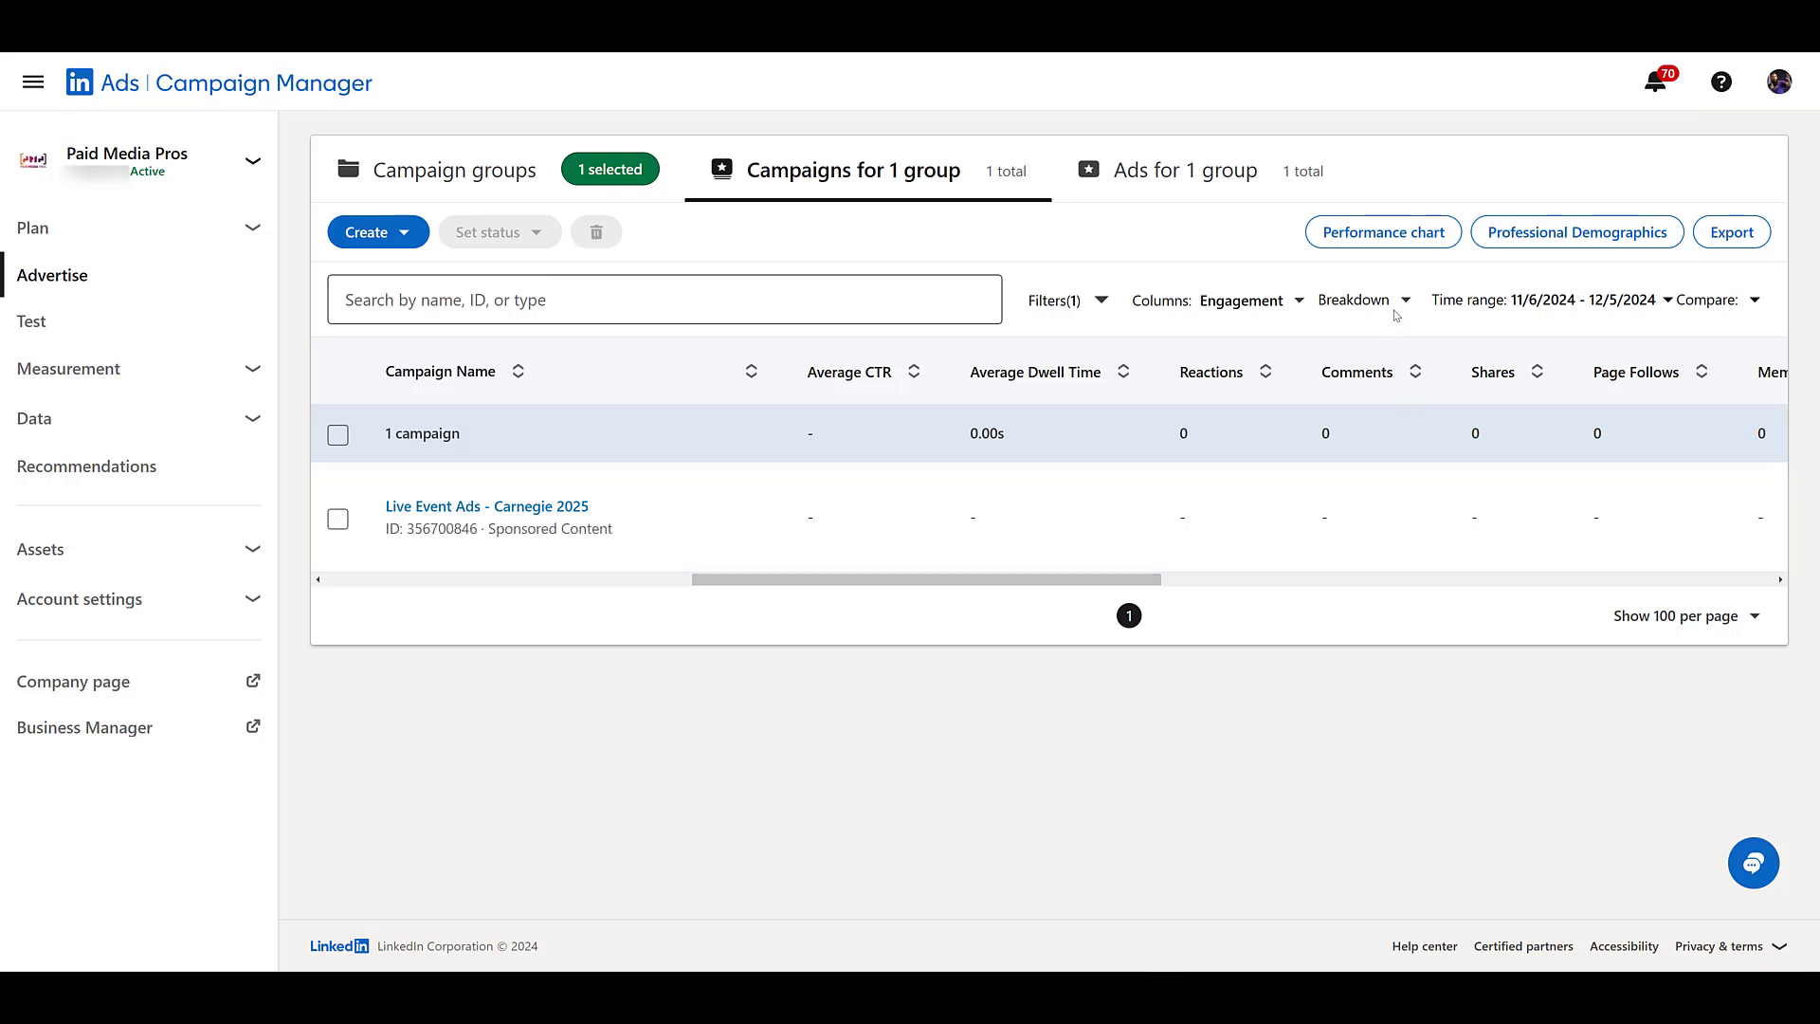
click(1355, 300)
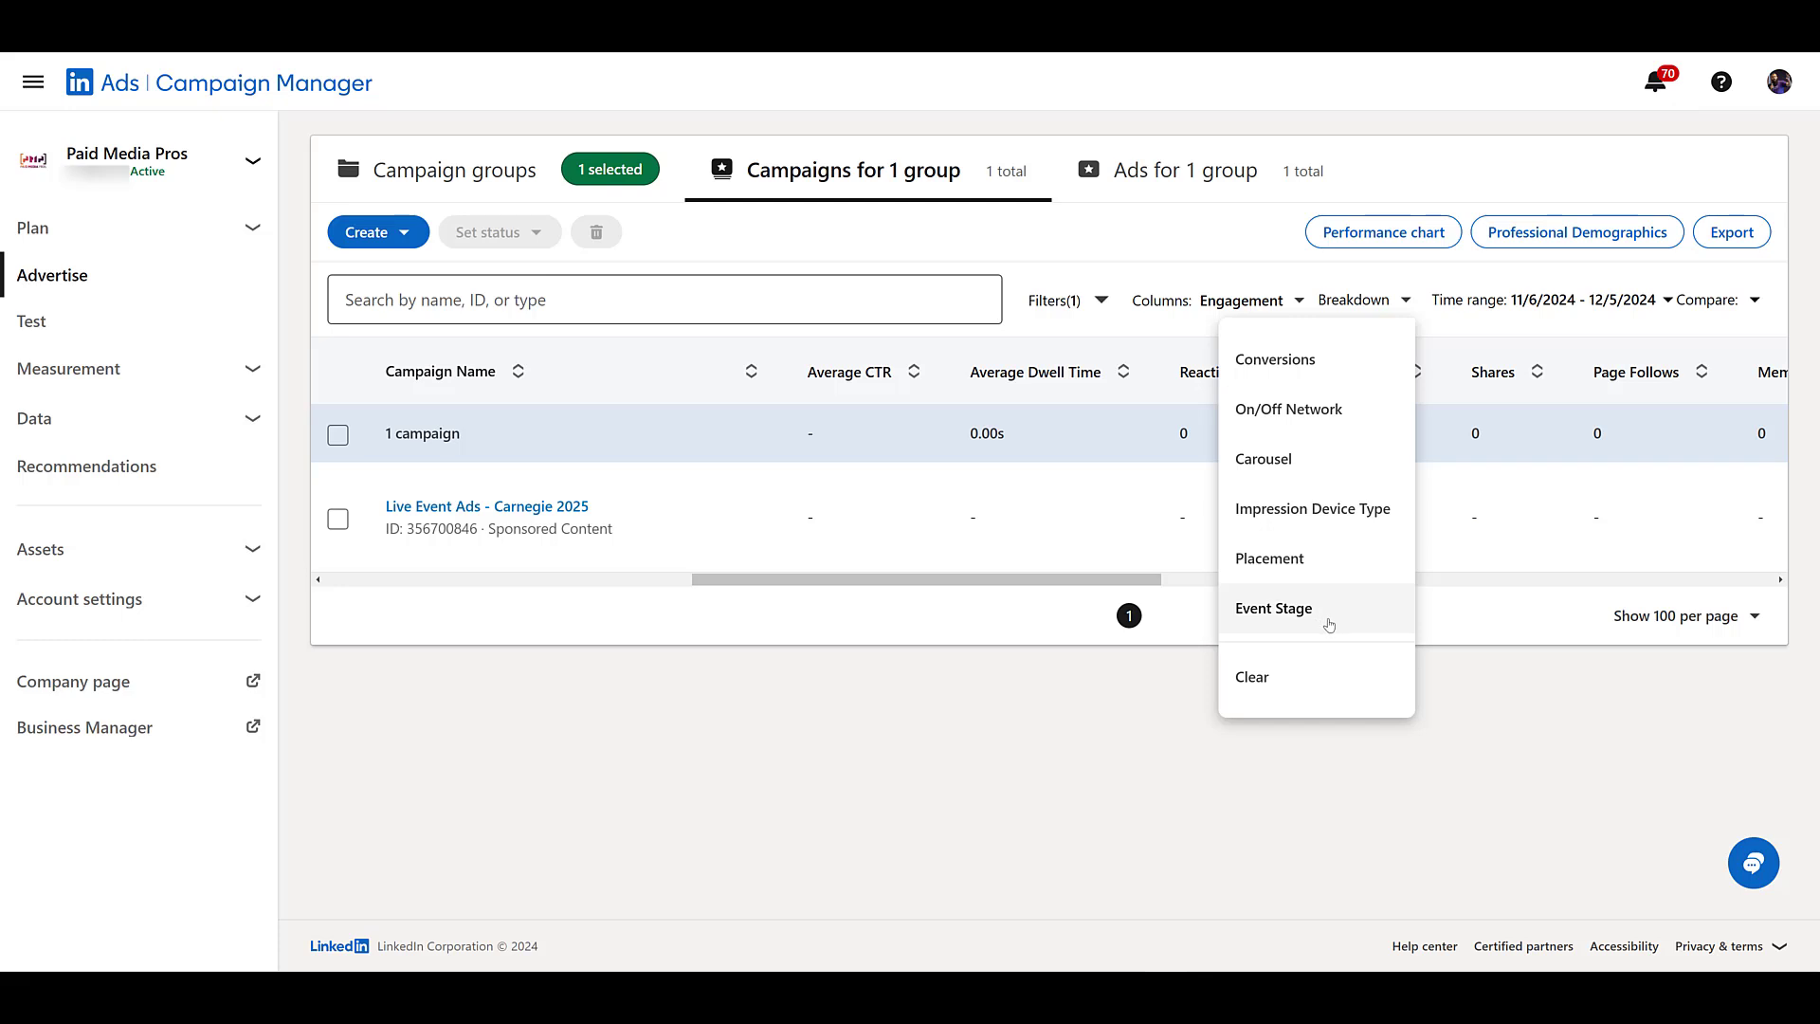
click(1274, 606)
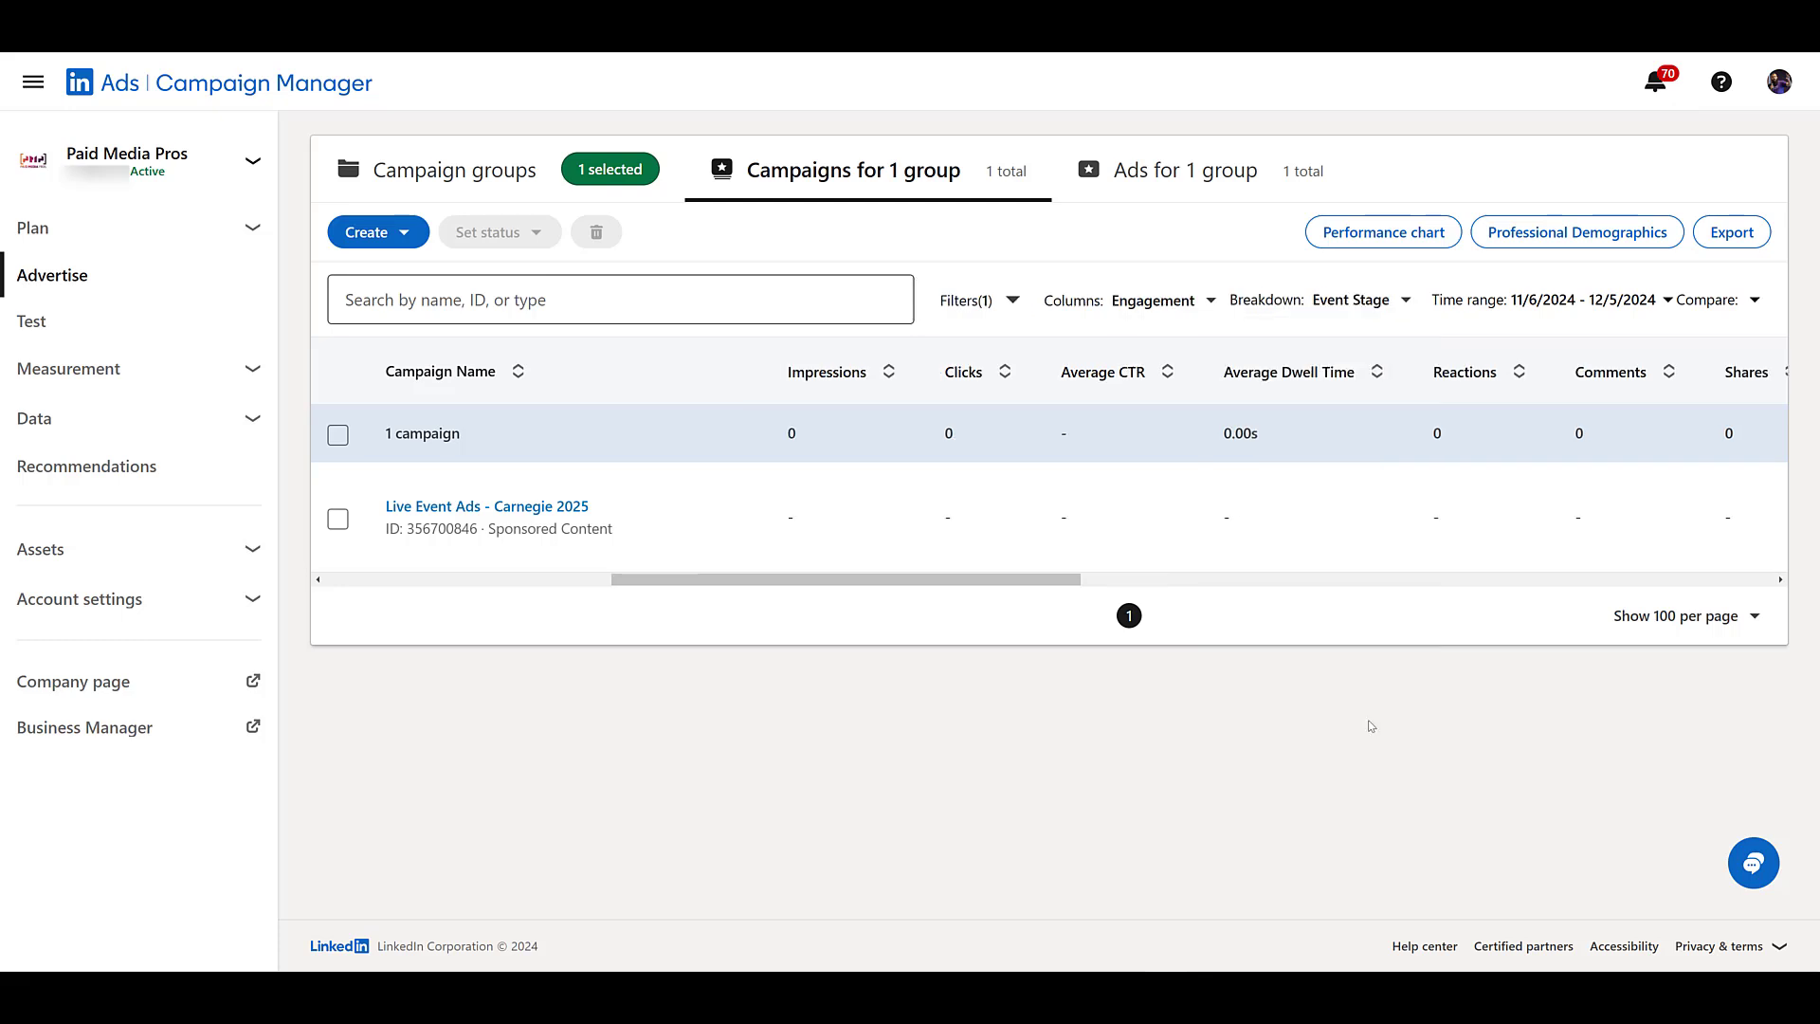